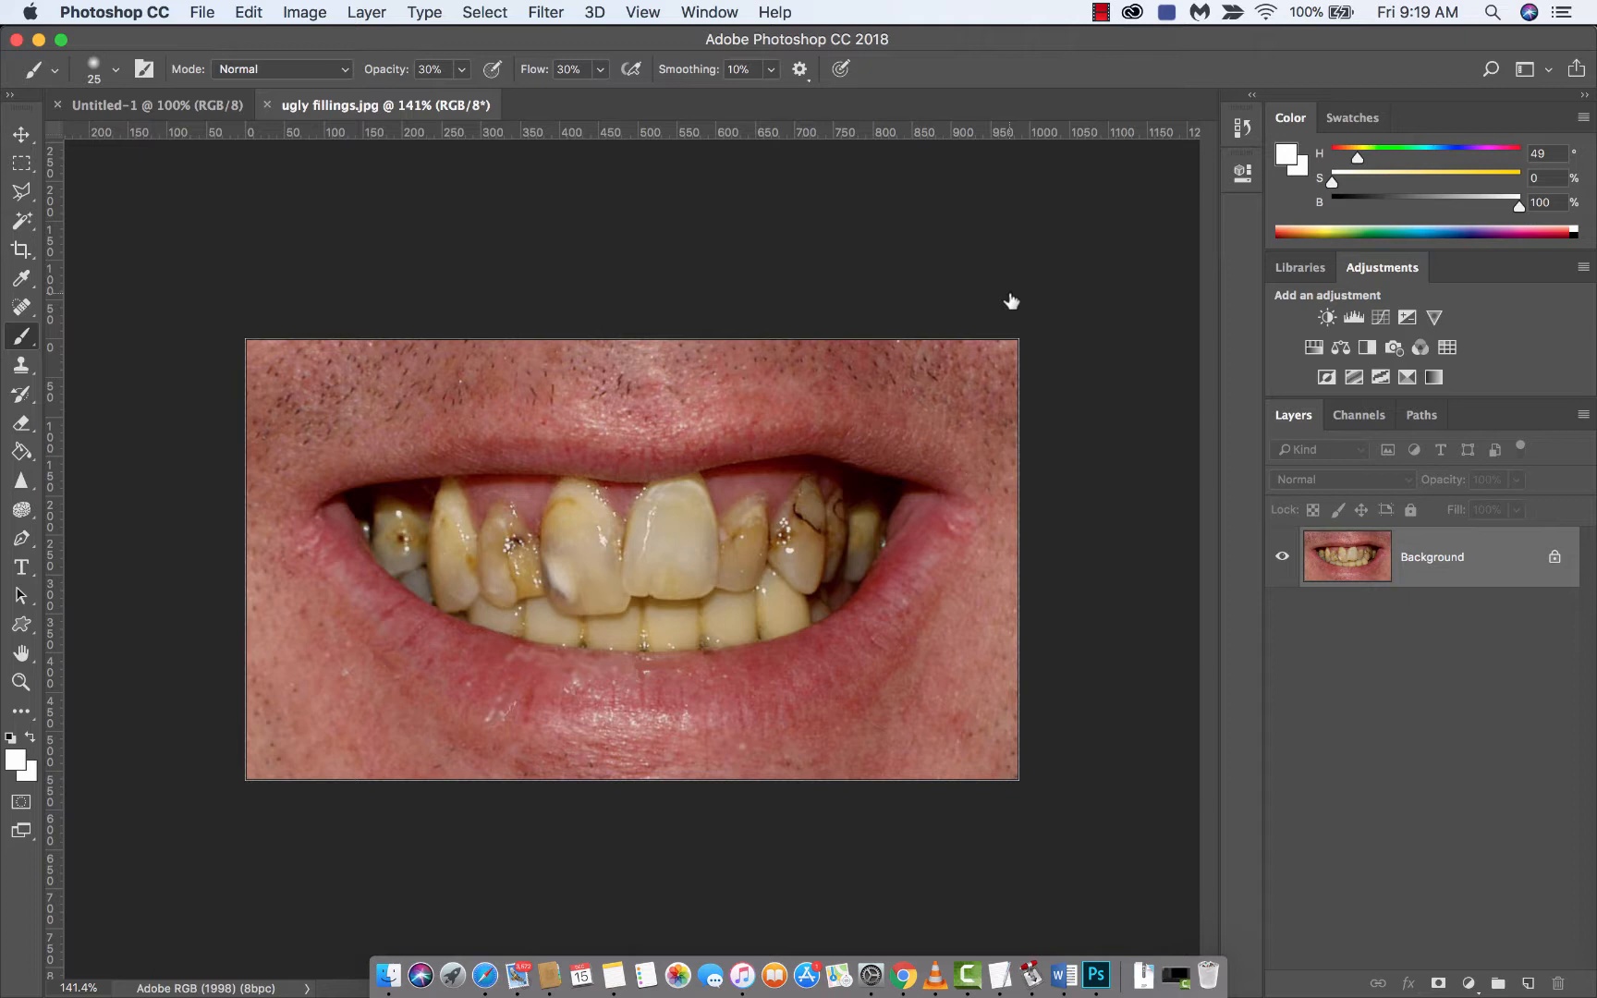
mouse_move(847, 361)
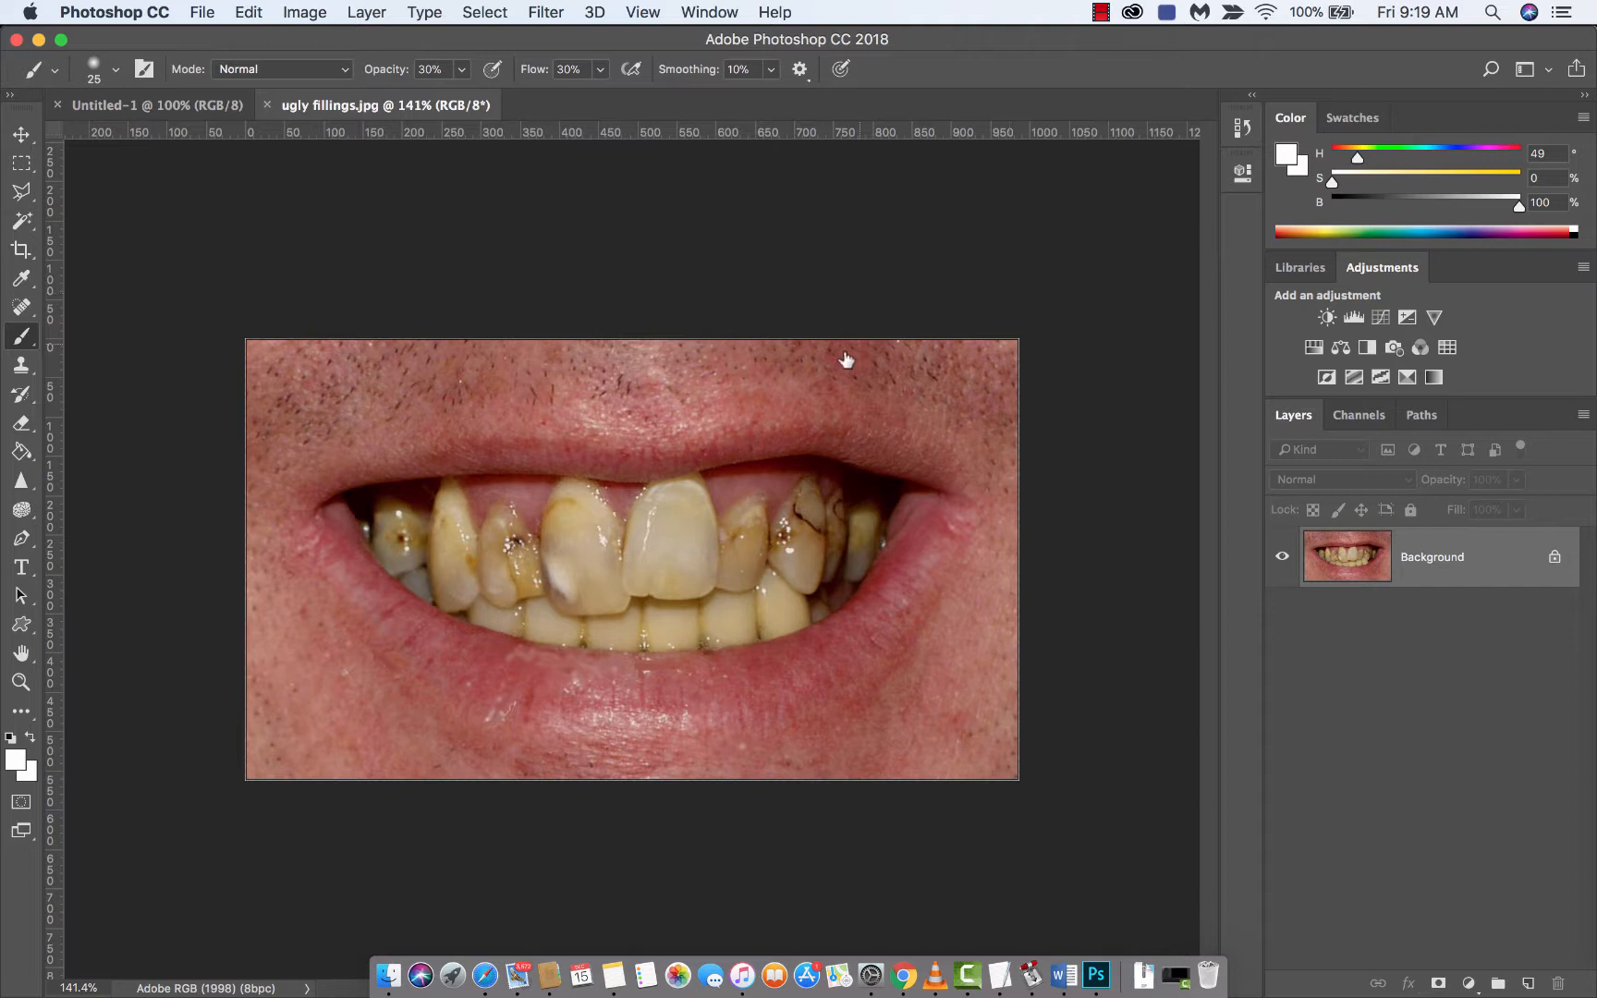
mouse_move(1427, 632)
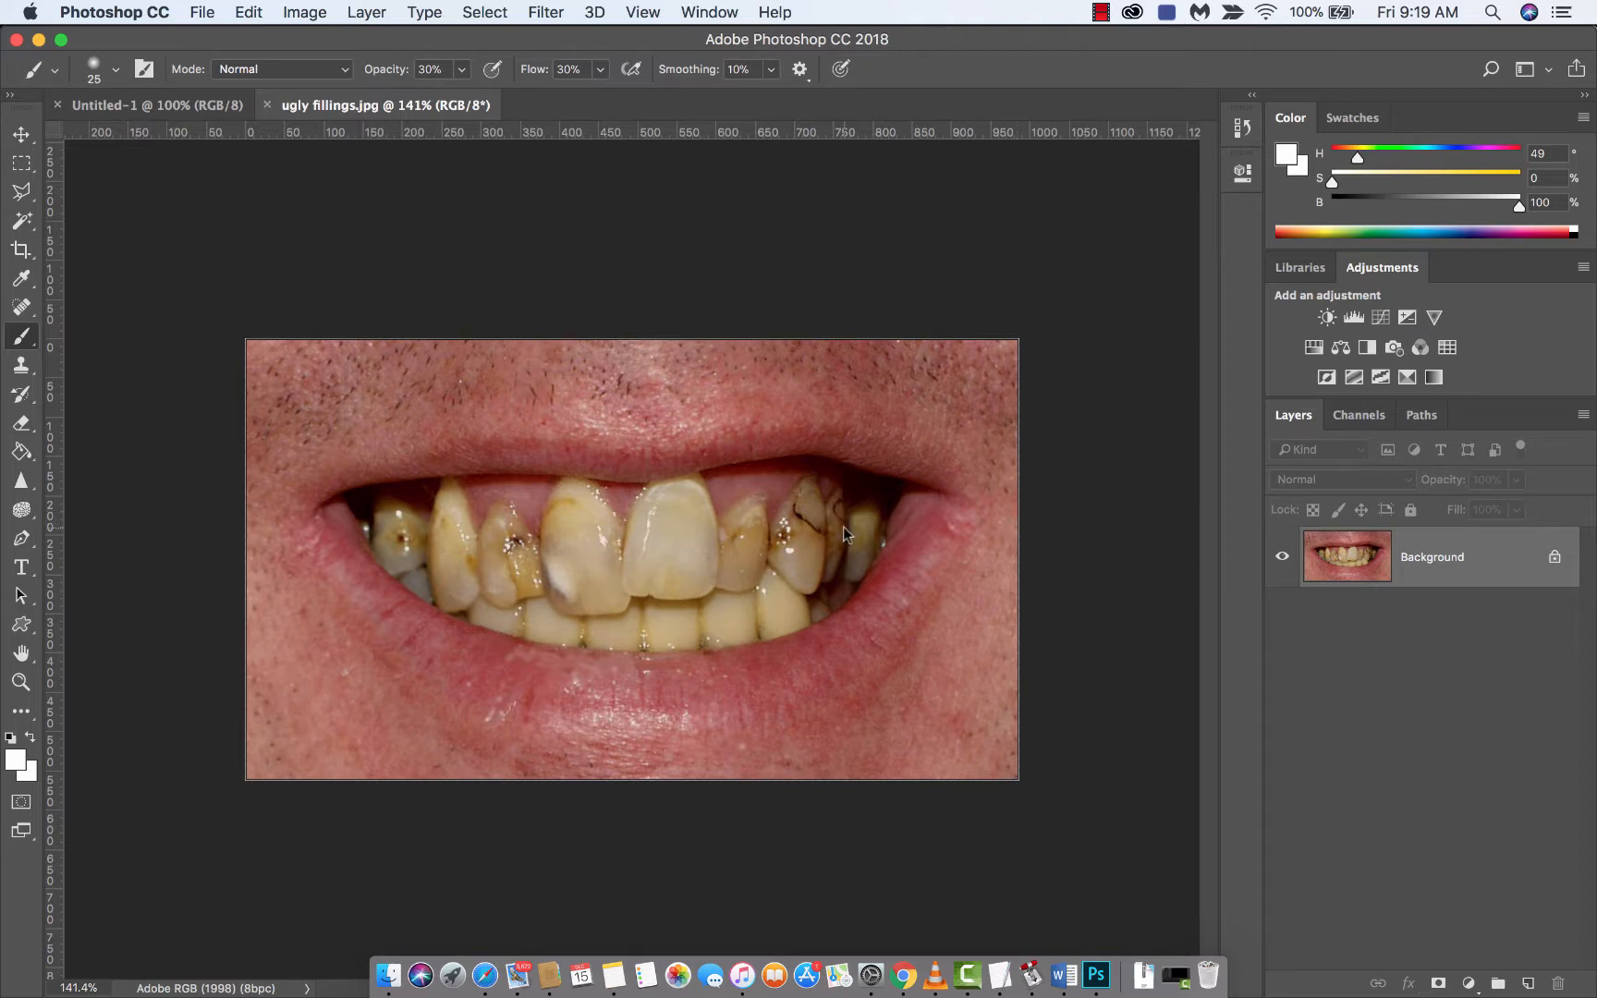
mouse_move(824, 560)
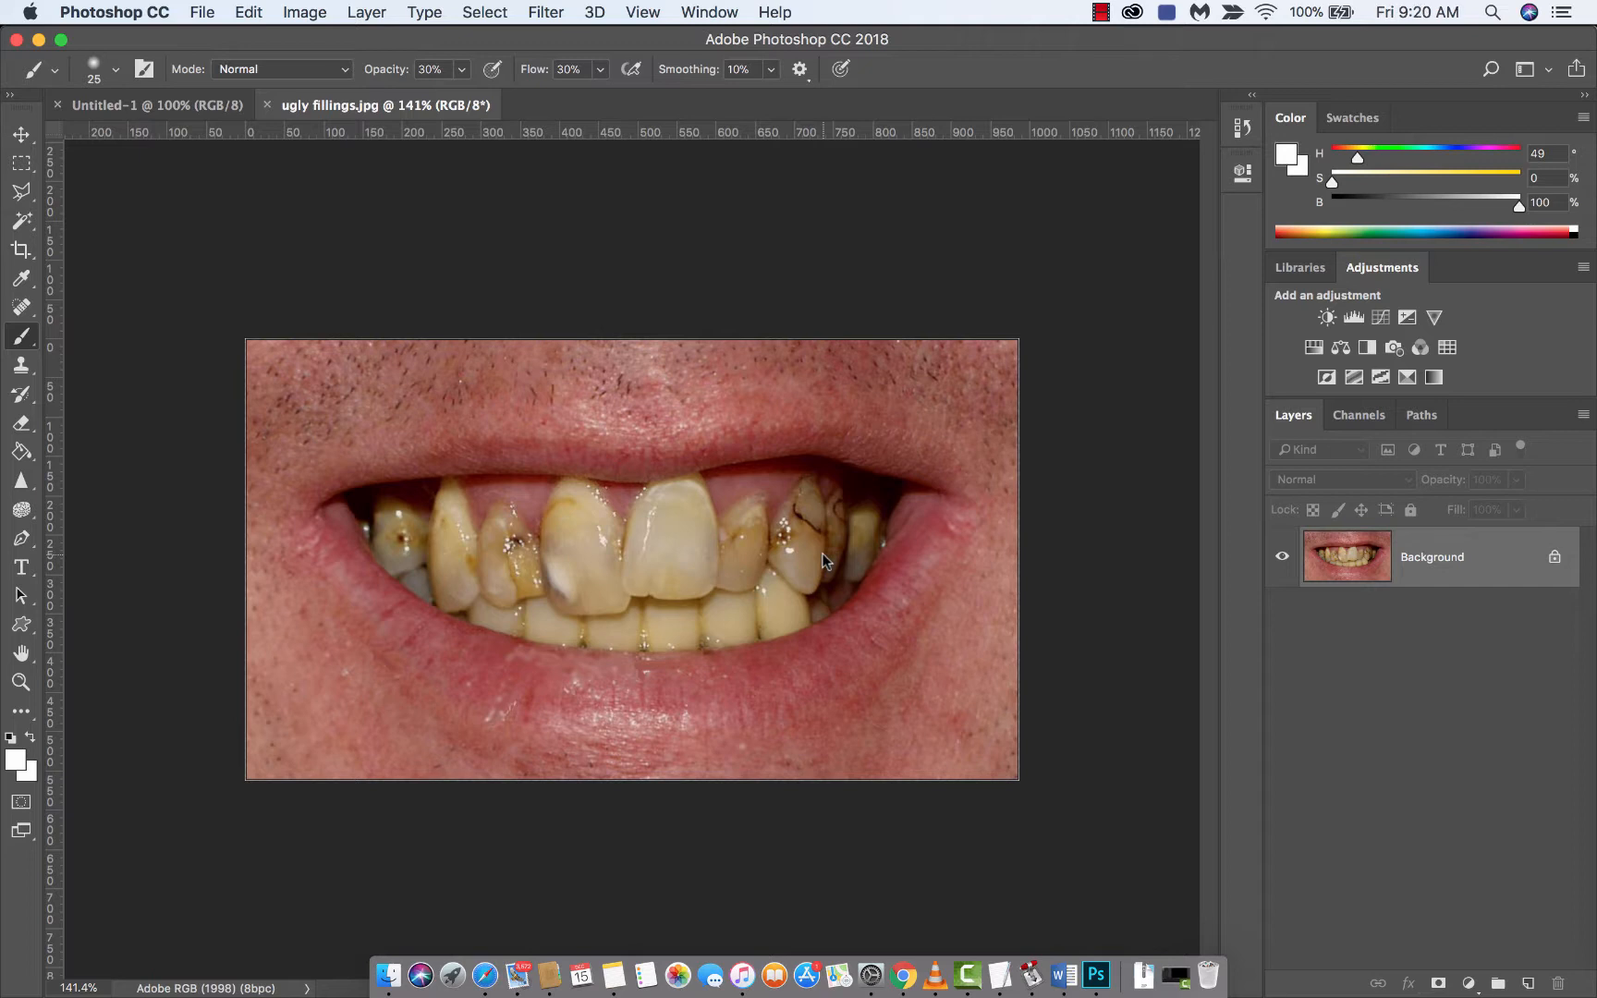
mouse_move(1469, 743)
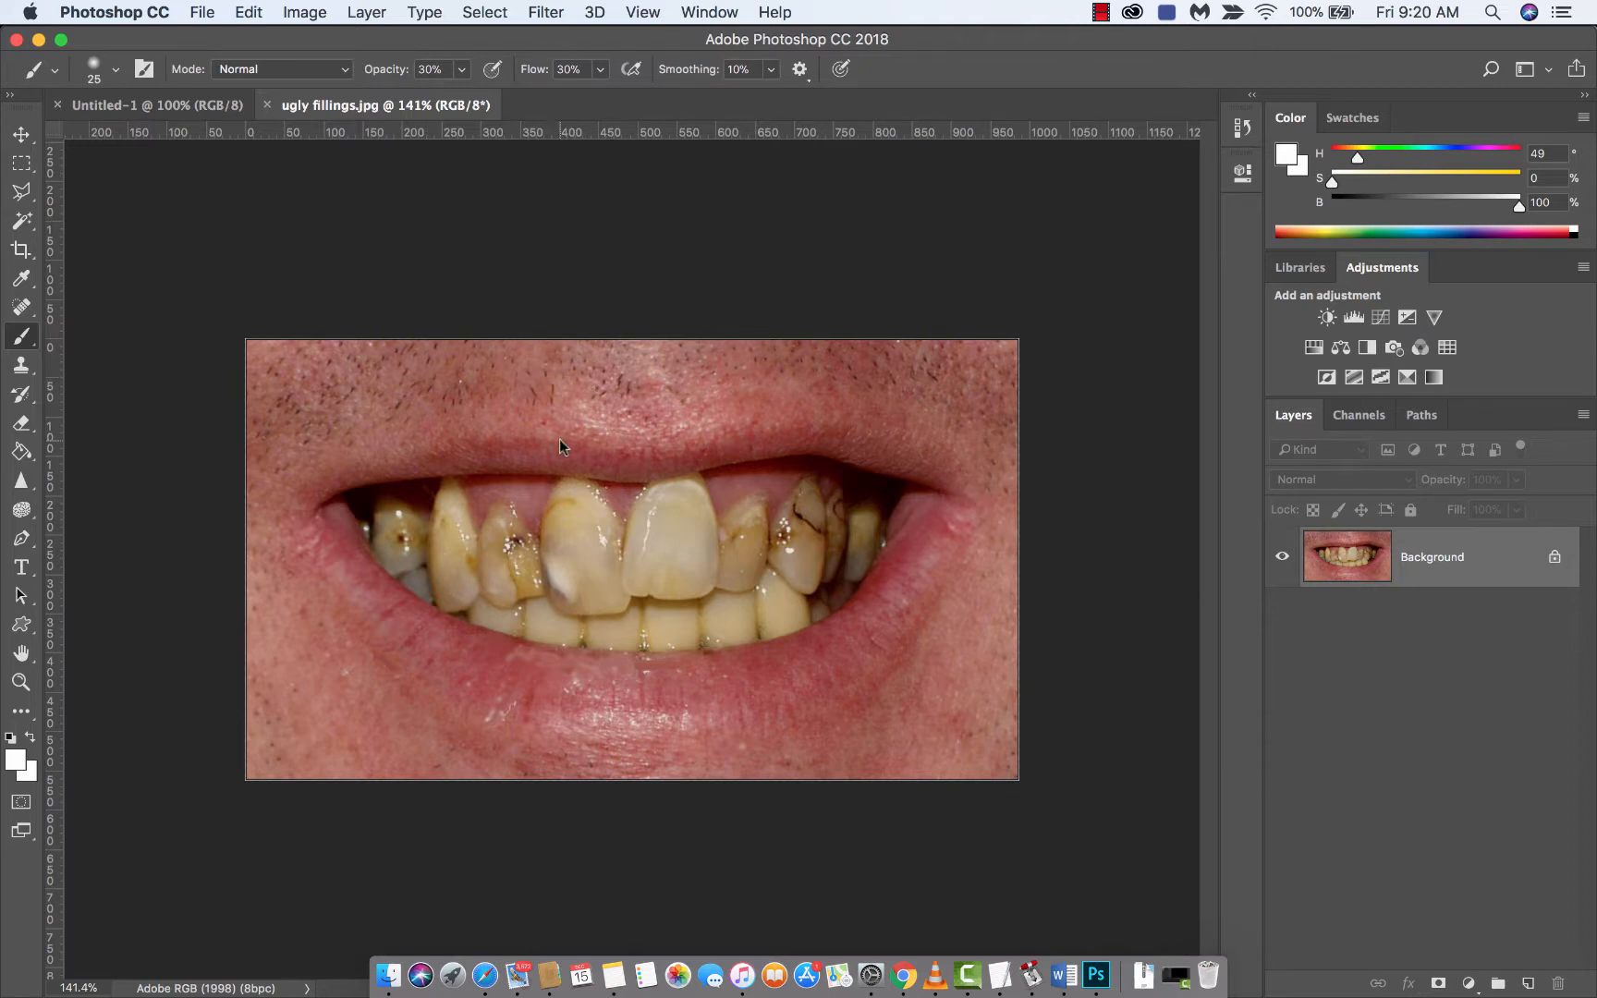
mouse_move(1453, 653)
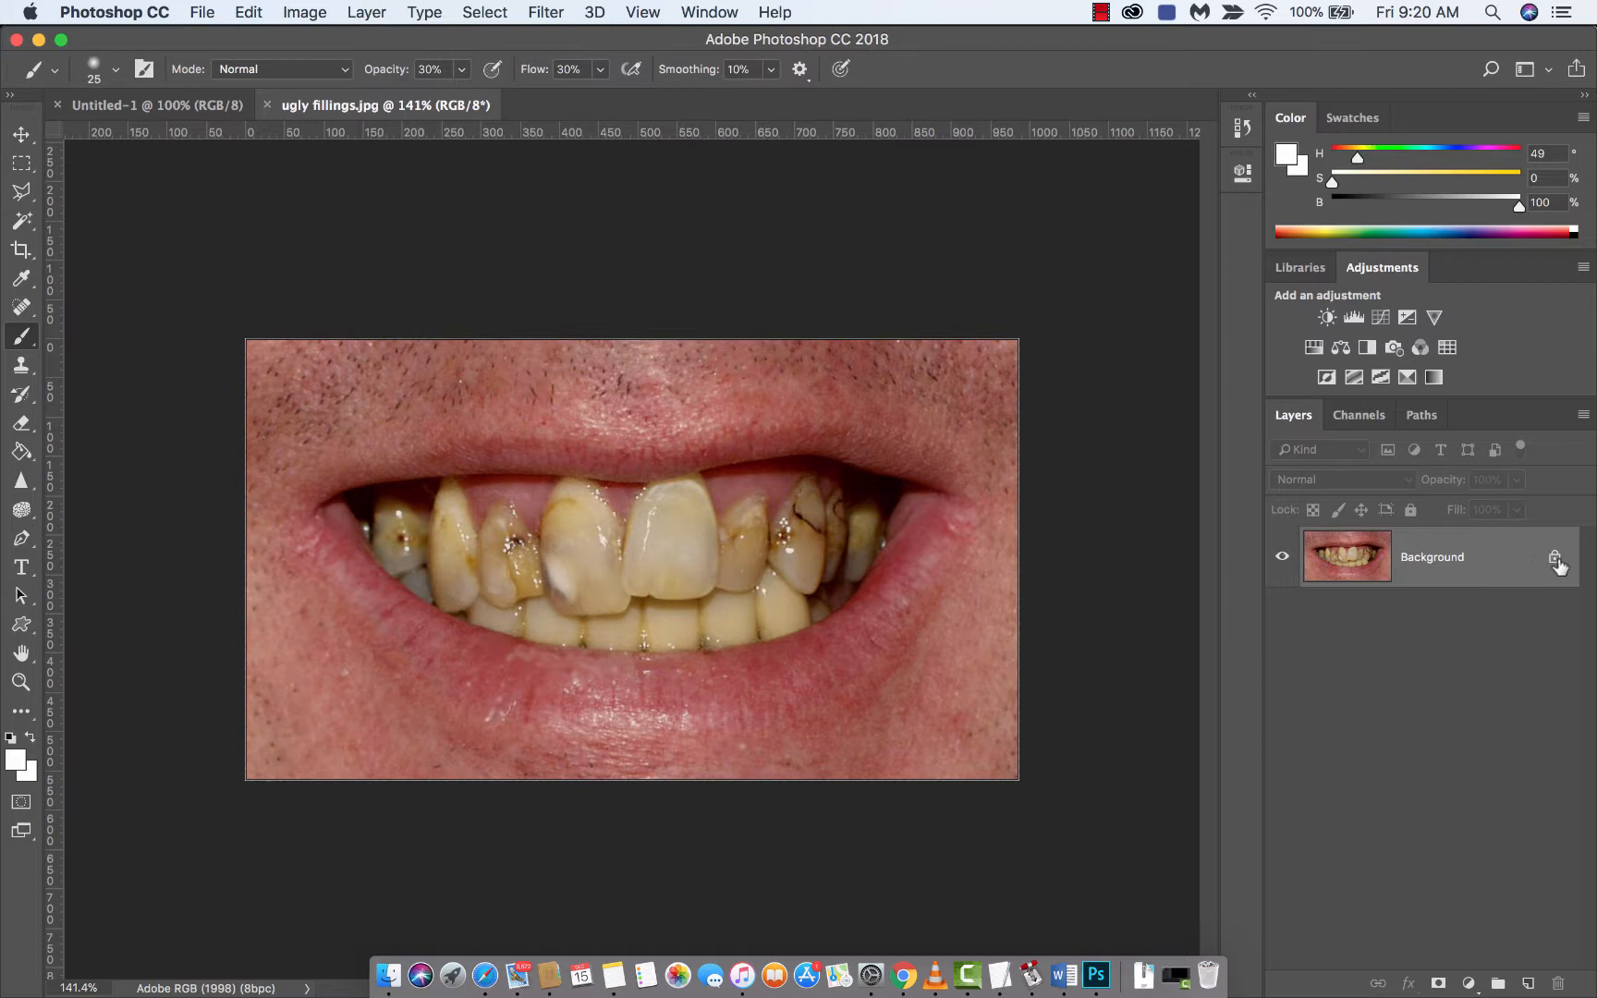
mouse_move(1560, 567)
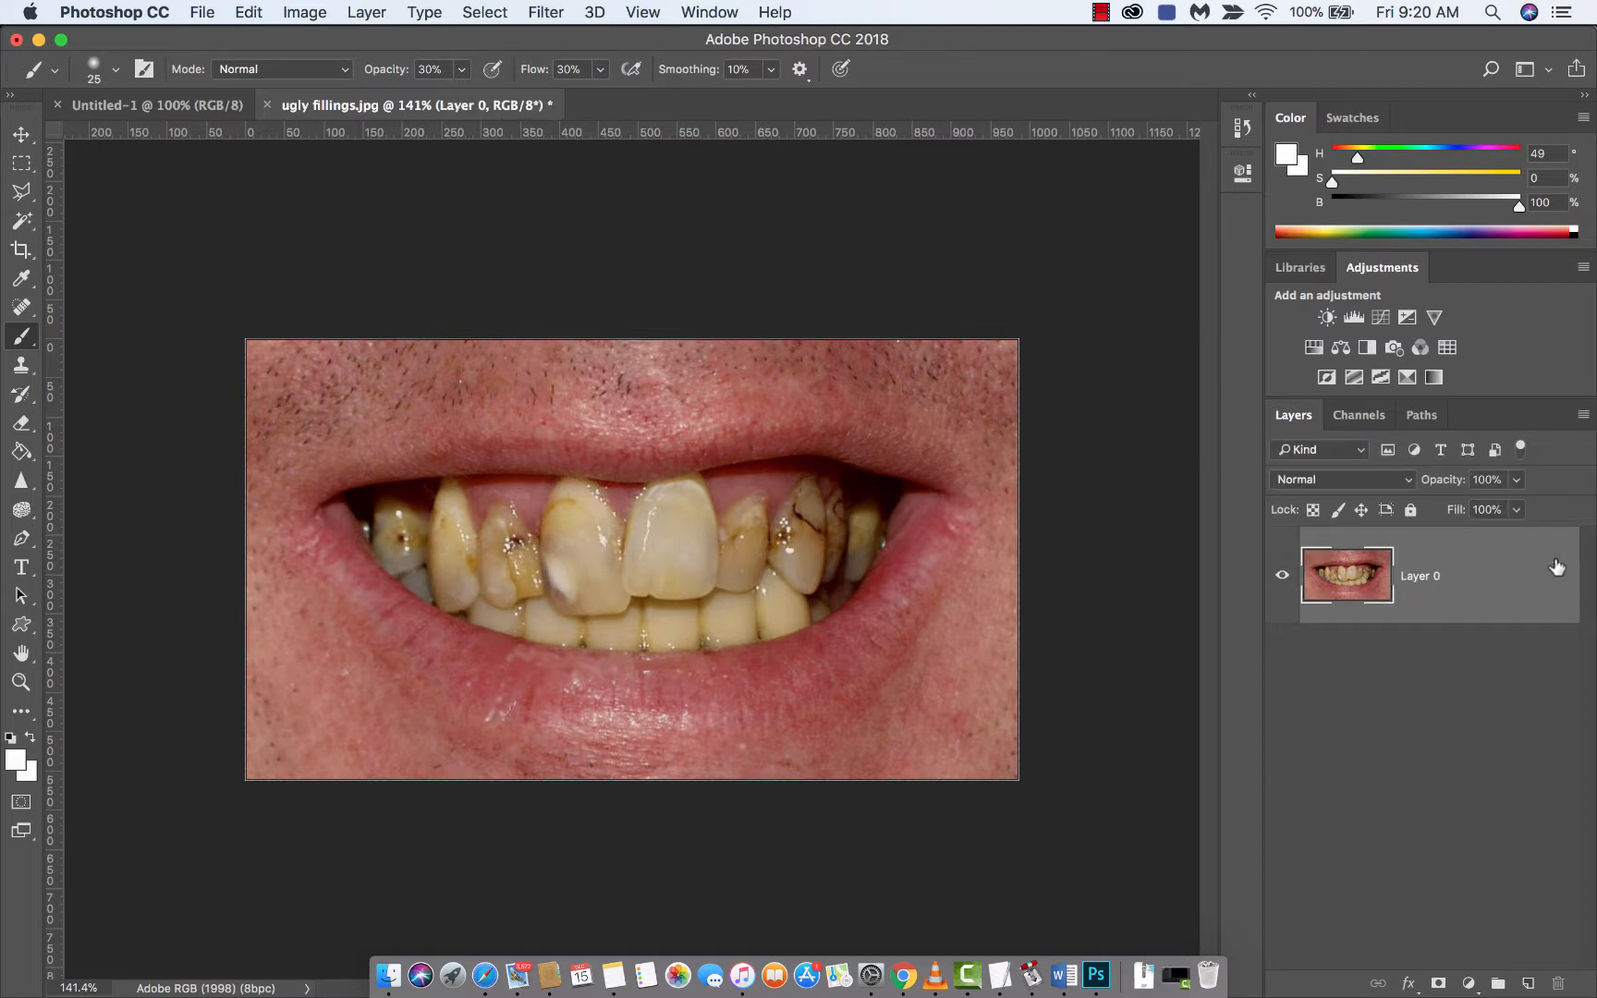
mouse_move(1419, 754)
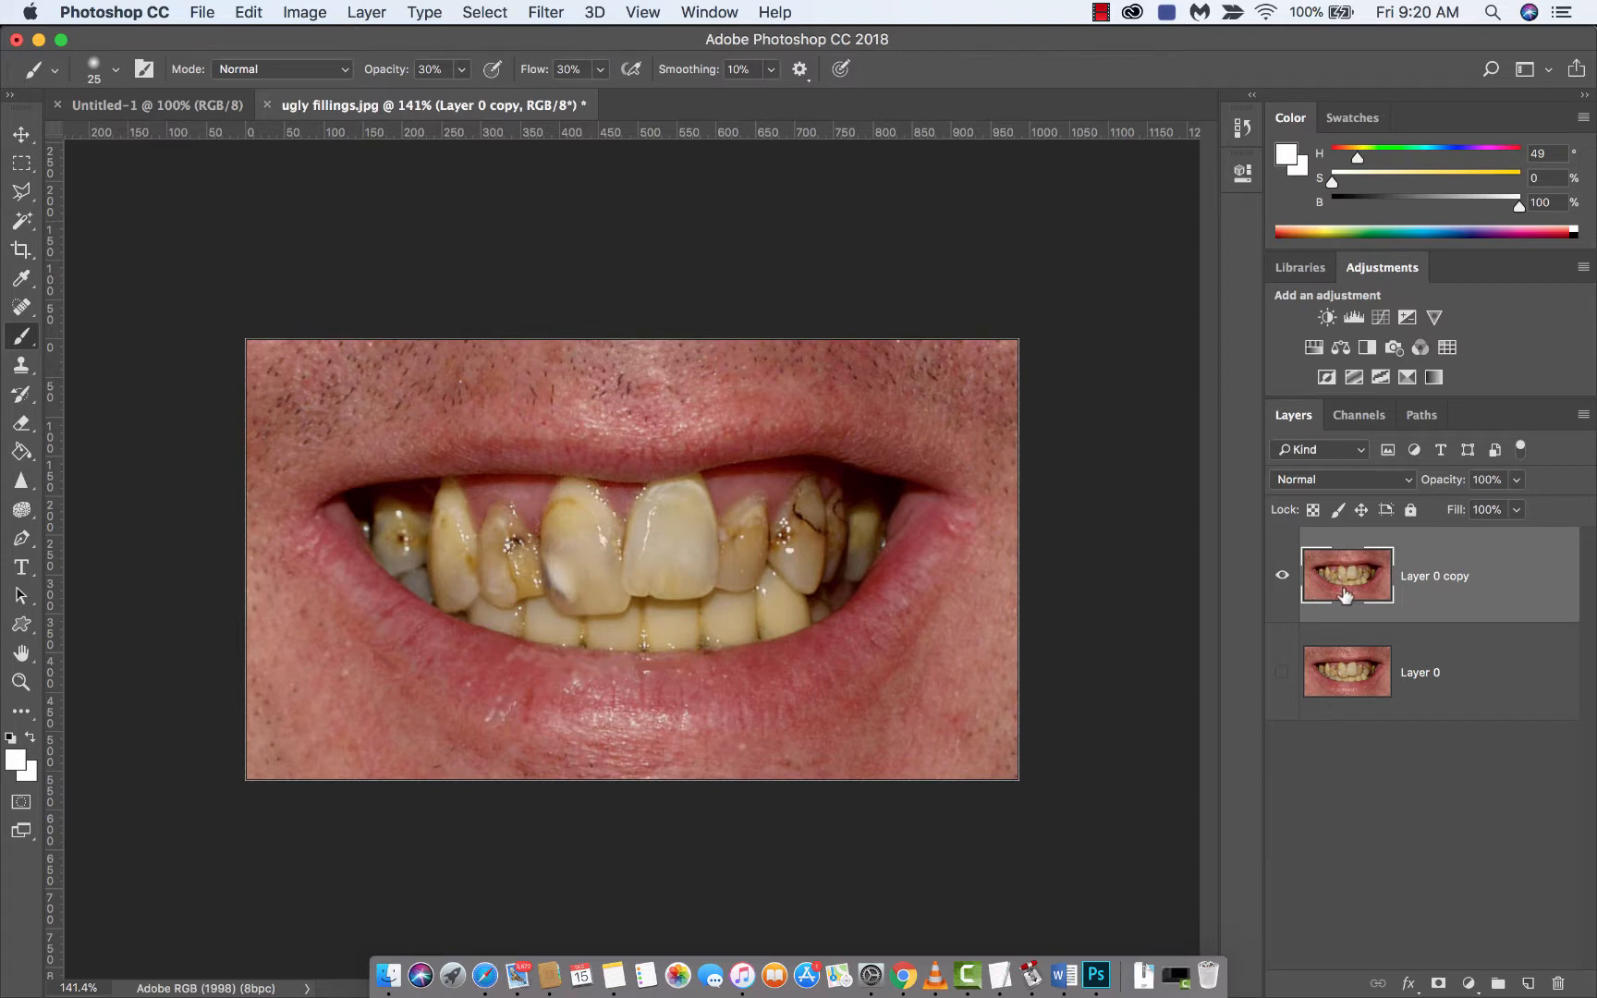
mouse_move(1346, 676)
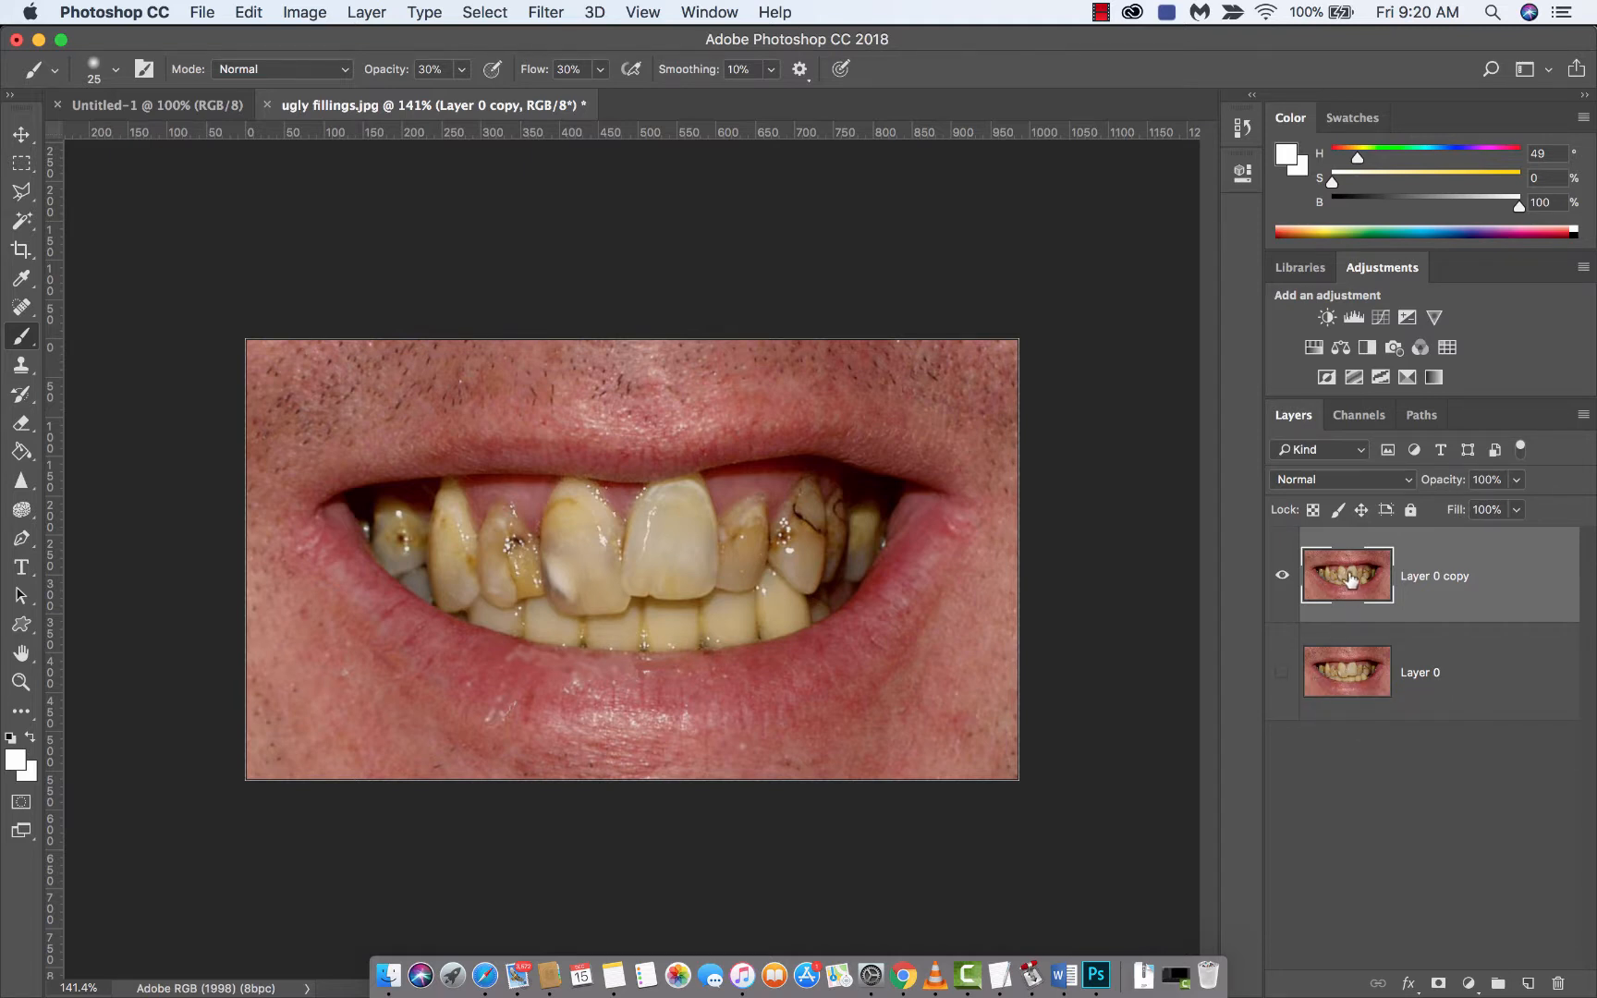
mouse_move(1348, 574)
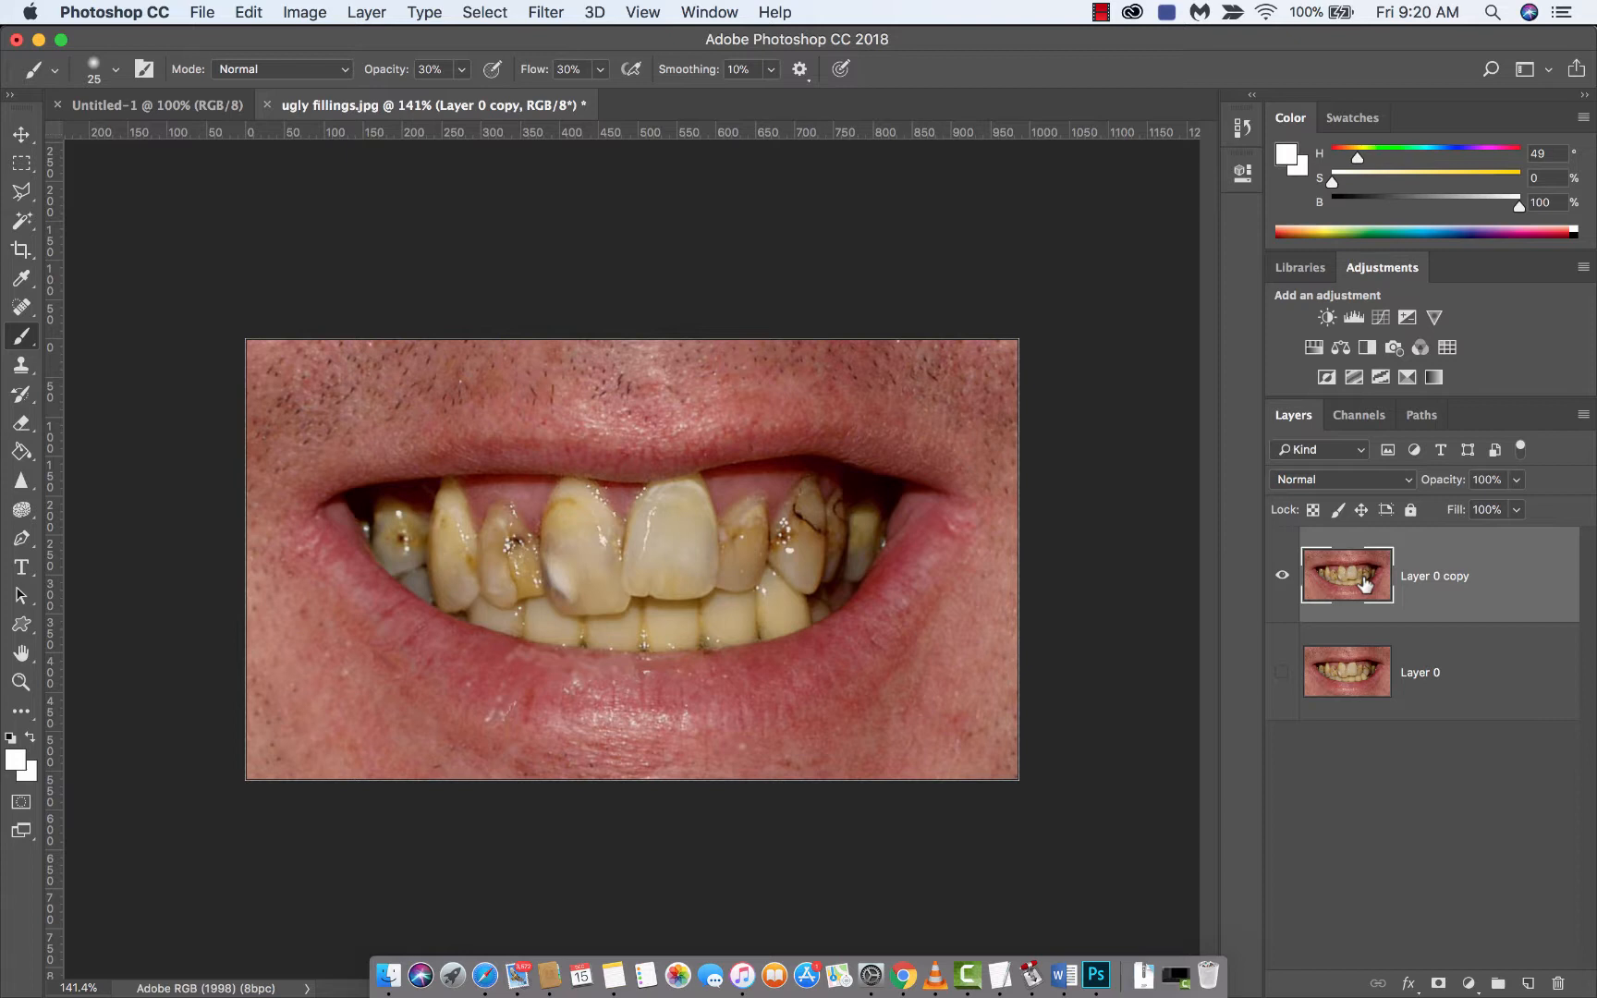
mouse_move(1346, 575)
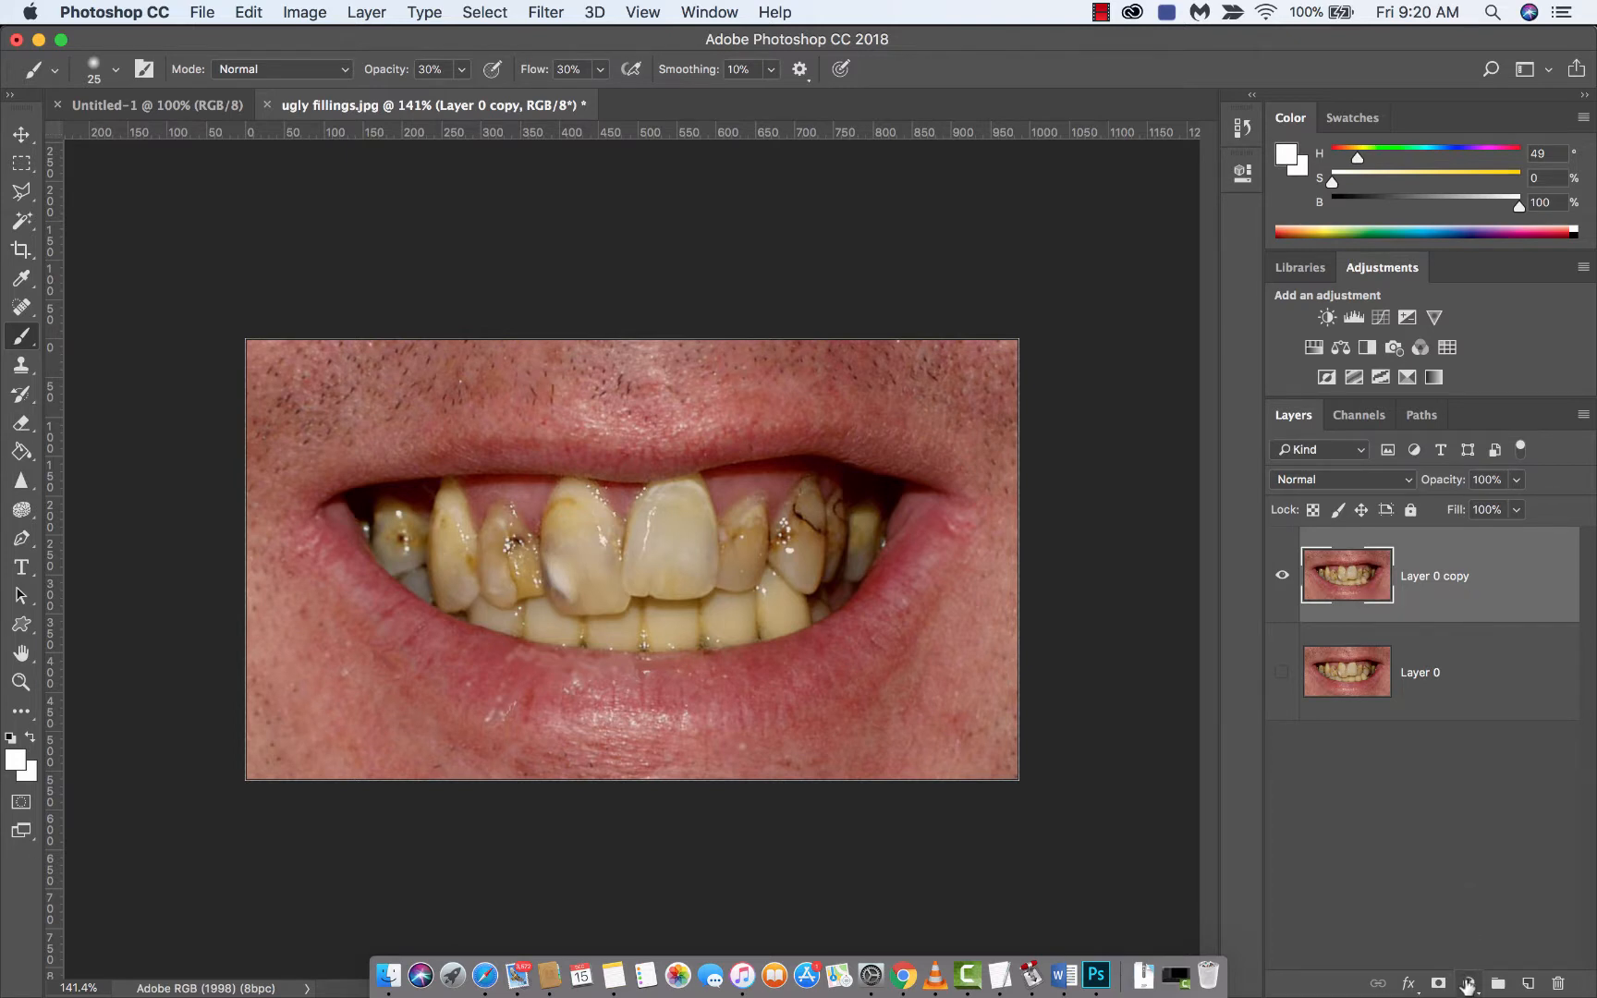
mouse_move(1466, 983)
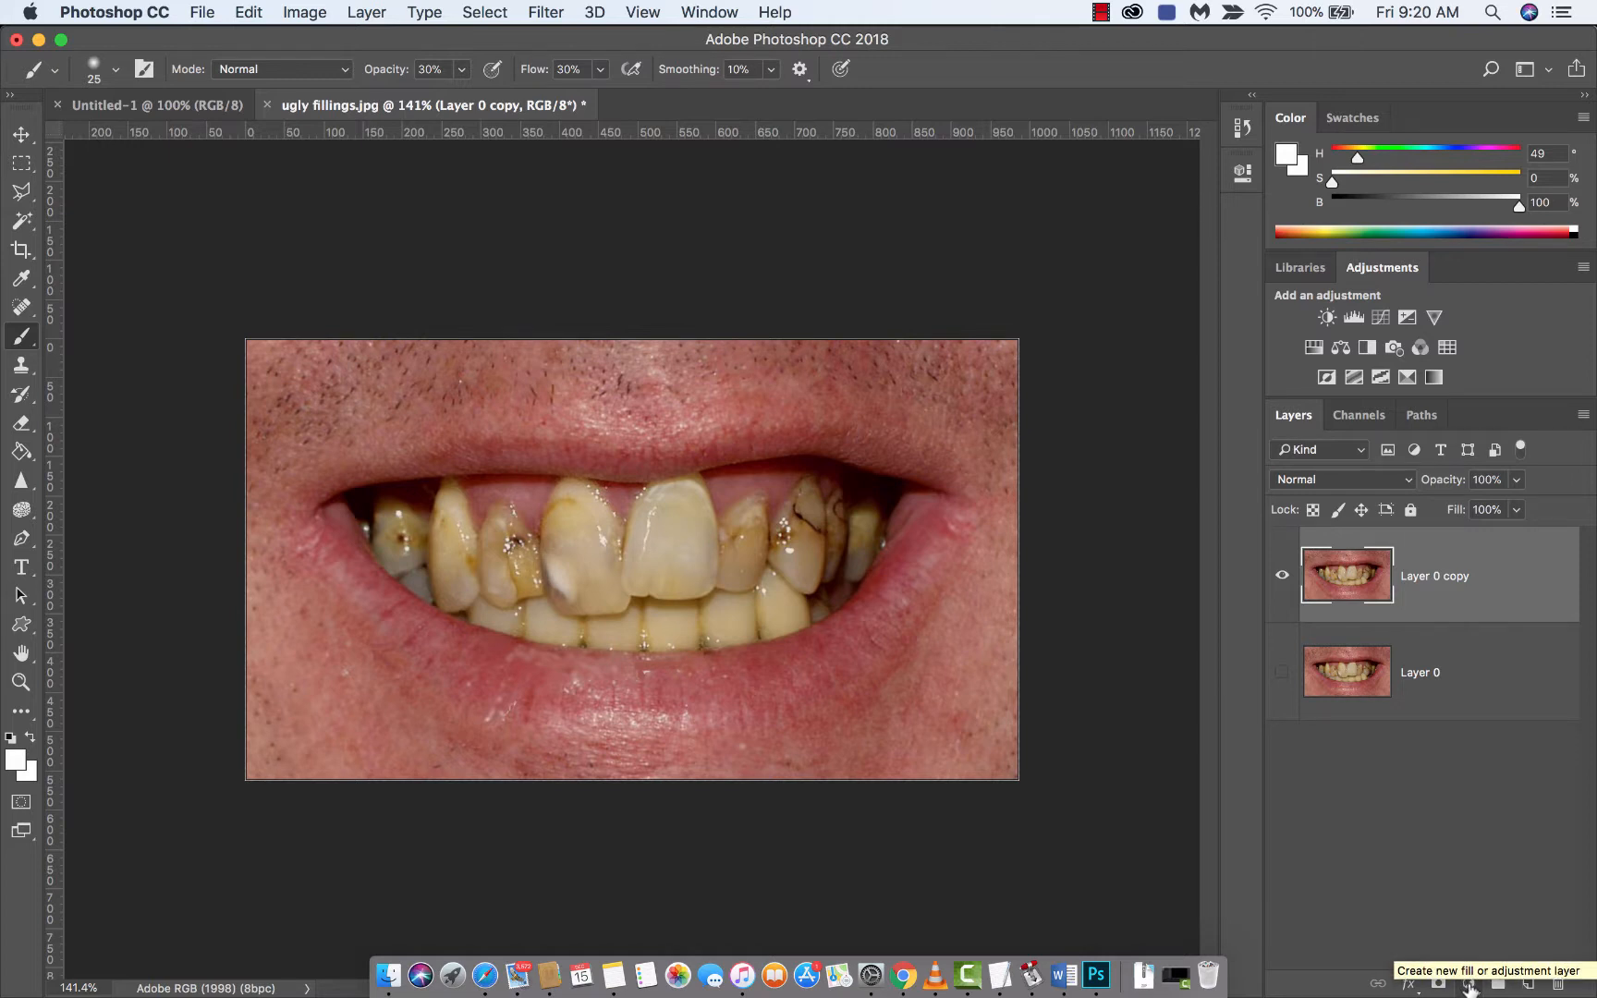
- Add a Hue/Saturation adjustment layer and expose its colour-range list in Properties
click(1466, 984)
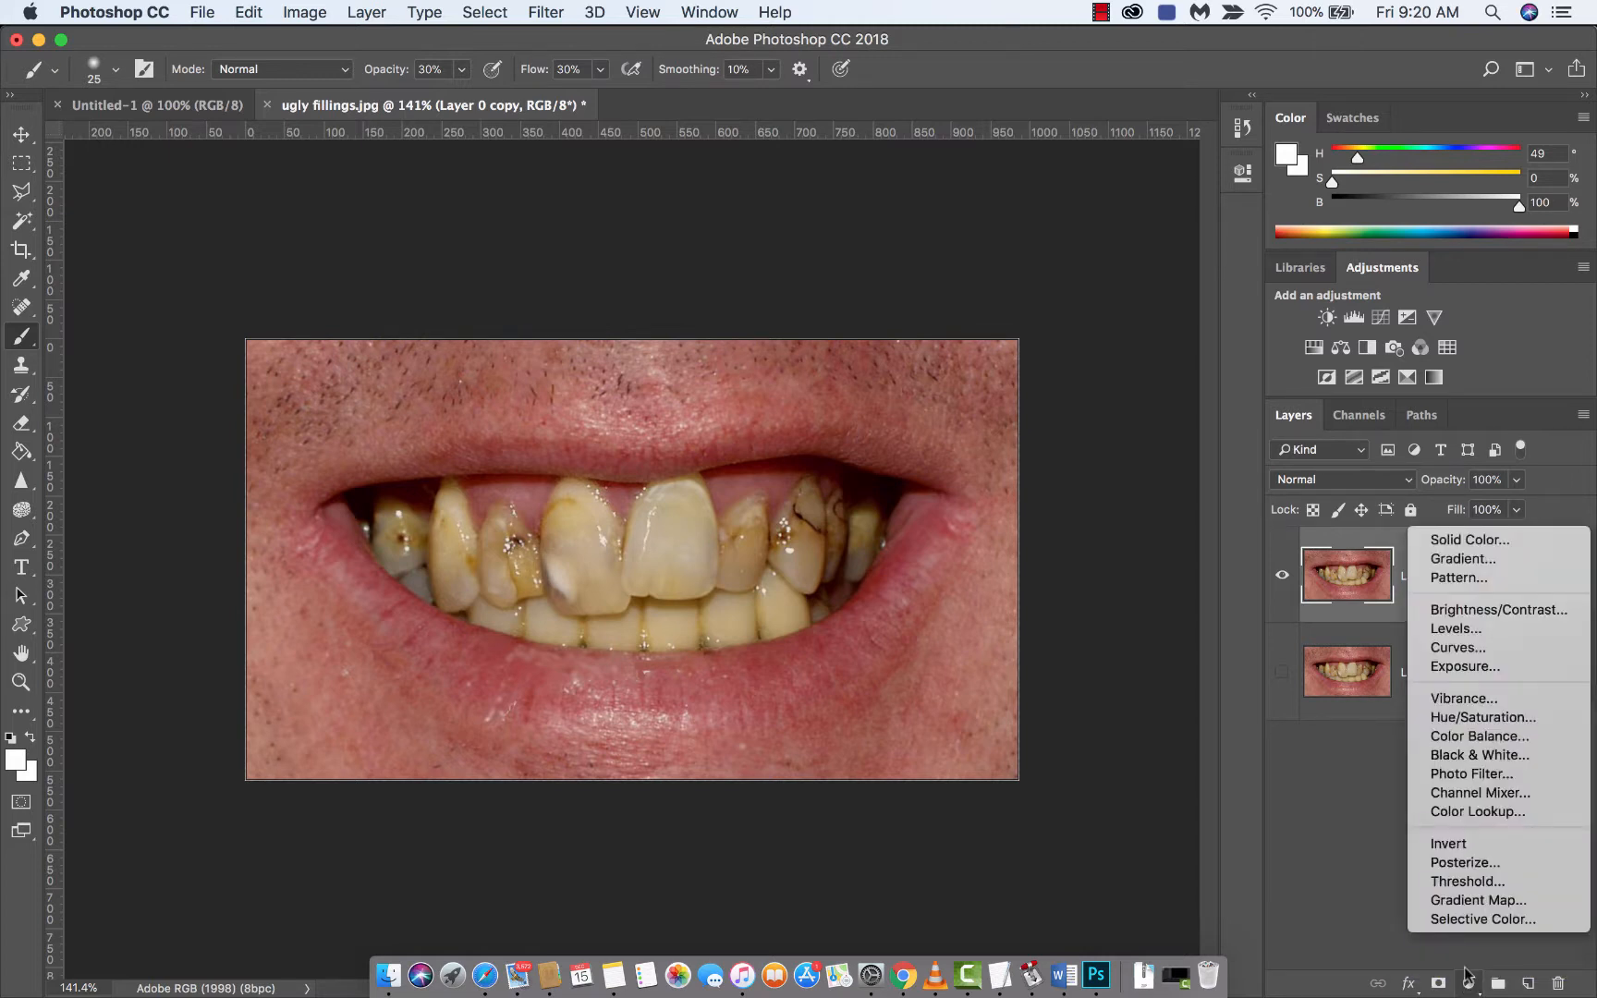
mouse_move(1471, 697)
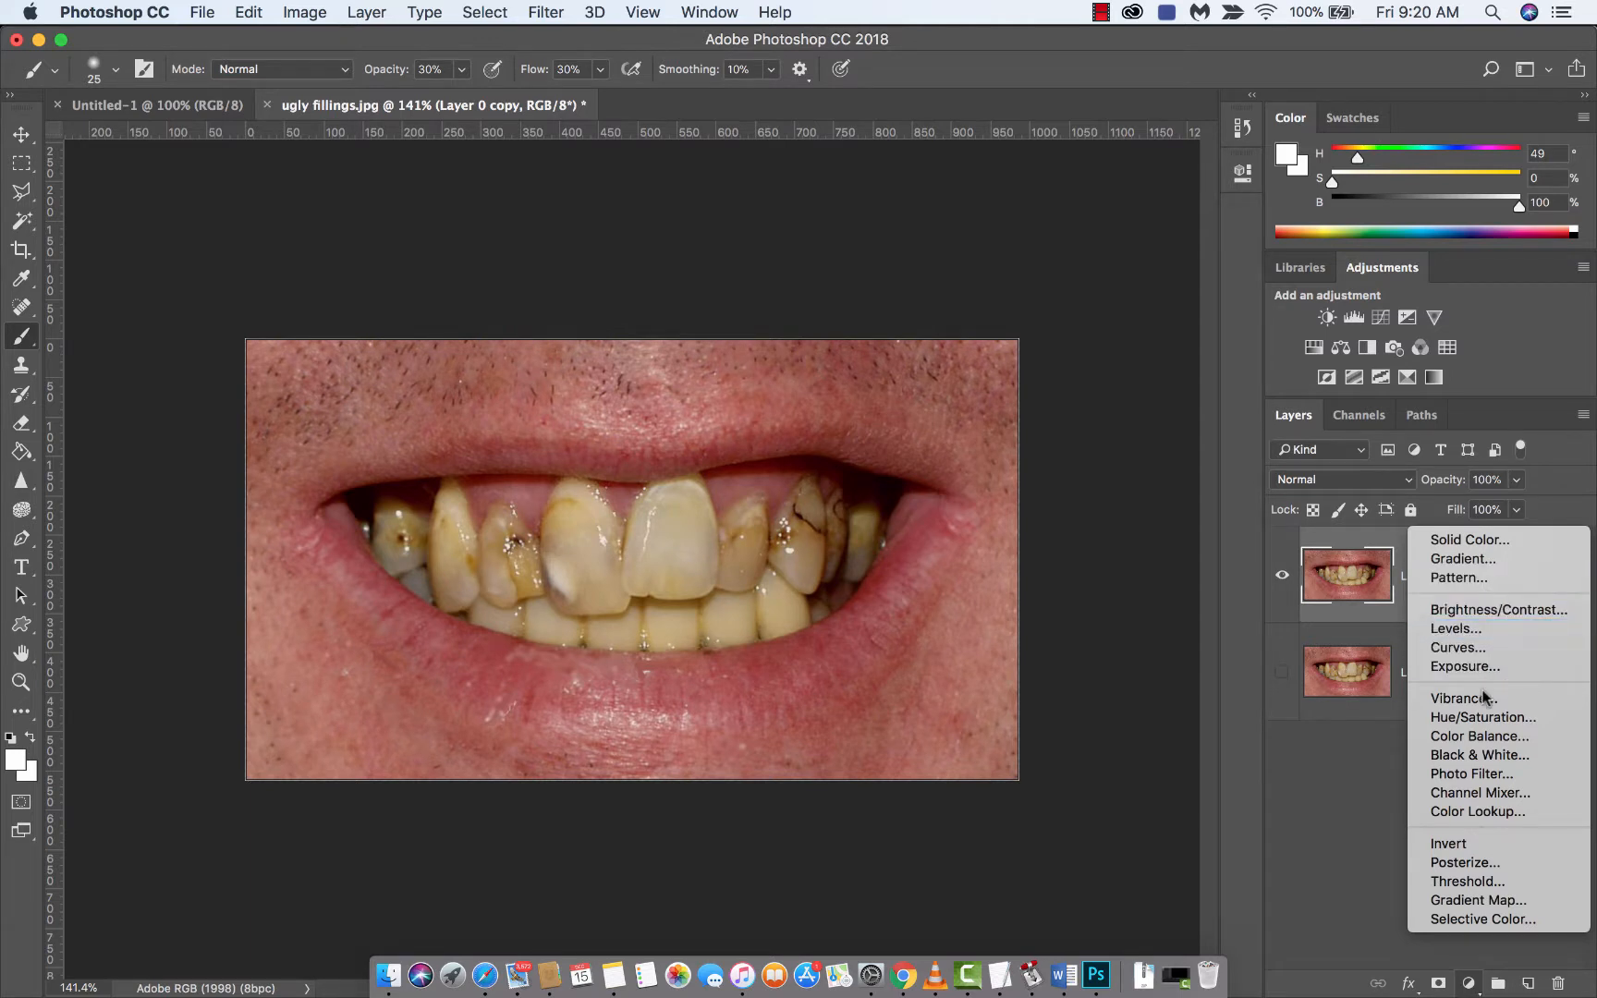
mouse_move(1481, 717)
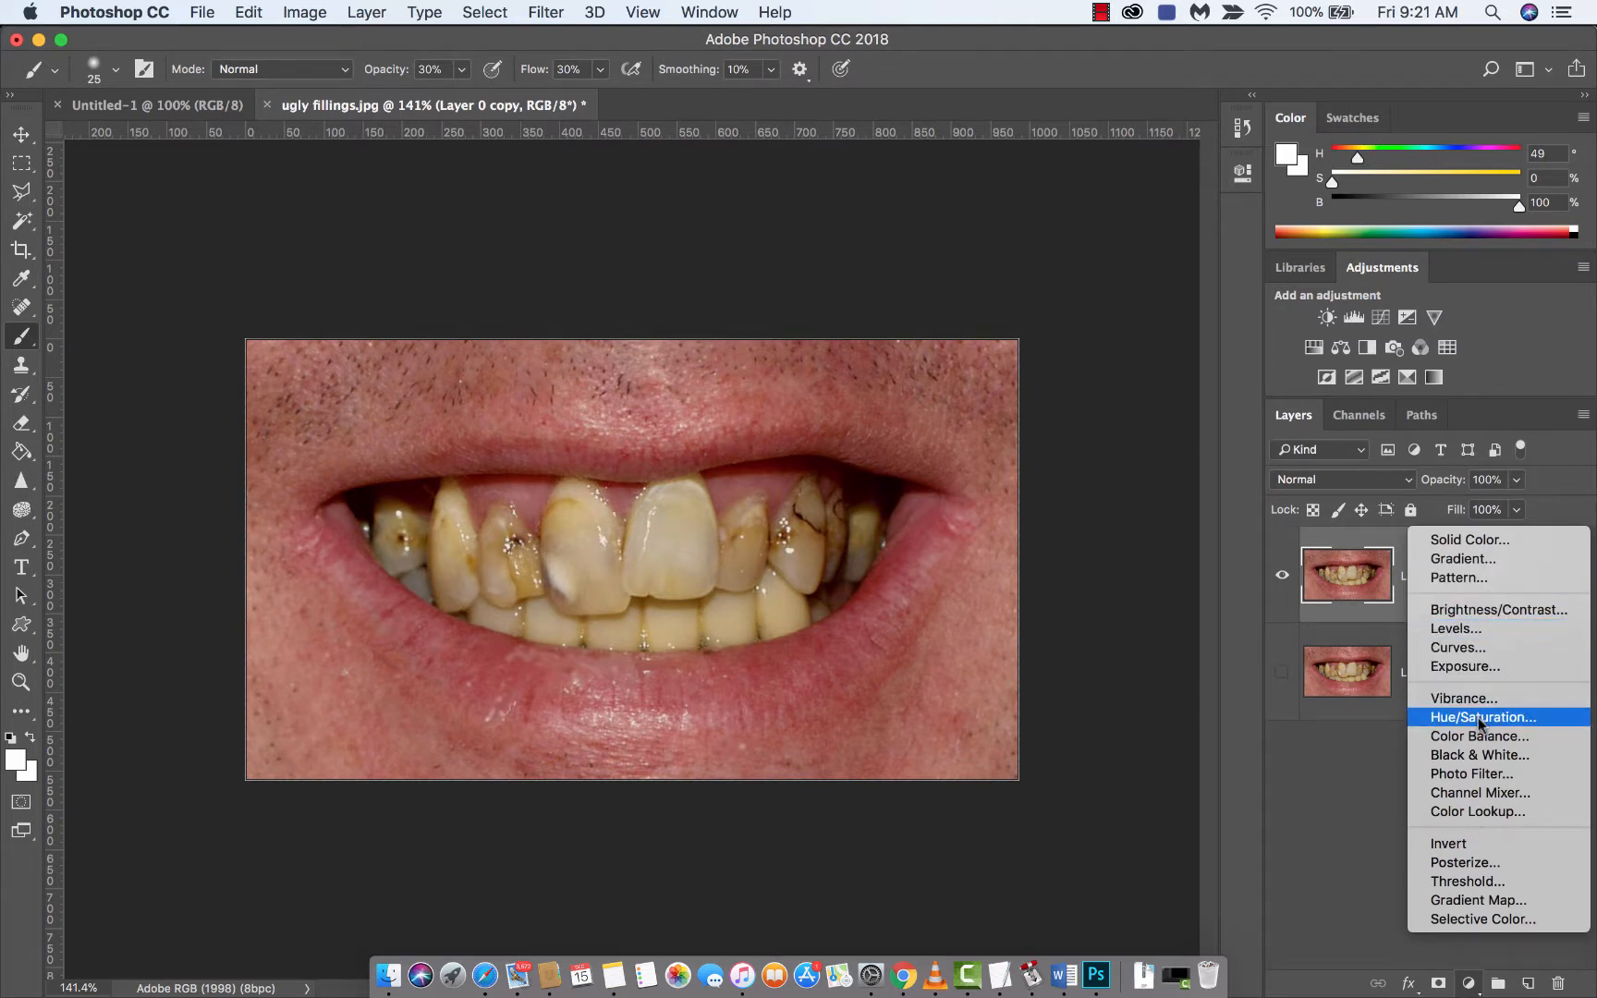
click(1480, 717)
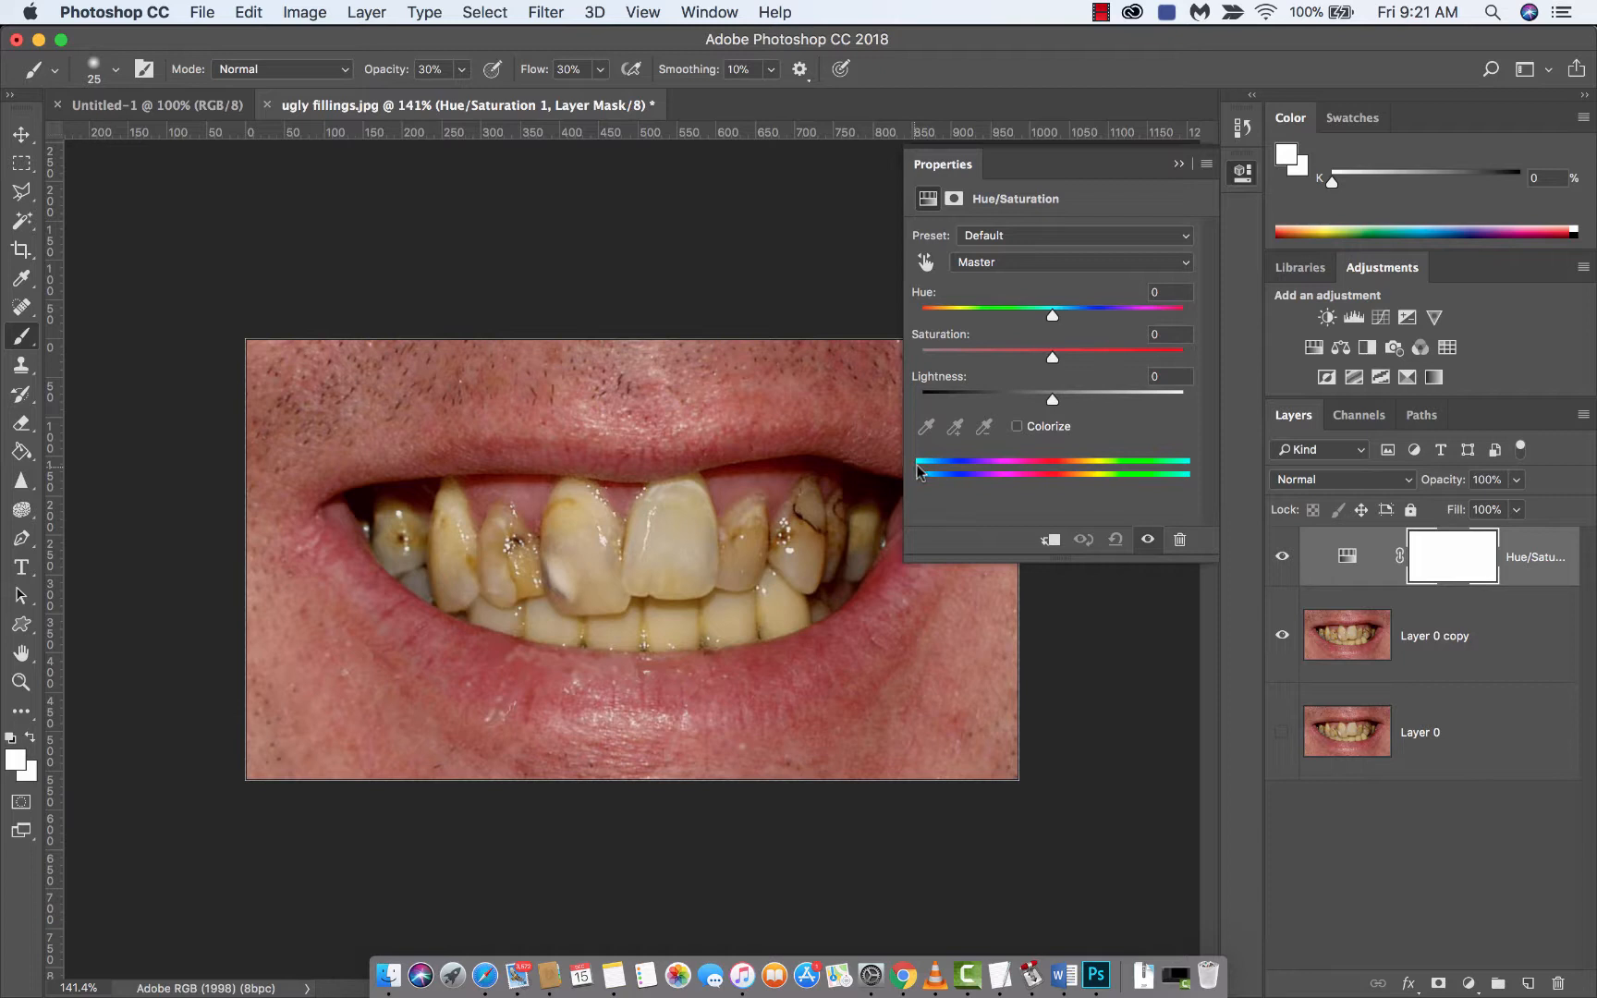
mouse_move(1003, 403)
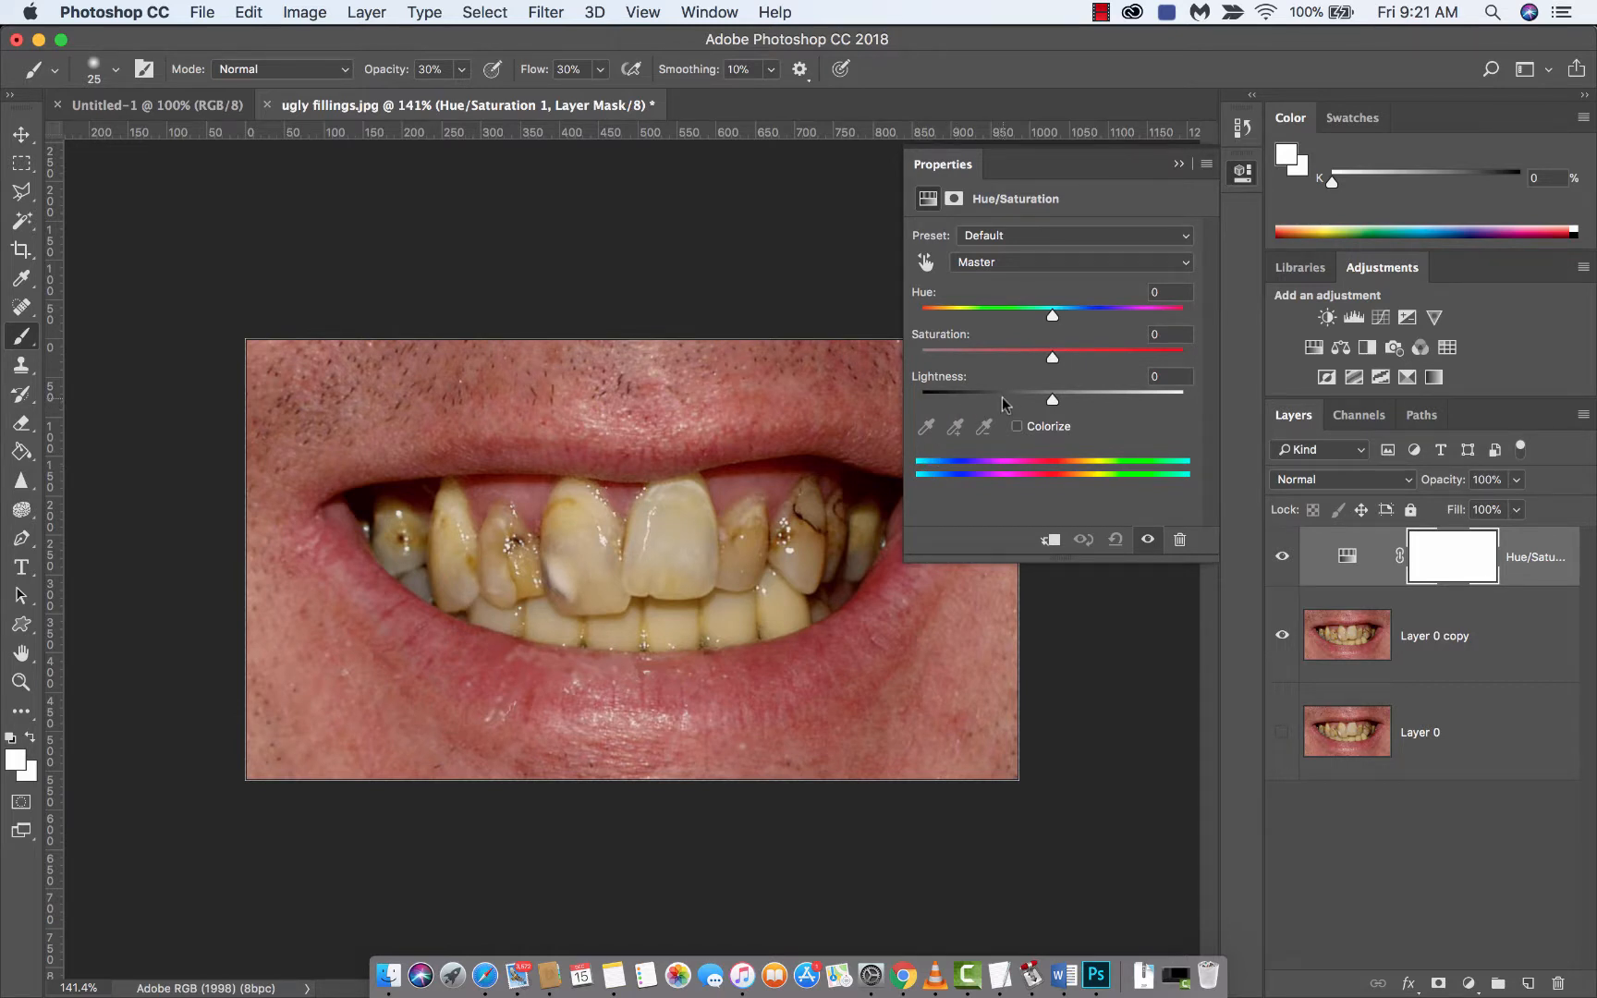
mouse_move(994, 414)
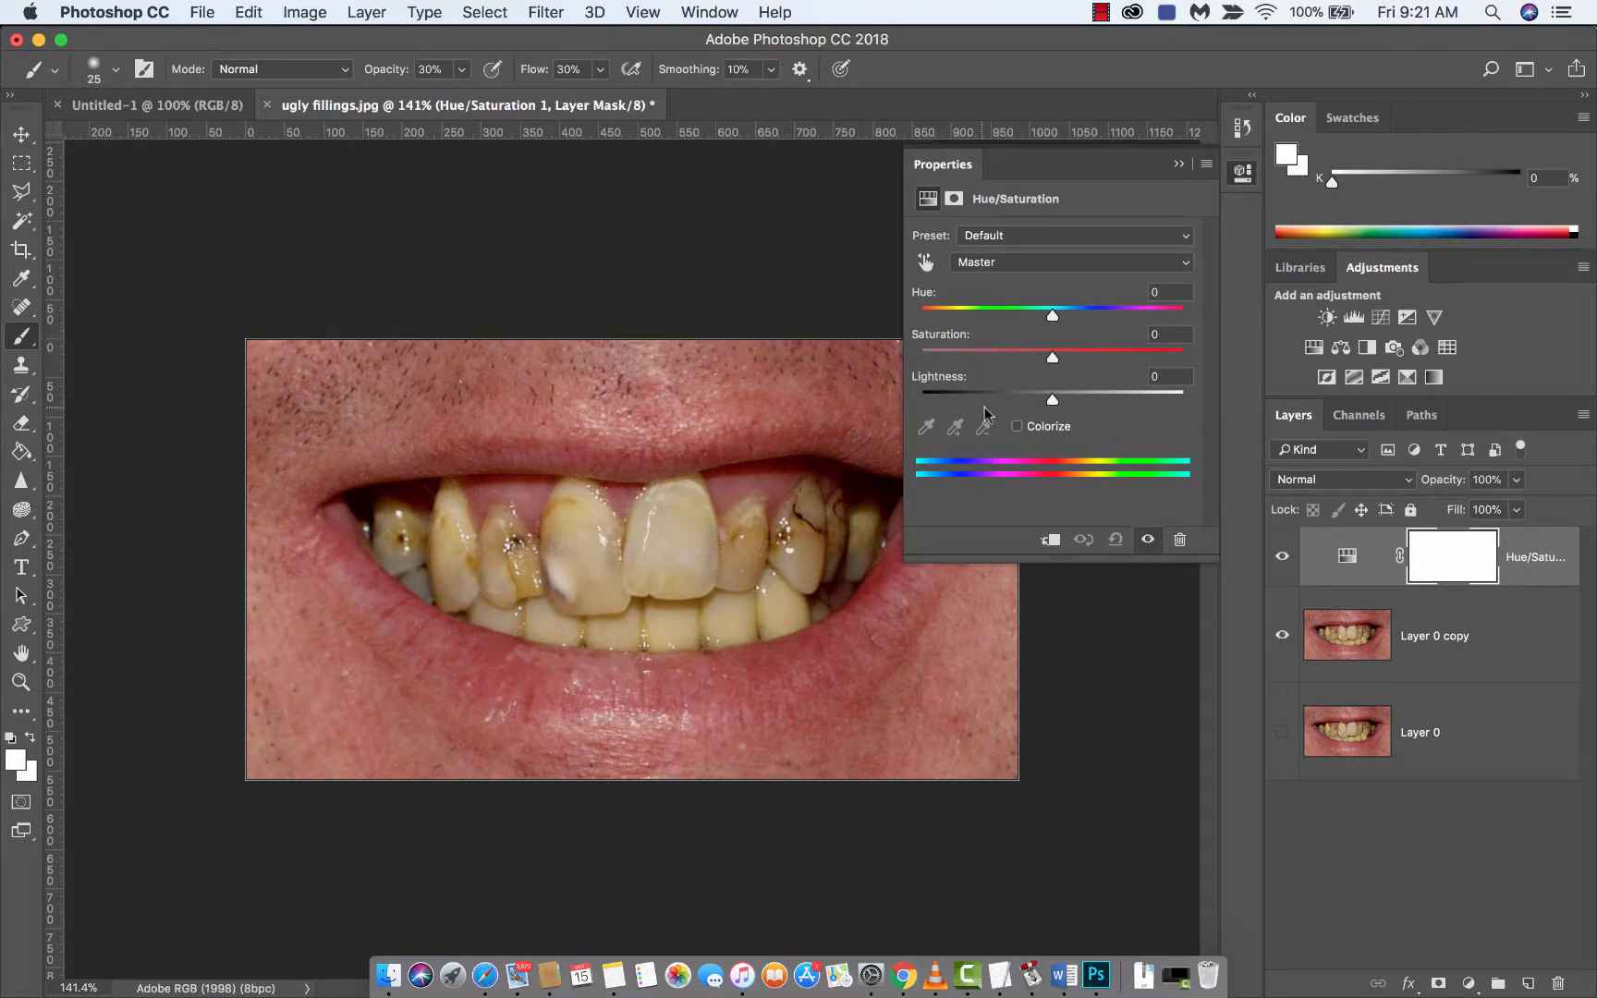
mouse_move(1035, 294)
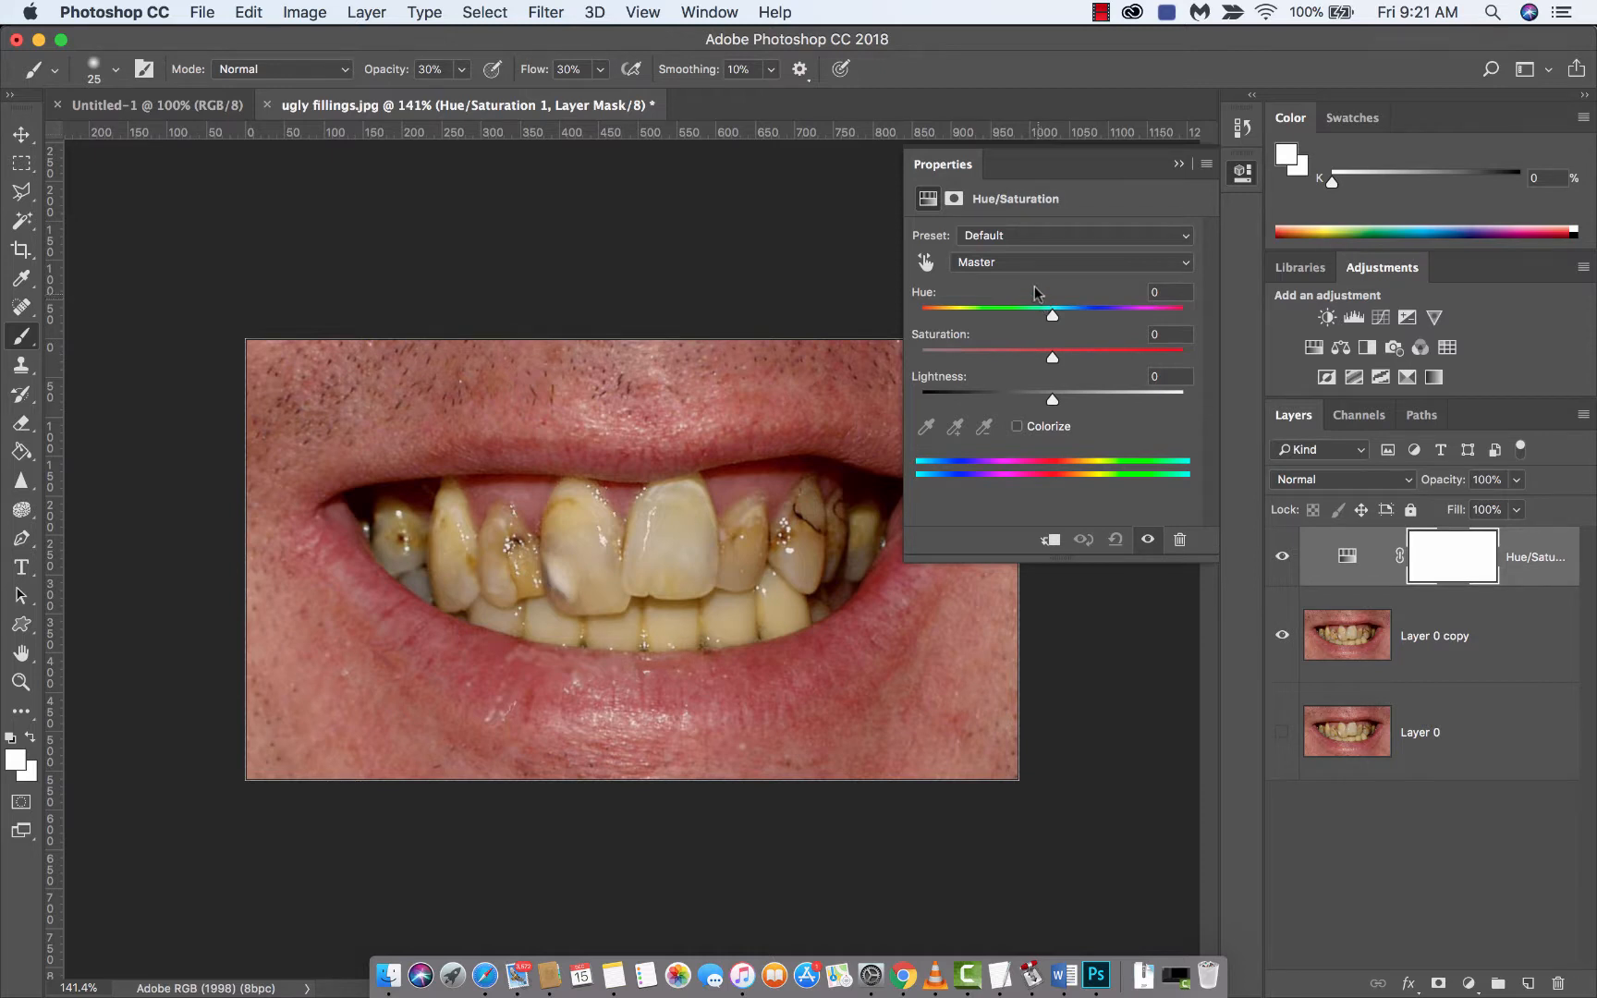
click(1070, 235)
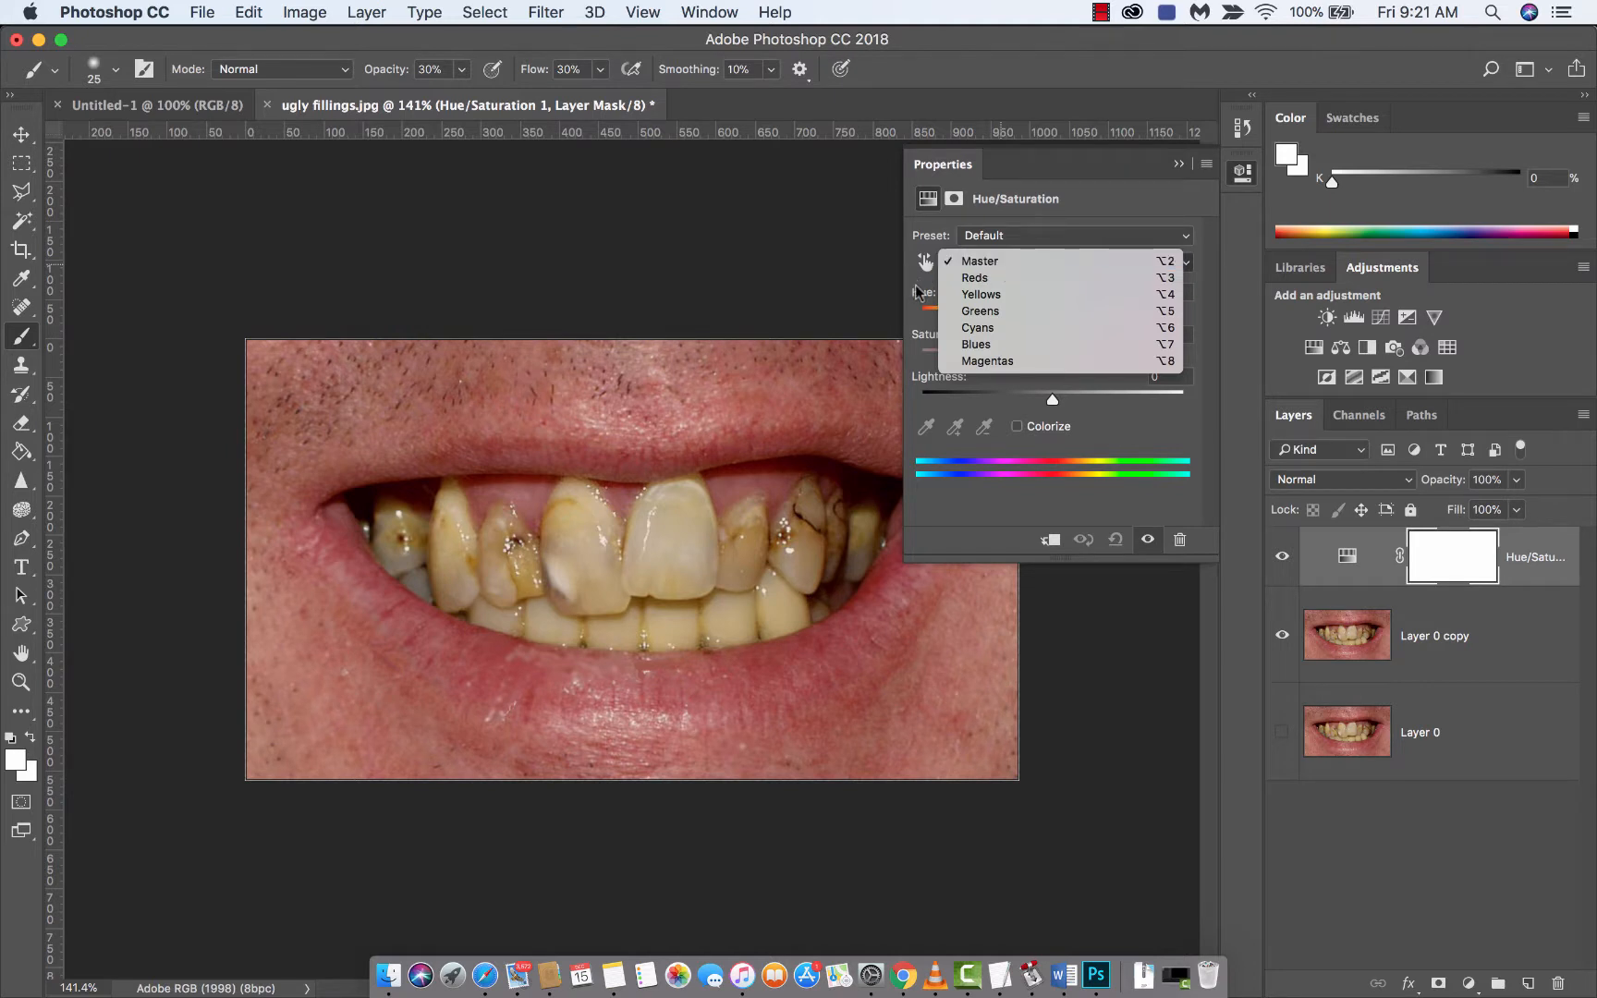
click(977, 261)
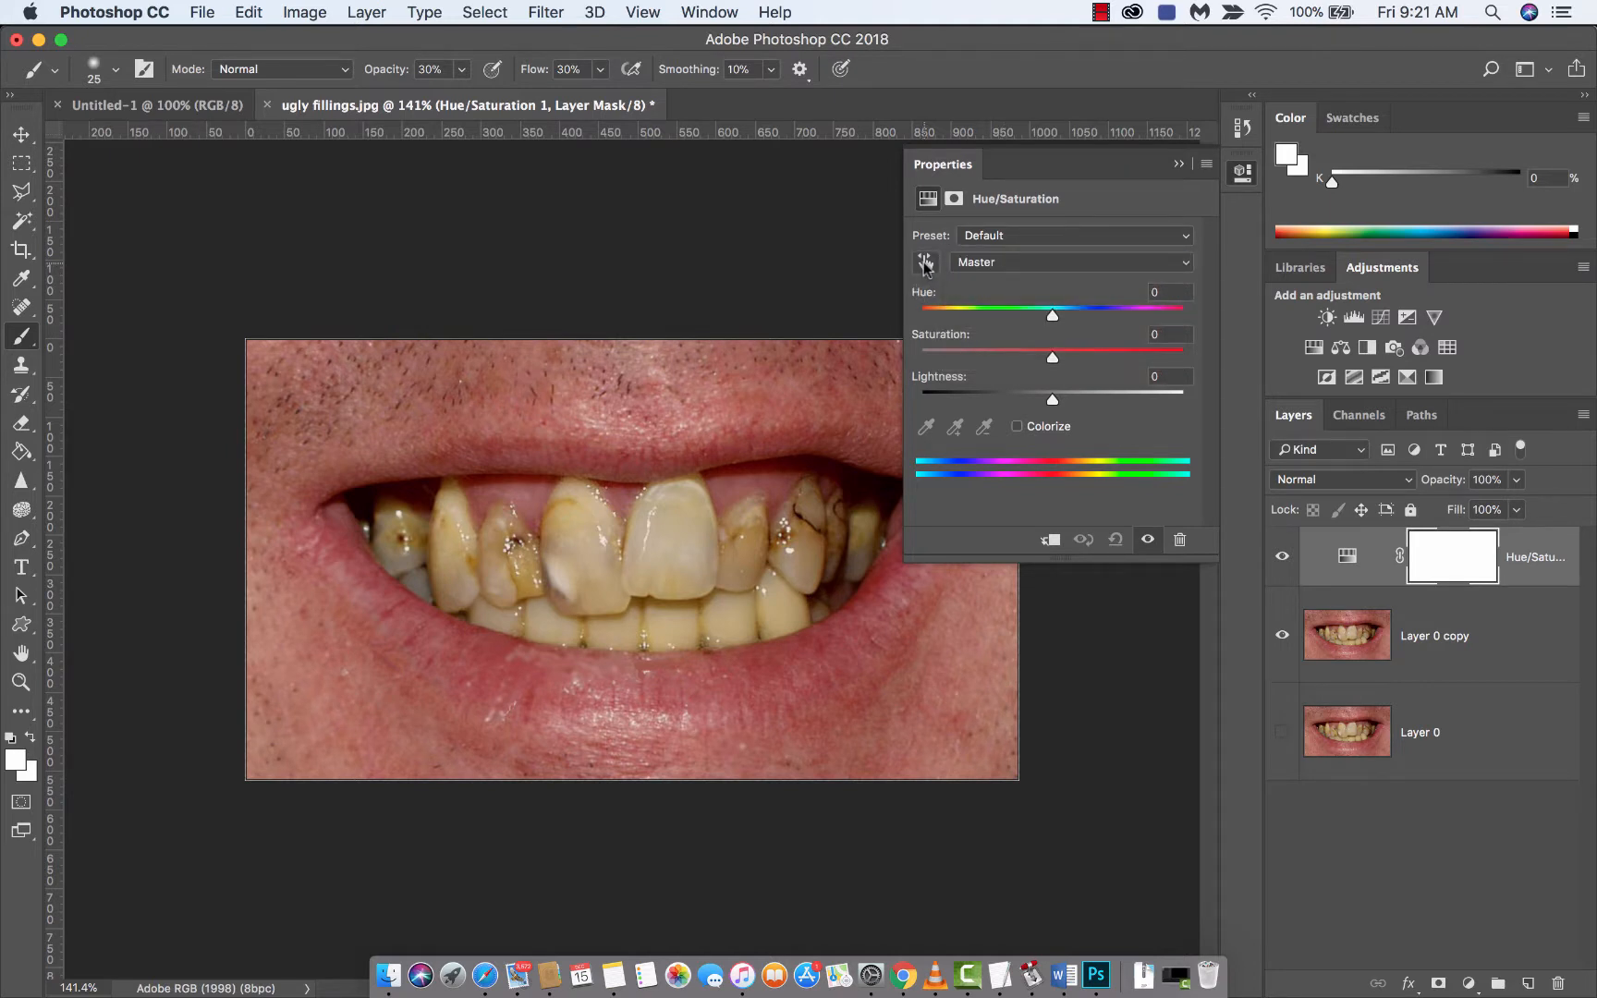
click(1070, 263)
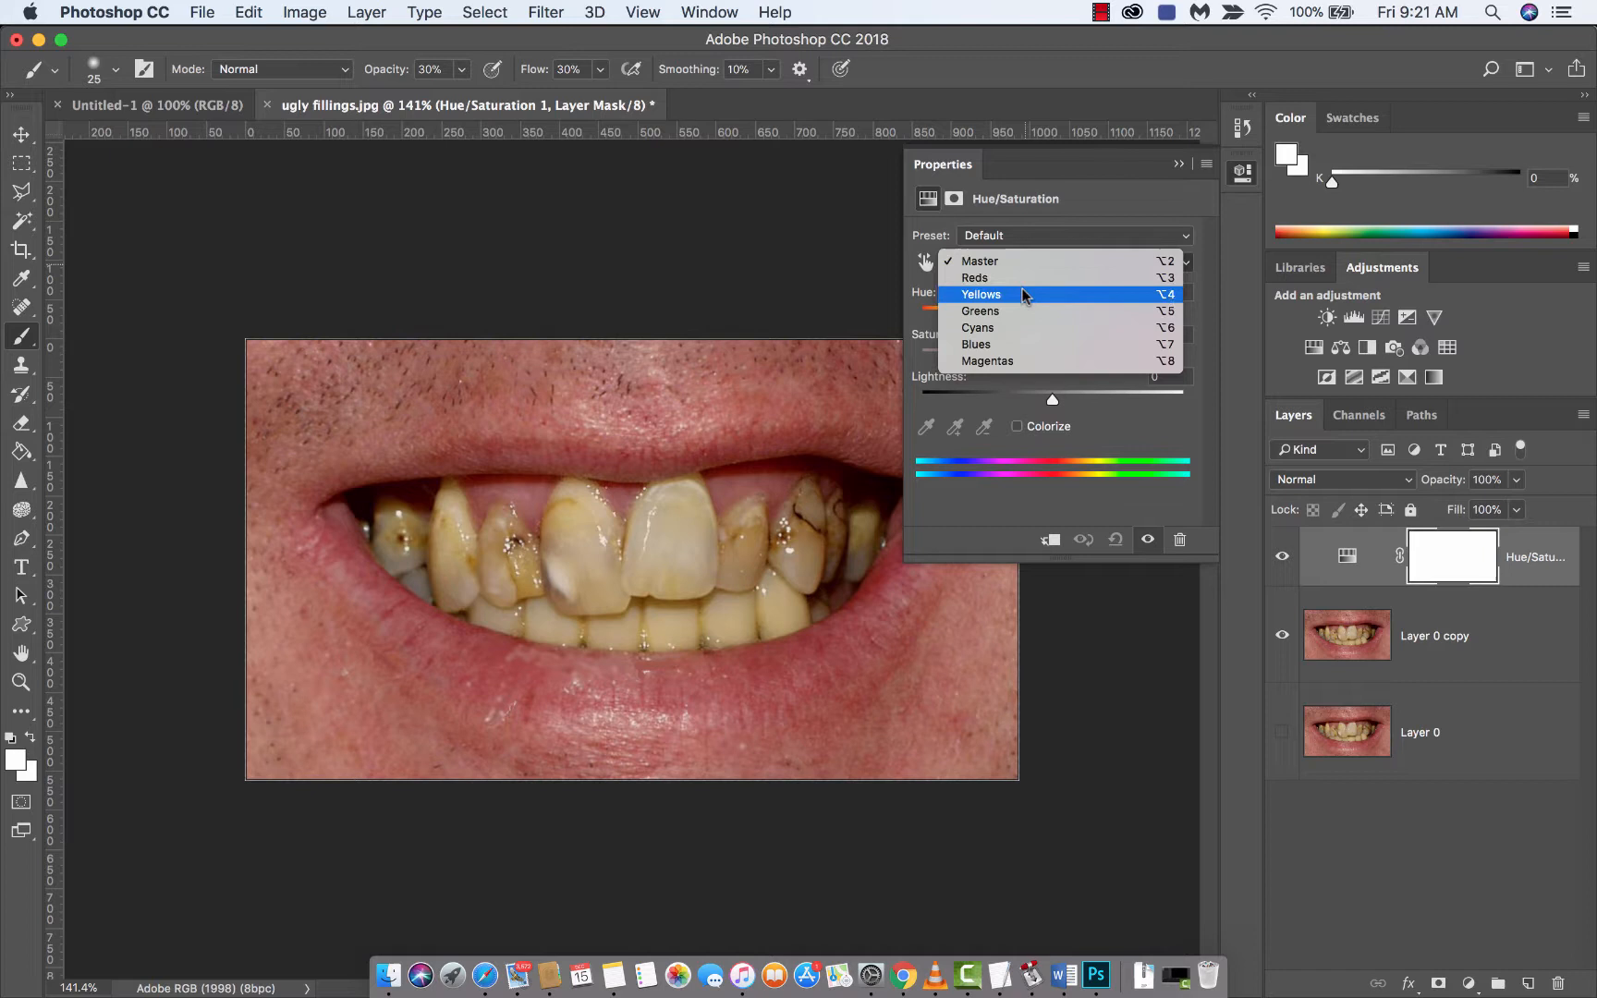
- Target the Yellows range and lower its saturation to about -71
click(979, 294)
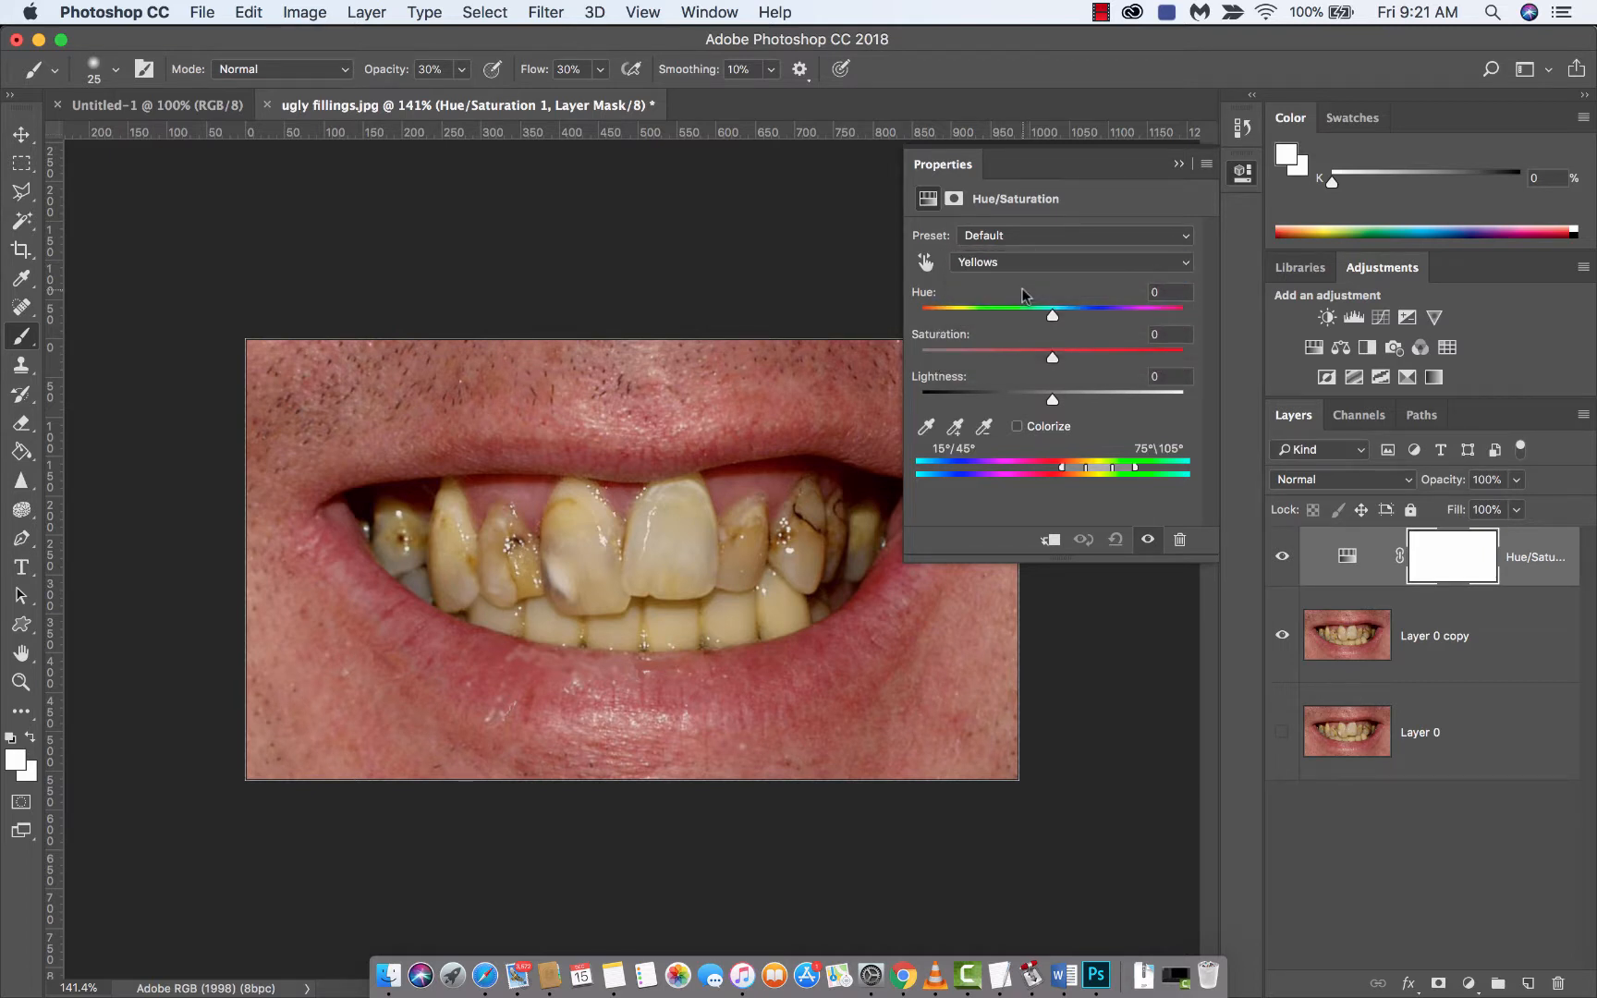
mouse_move(1022, 326)
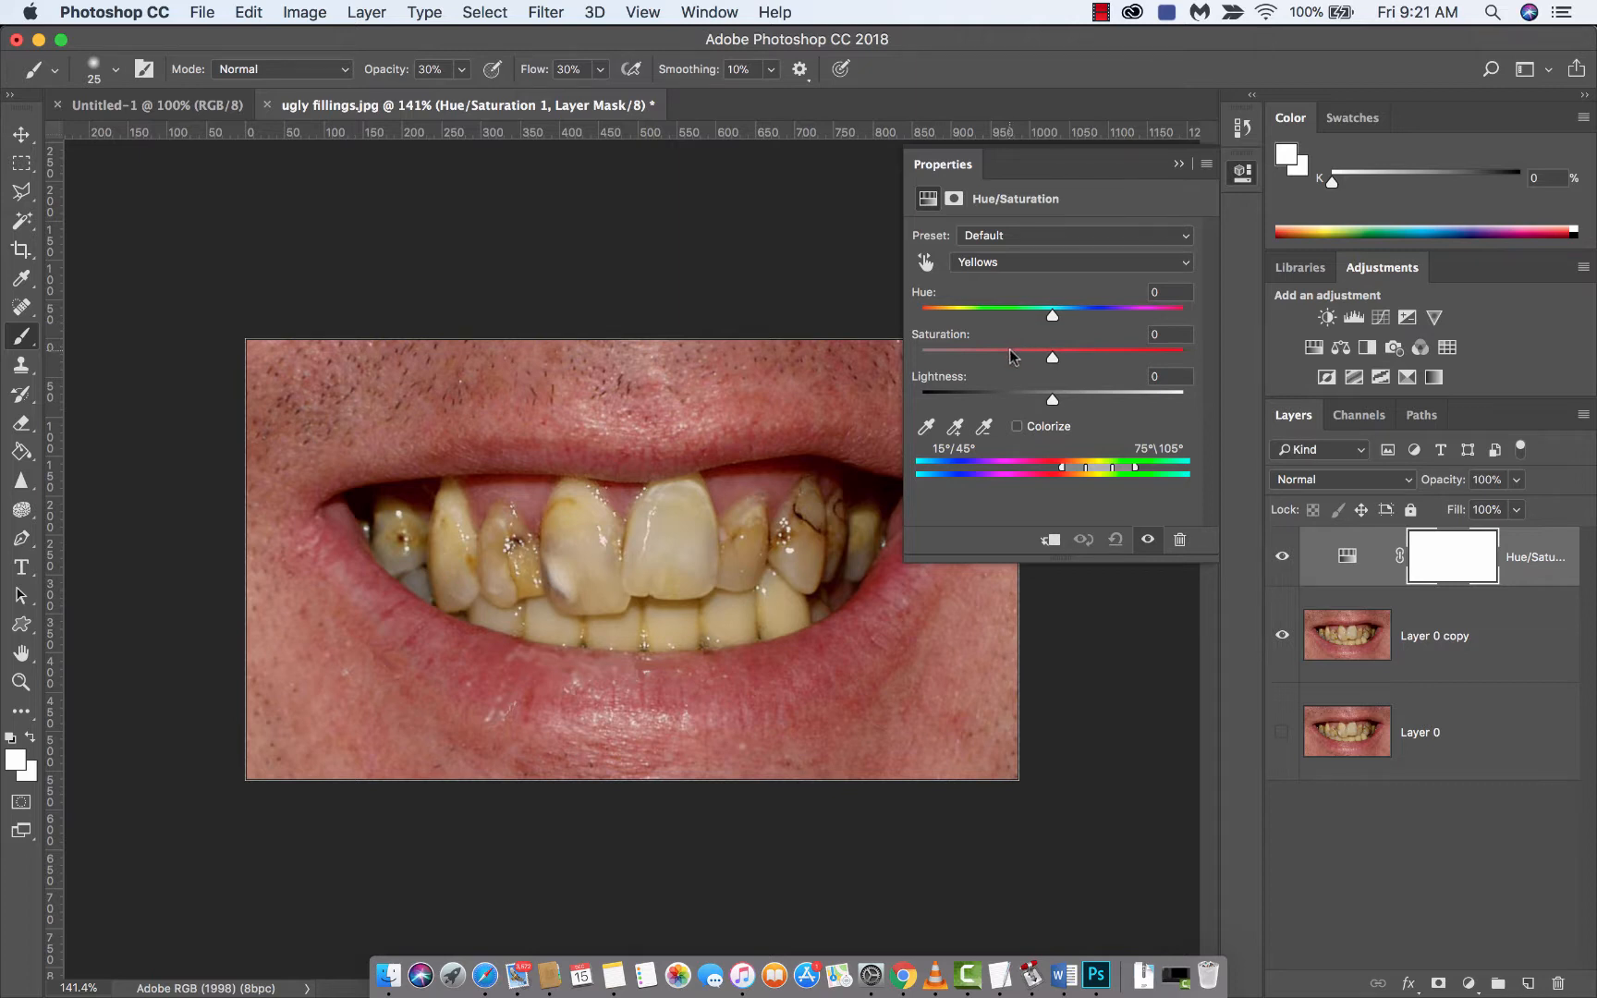
mouse_move(1052, 366)
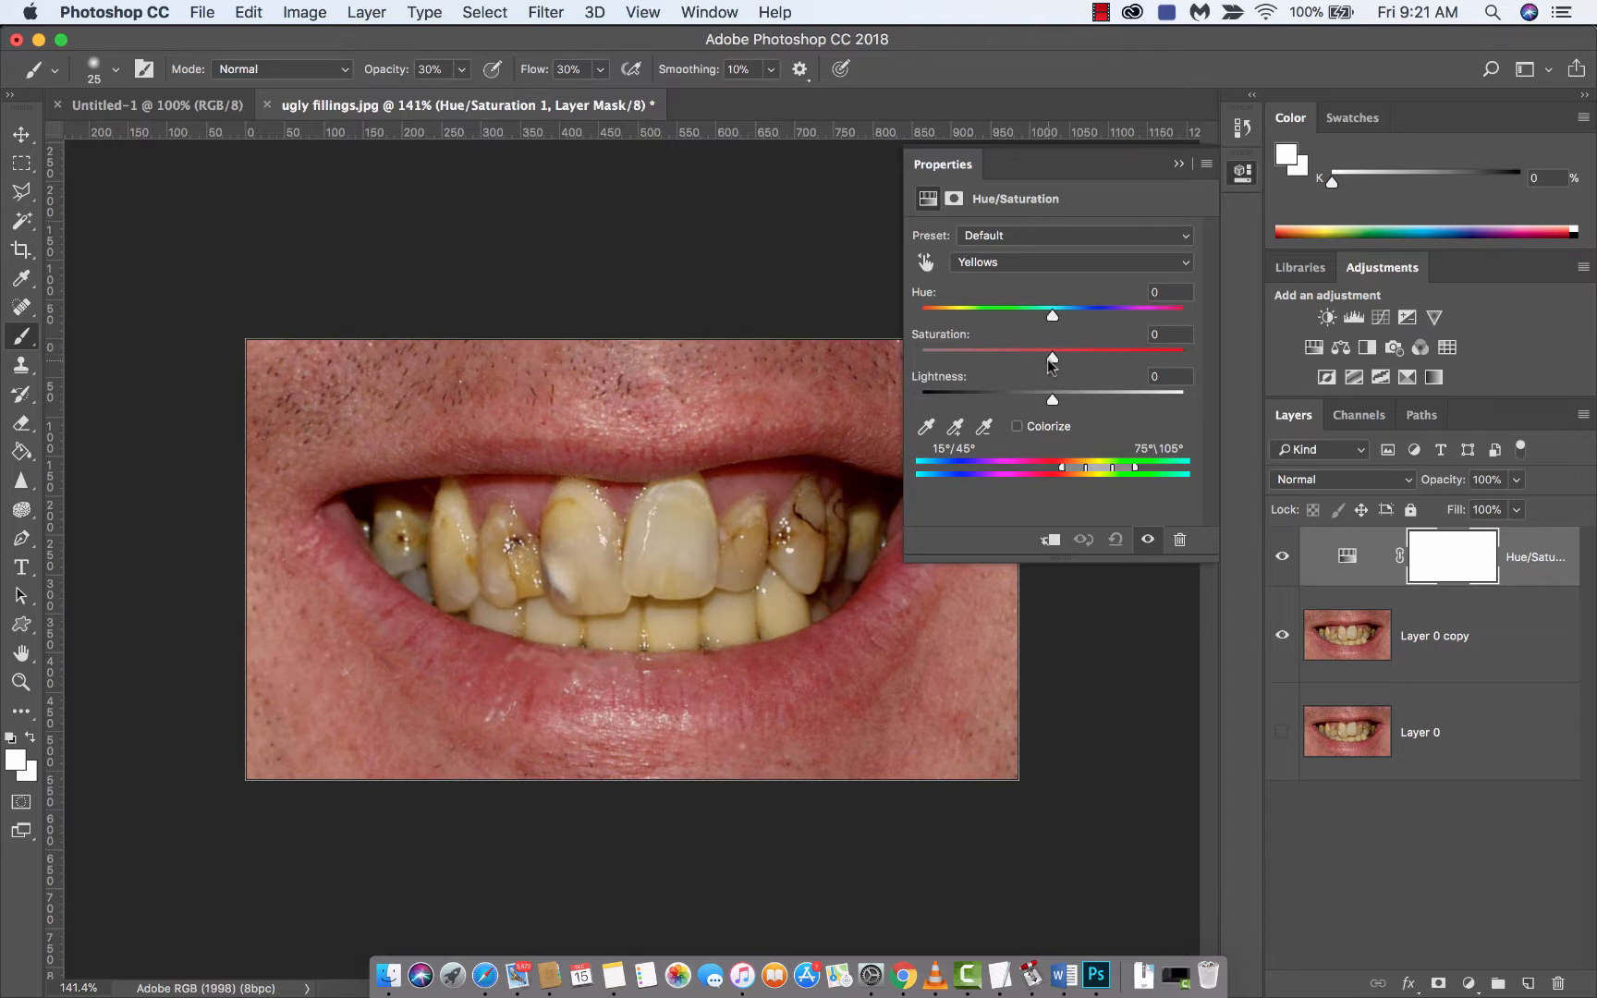
drag(1052, 354, 1049, 355)
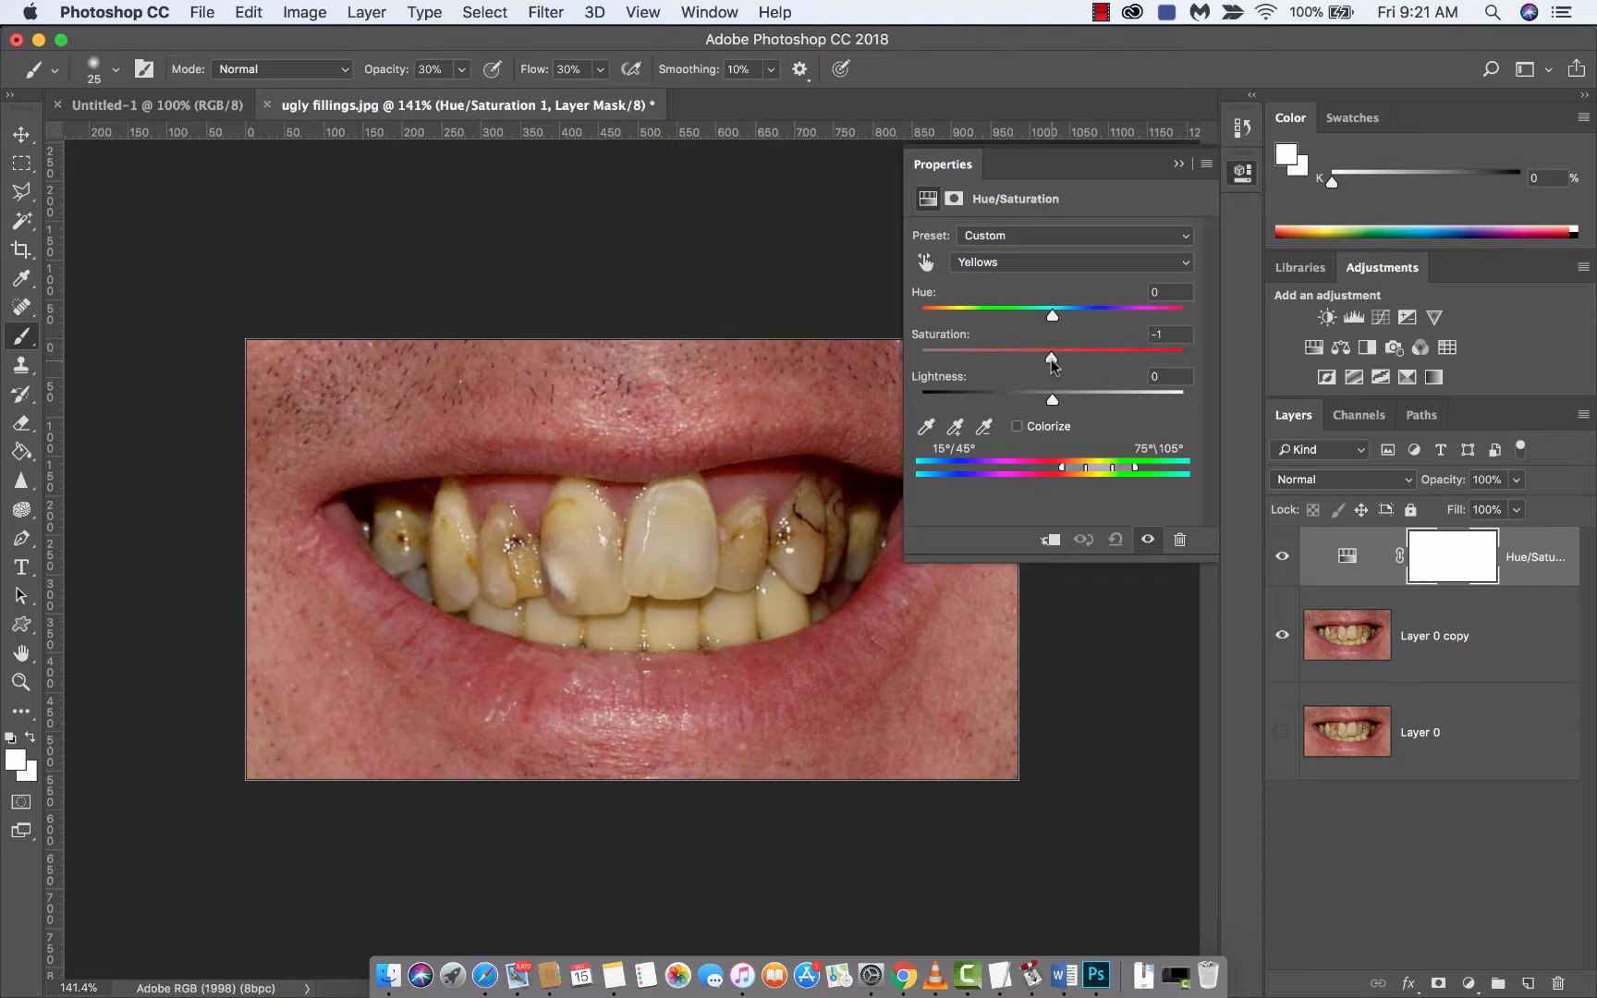
drag(1052, 356, 986, 356)
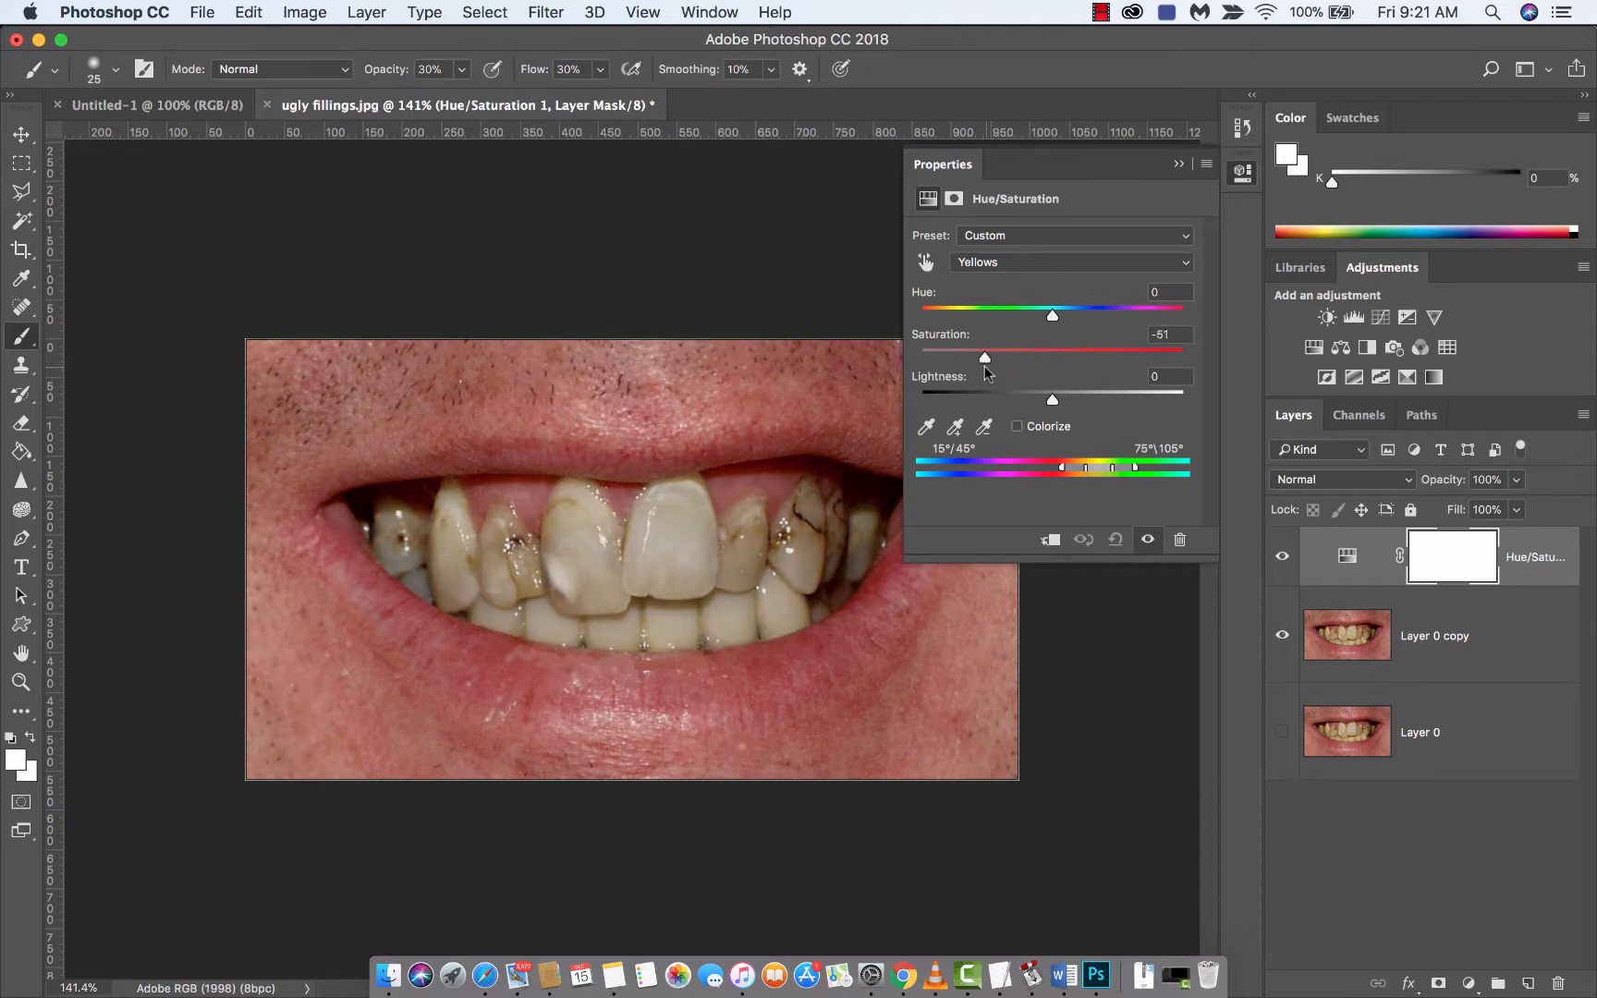
drag(986, 357, 958, 356)
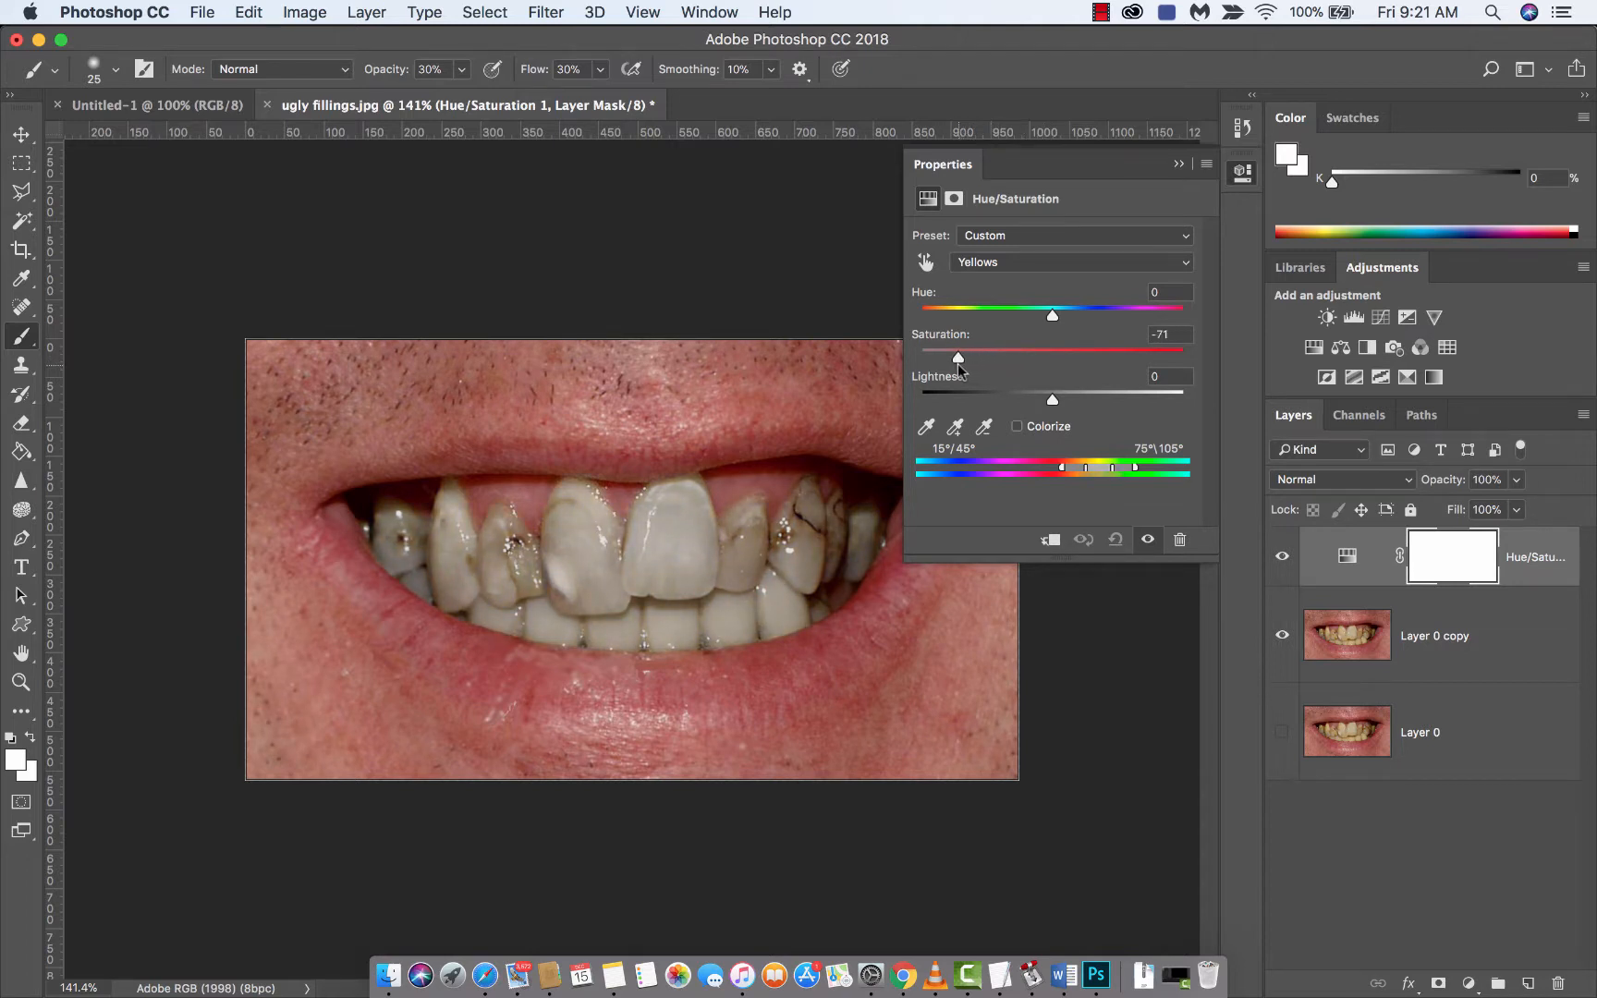
drag(958, 355, 956, 355)
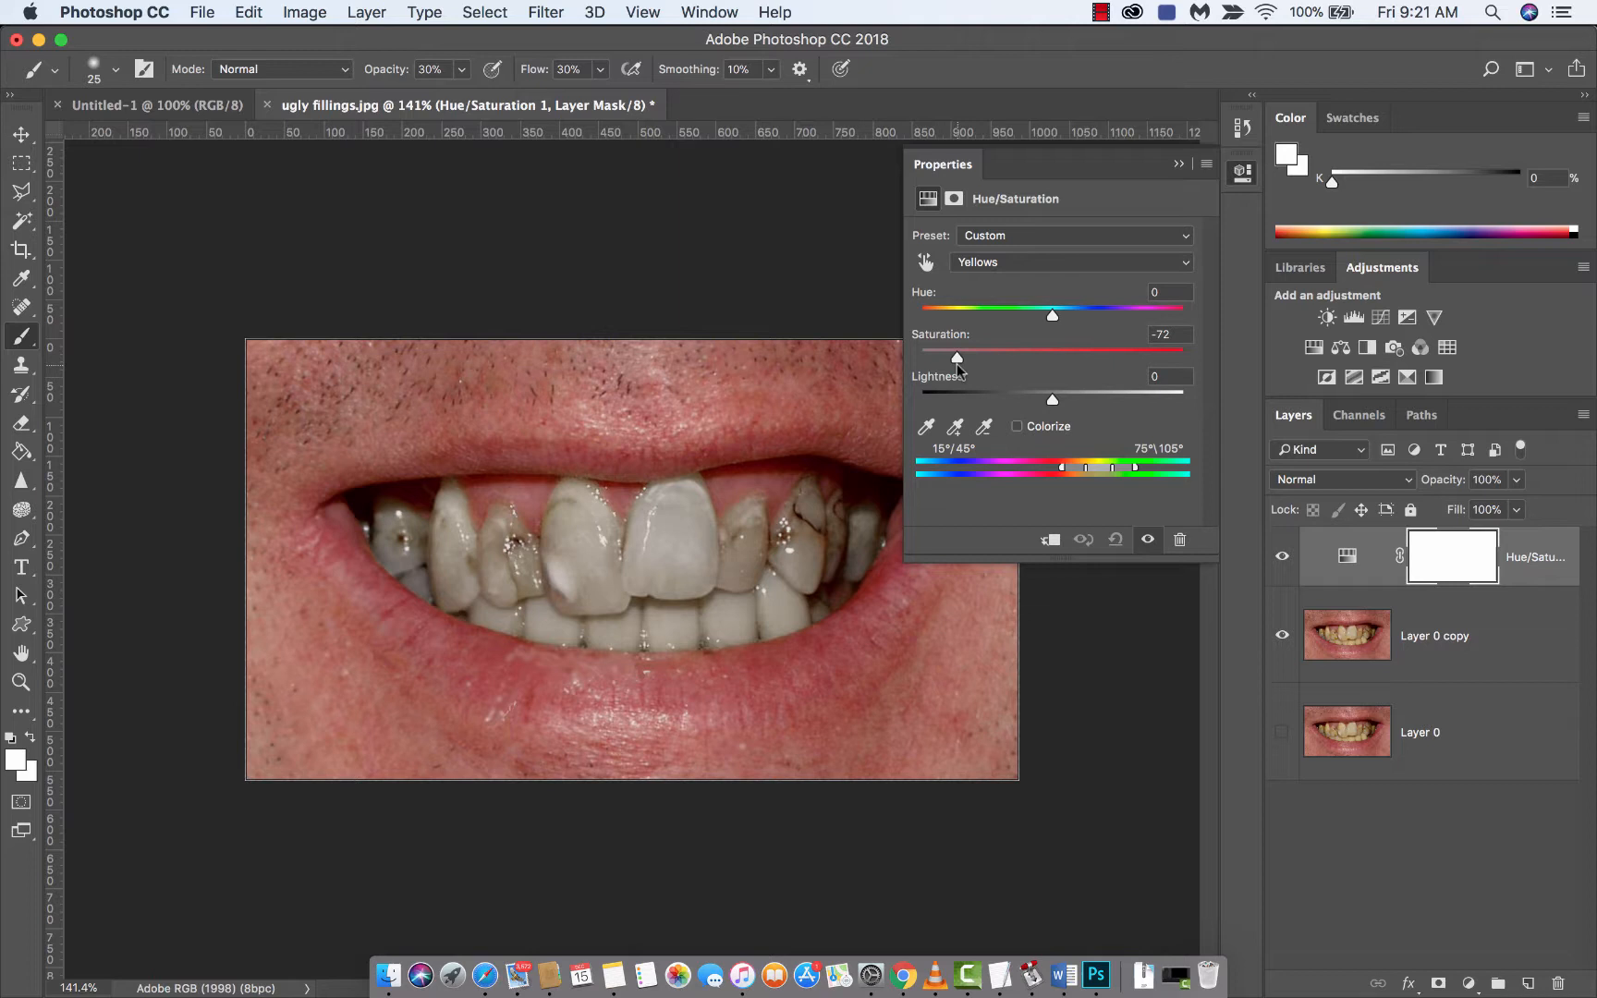
mouse_move(1044, 362)
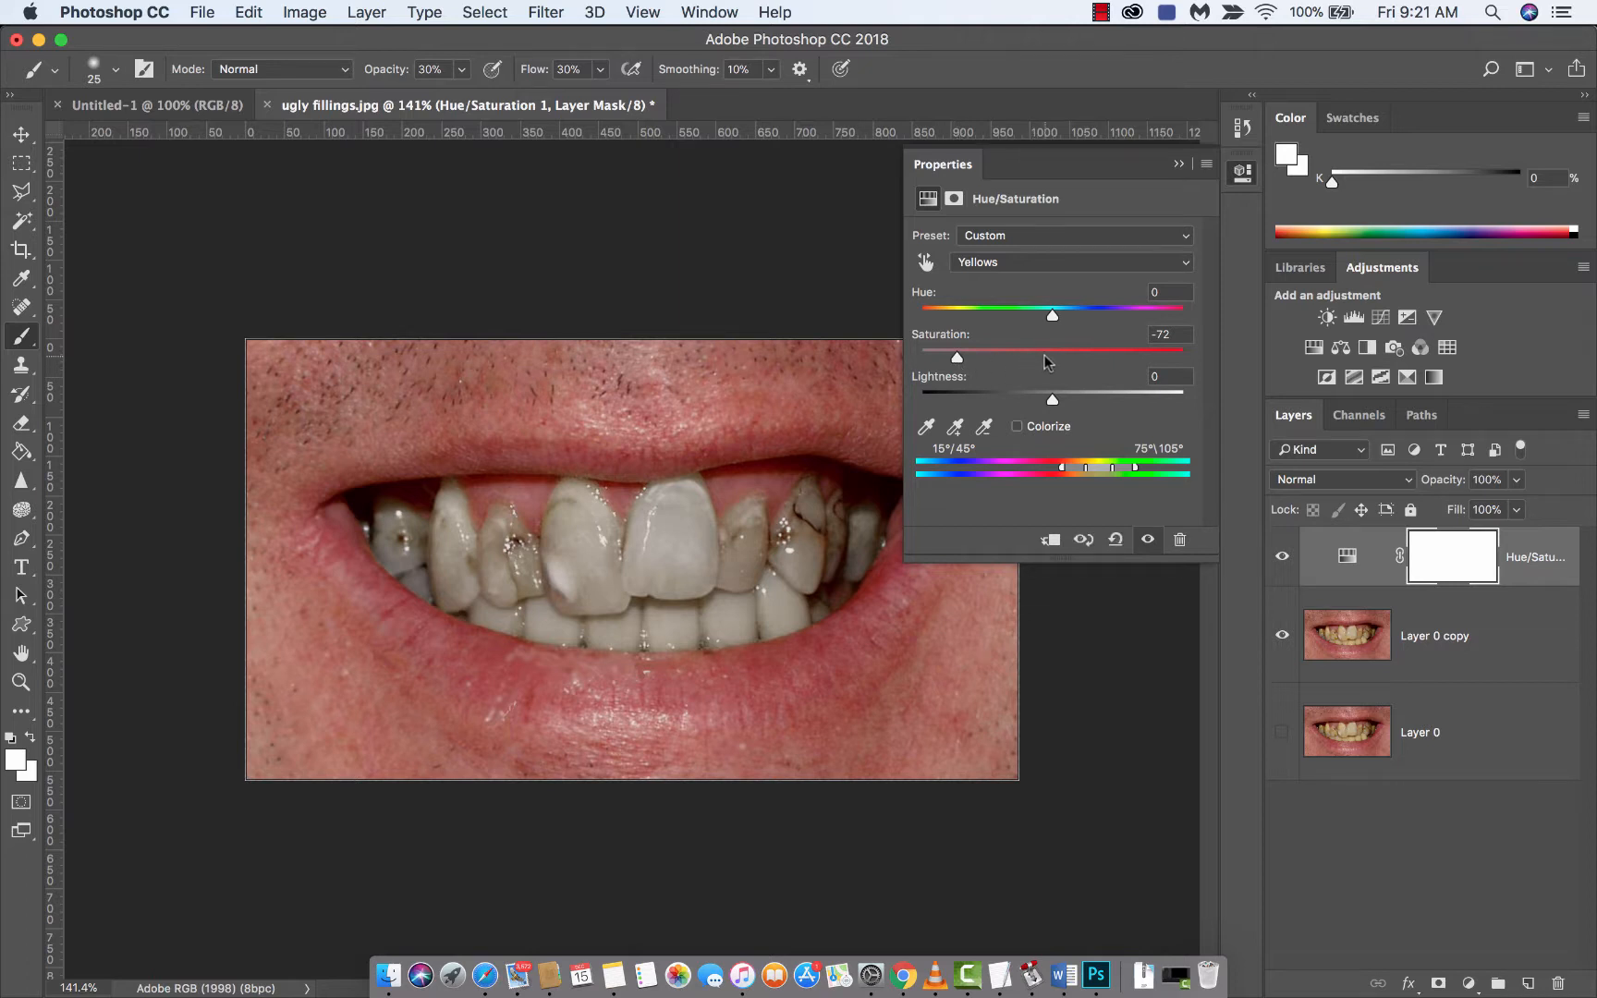
drag(956, 357, 1074, 356)
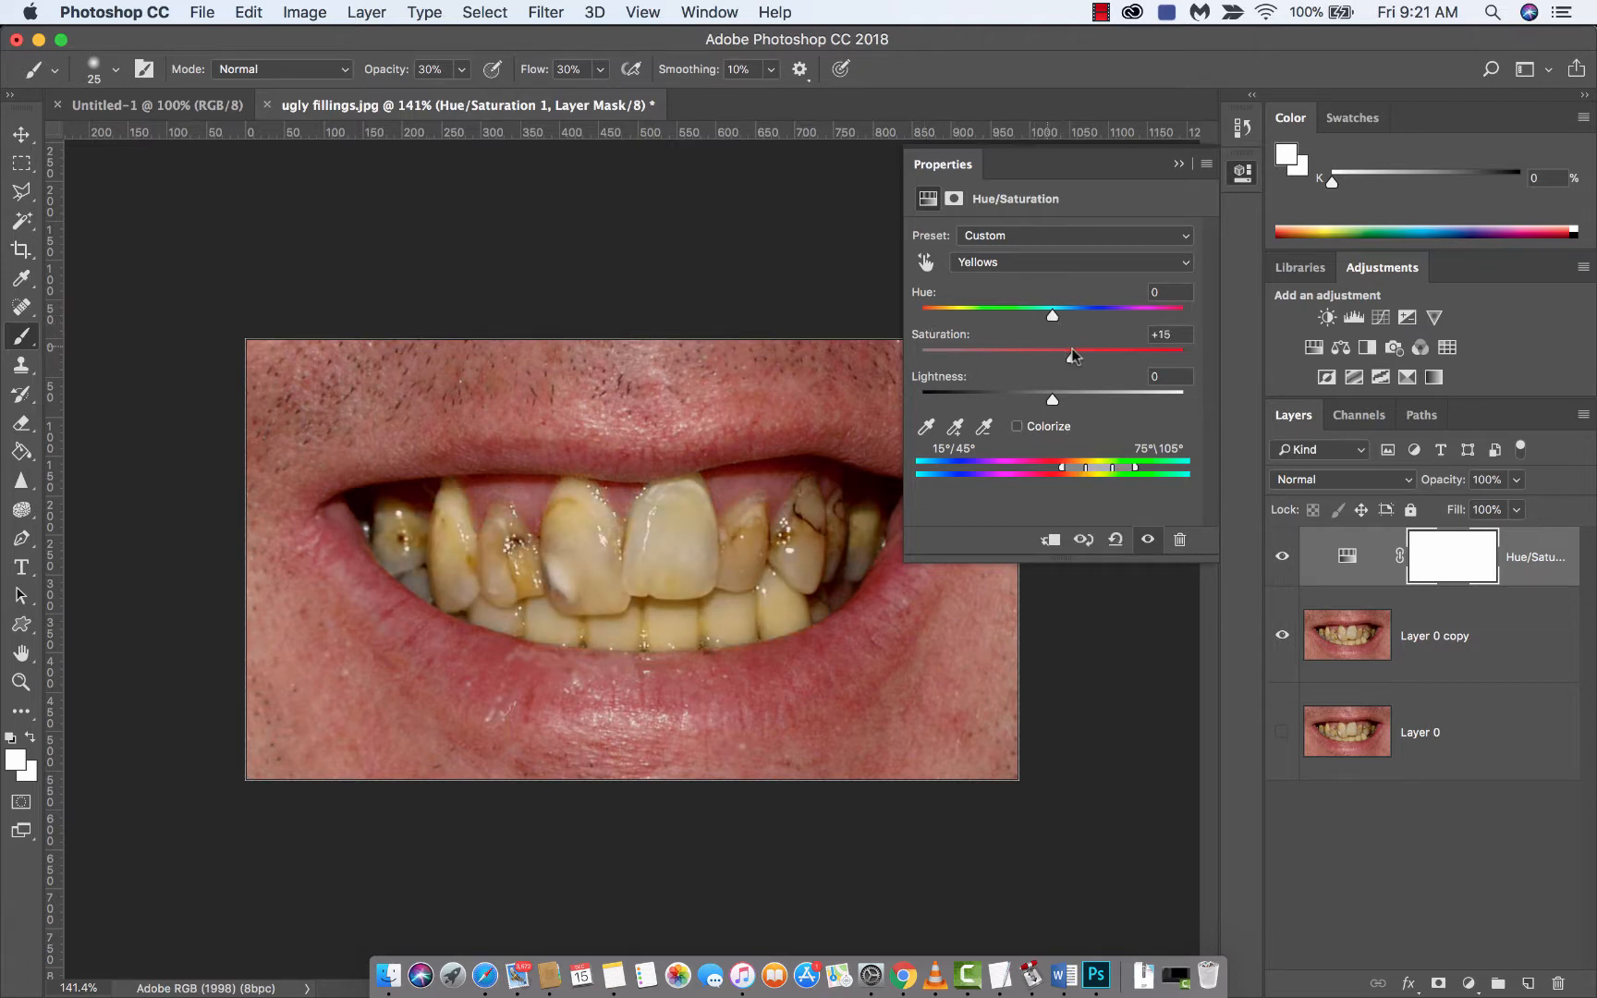
drag(1051, 352, 955, 351)
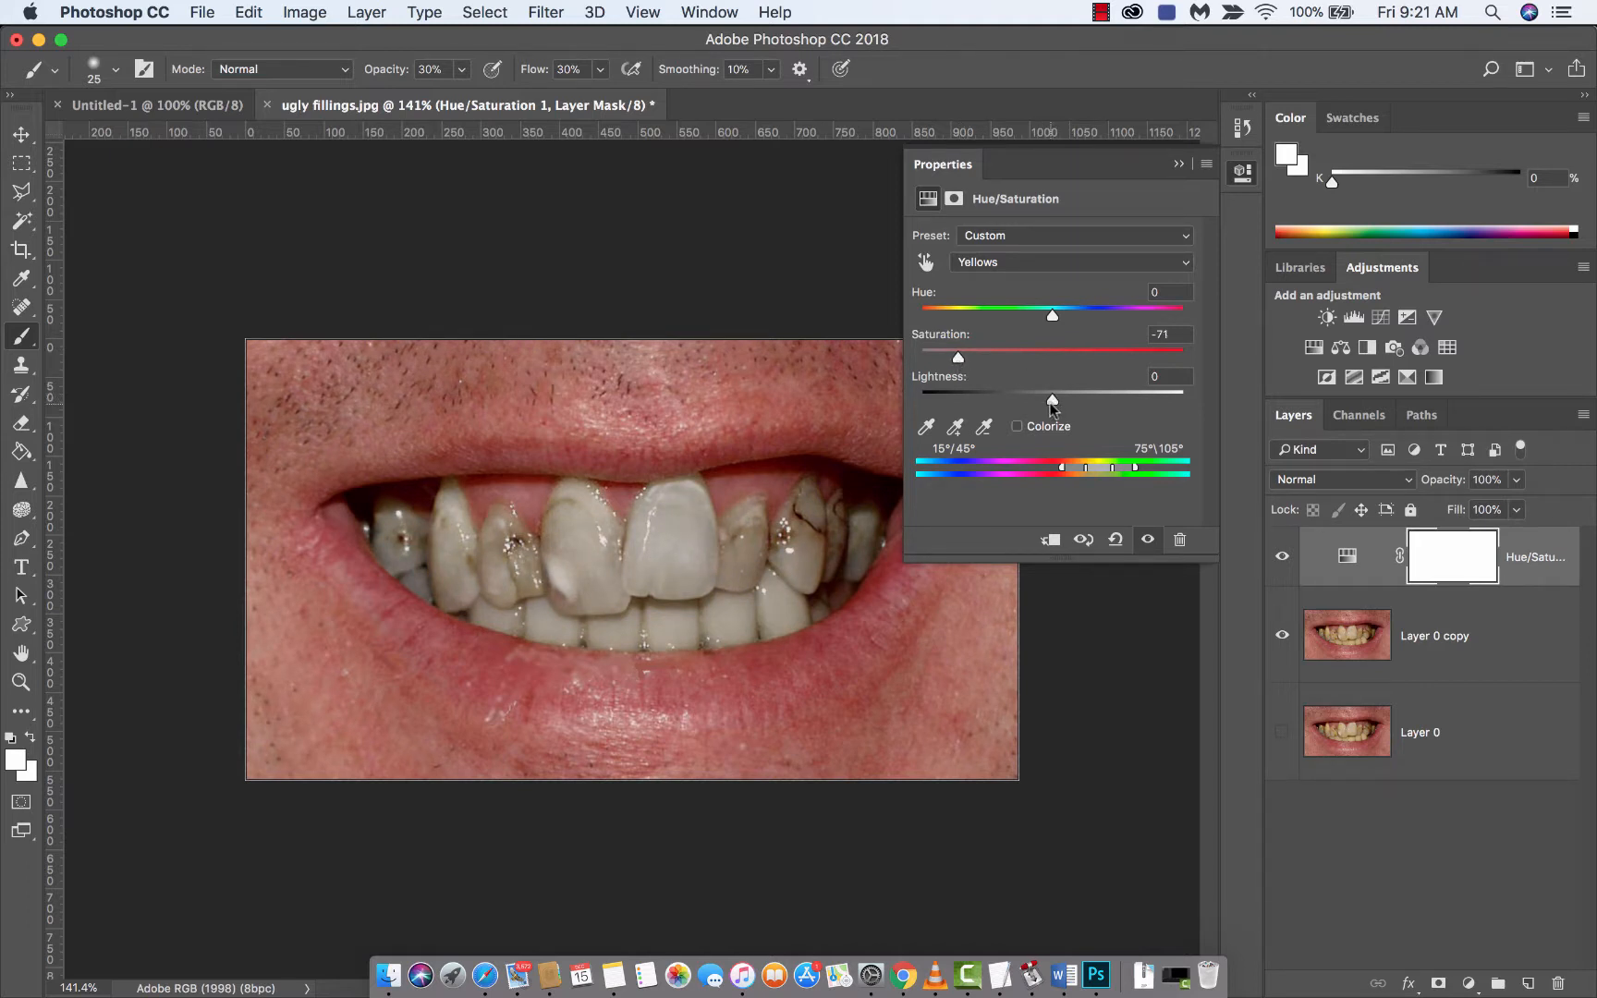
- Raise the Yellows lightness to about +44 so the teeth look paler
drag(1051, 398, 1085, 398)
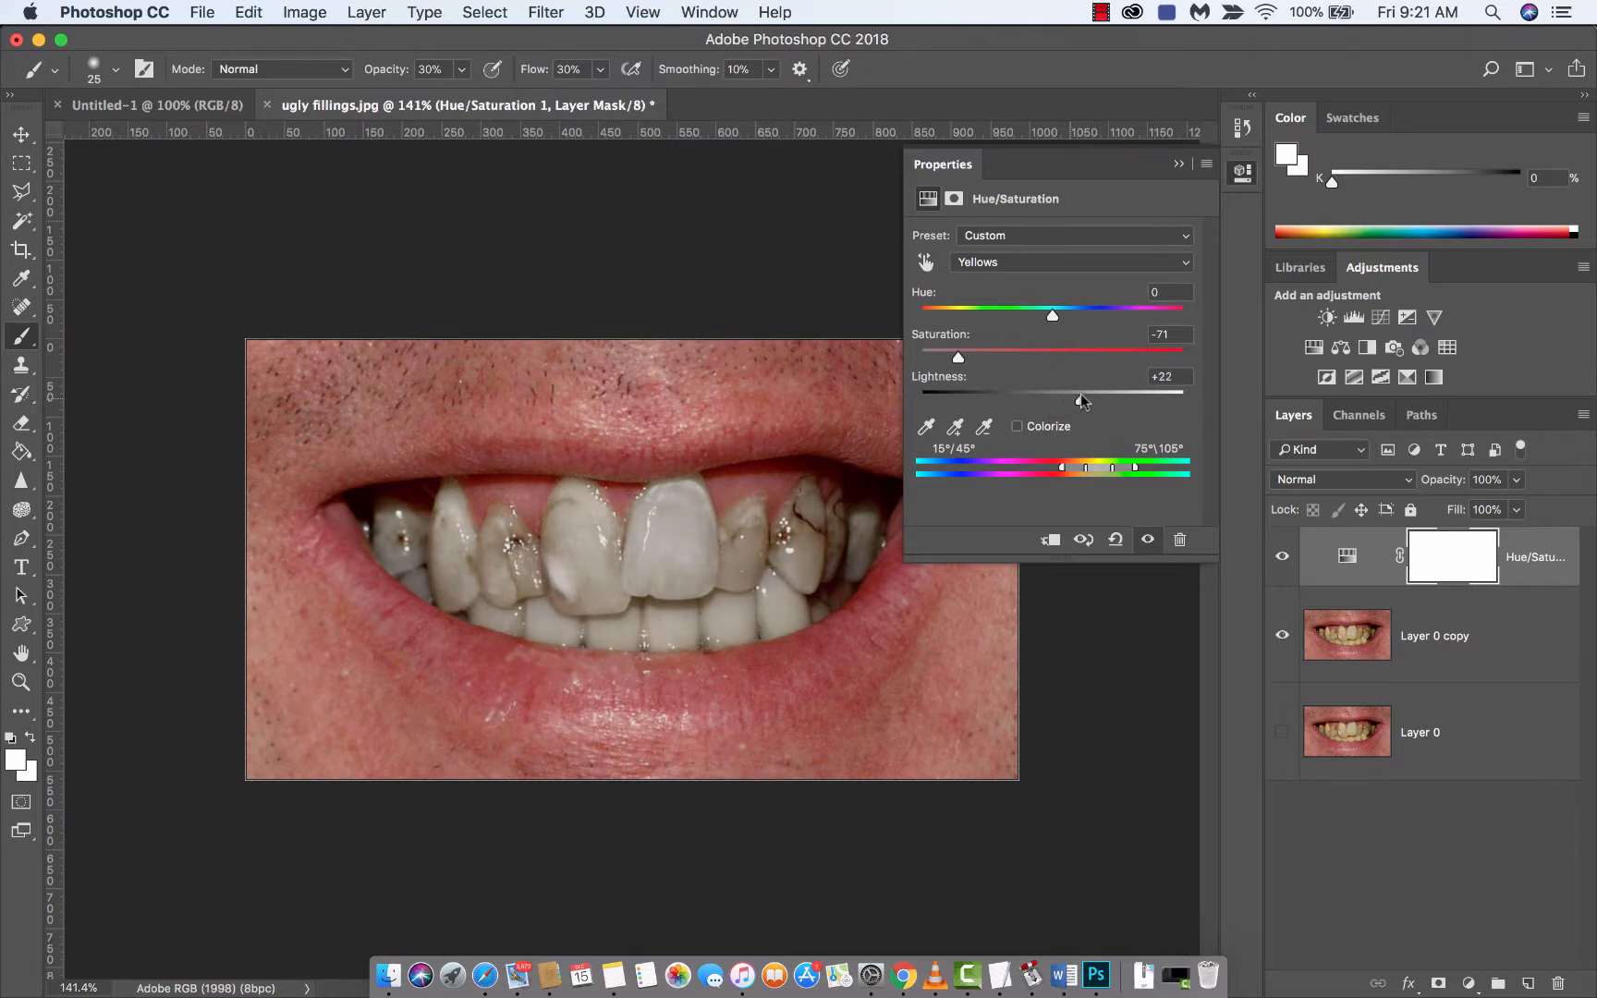
drag(1081, 397, 1102, 397)
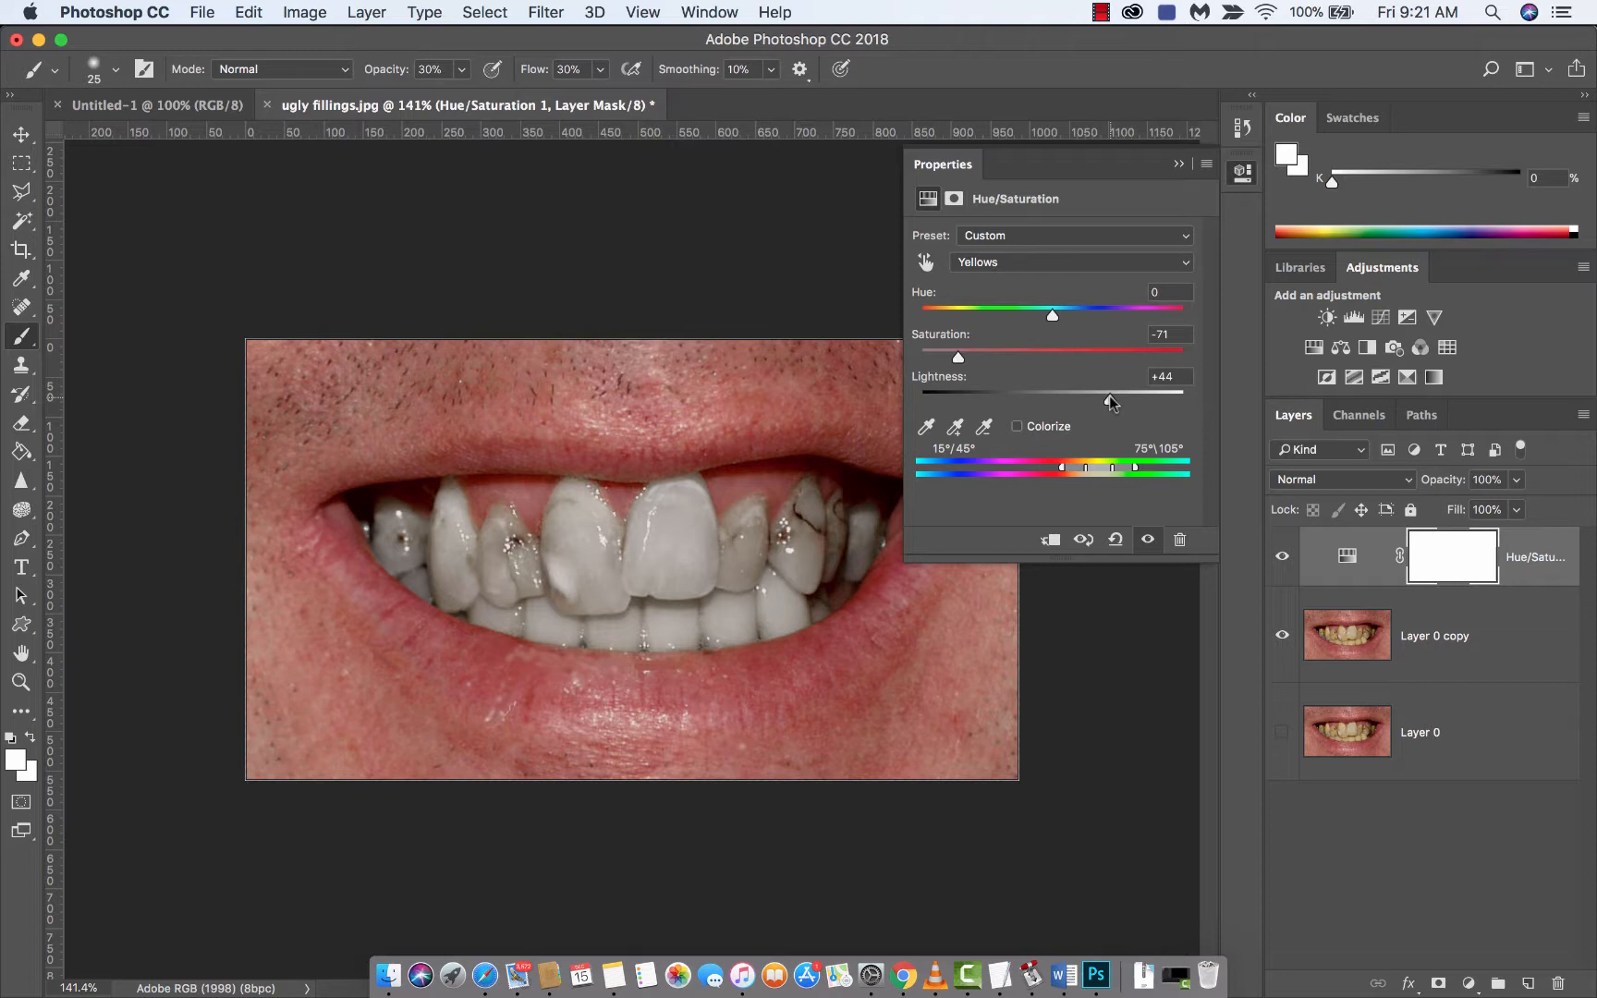
drag(1105, 397, 1104, 398)
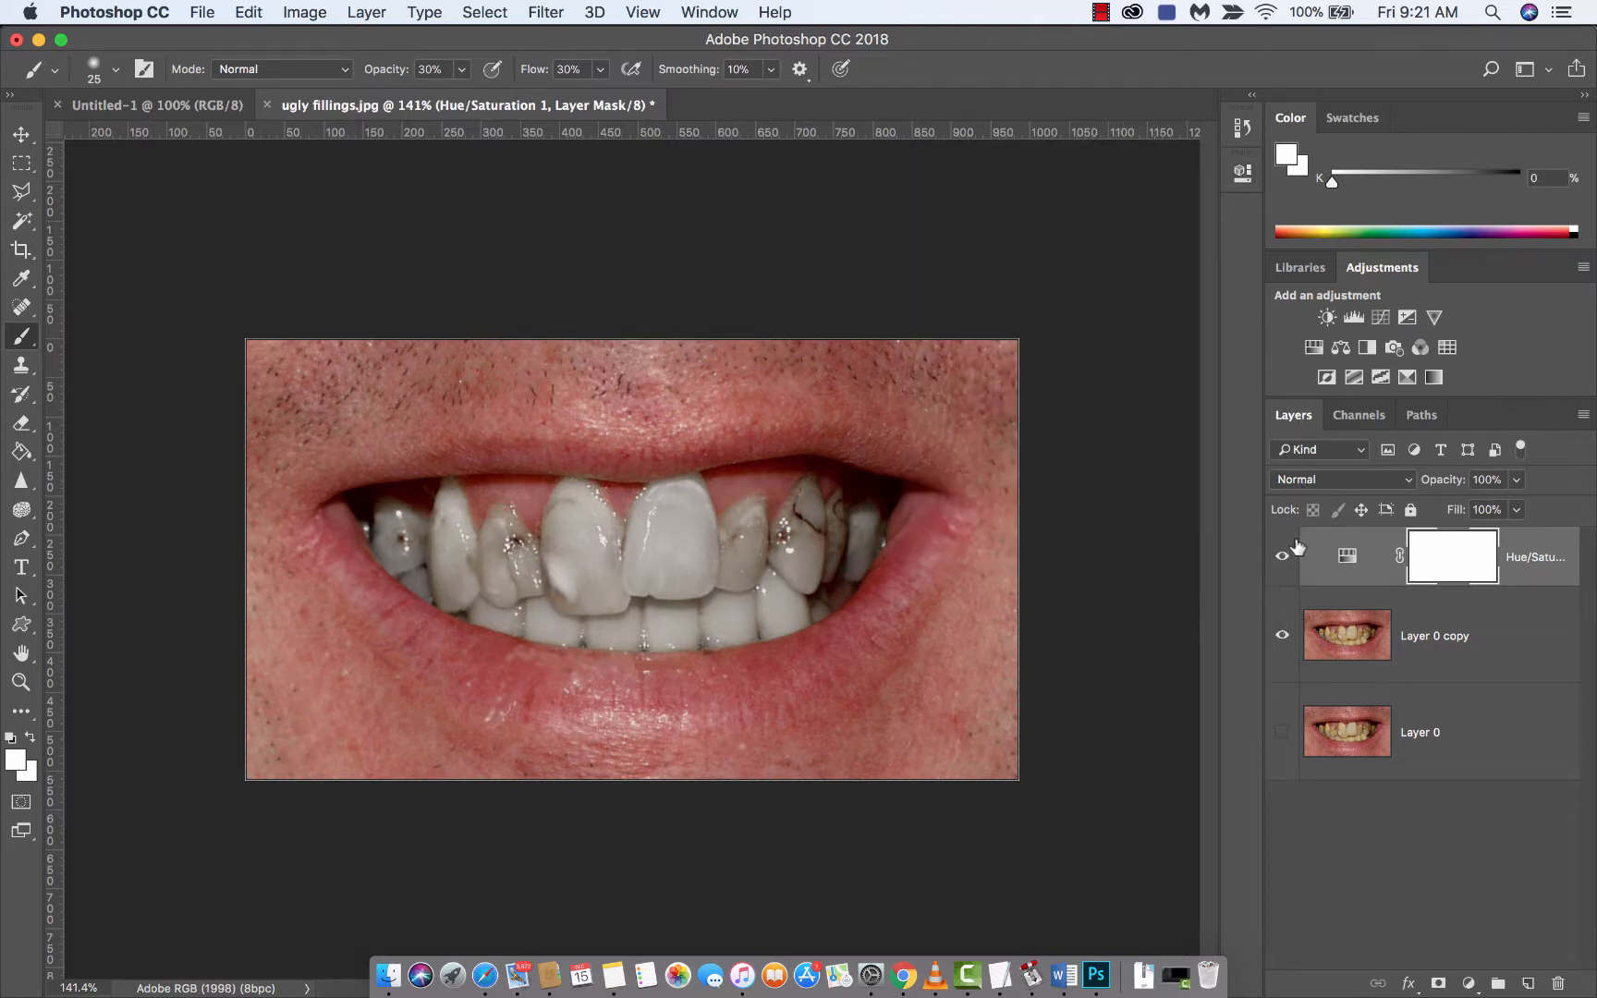
- Make Layer 0 copy the active layer in the Layers panel
click(1283, 554)
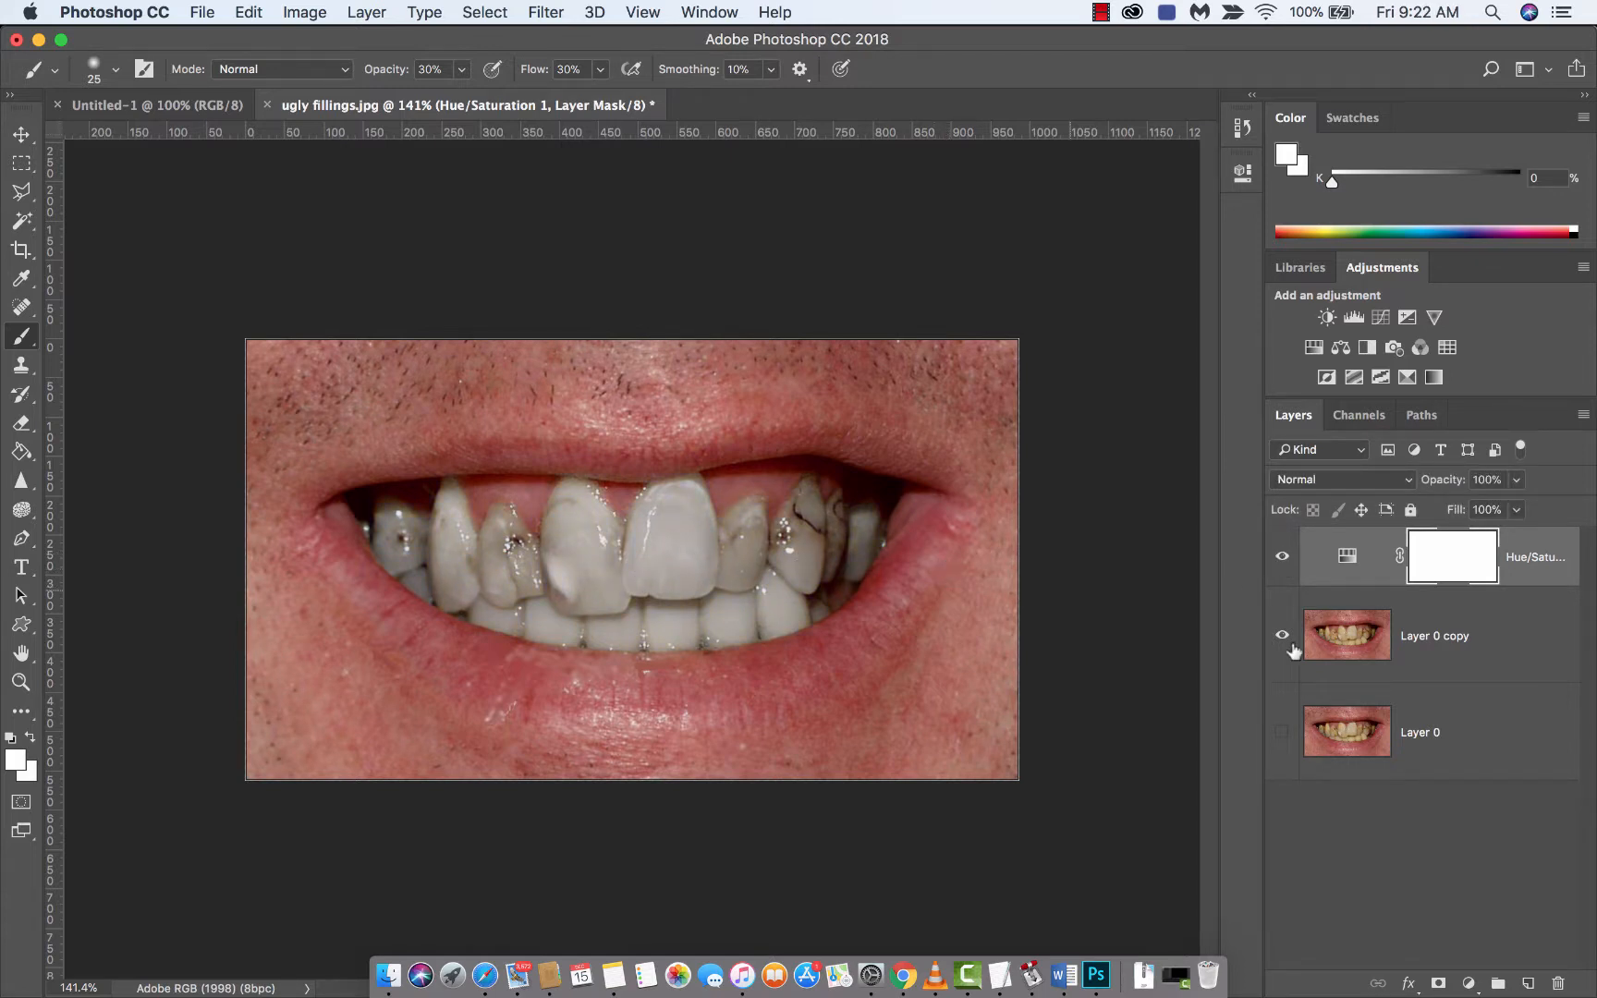
mouse_move(1453, 556)
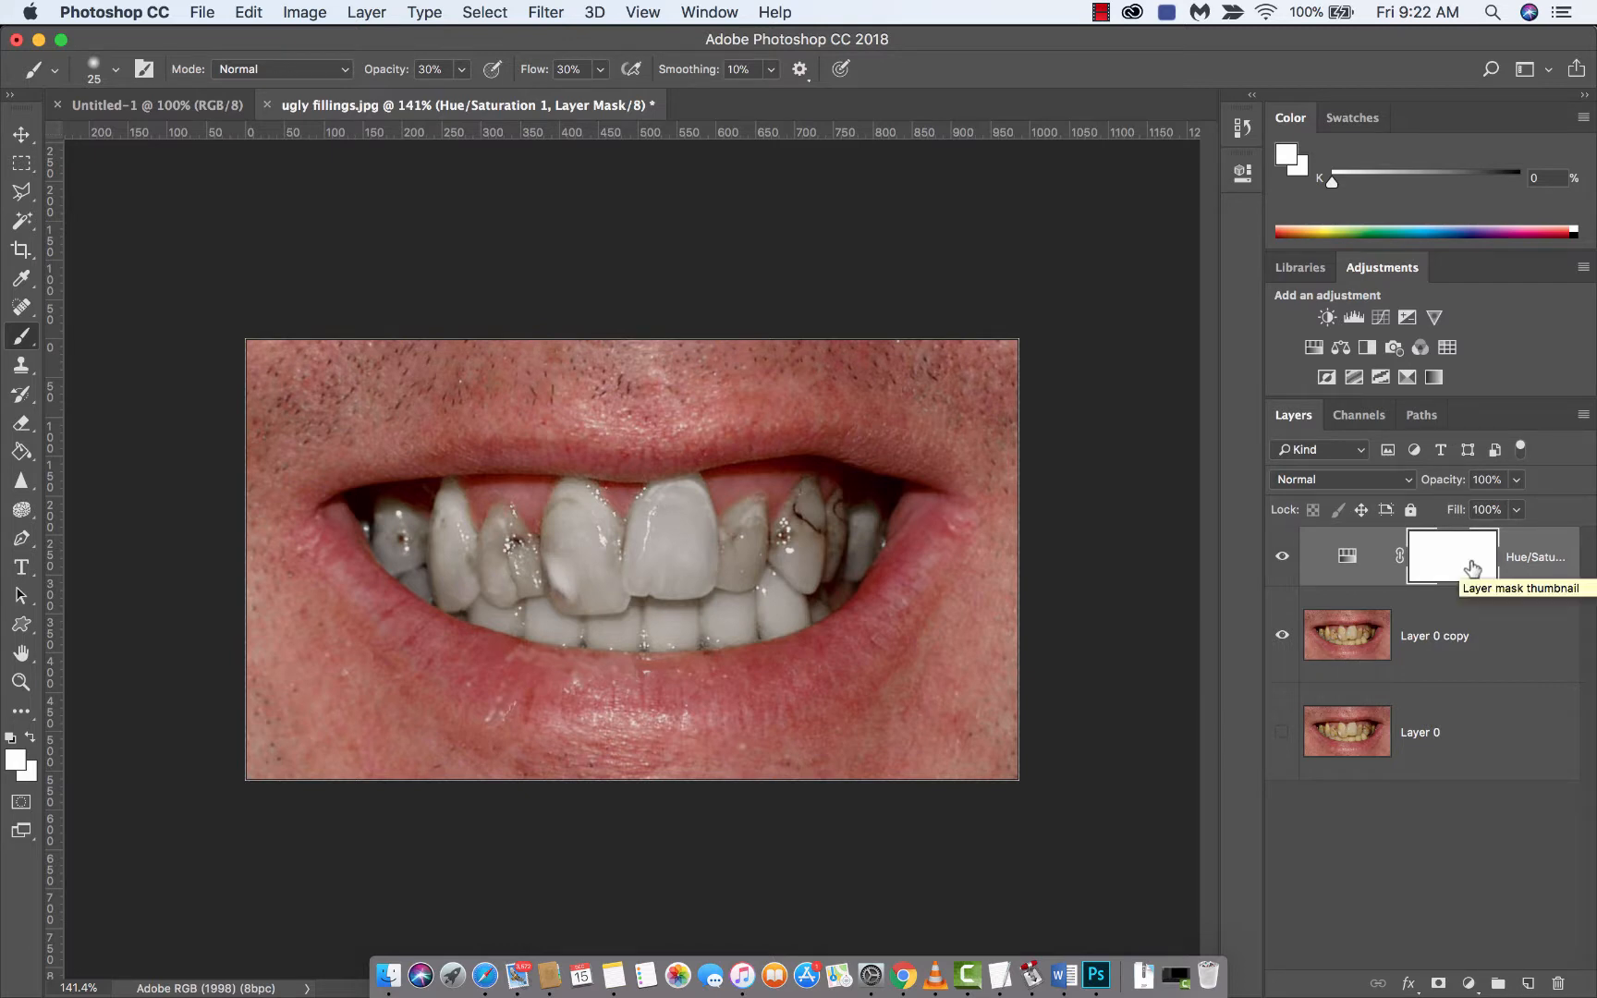
mouse_move(1525, 985)
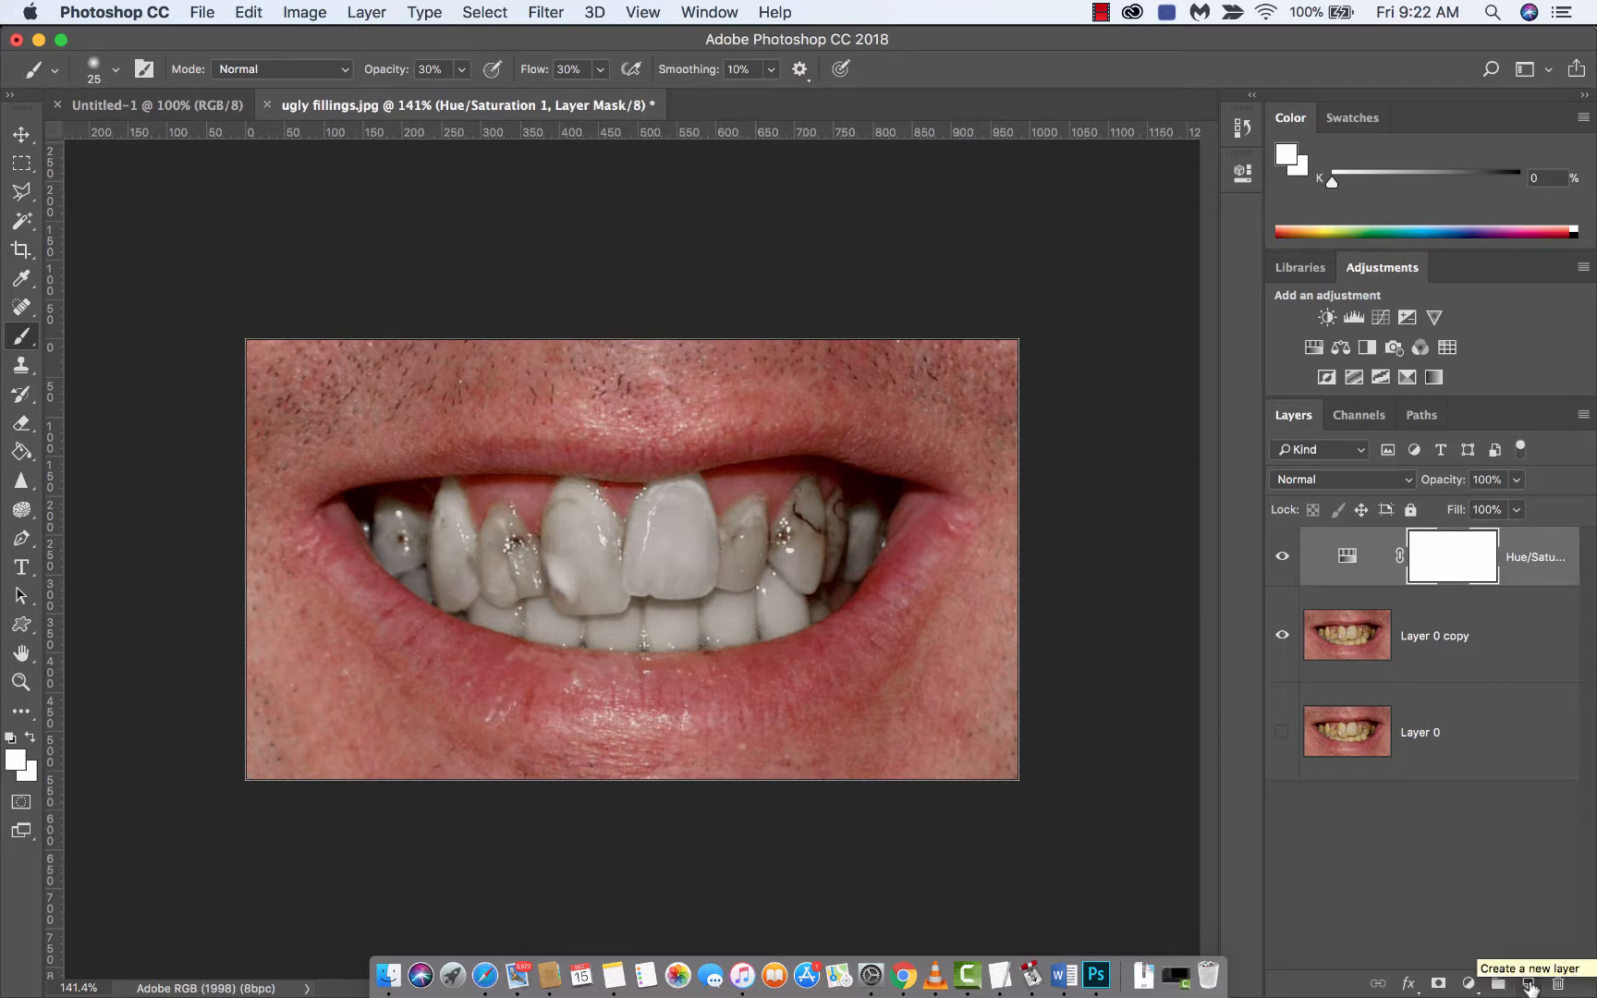
mouse_move(1449, 697)
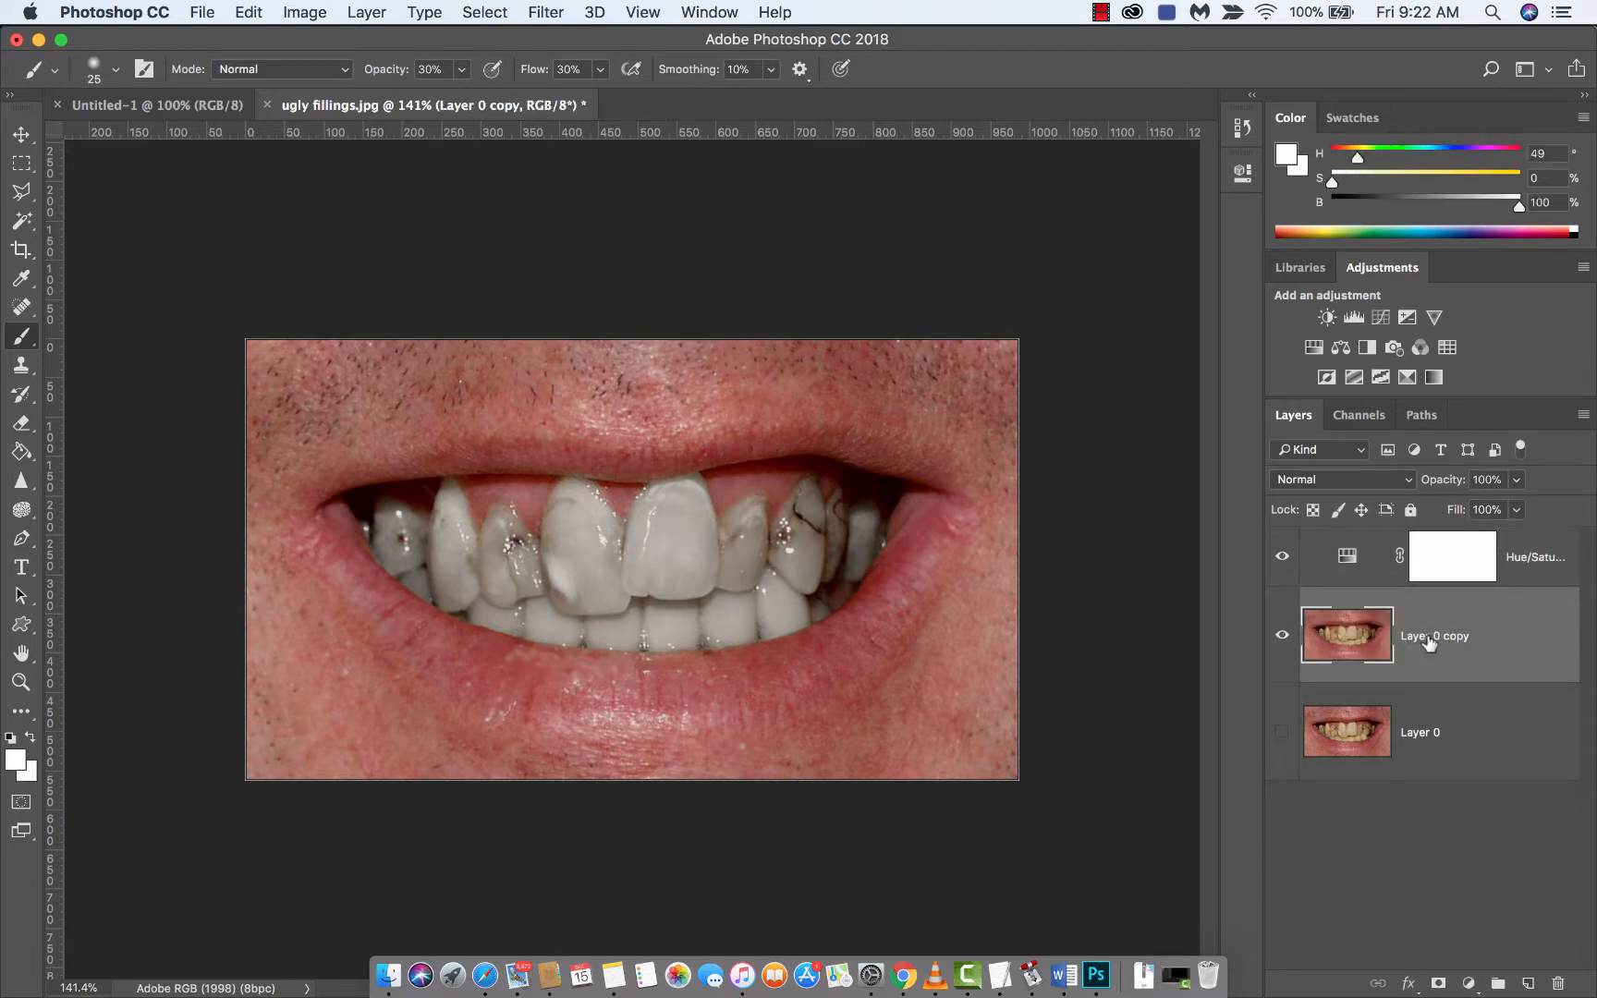
mouse_move(1388, 652)
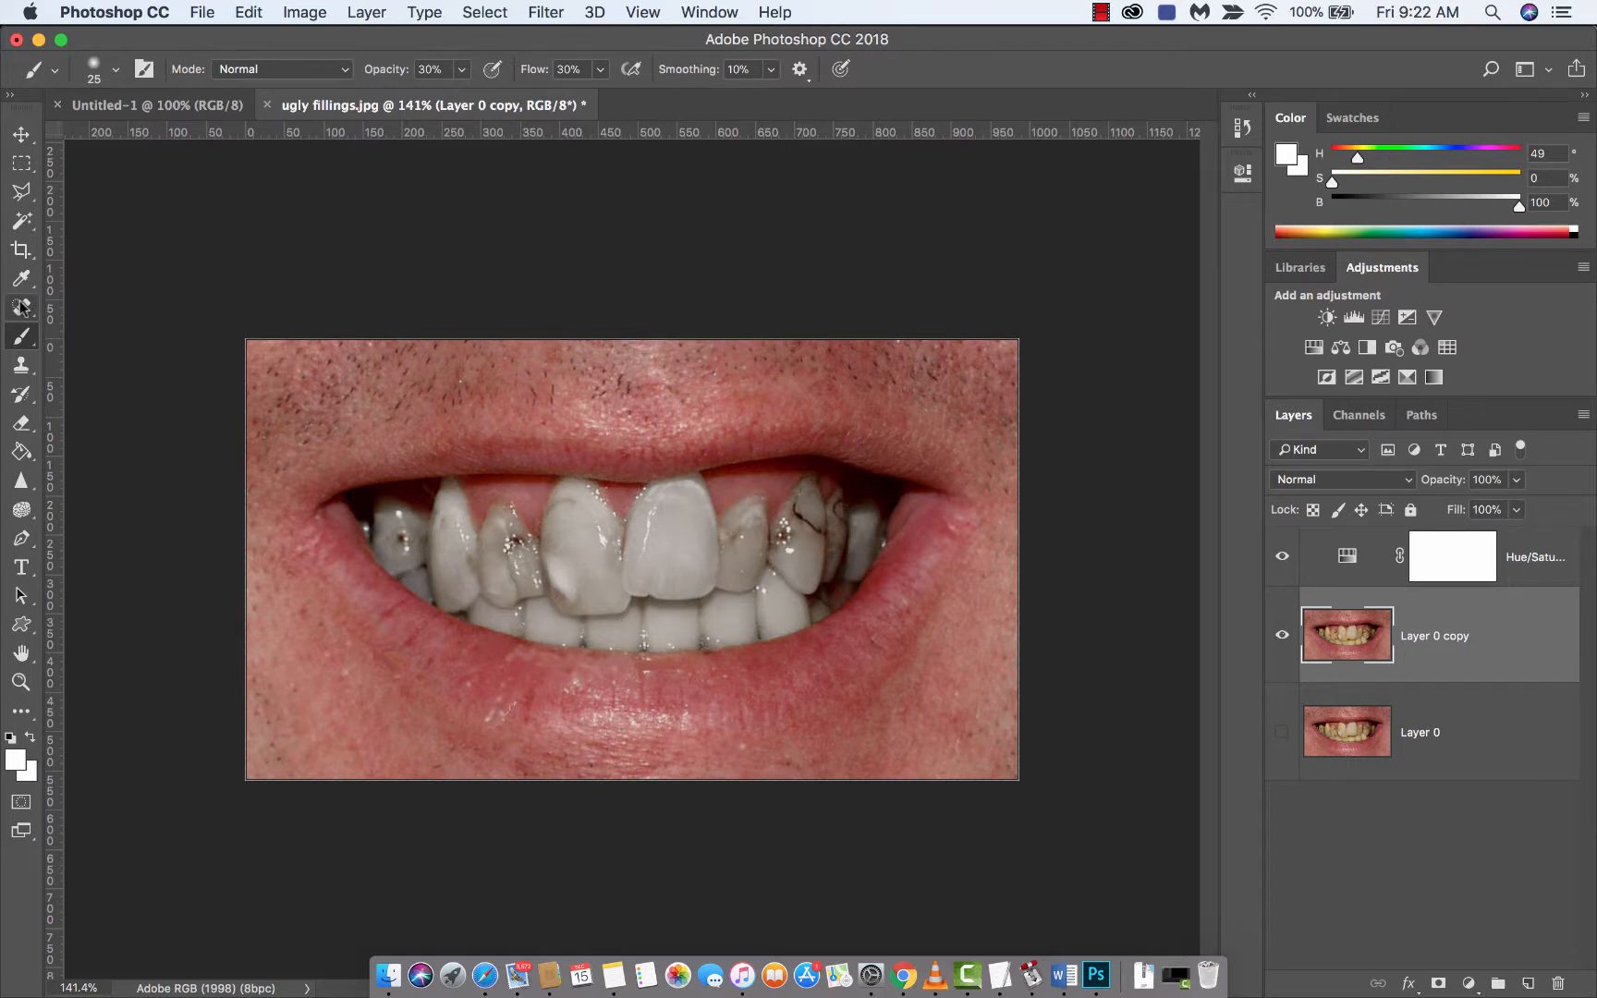
- Switch to the Spot Healing Brush at size 15, Content-Aware
click(22, 307)
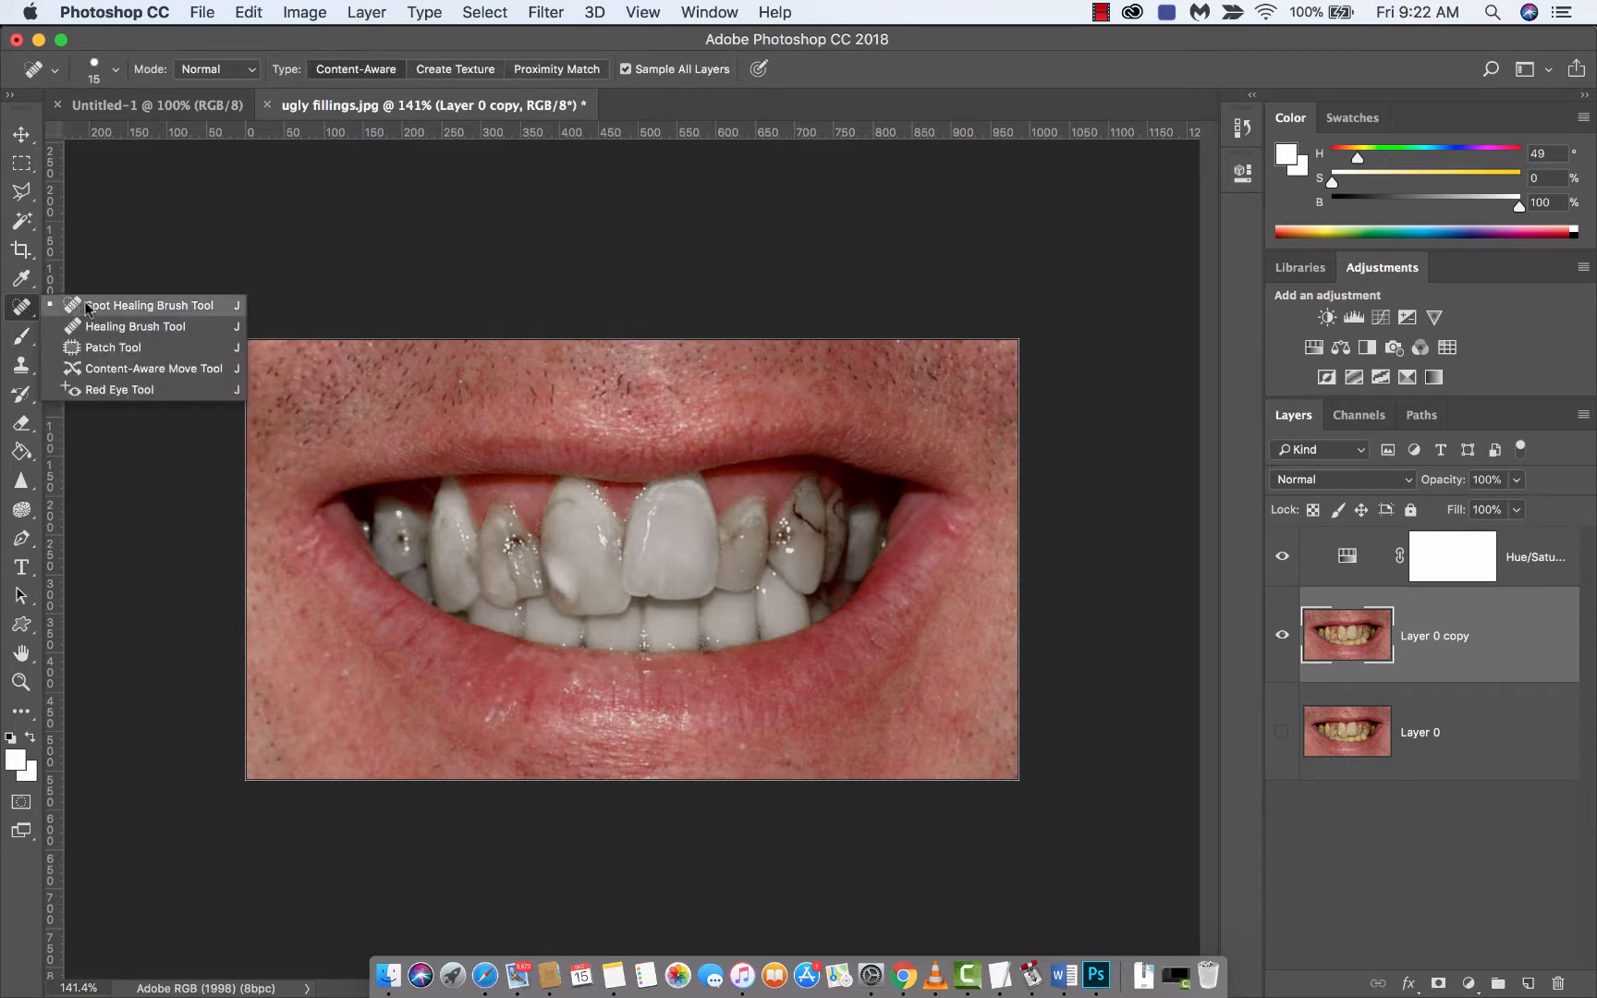
click(146, 305)
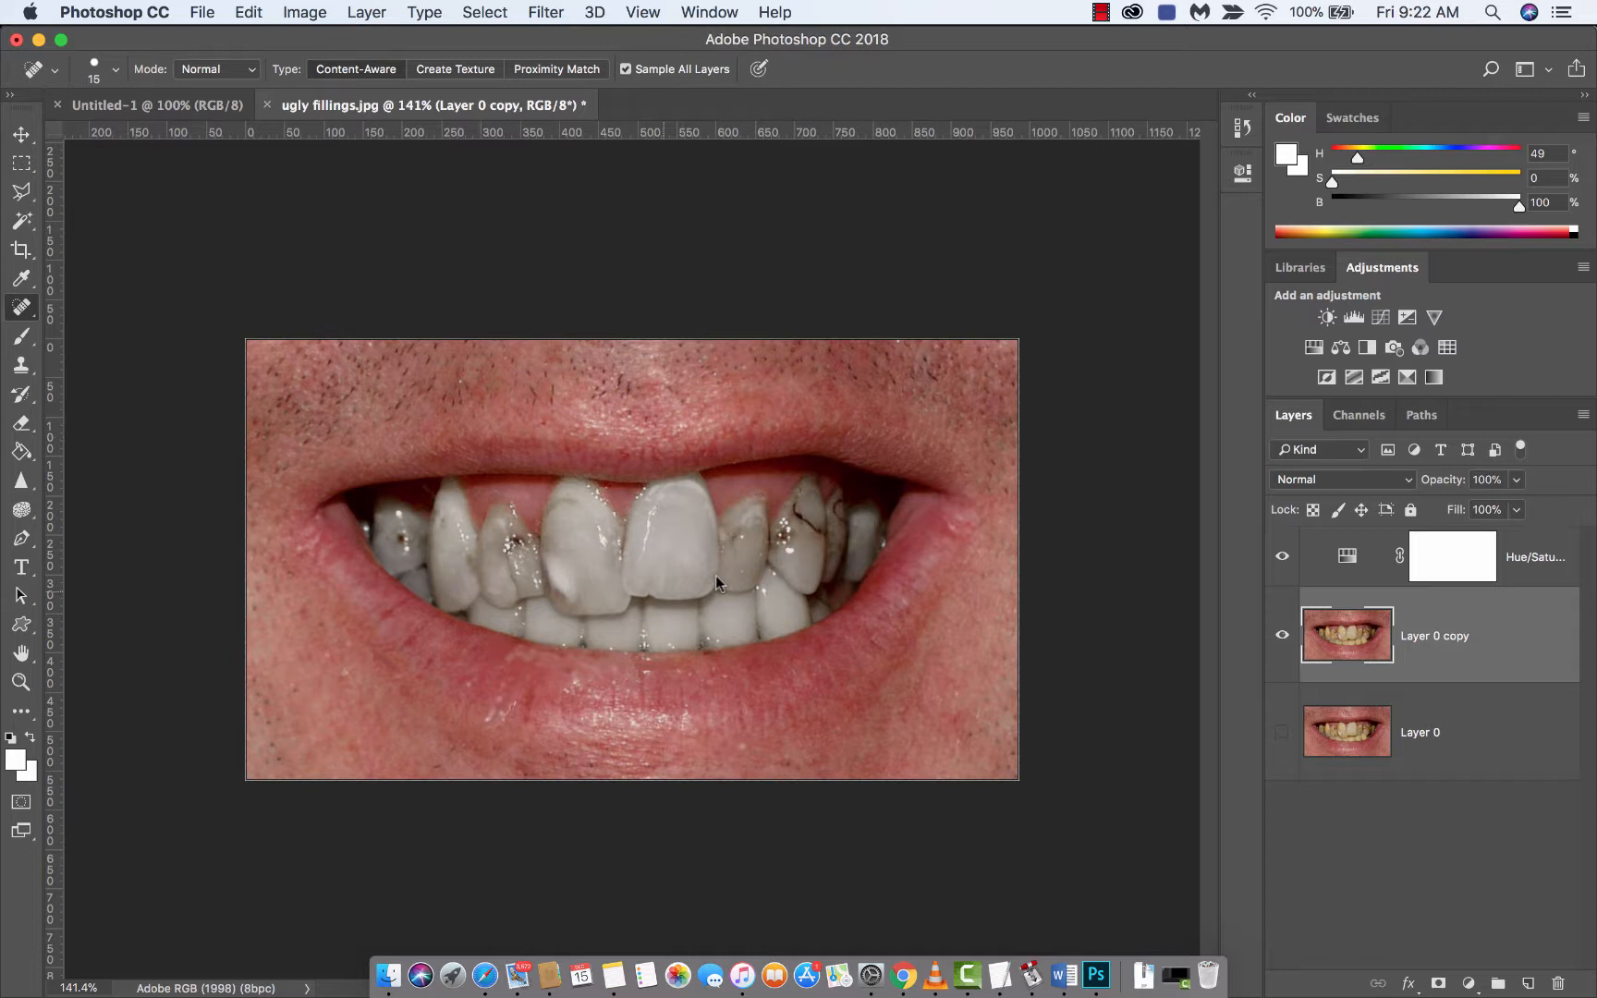
mouse_move(742, 547)
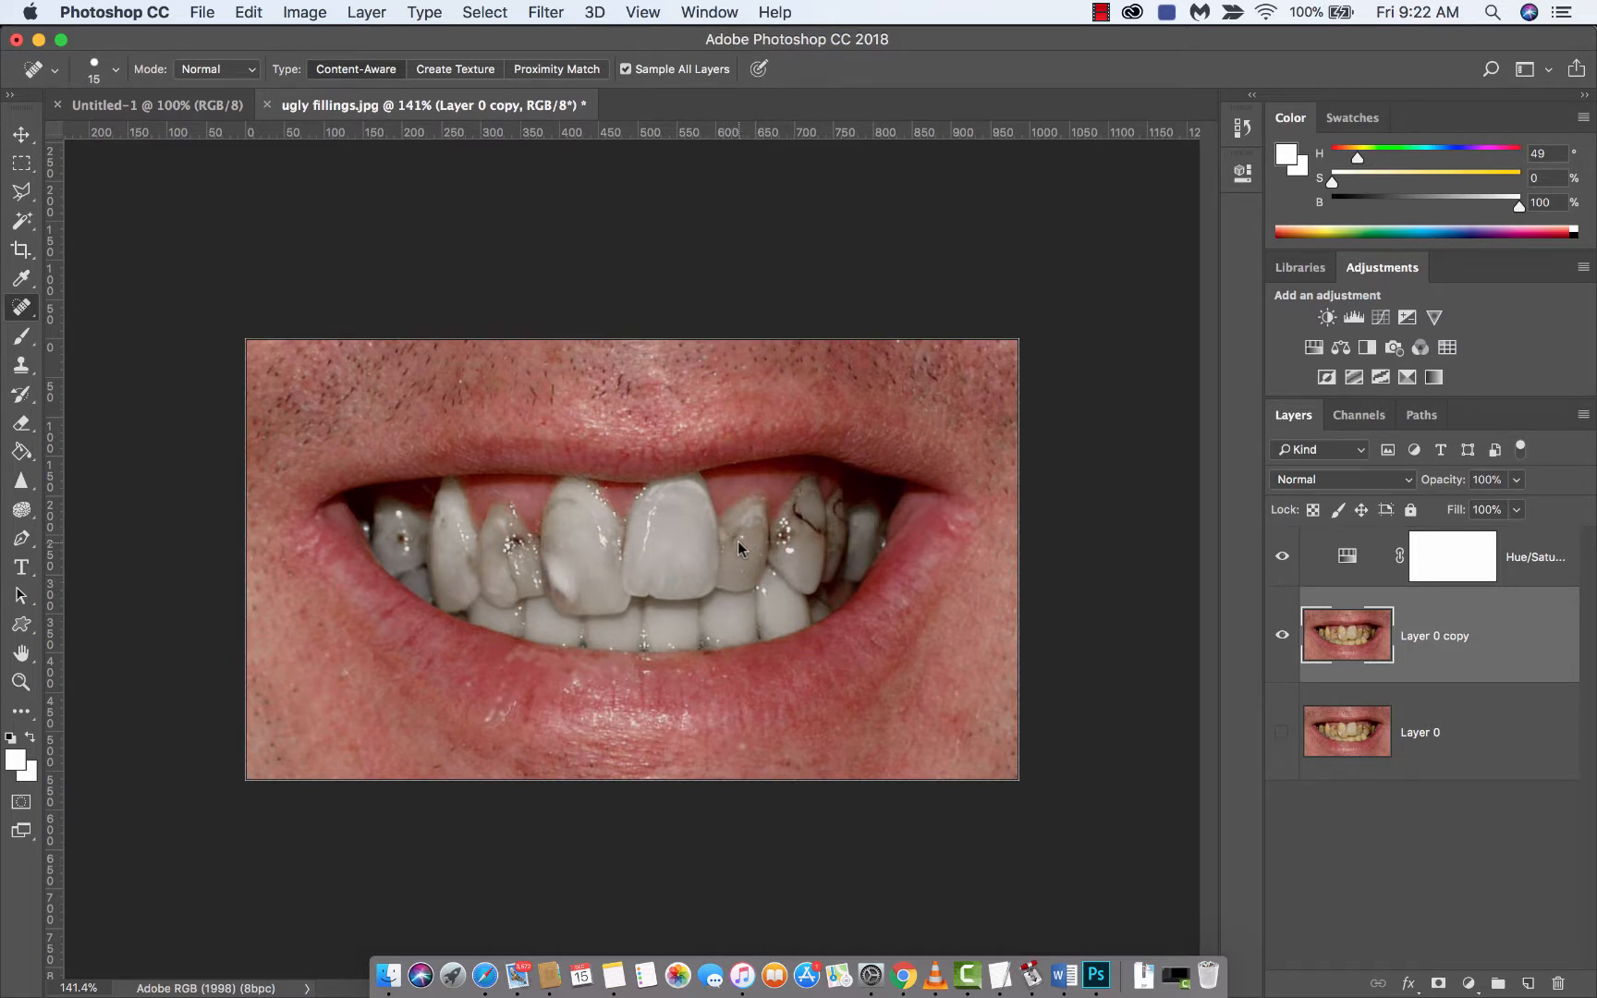
mouse_move(212, 396)
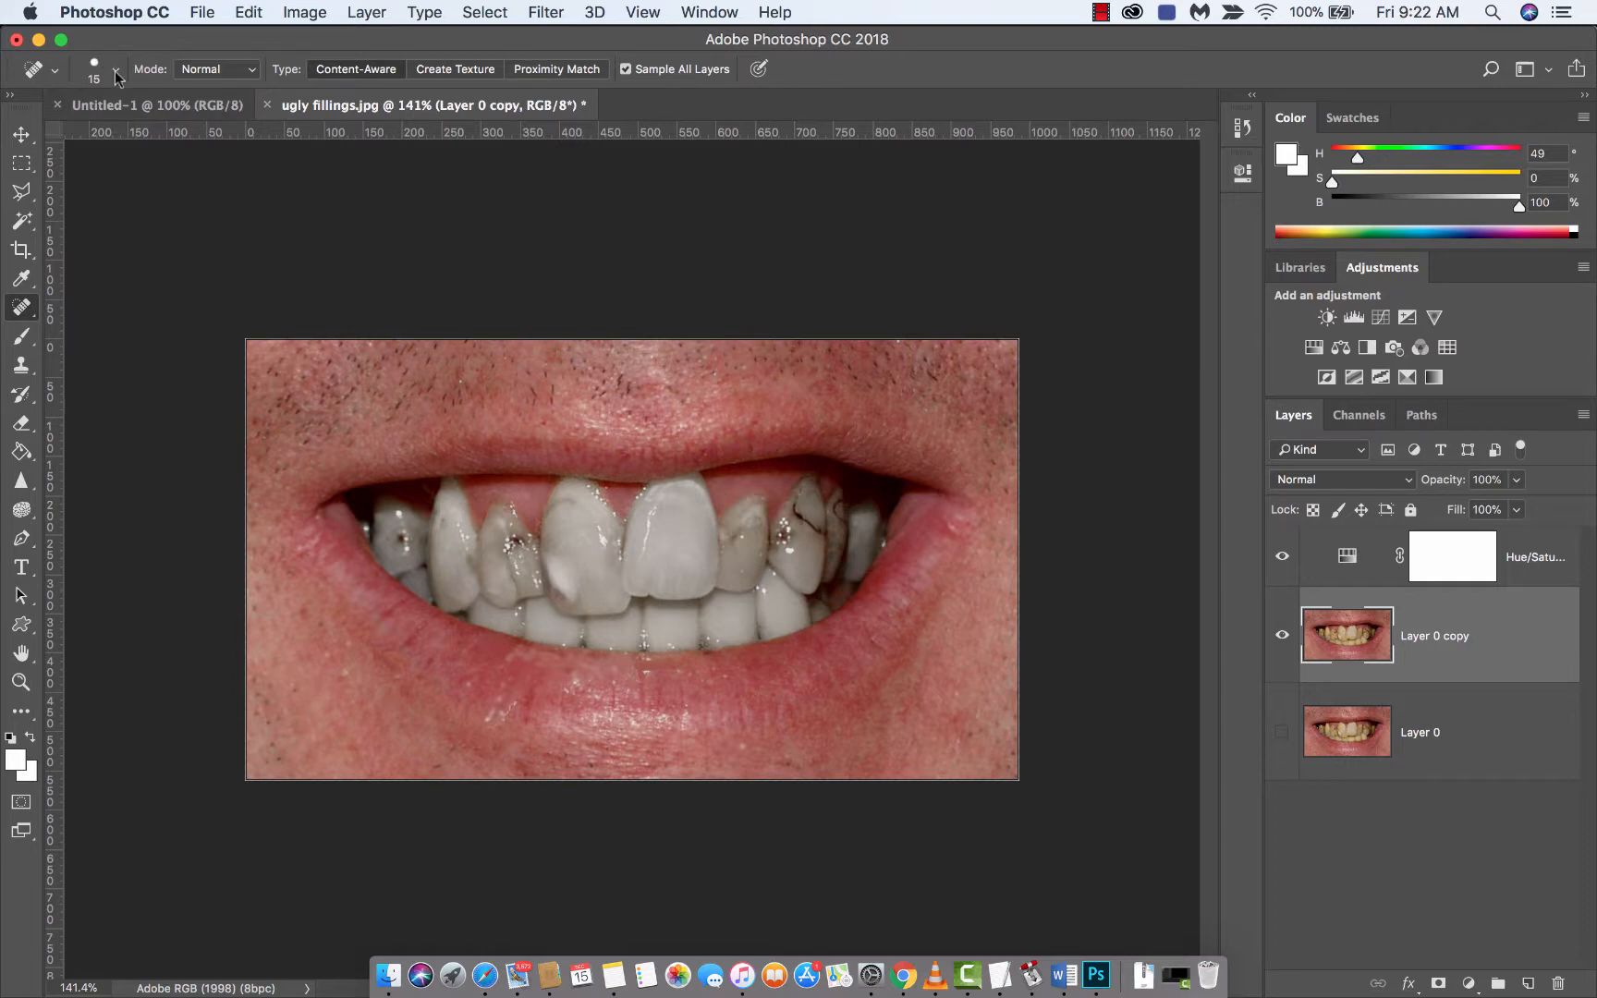
click(115, 68)
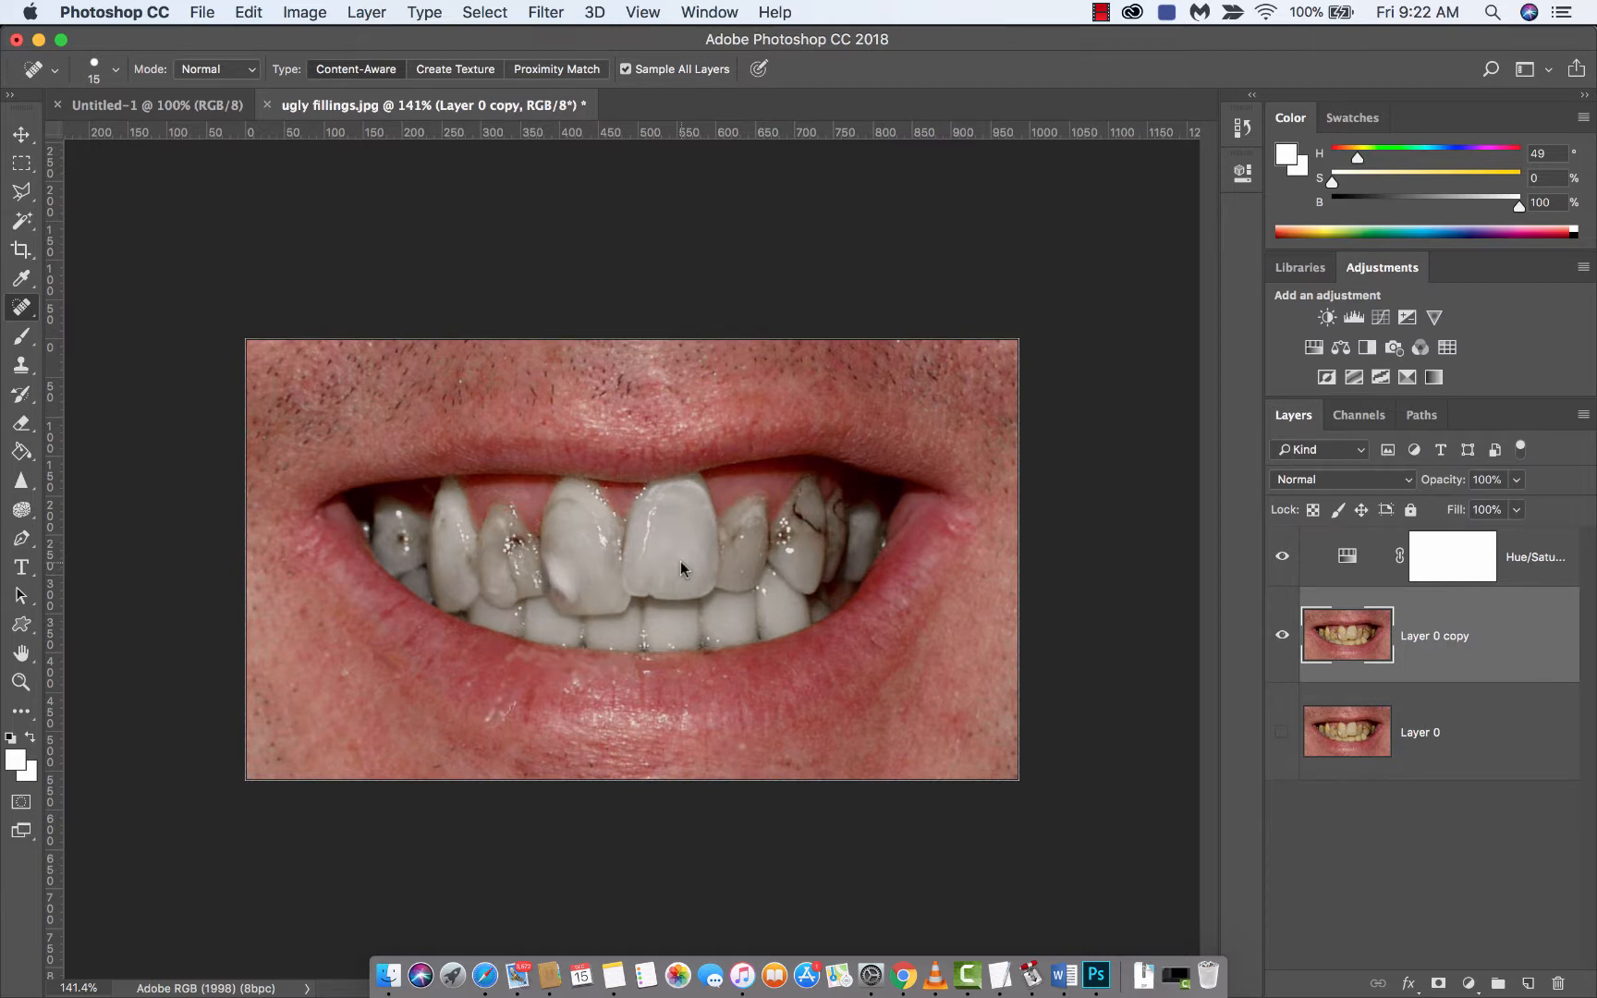
mouse_move(459, 591)
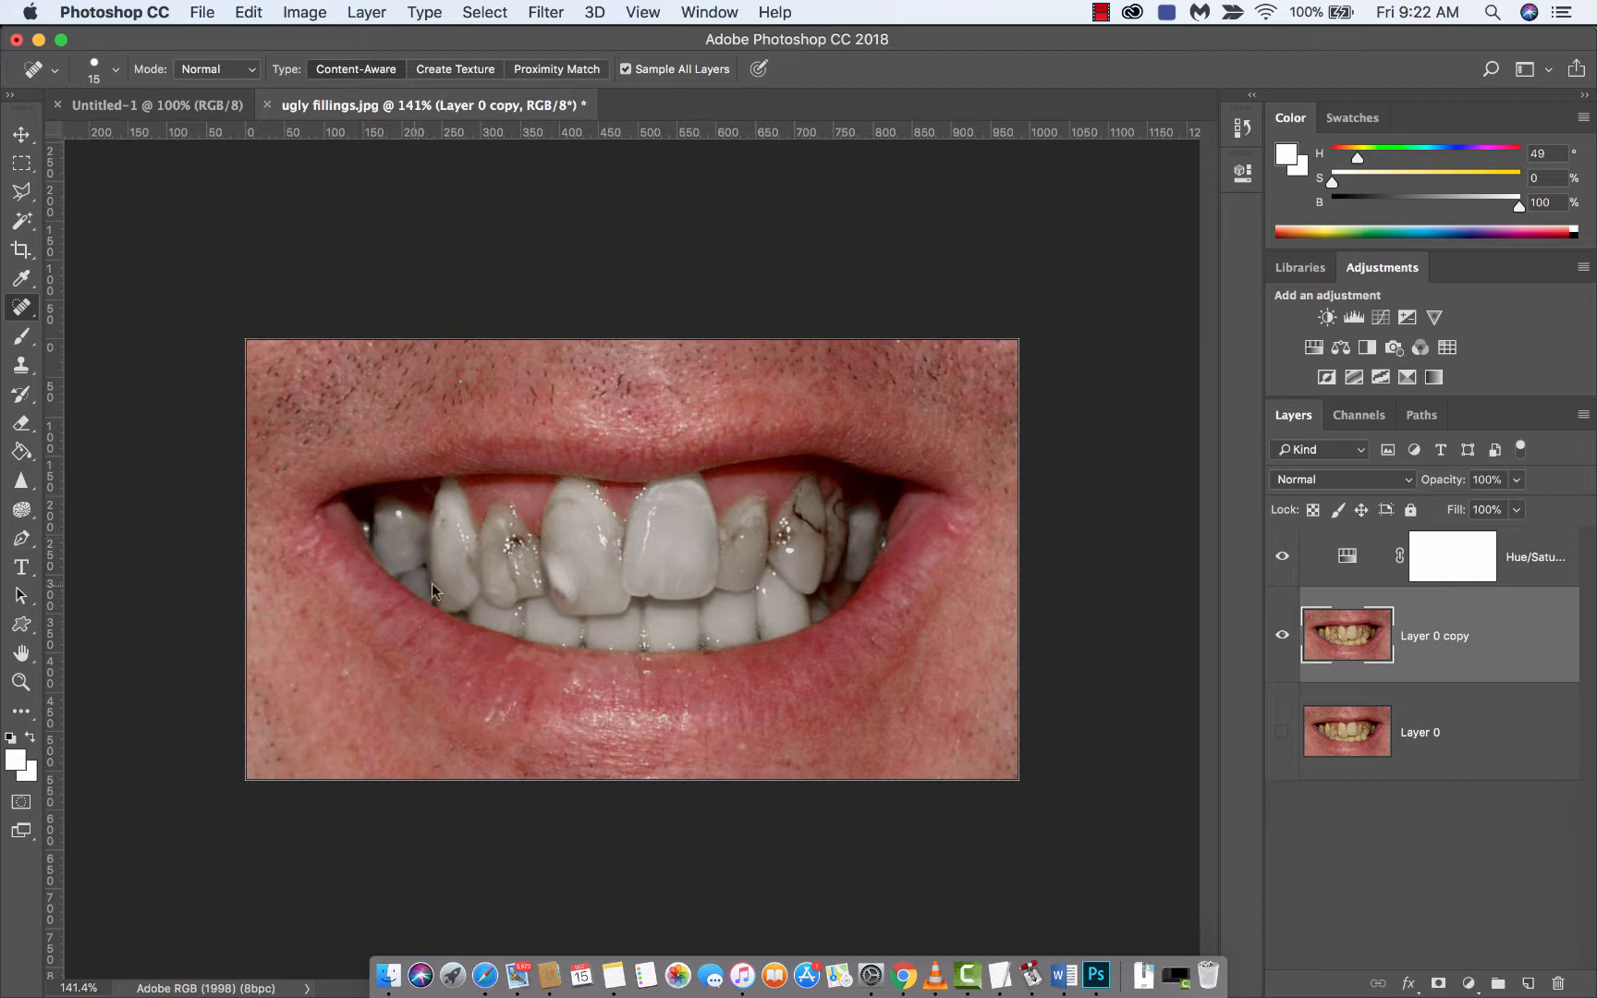
mouse_move(442, 525)
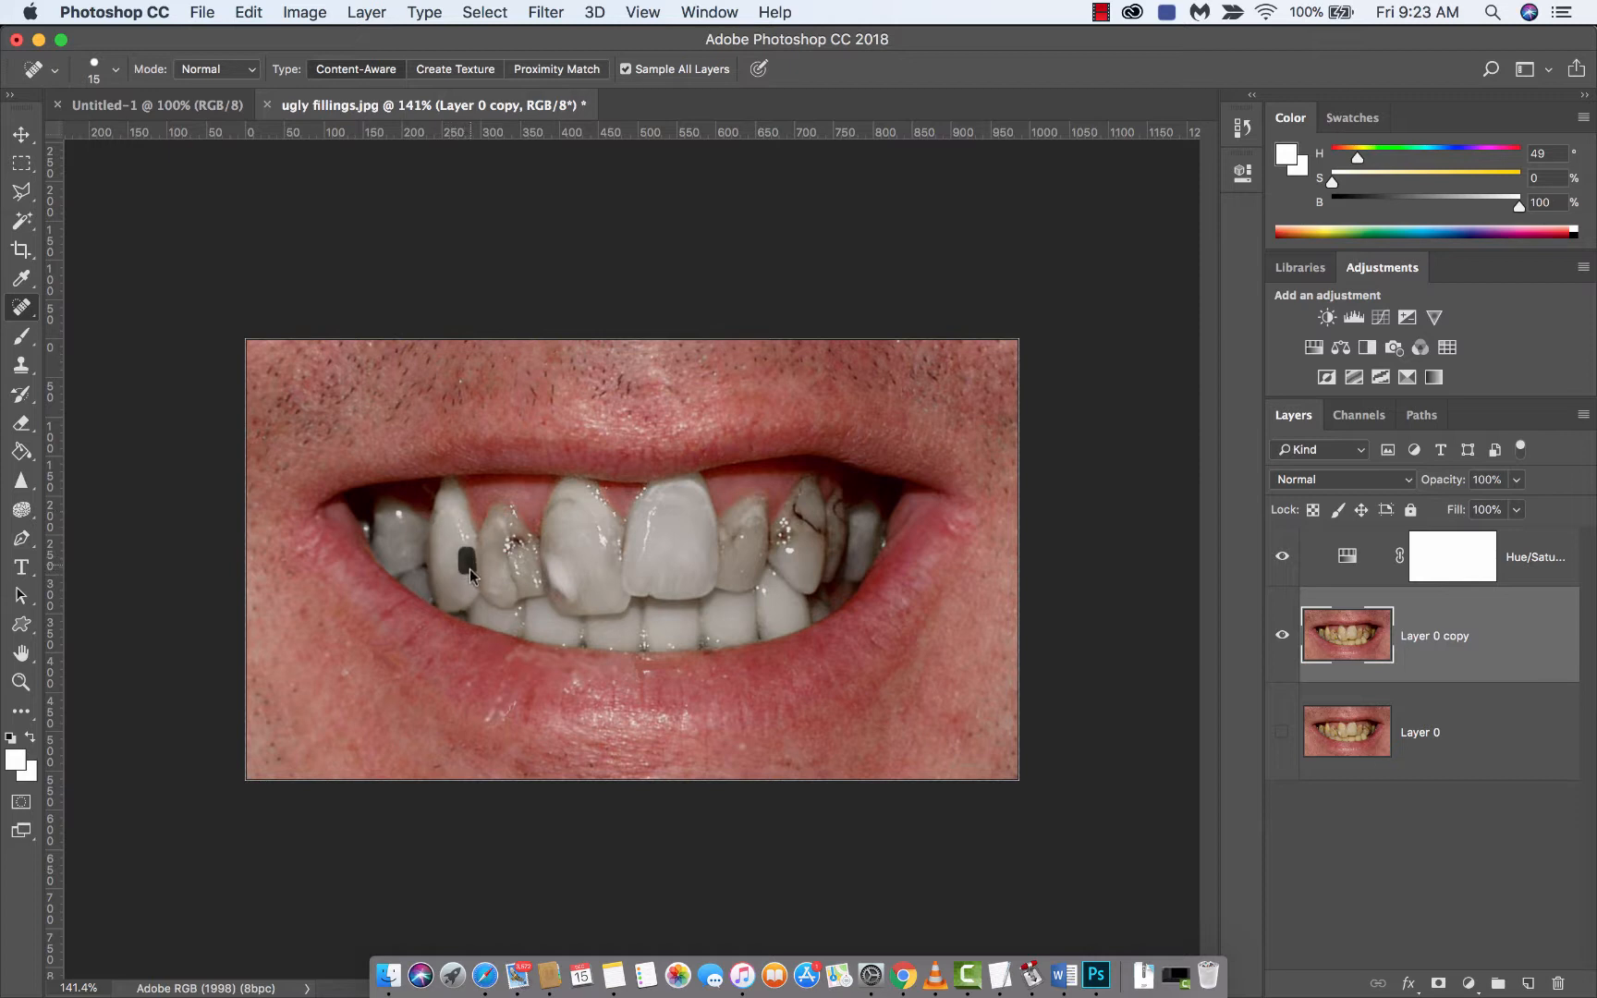
- Heal the dark spot and long filling streak around the left and front teeth
click(464, 559)
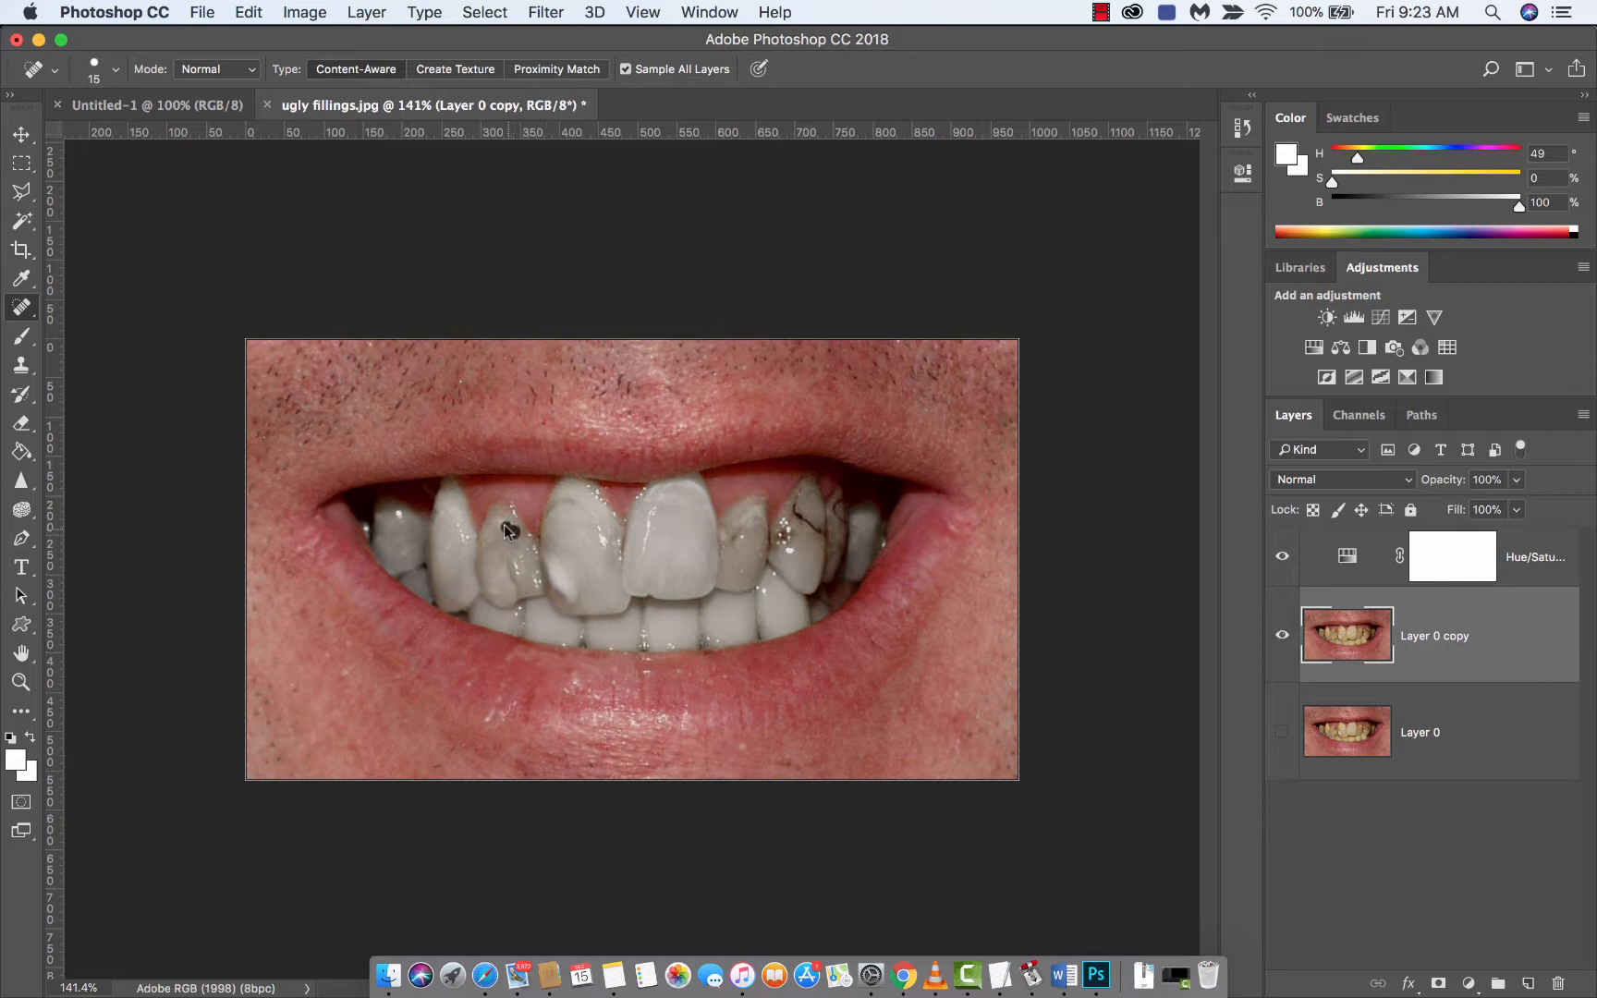
click(495, 539)
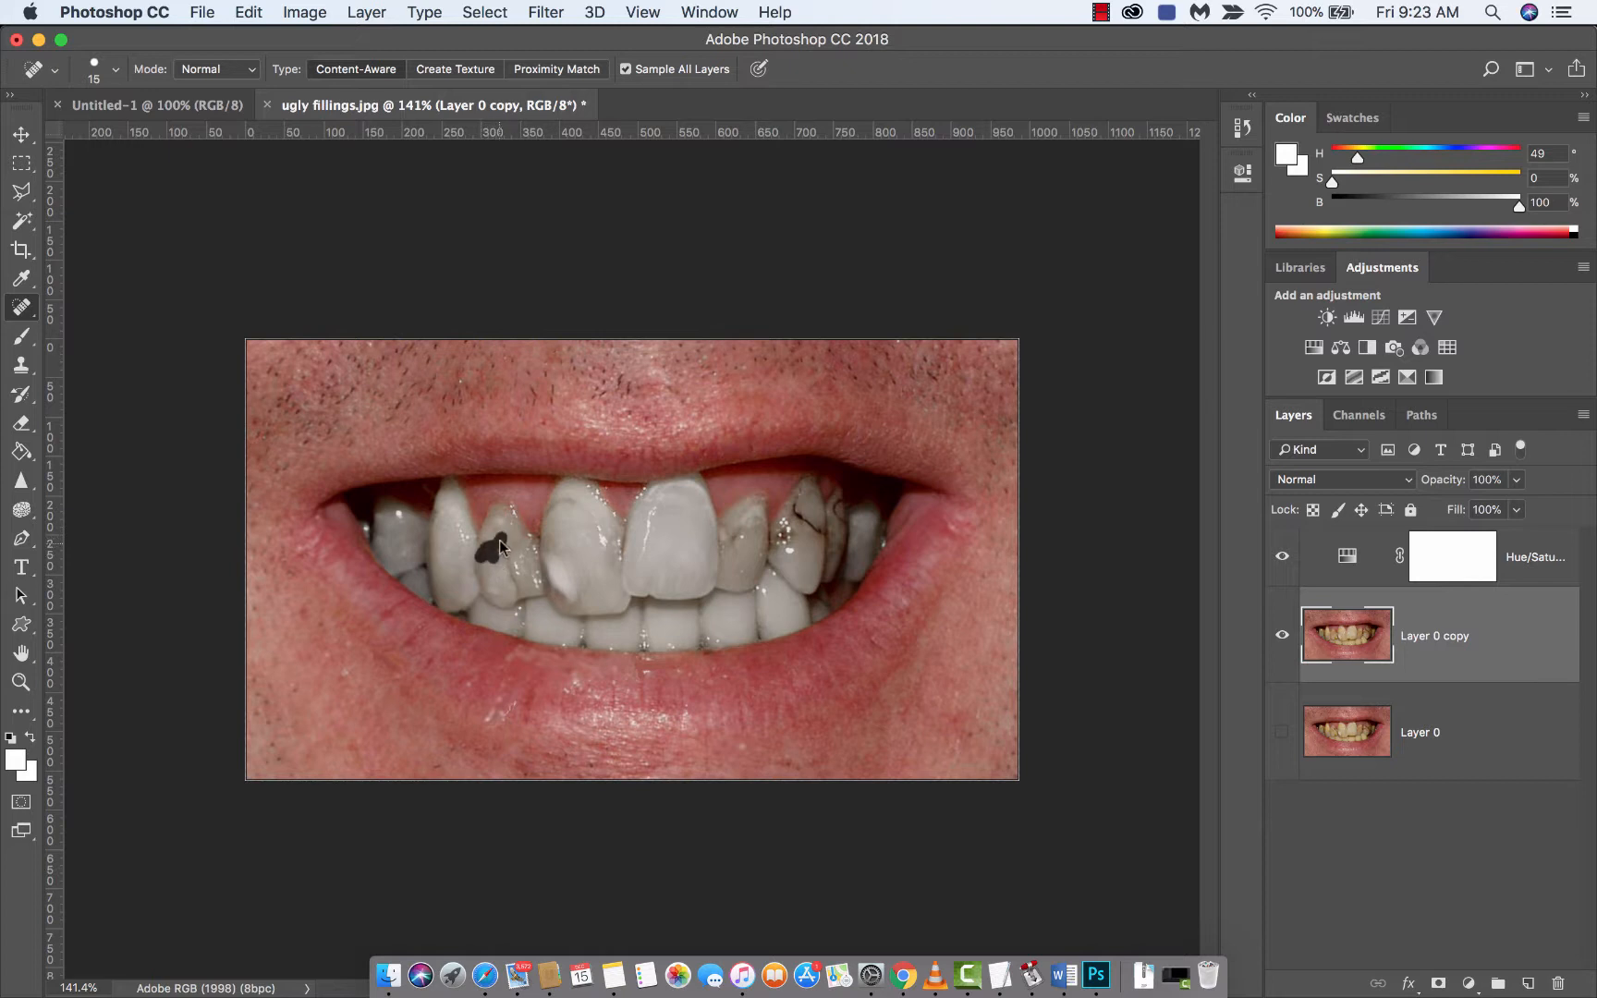
click(491, 543)
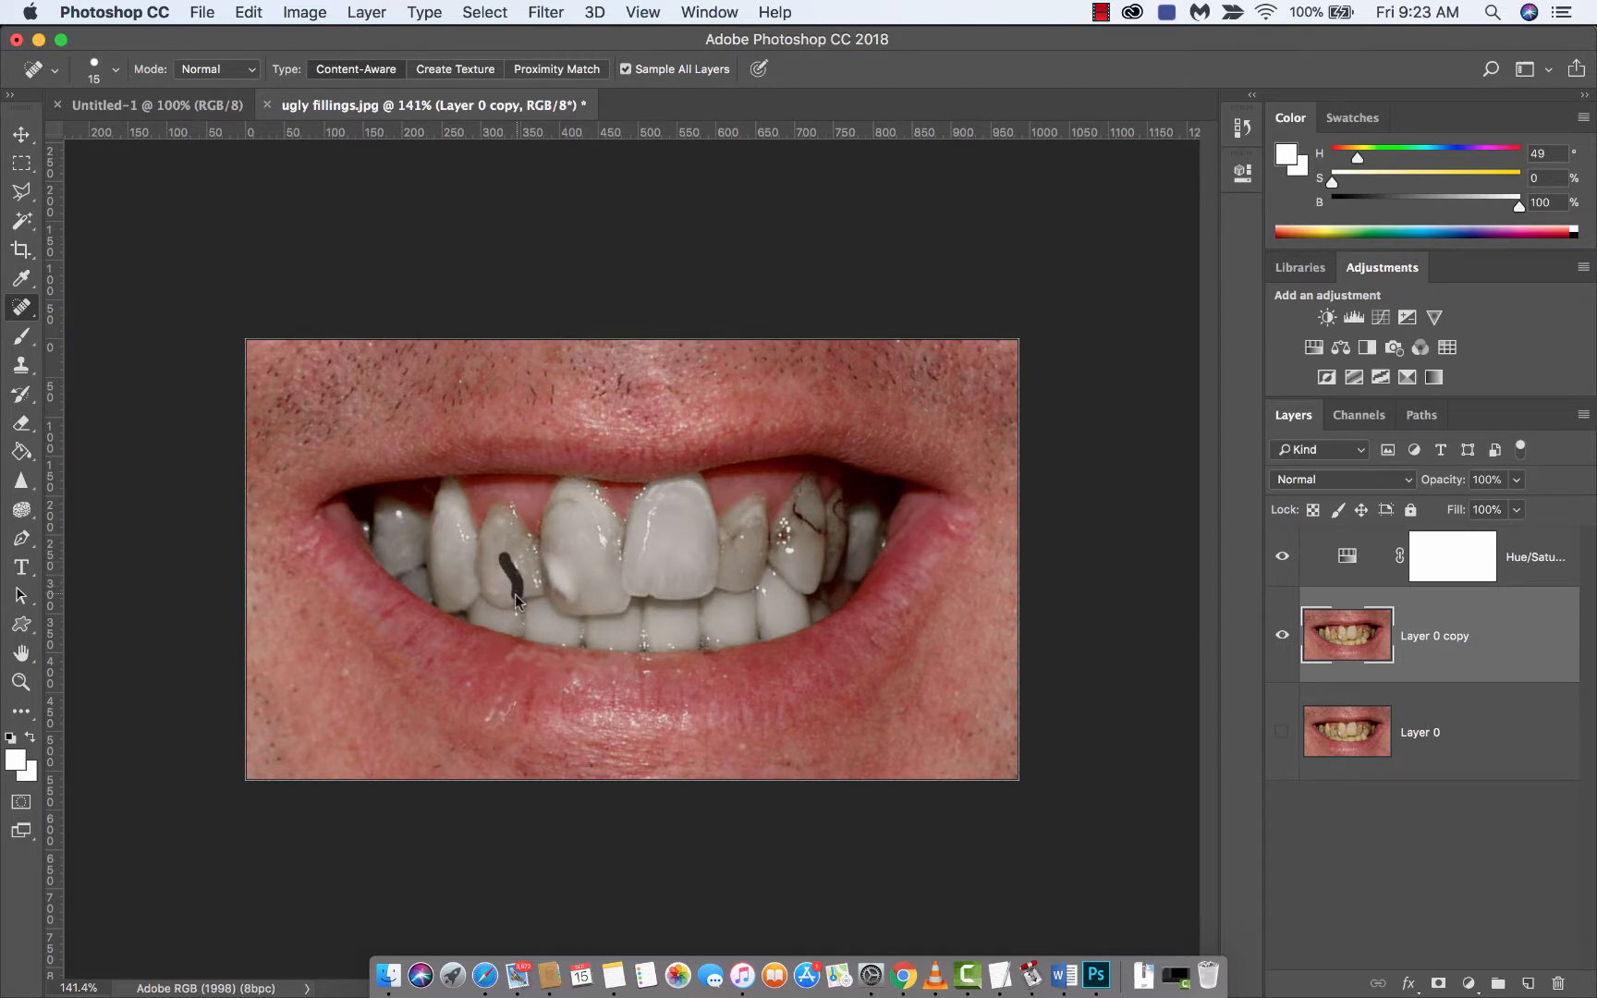
click(511, 571)
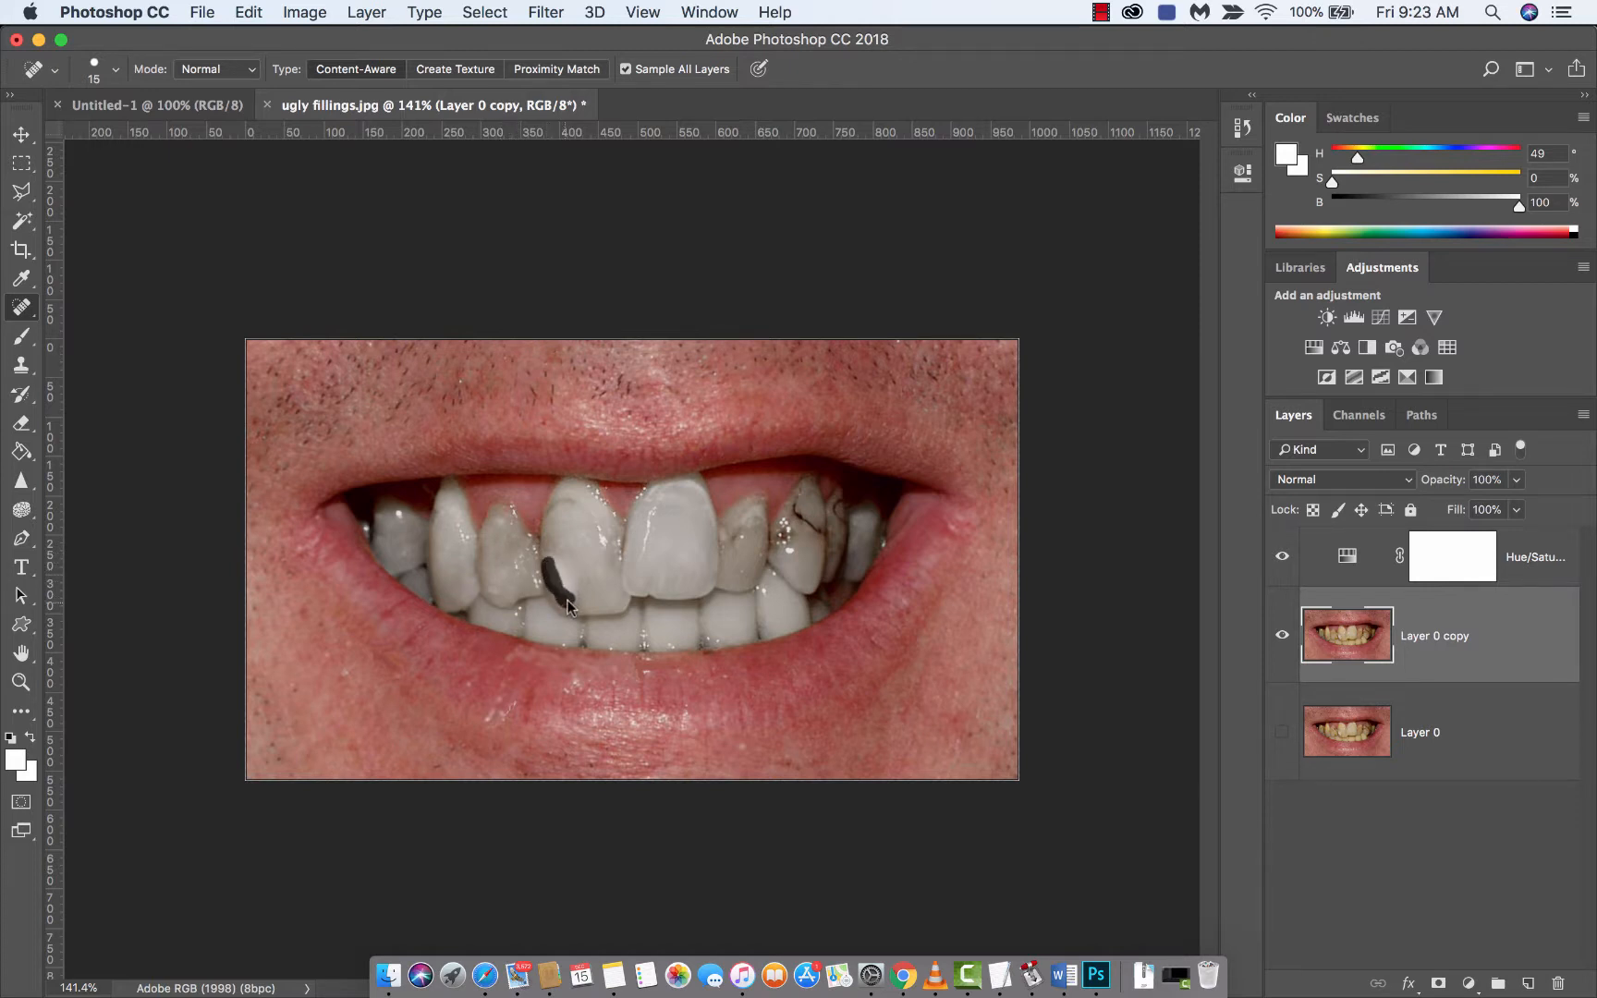
click(551, 567)
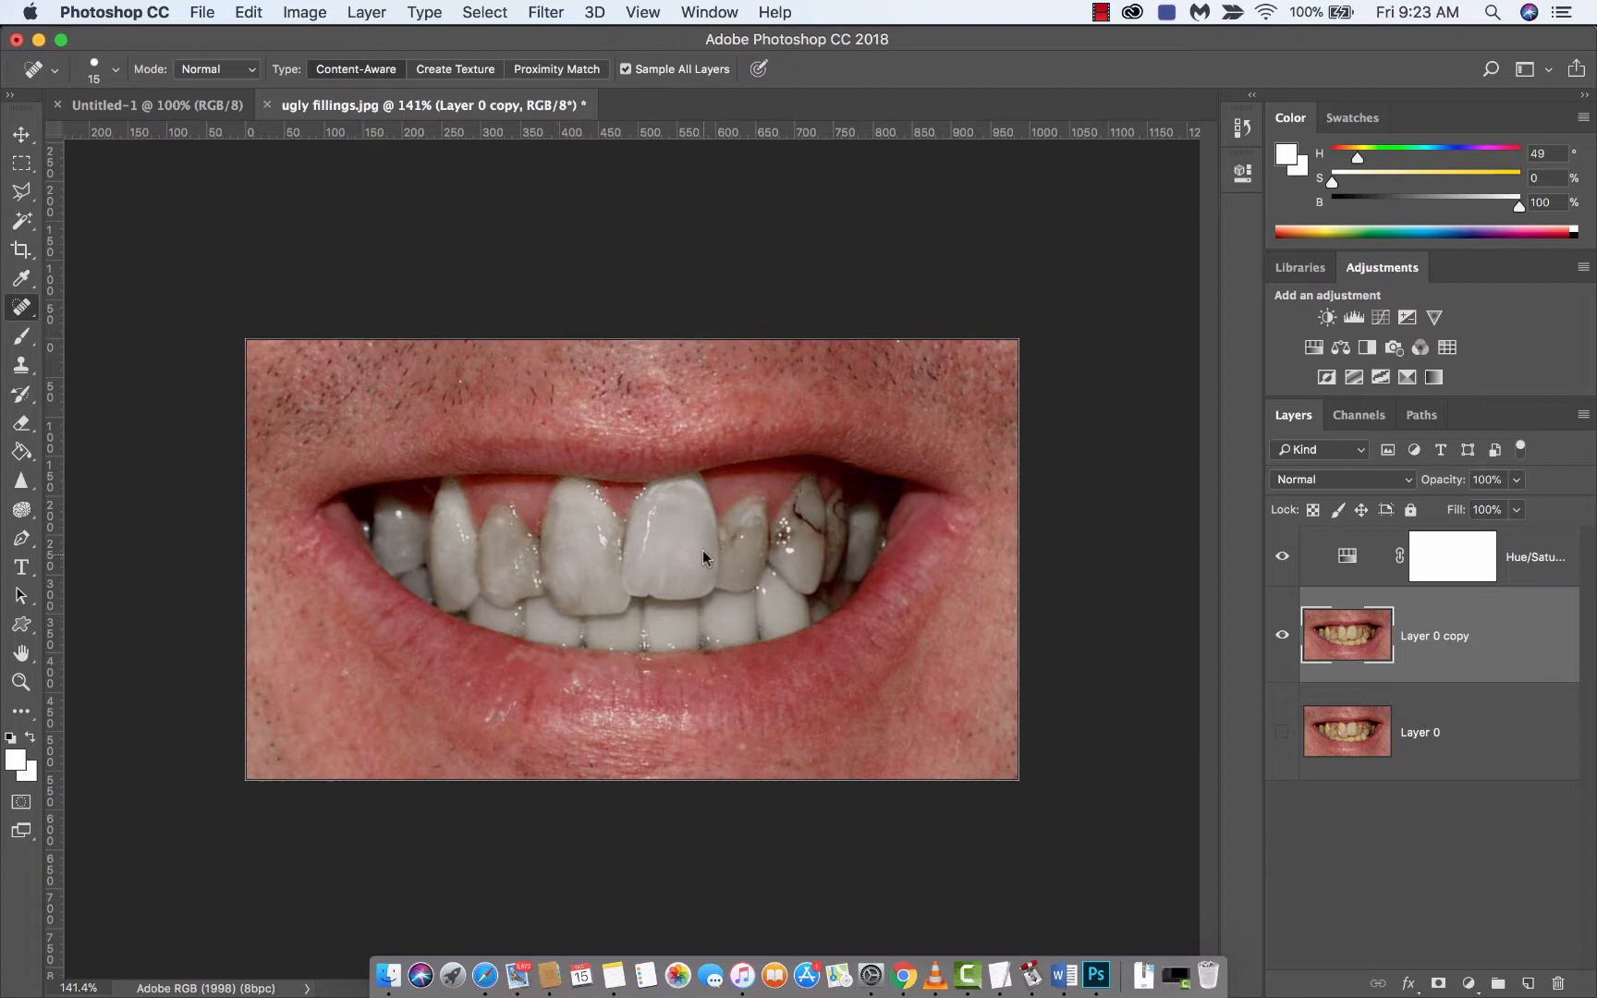
mouse_move(557, 530)
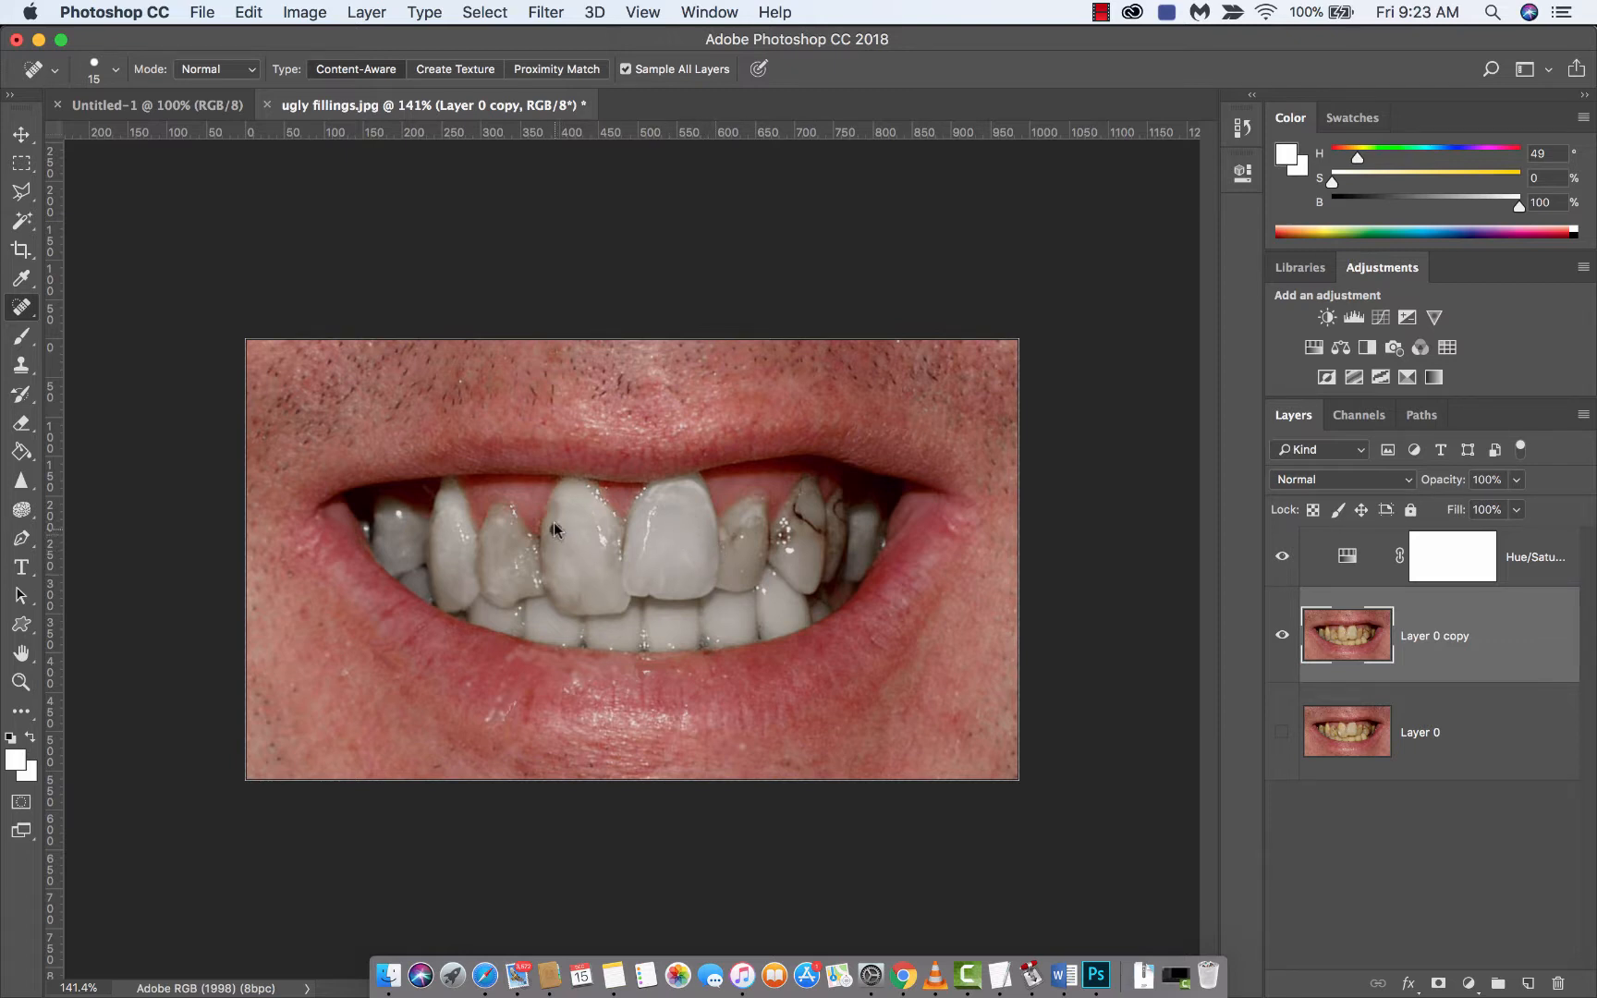
mouse_move(710, 535)
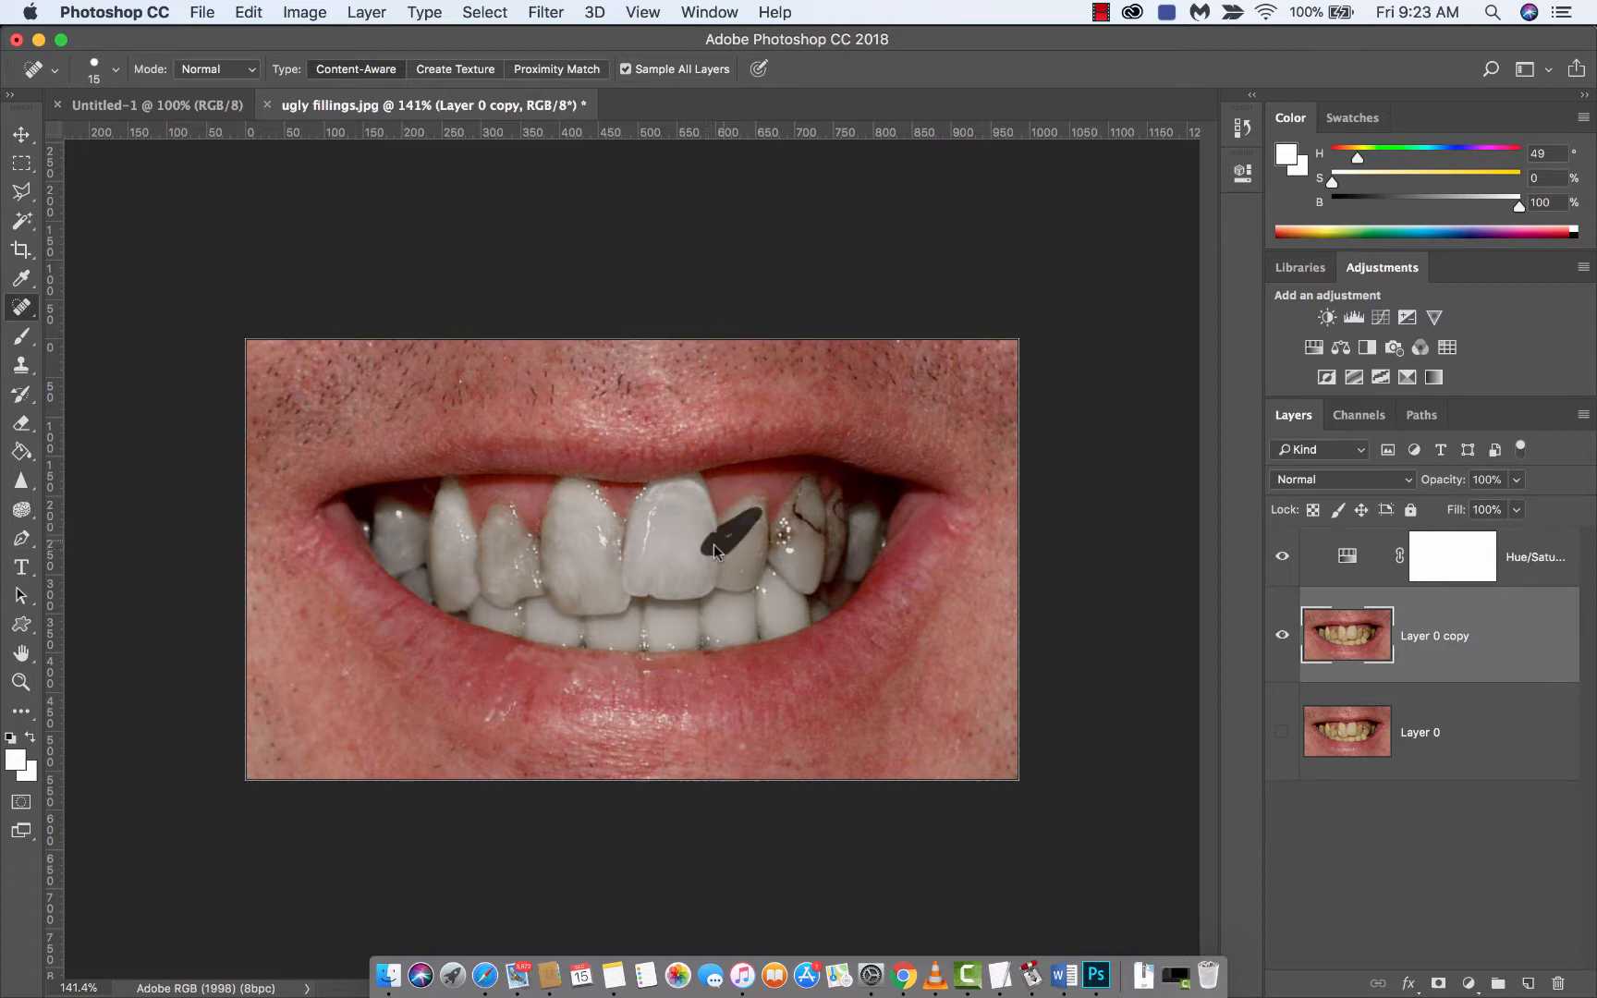
- Heal the filling and crack marks on the teeth right of the front tooth
click(713, 551)
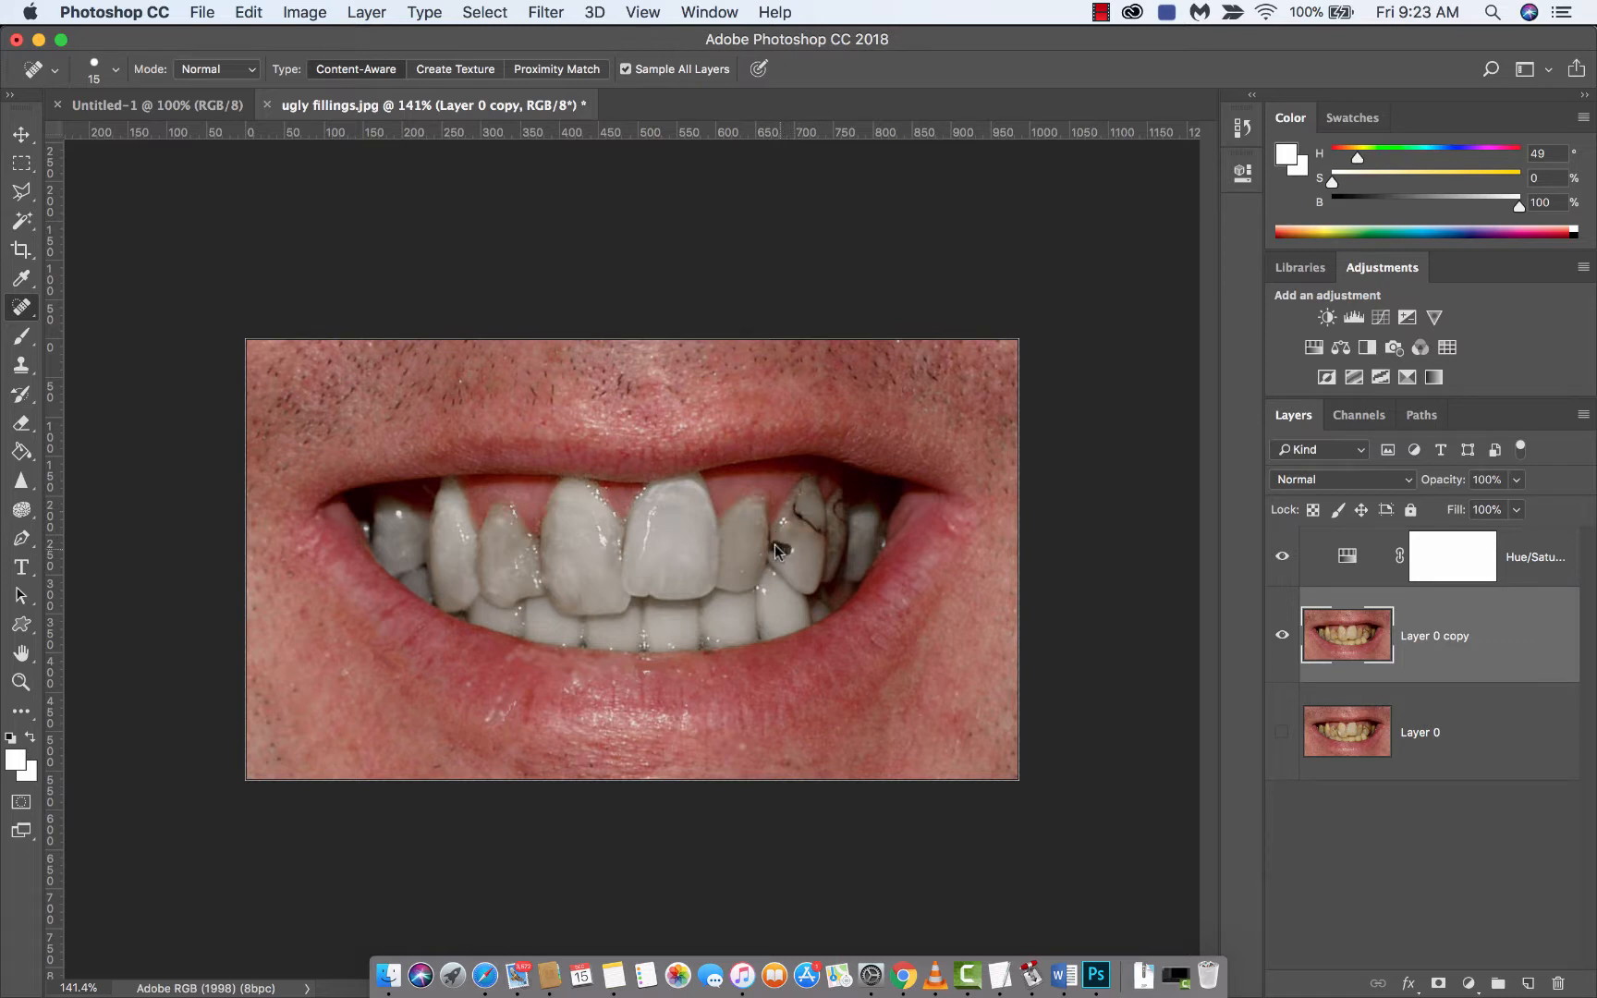
click(773, 551)
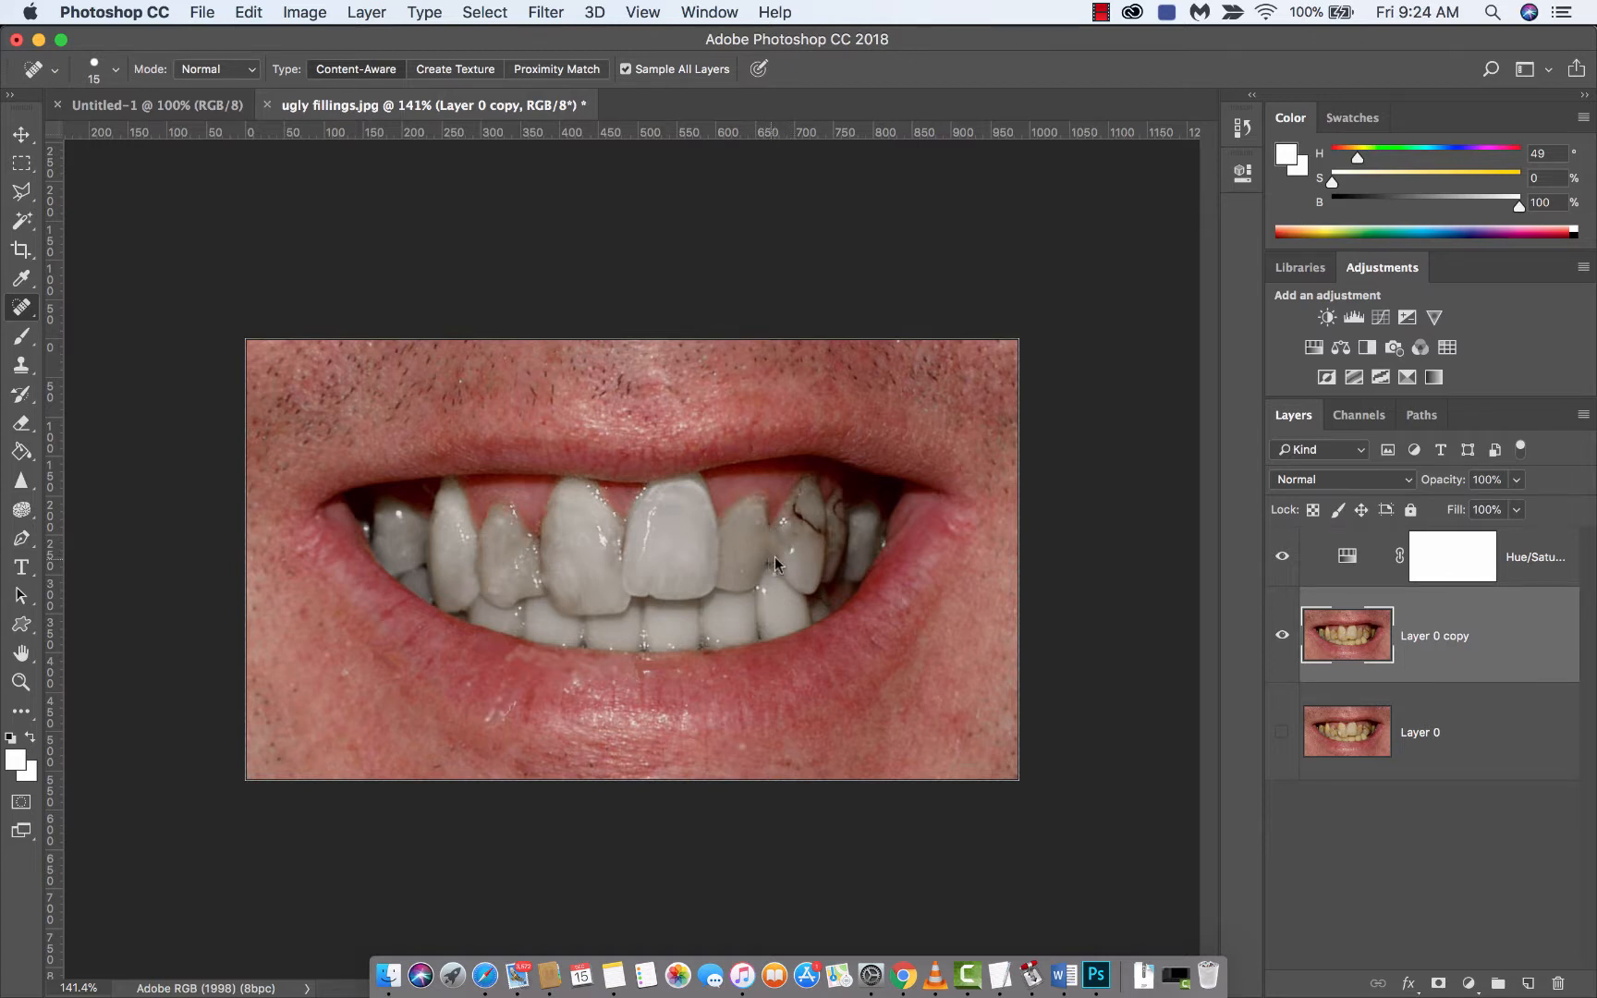
mouse_move(769, 573)
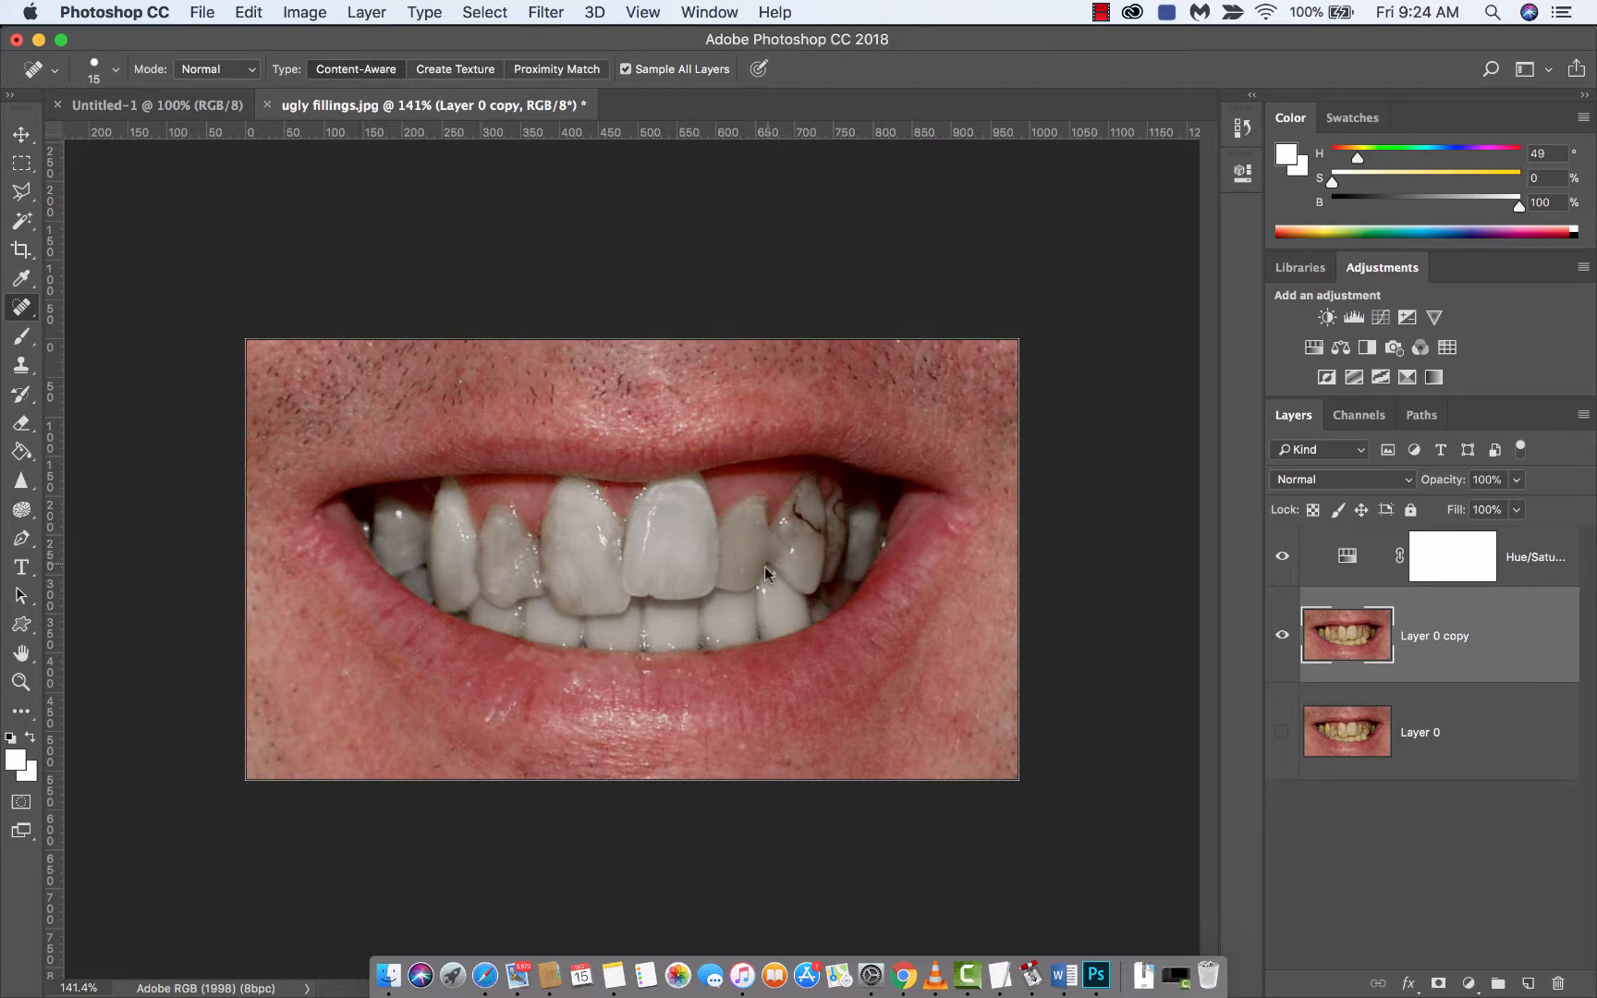
mouse_move(775, 546)
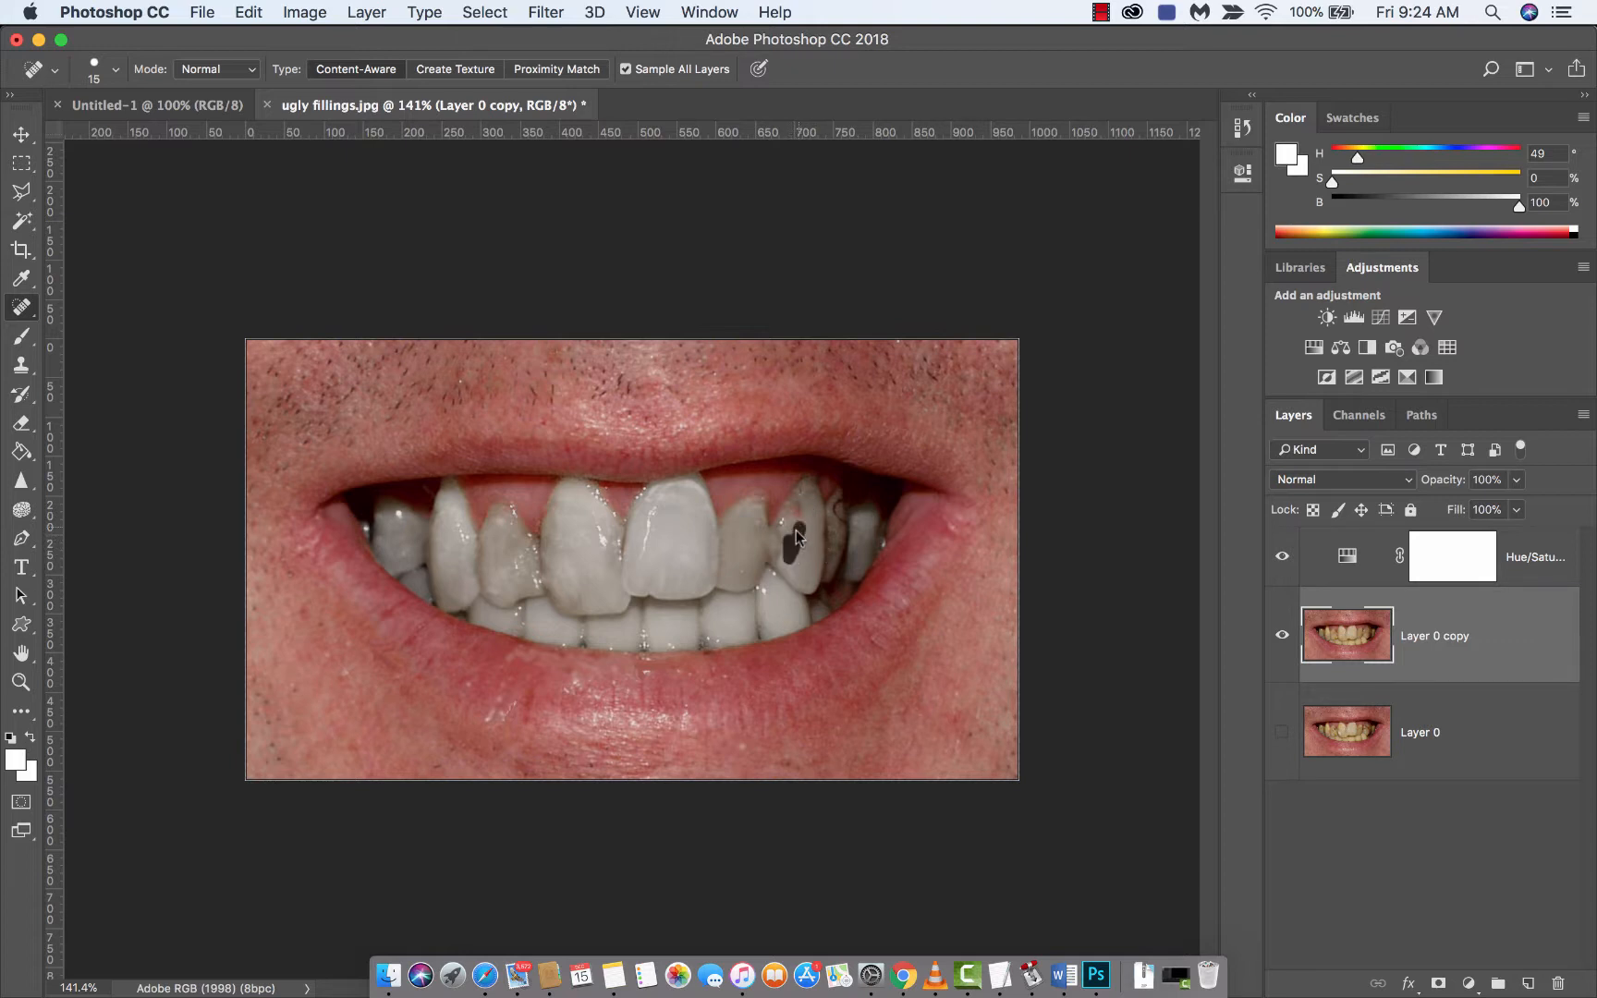
click(797, 536)
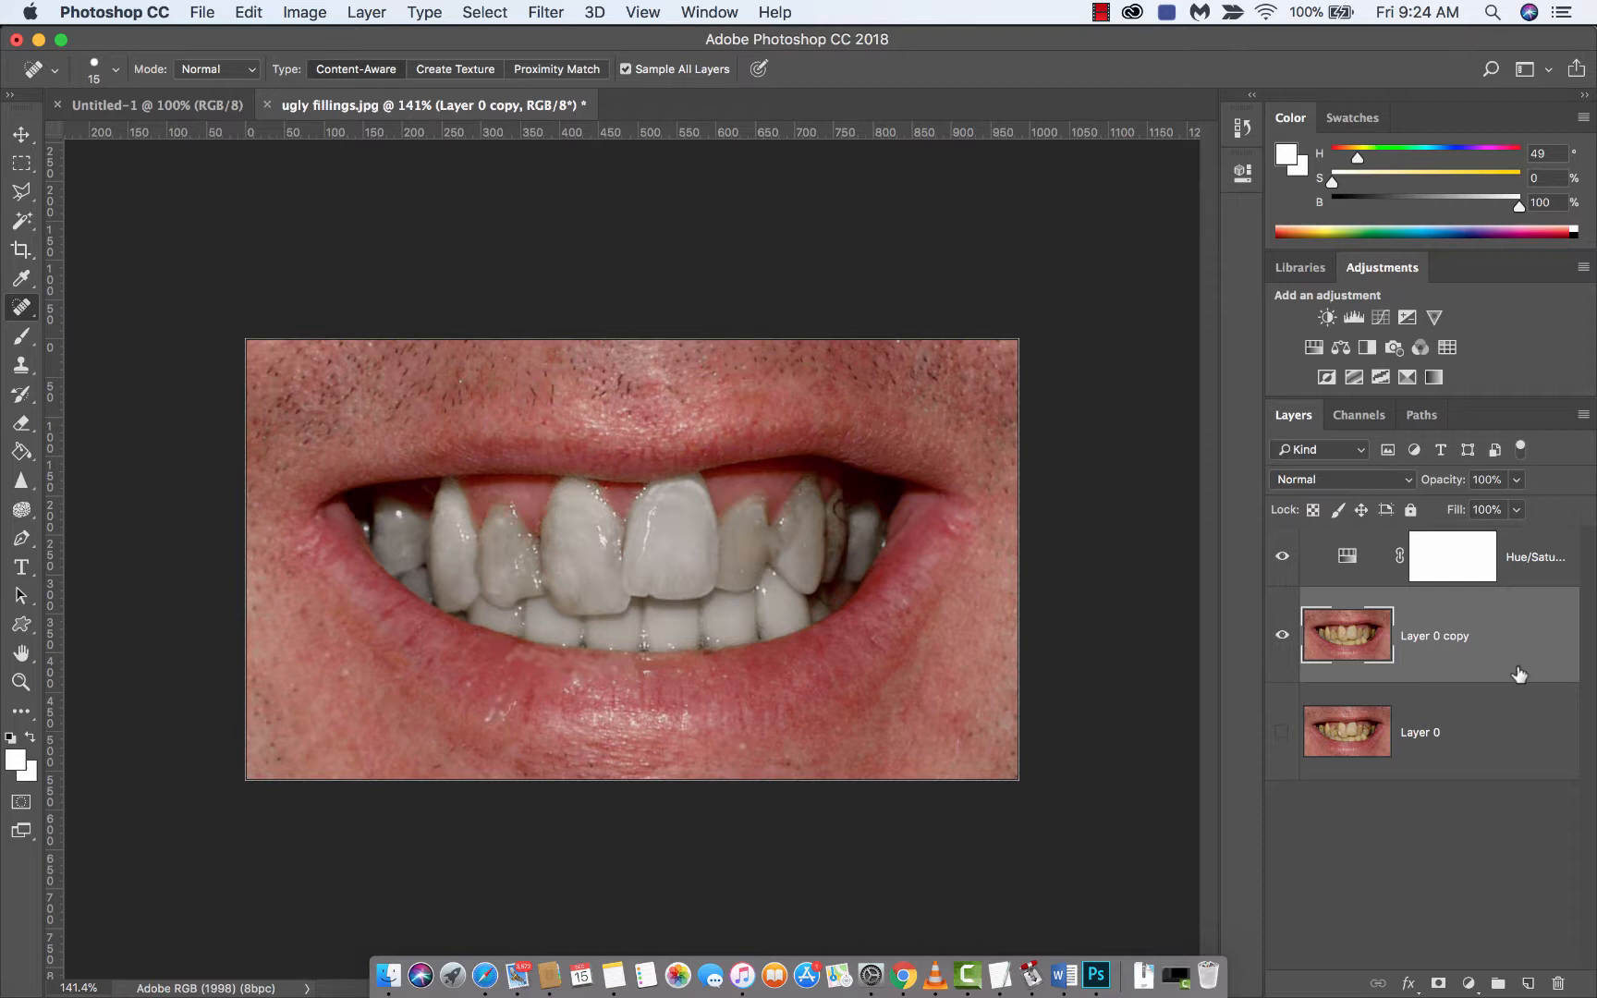
mouse_move(1517, 937)
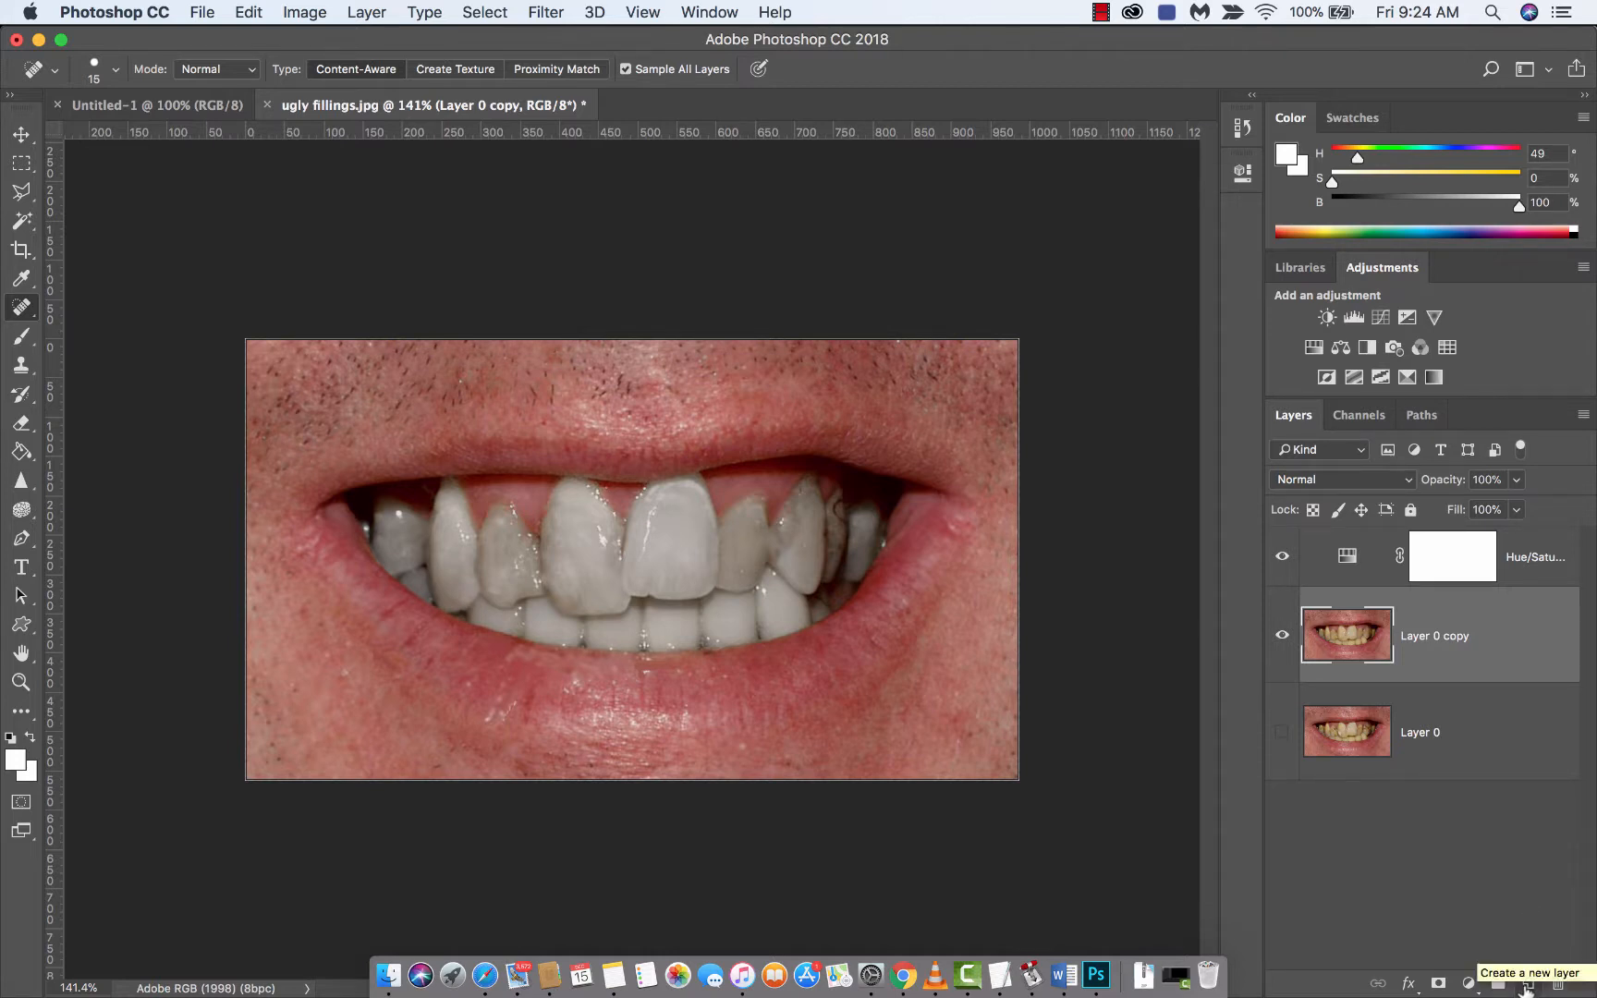
- Add an empty Layer 1 above the photo and switch to the Brush tool
click(1516, 982)
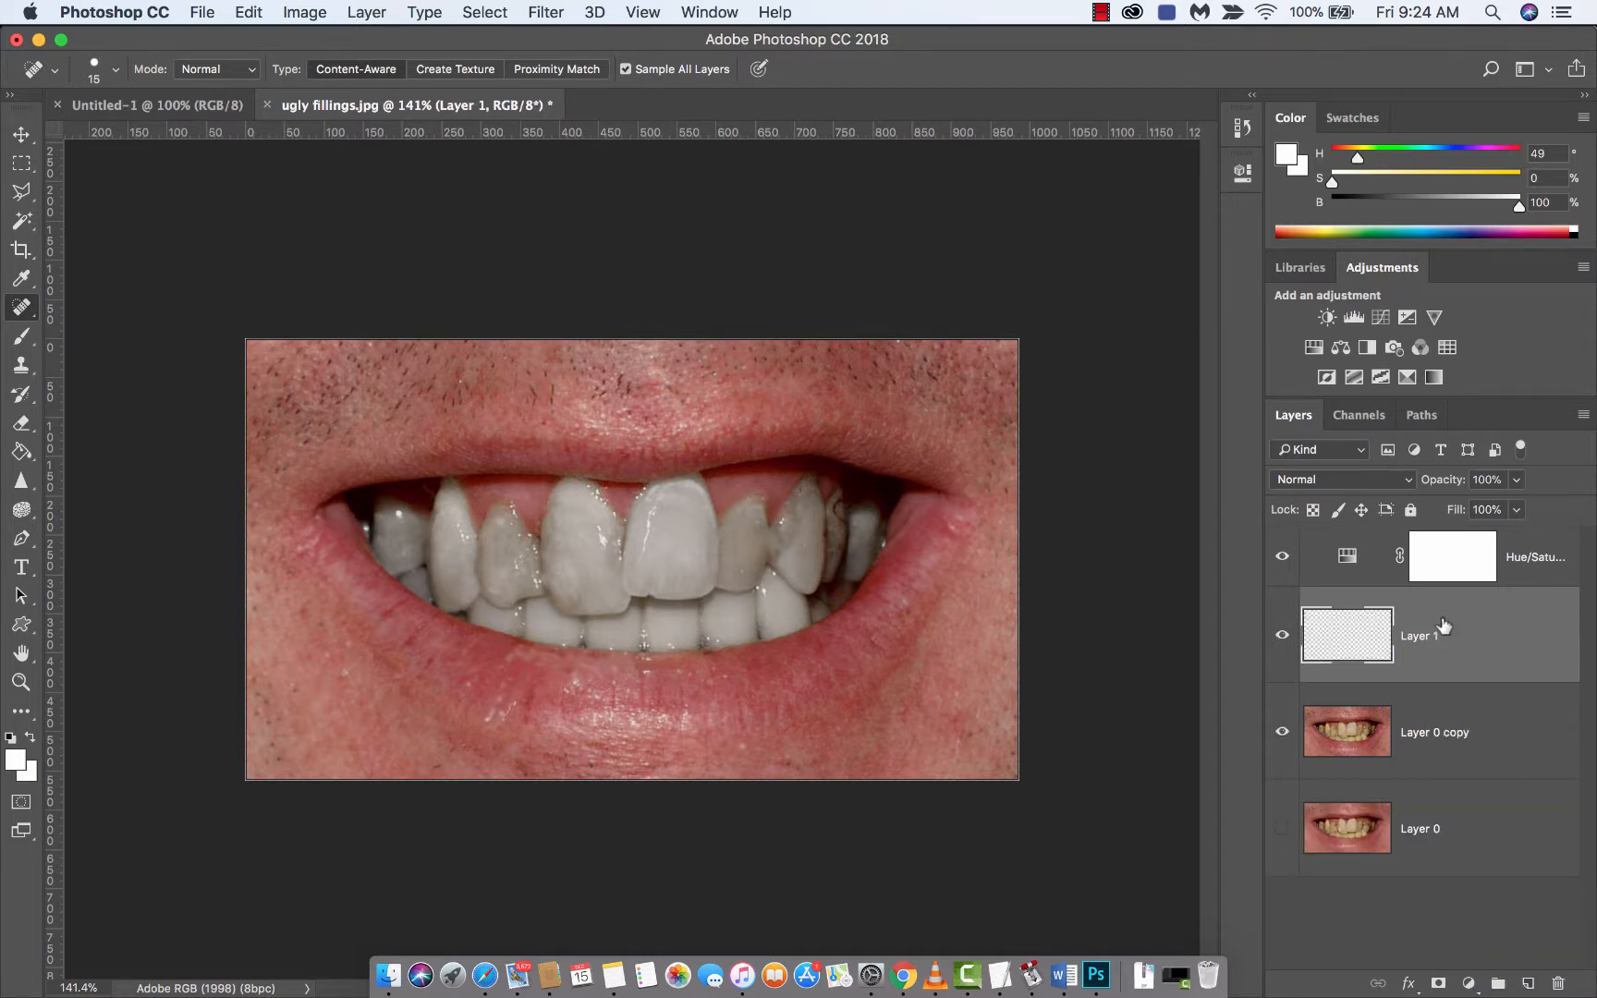
mouse_move(1347, 636)
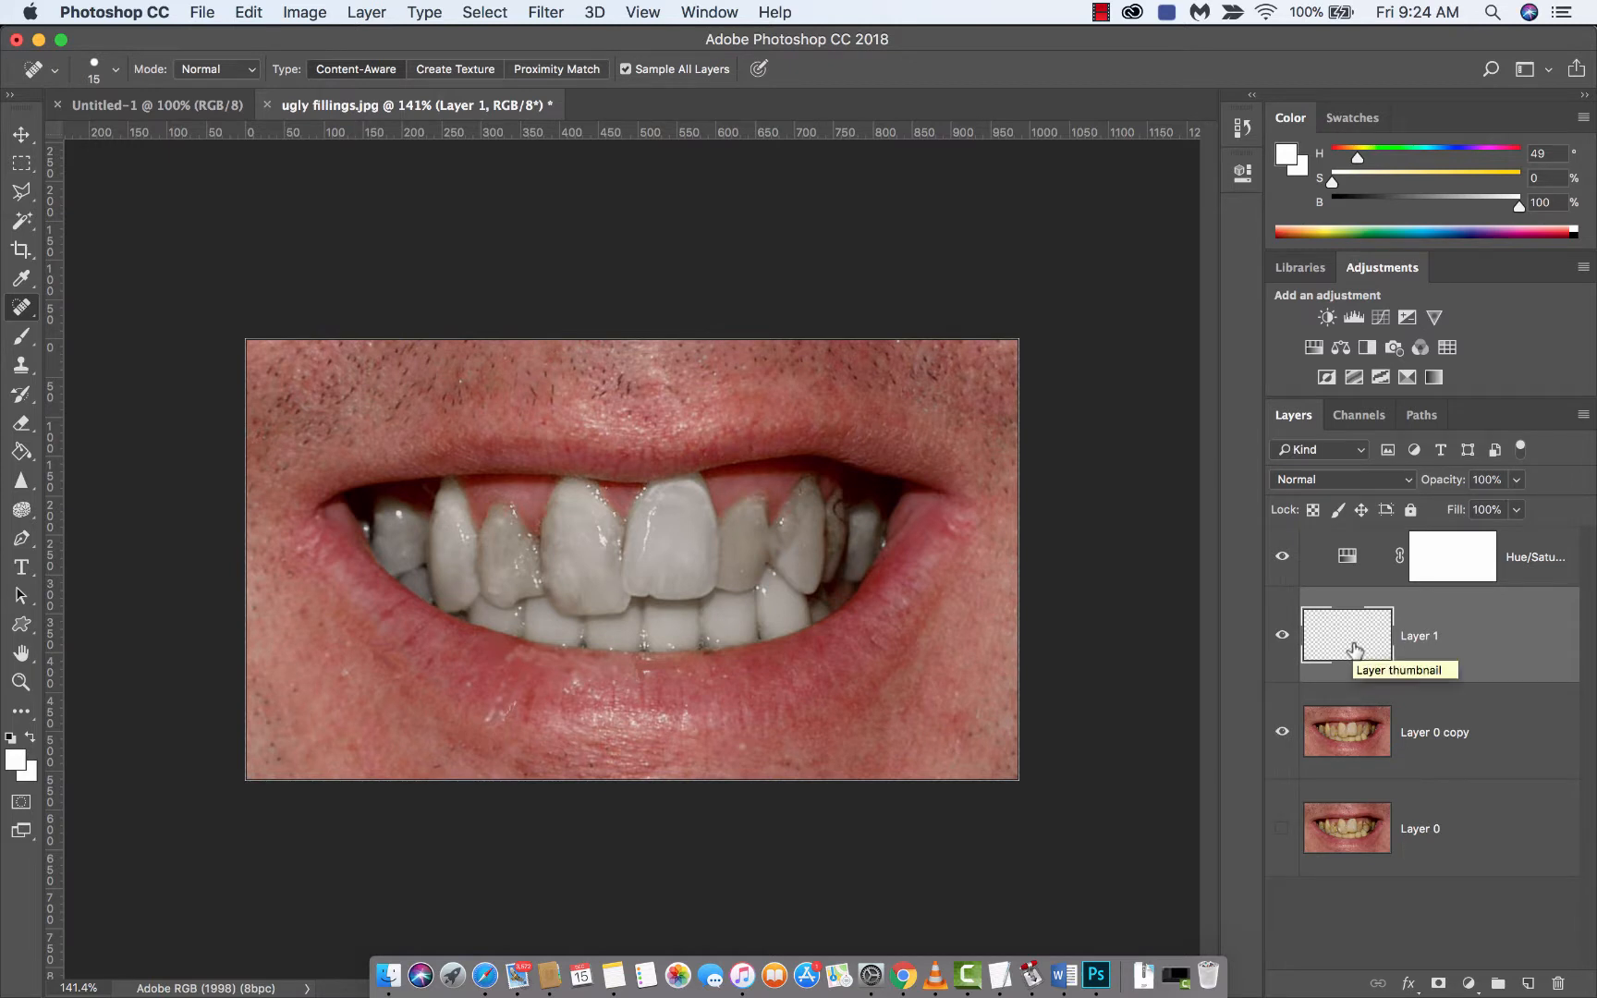
mouse_move(54, 356)
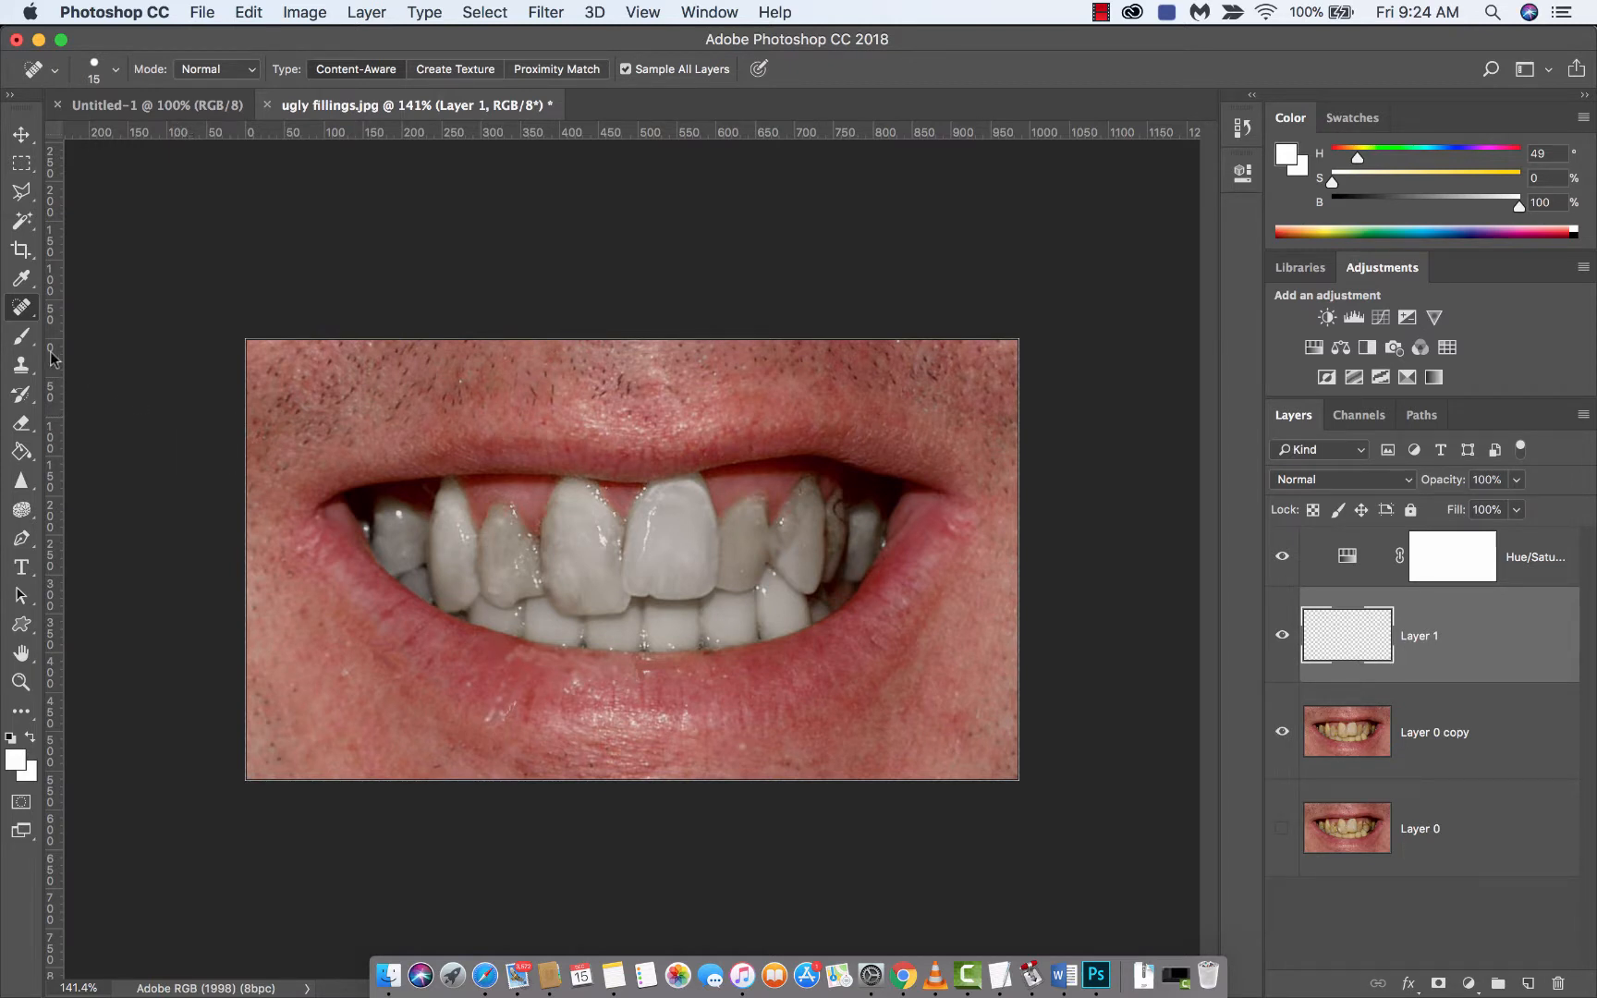
click(20, 337)
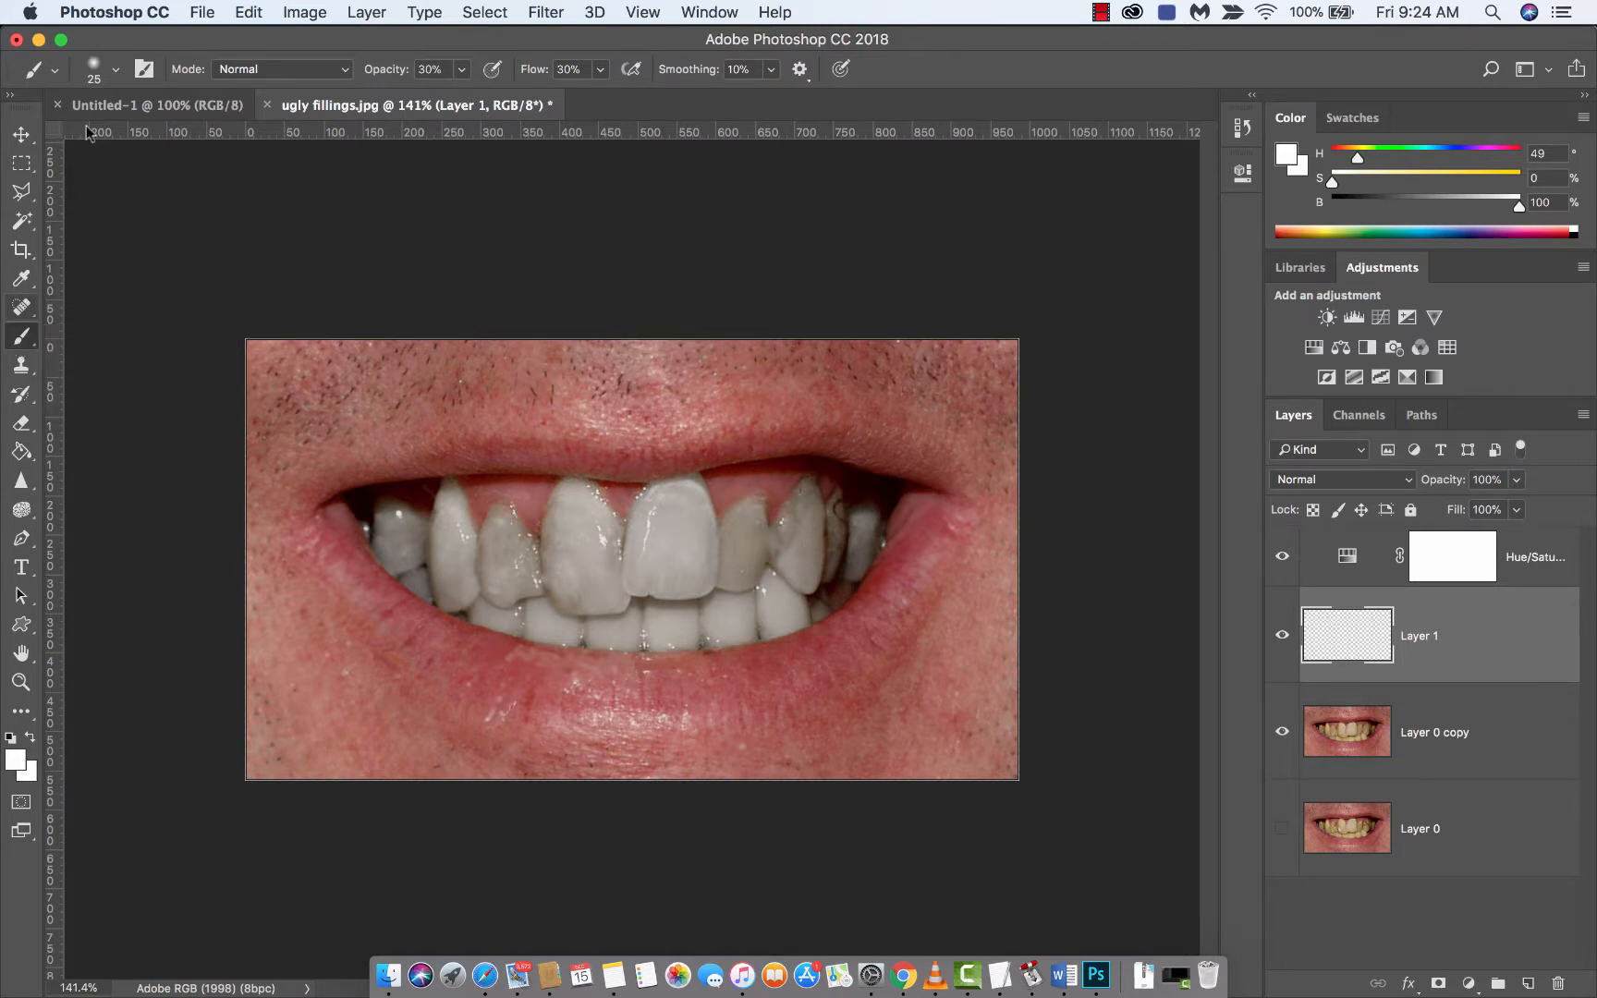
click(114, 69)
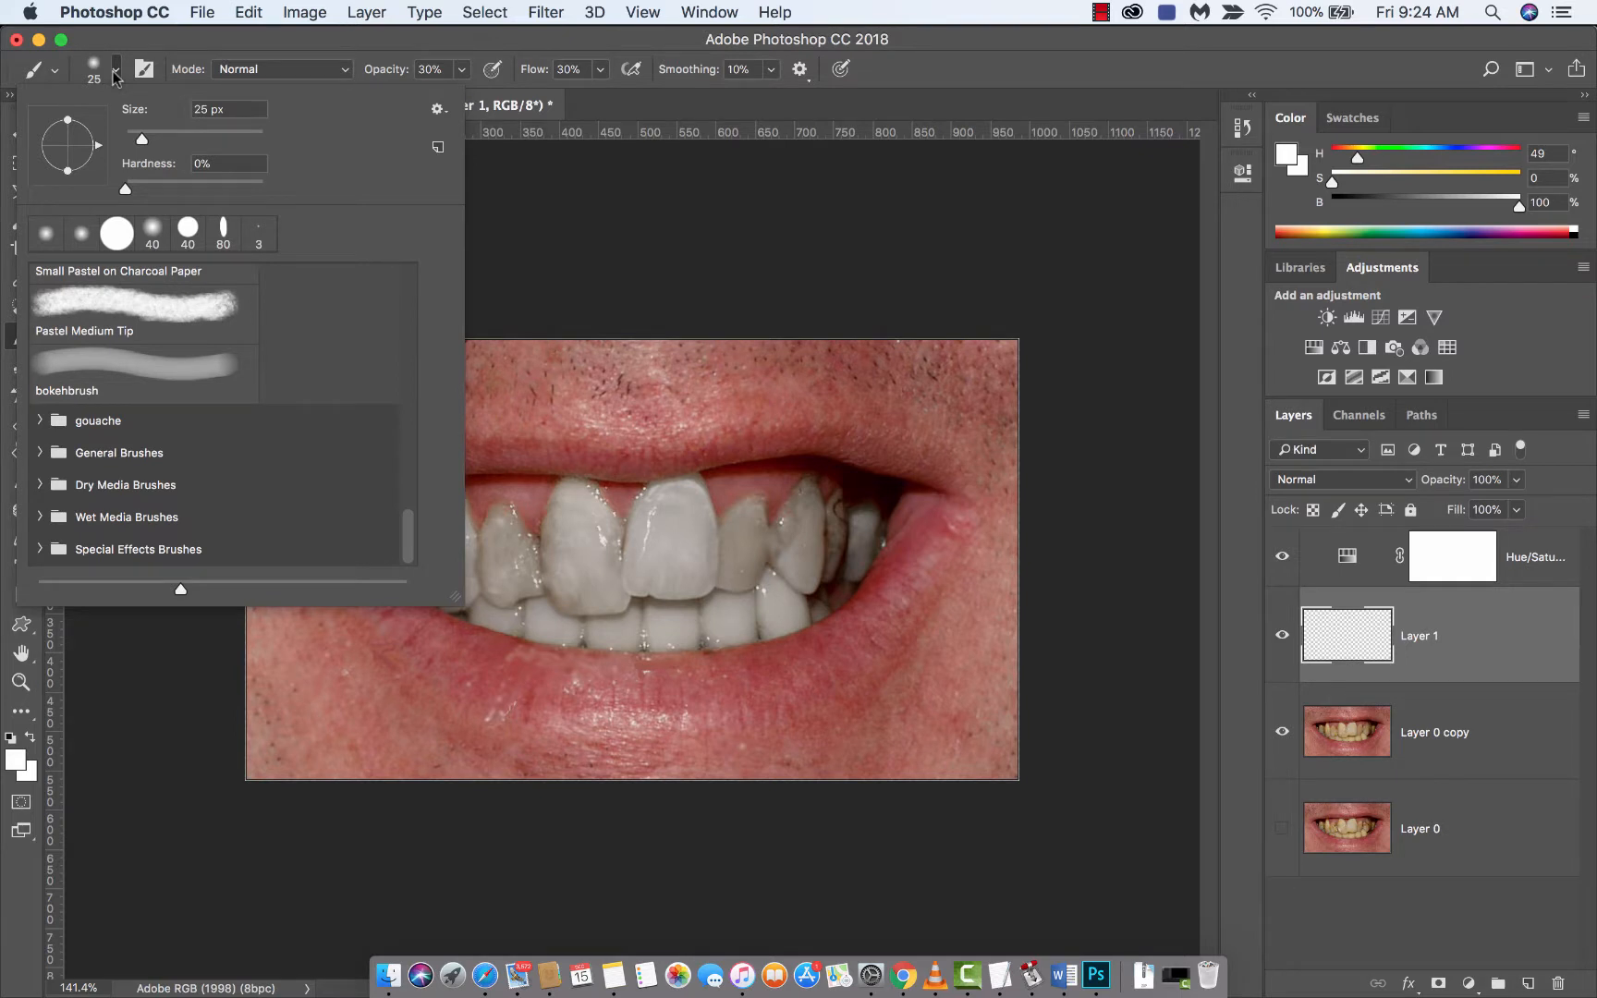
click(115, 69)
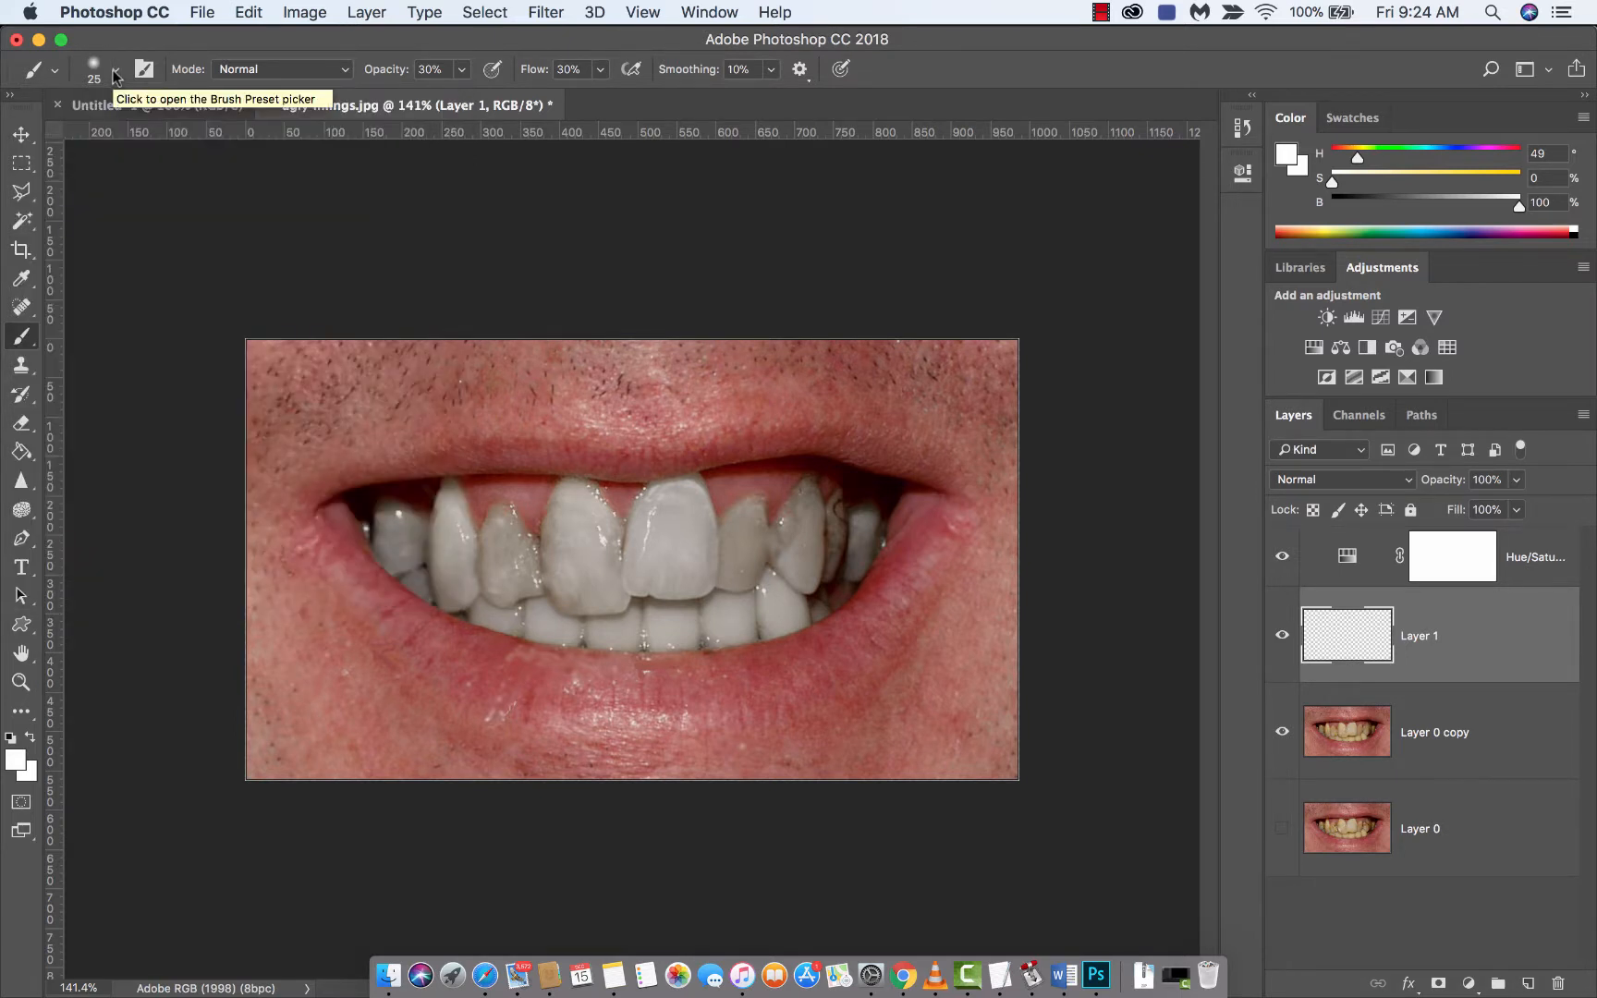
click(115, 68)
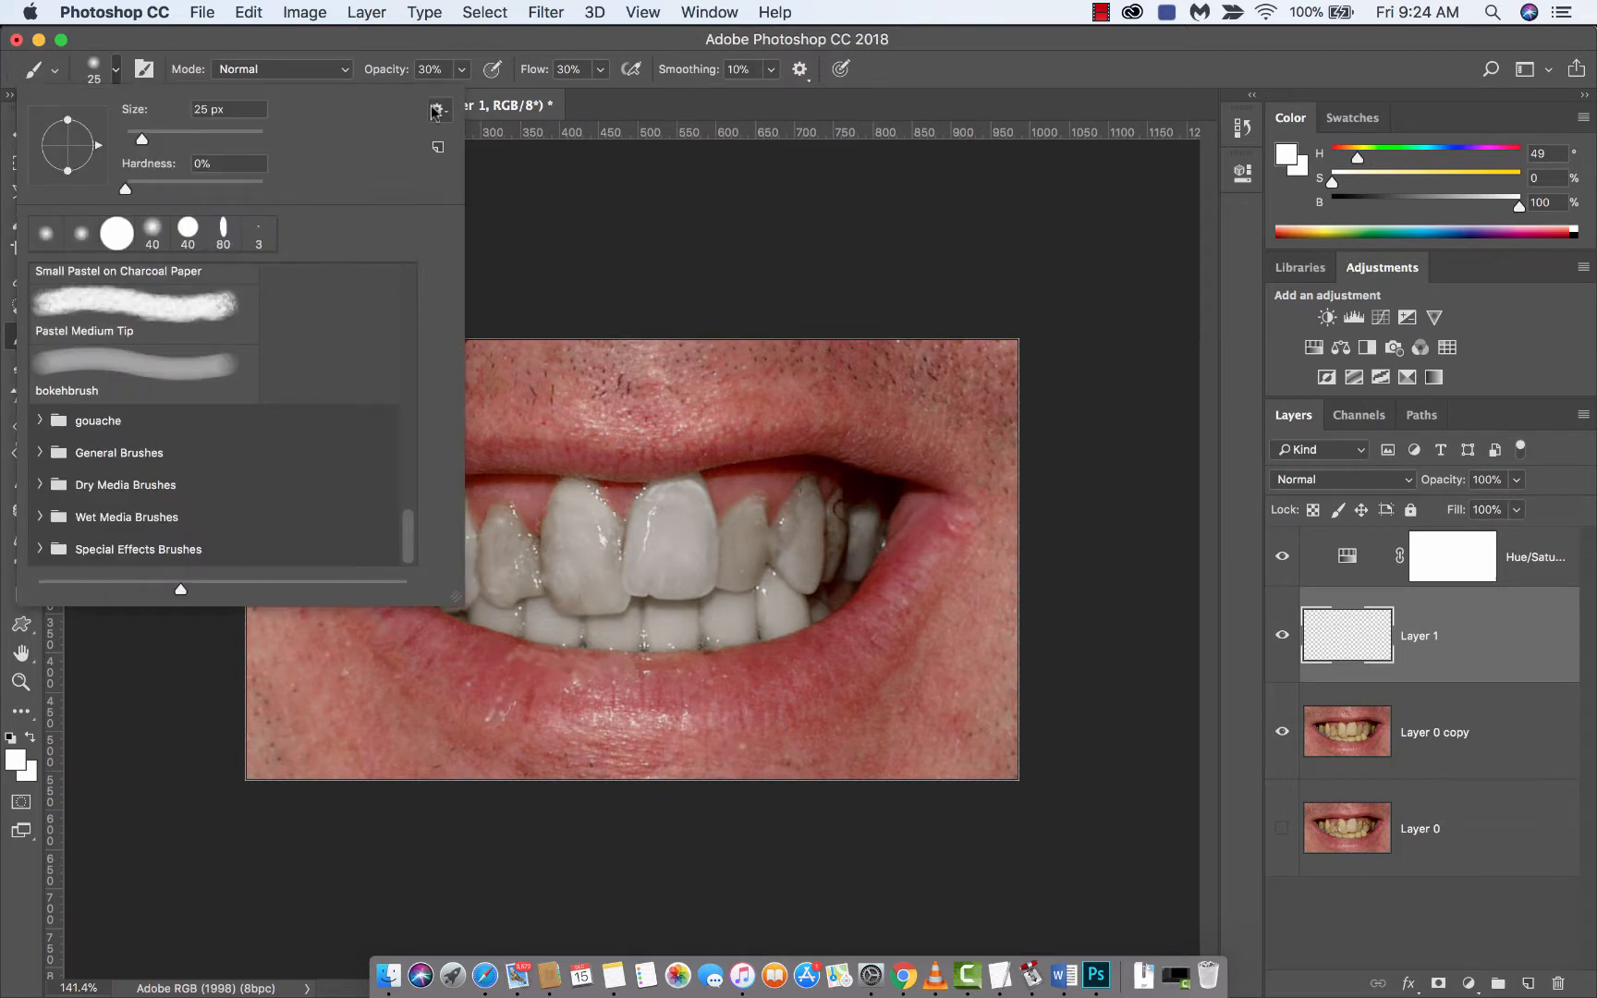
- Choose the Soft Round brush from the General Brushes set
scroll(down, 3)
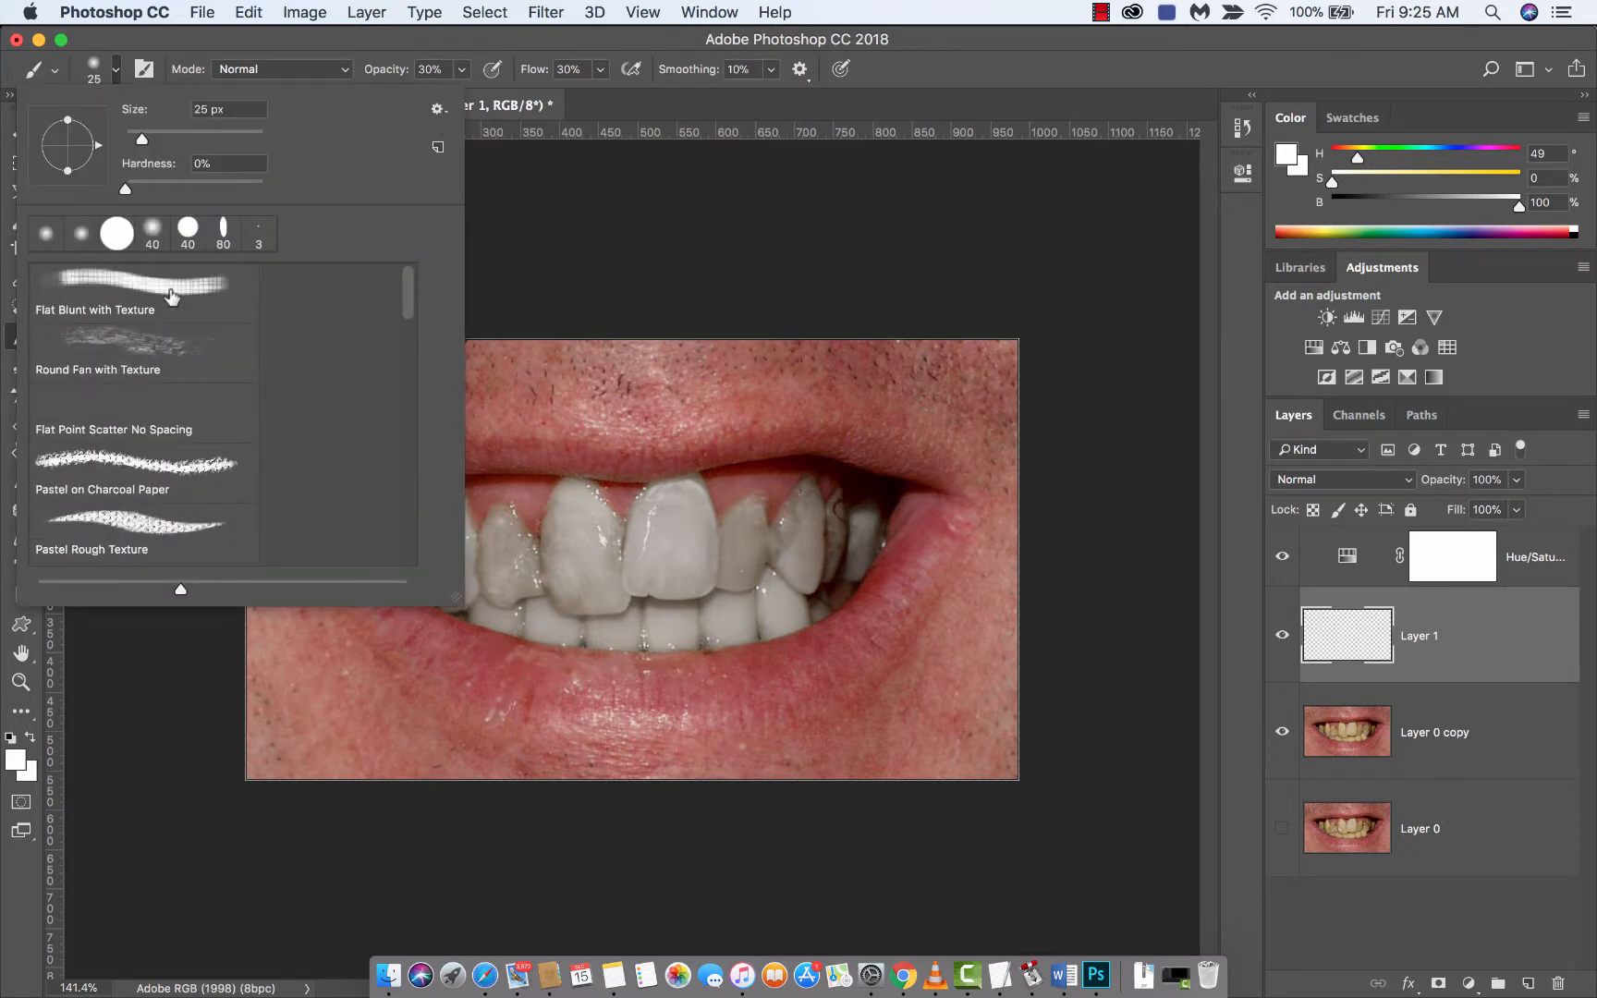
click(436, 109)
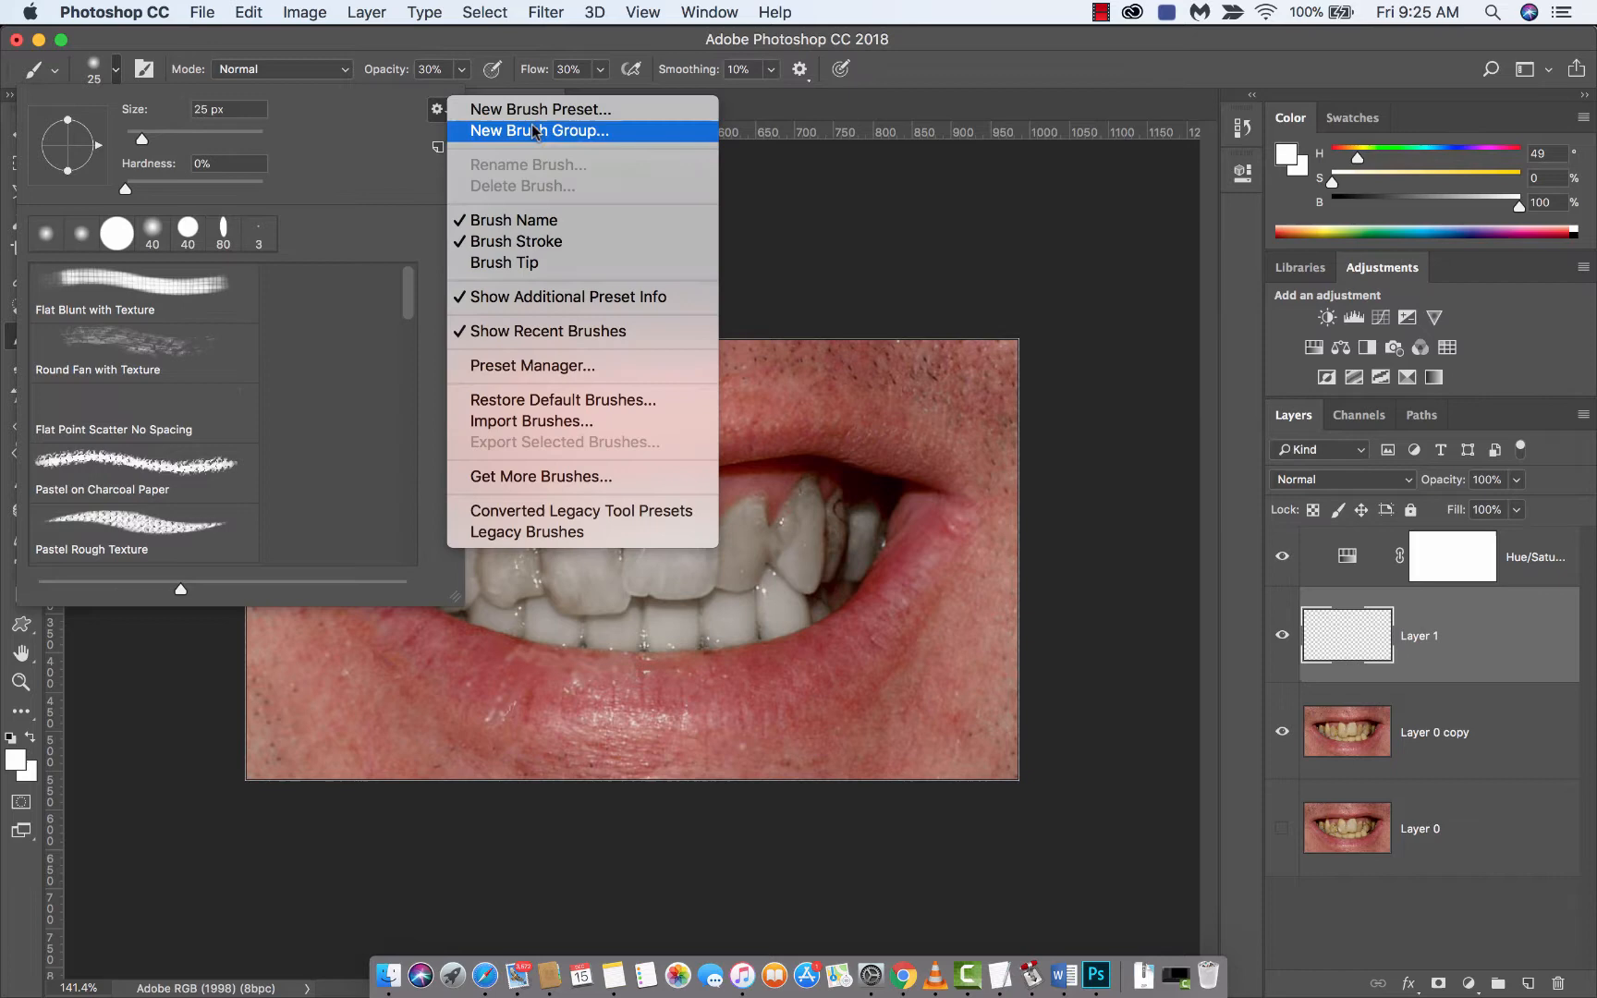
mouse_move(531, 366)
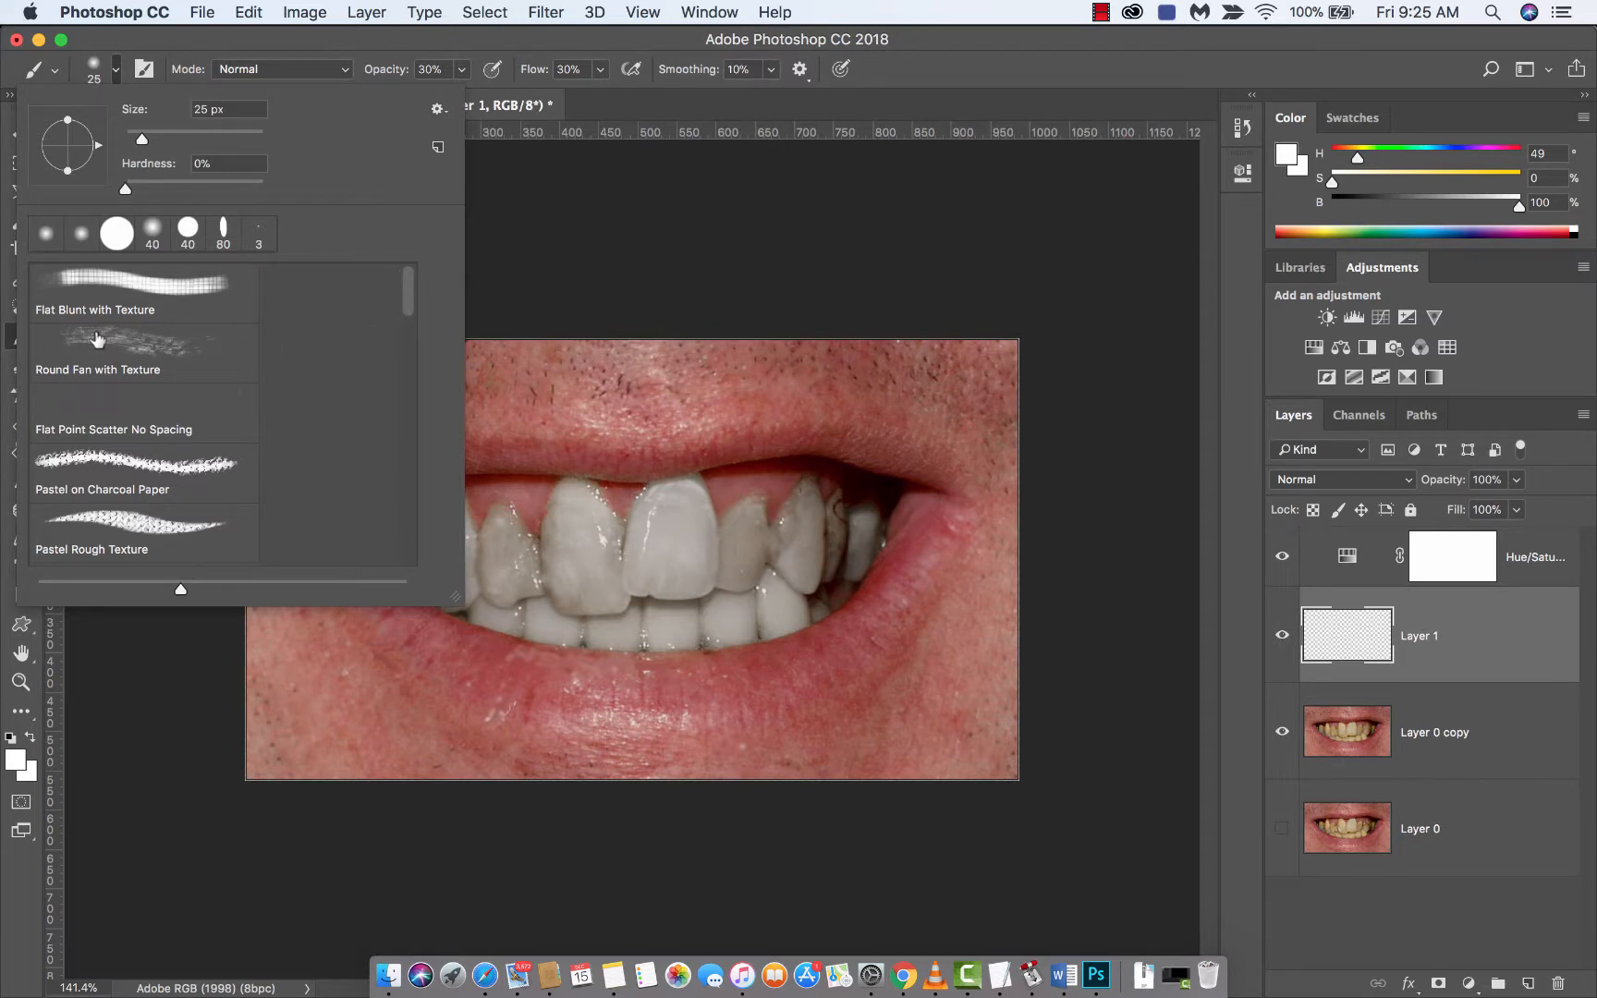
scroll(down, 3)
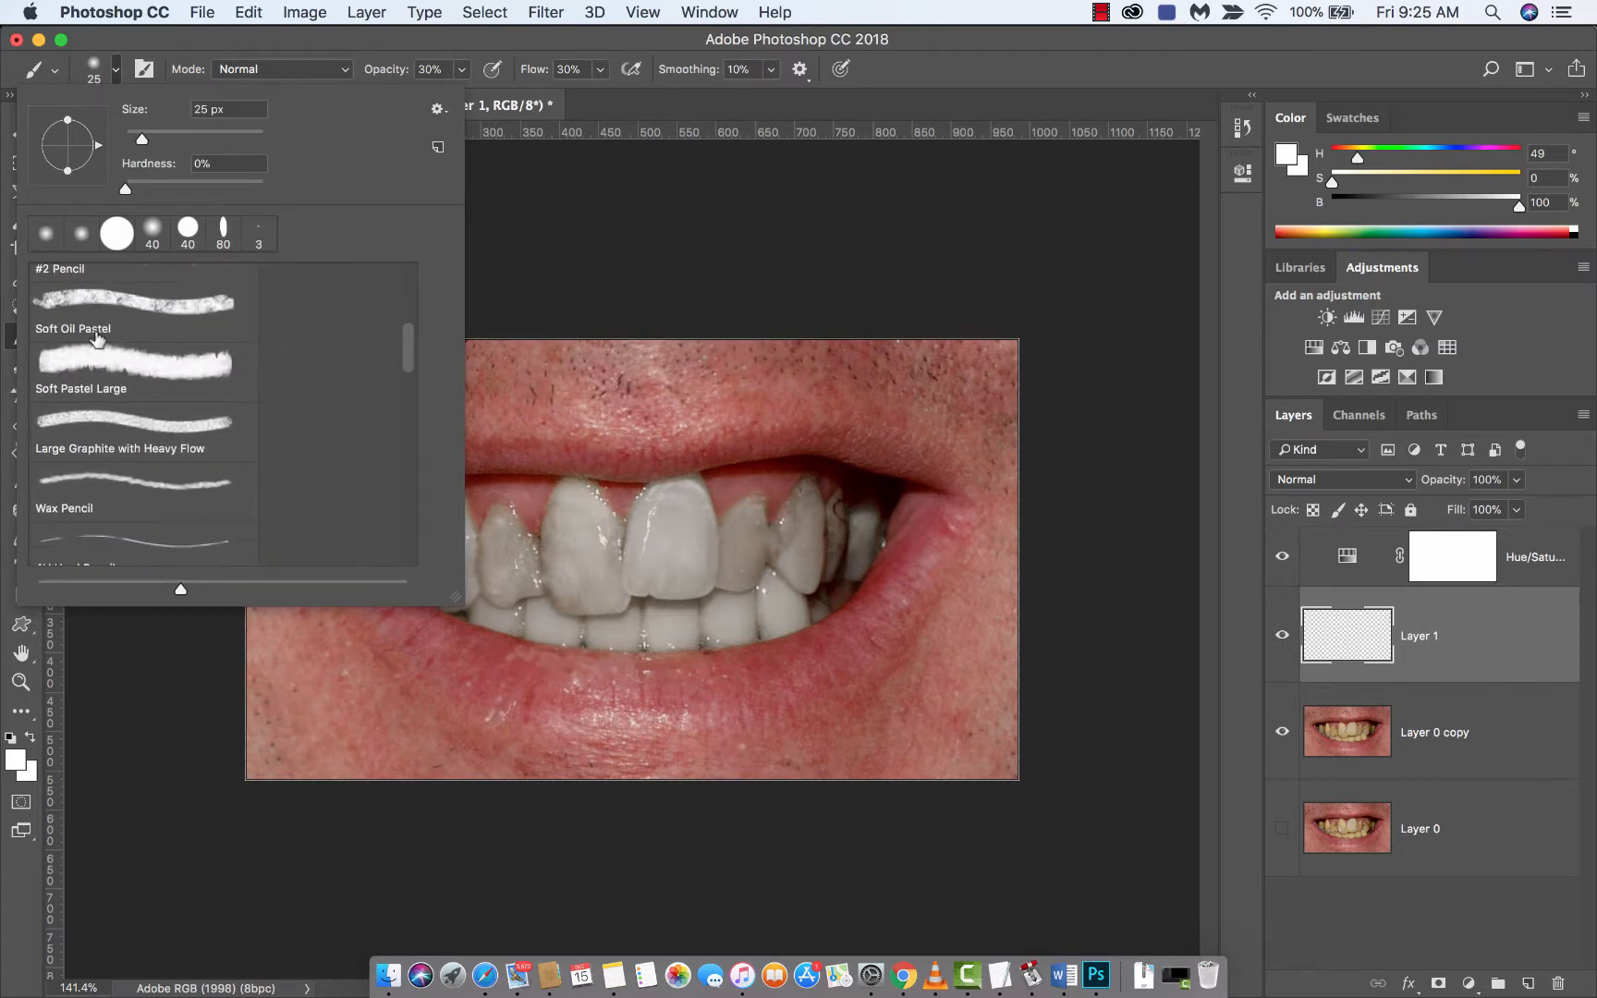
scroll(down, 3)
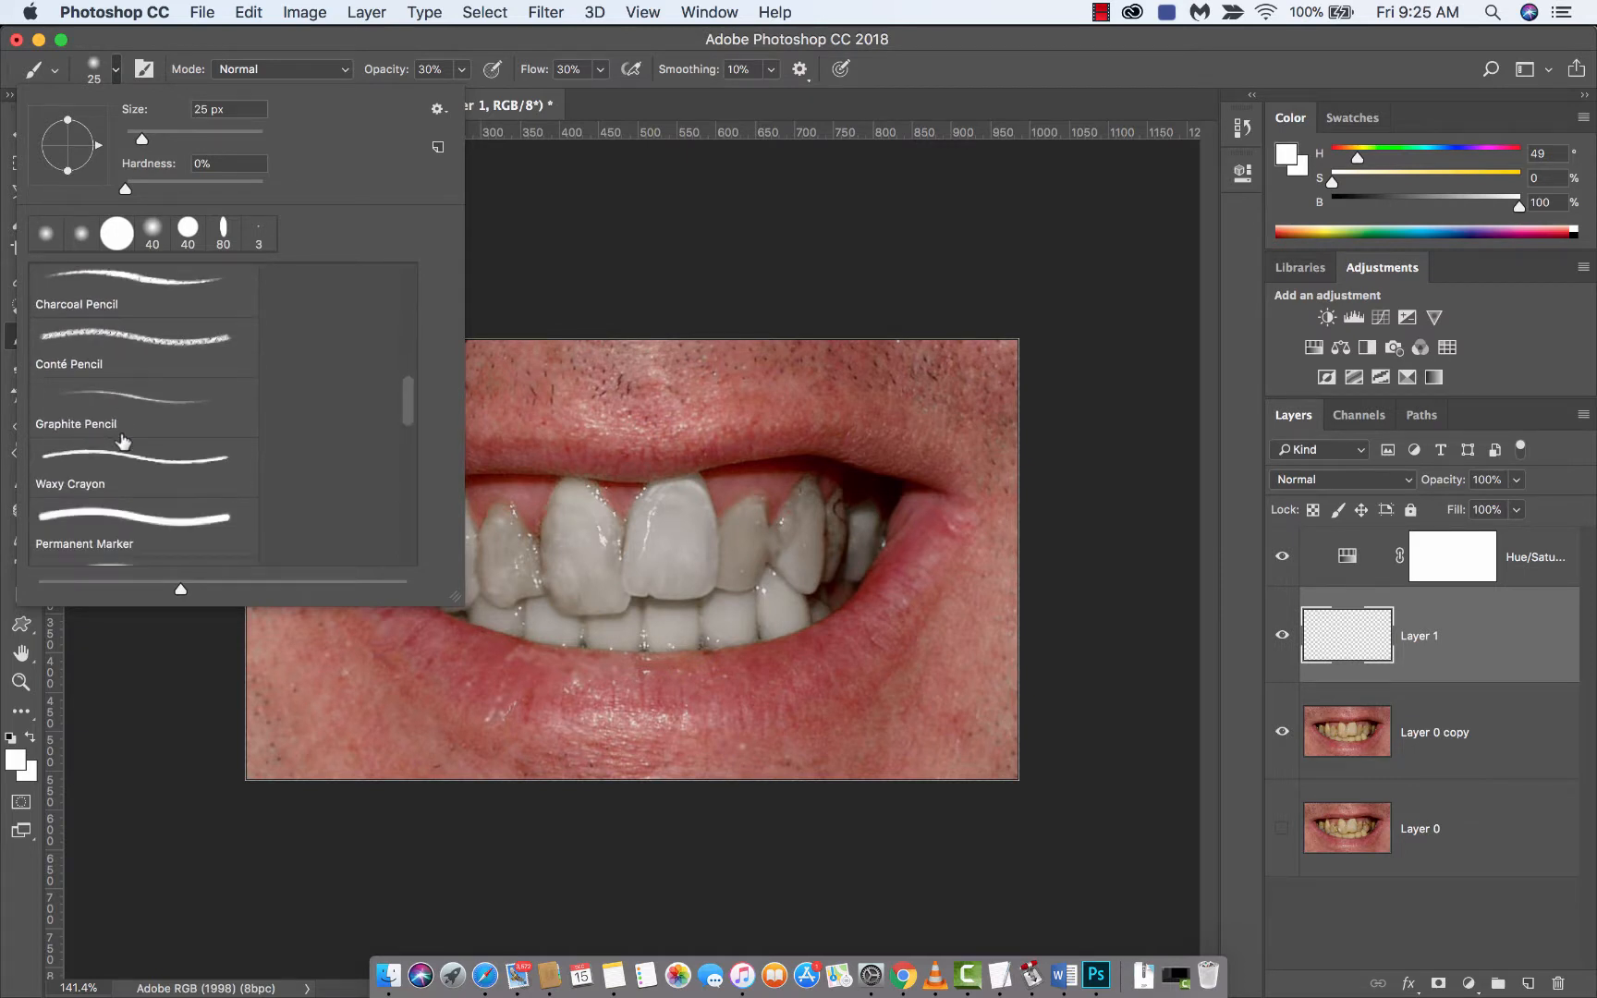
scroll(down, 3)
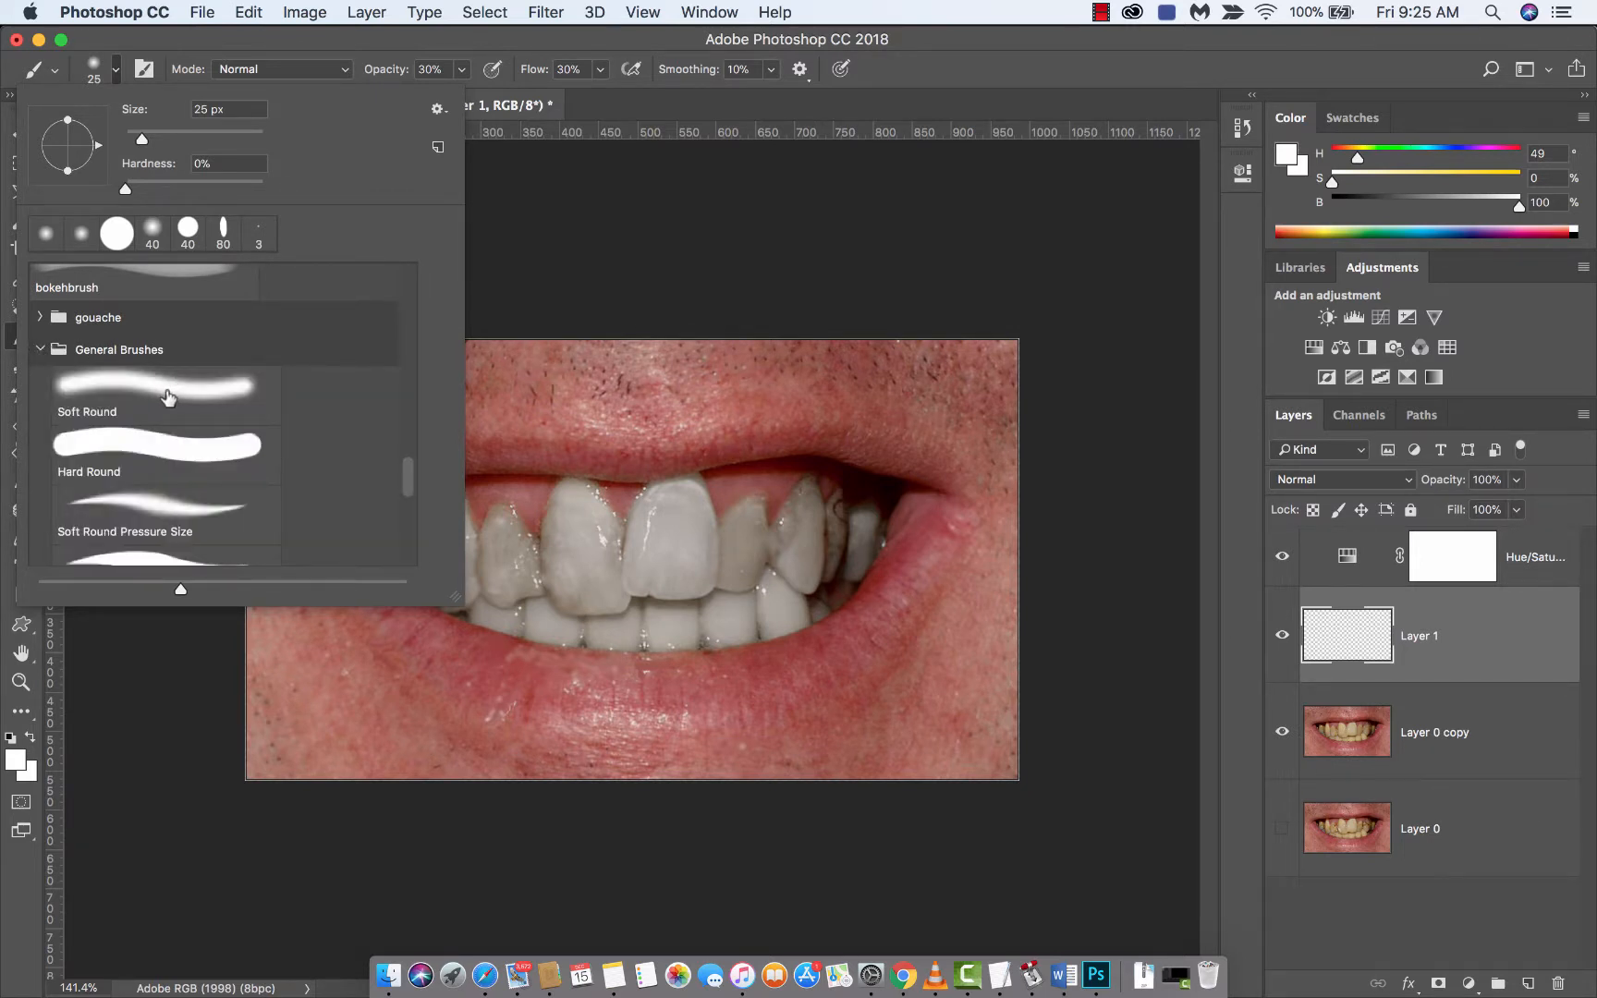
click(164, 396)
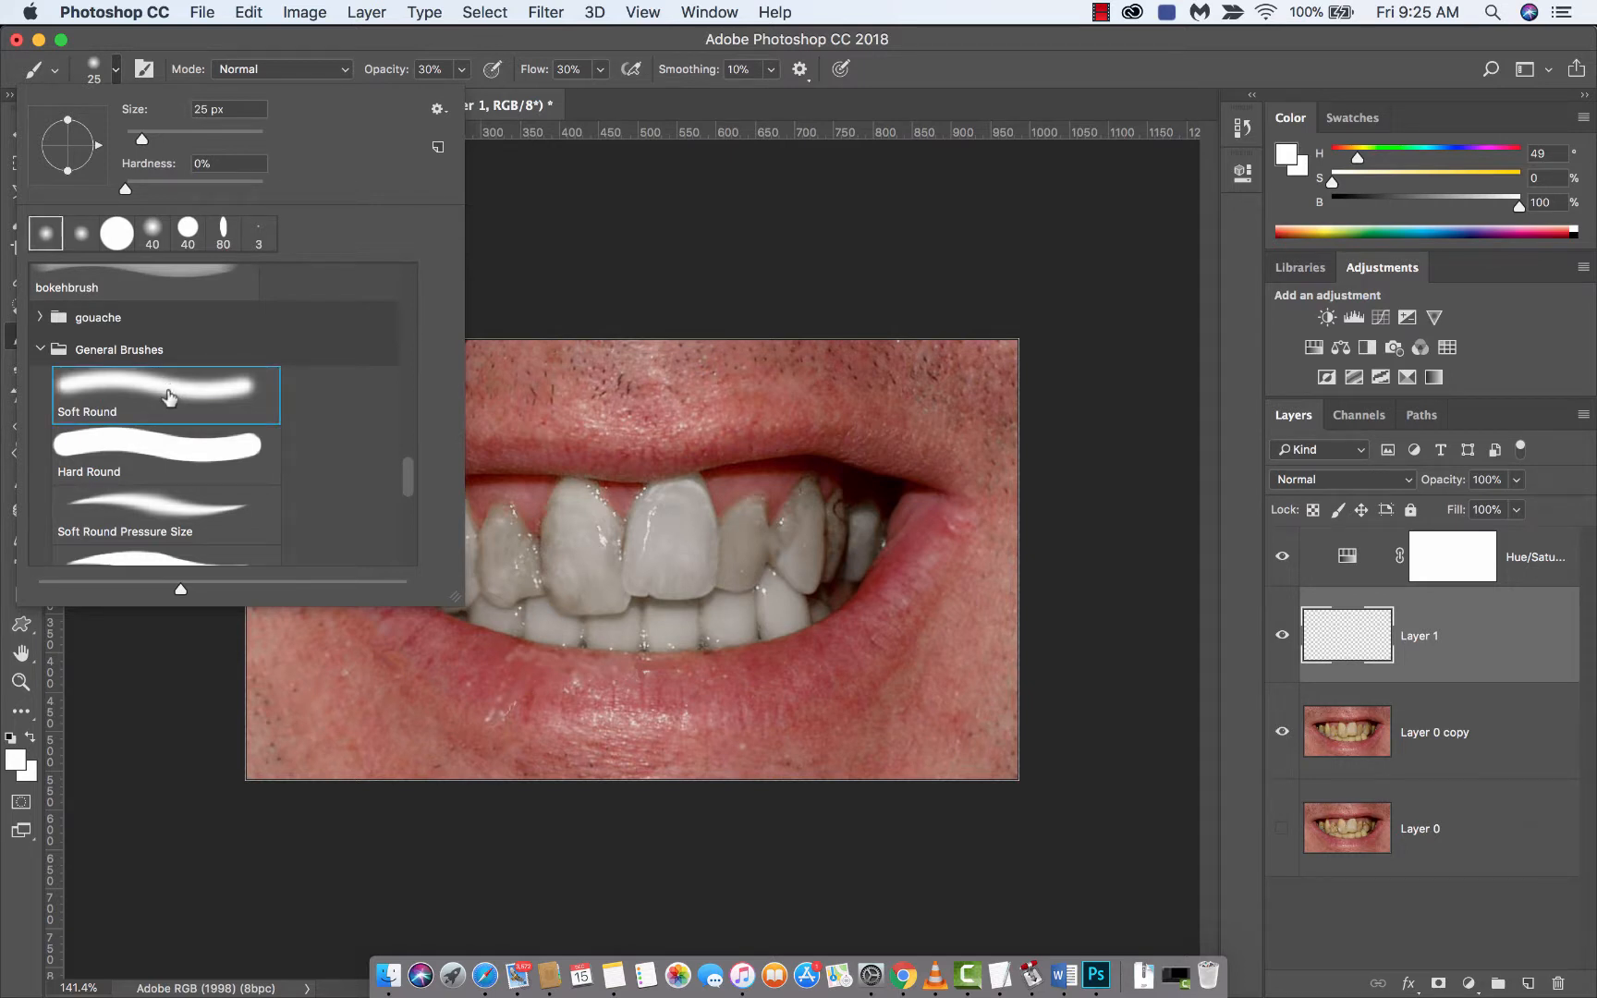
mouse_move(191, 401)
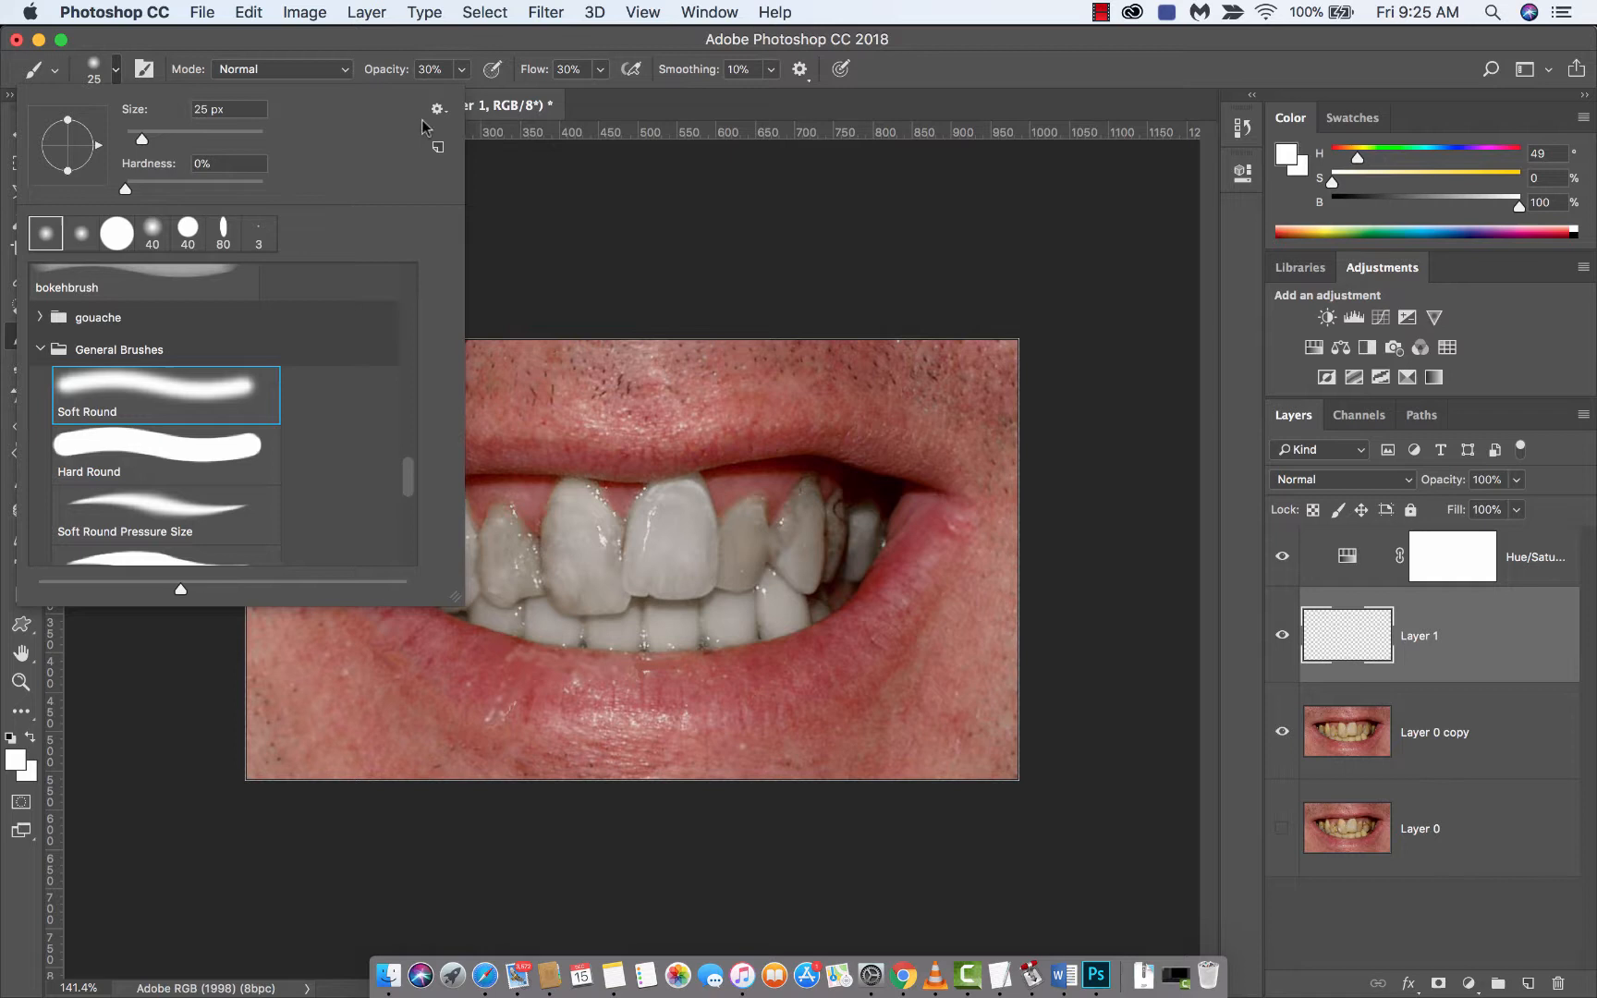
mouse_move(151, 107)
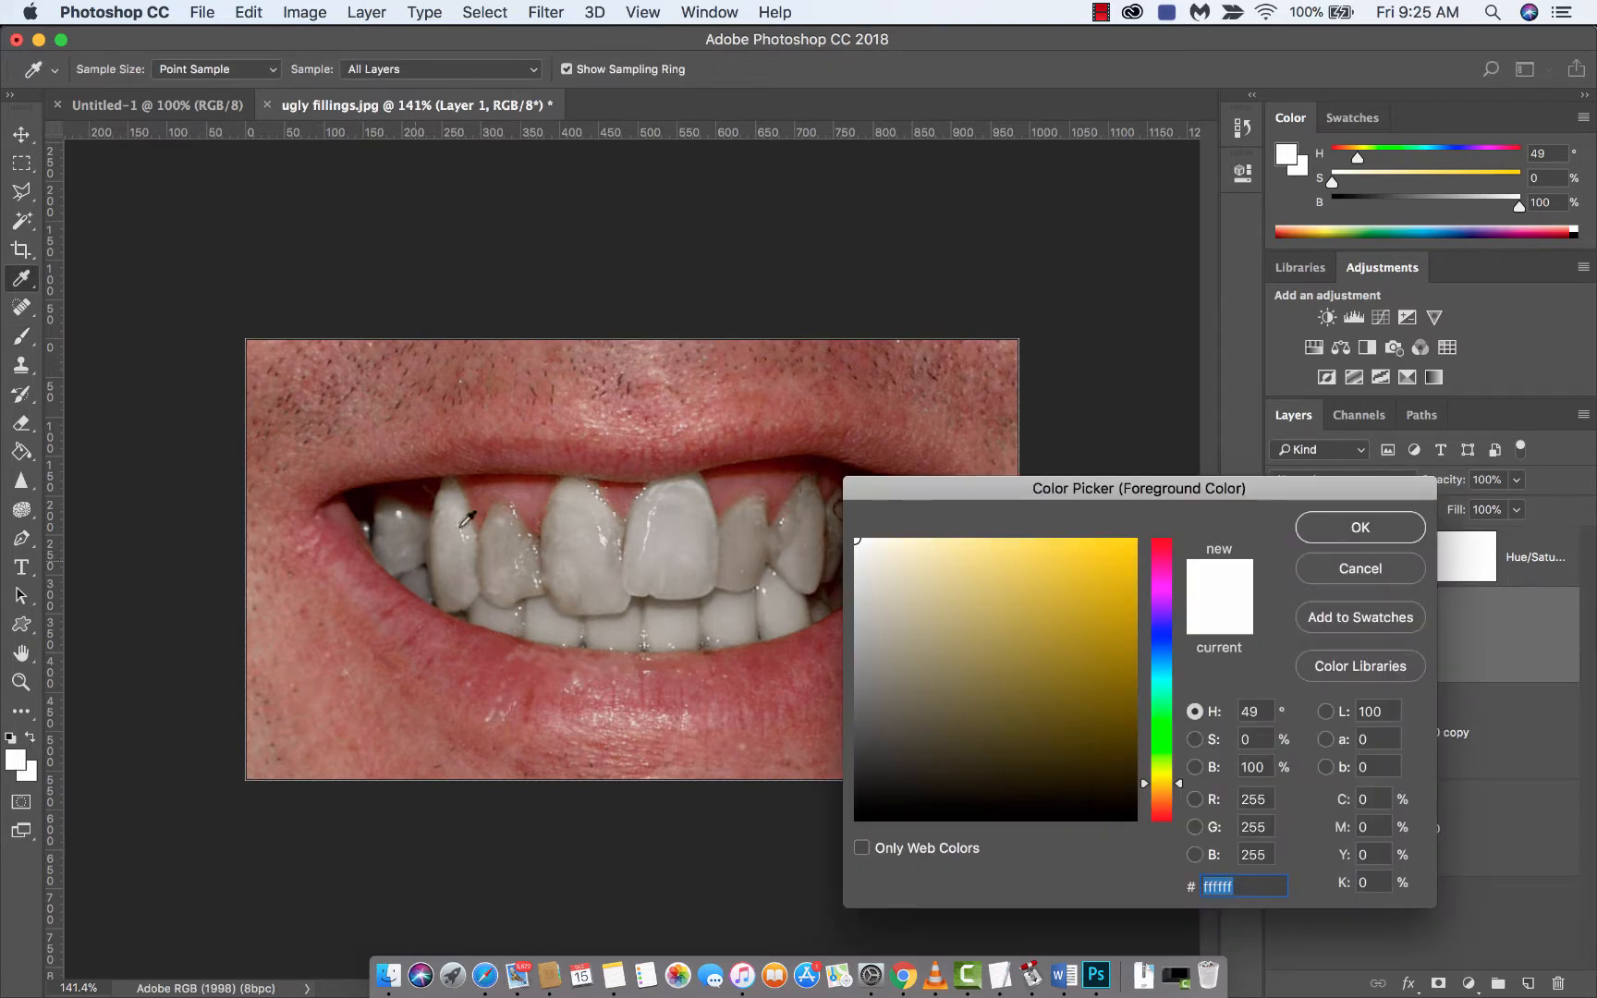
mouse_move(682, 546)
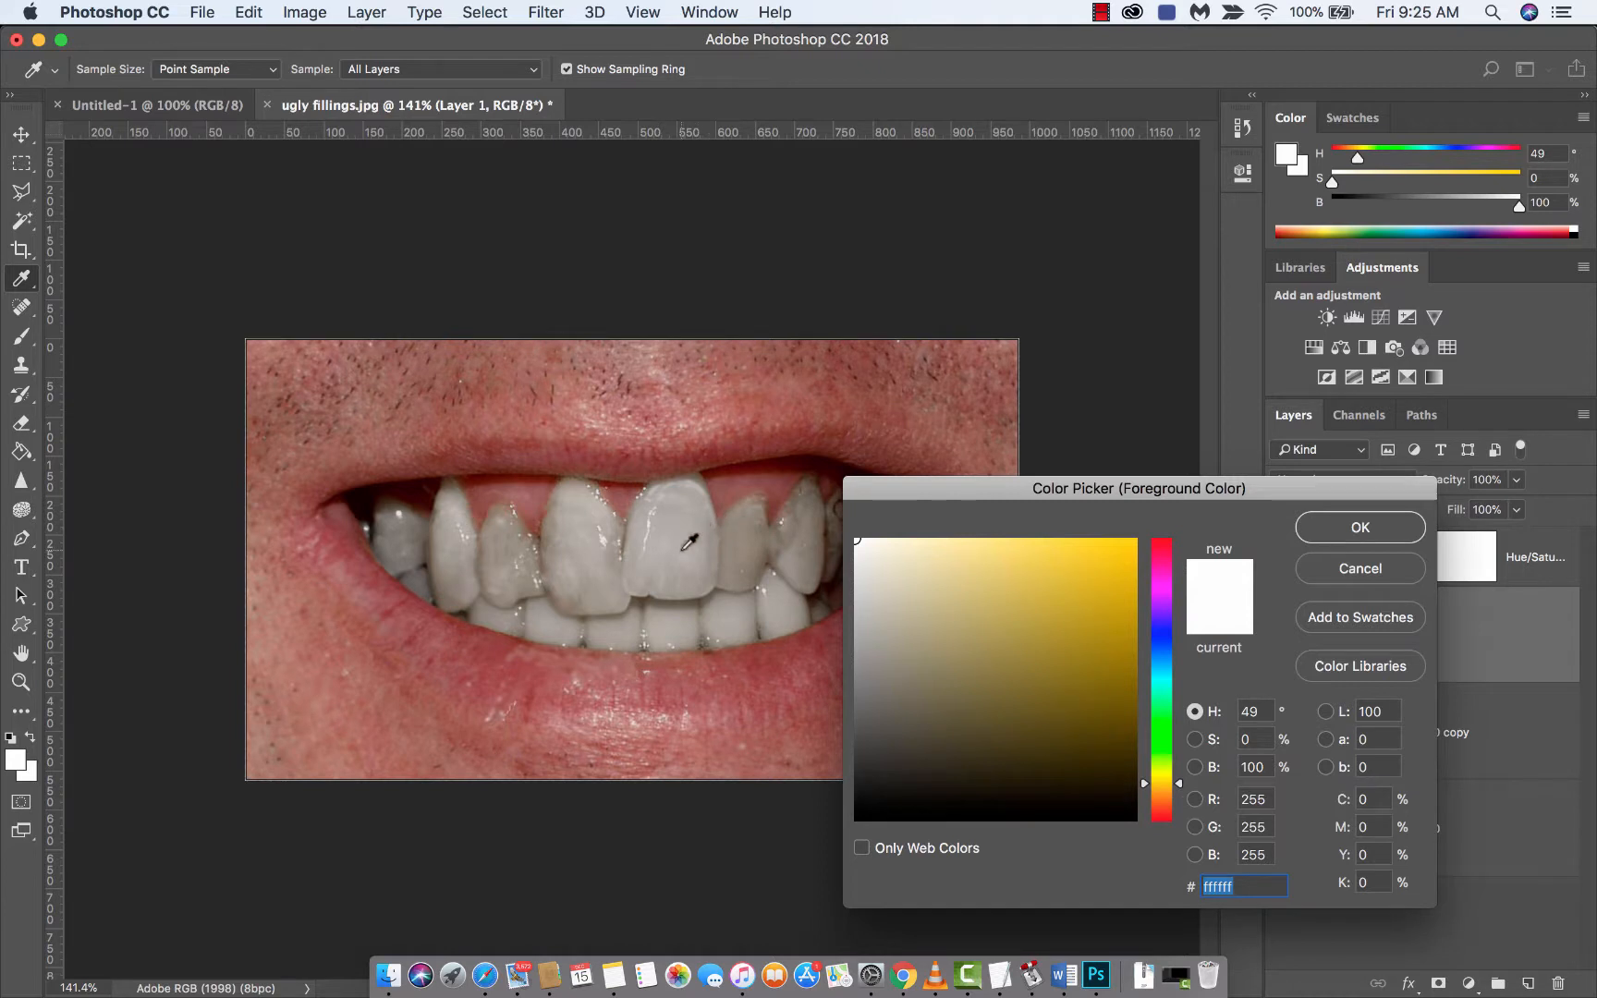
- Sample a tooth colour, then set the foreground colour to pure white (ffffff)
click(660, 571)
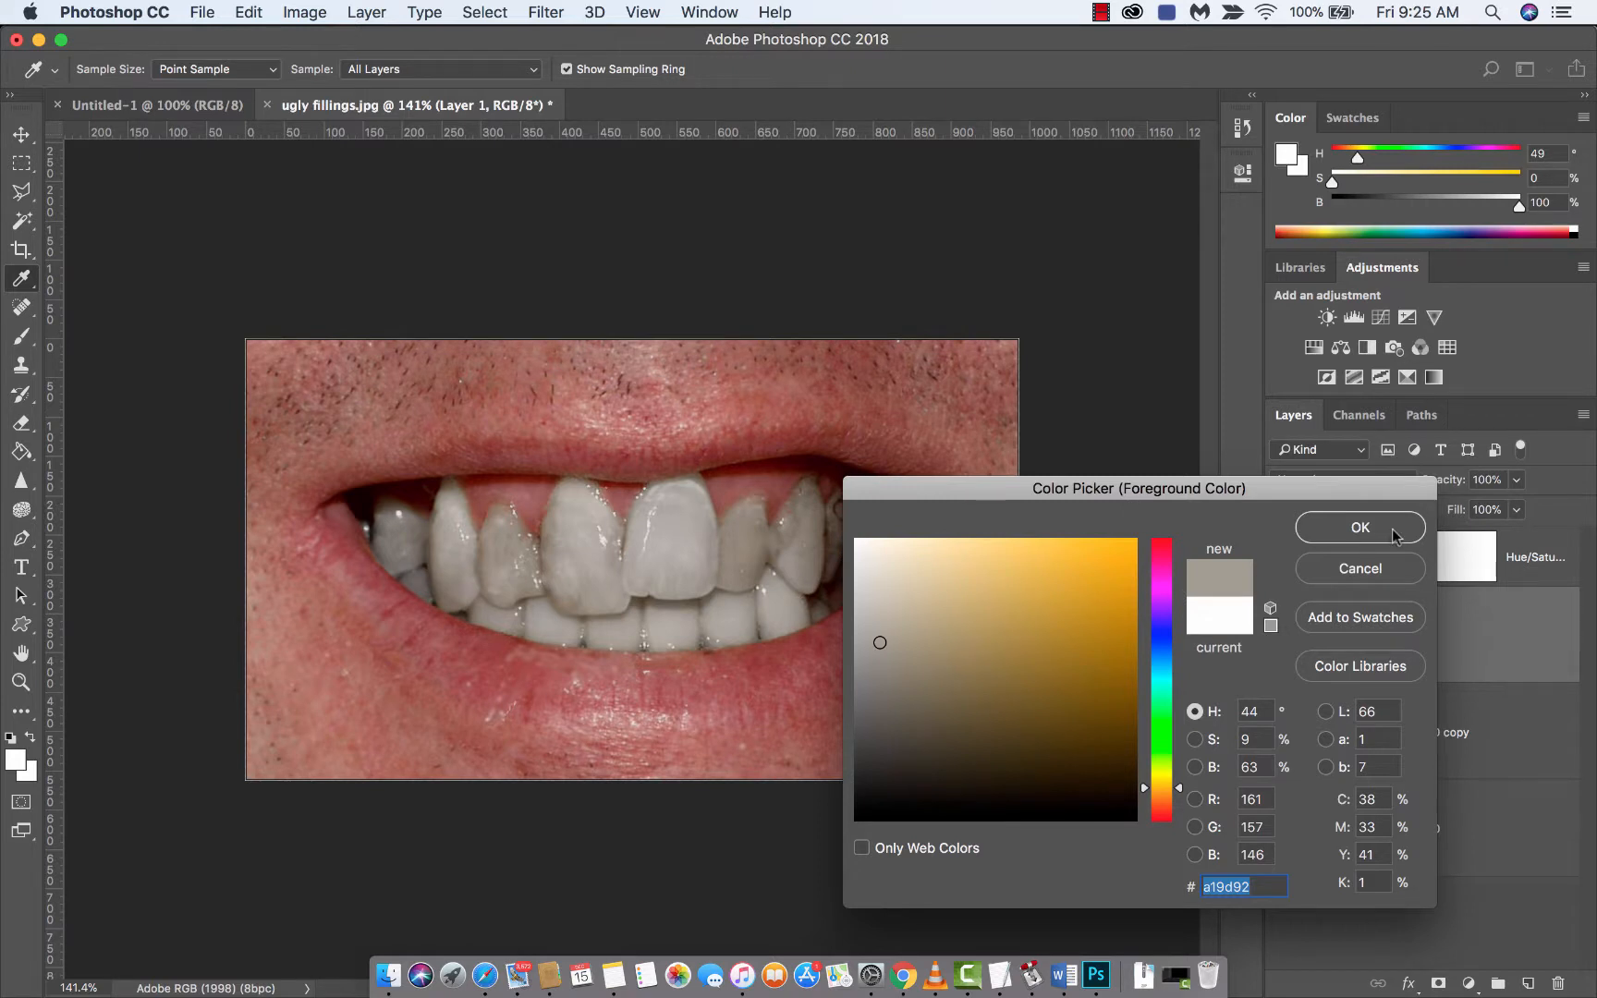
click(1358, 526)
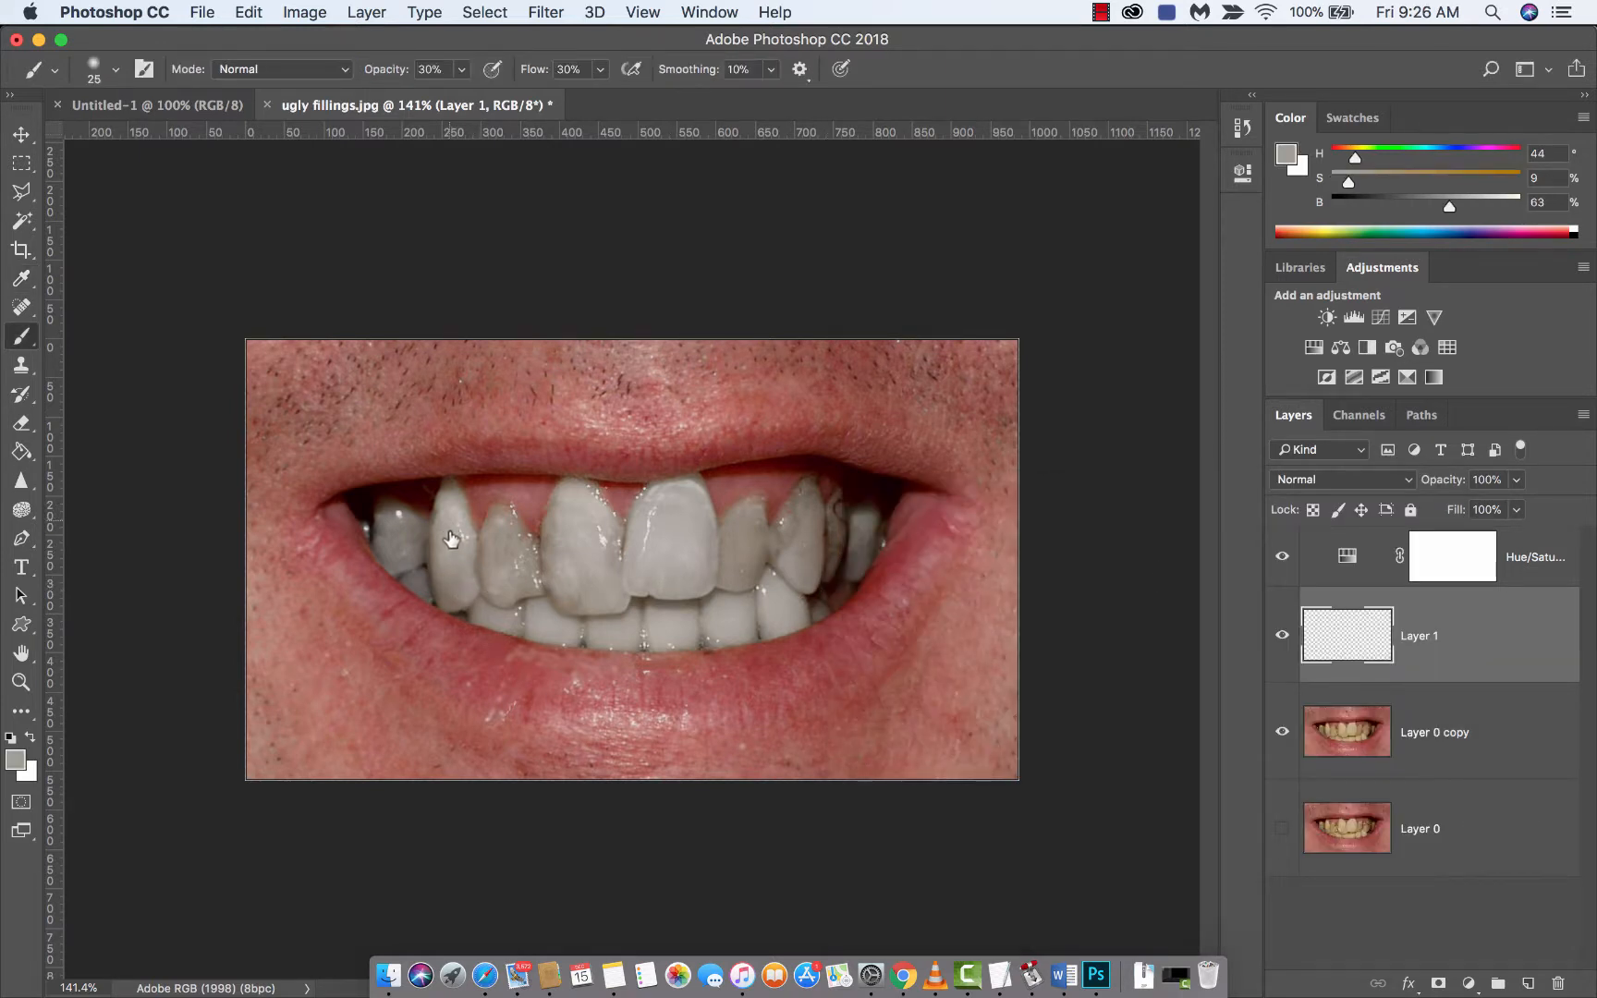
mouse_move(453, 566)
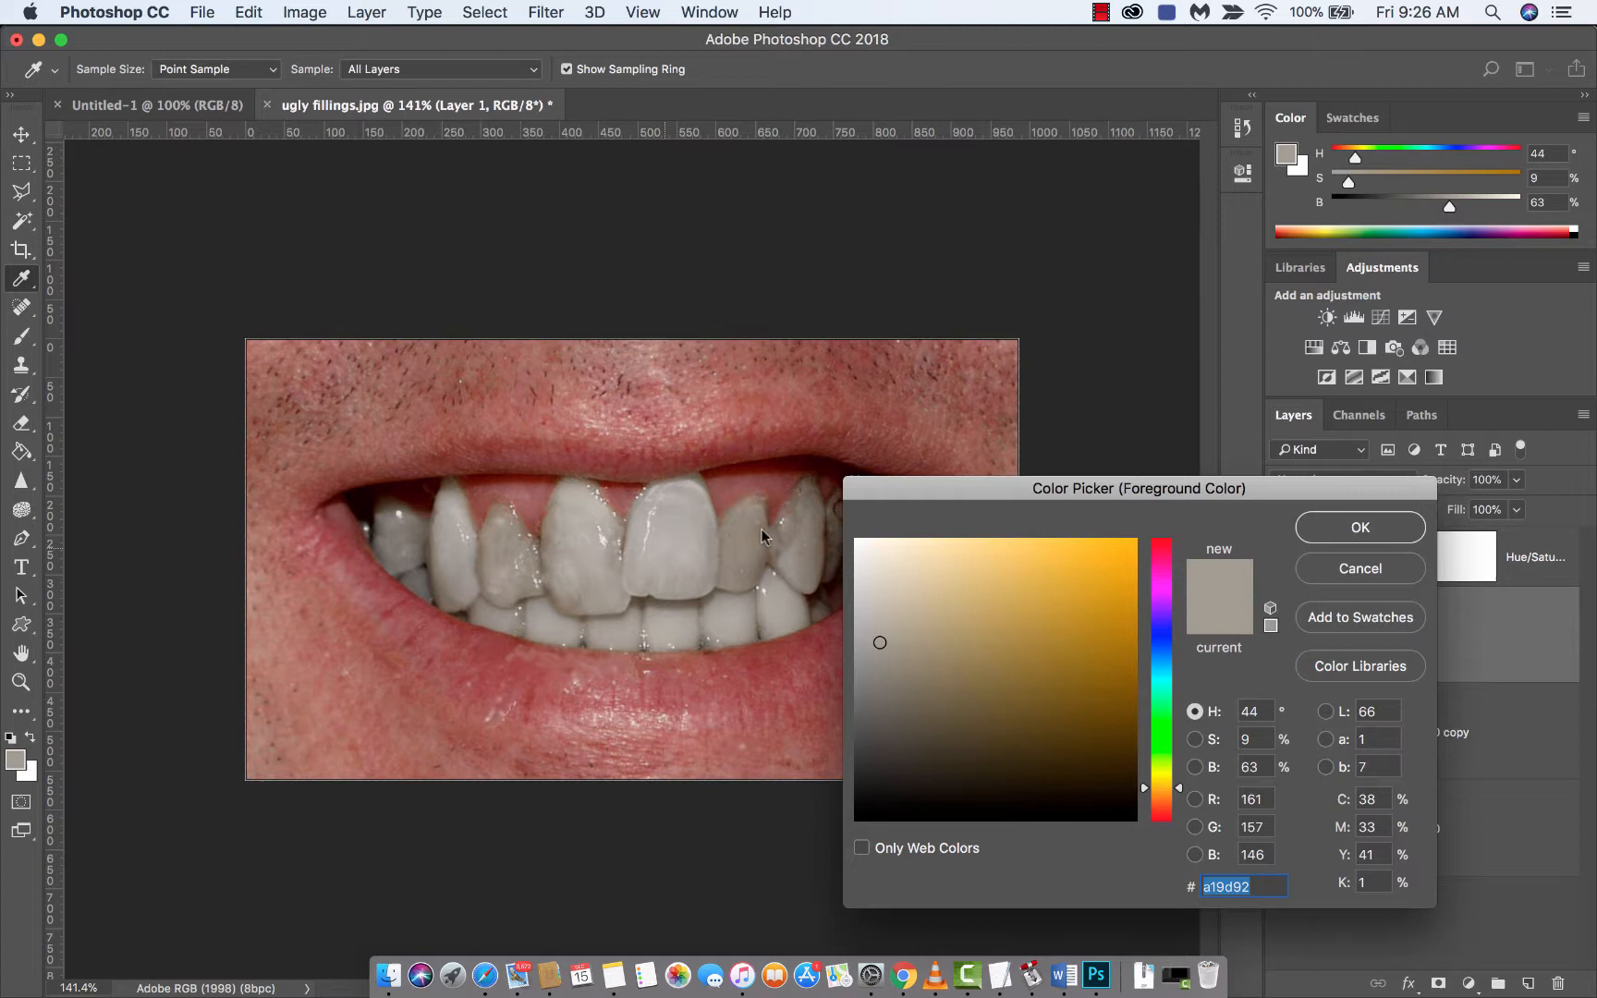
text(ffffff)
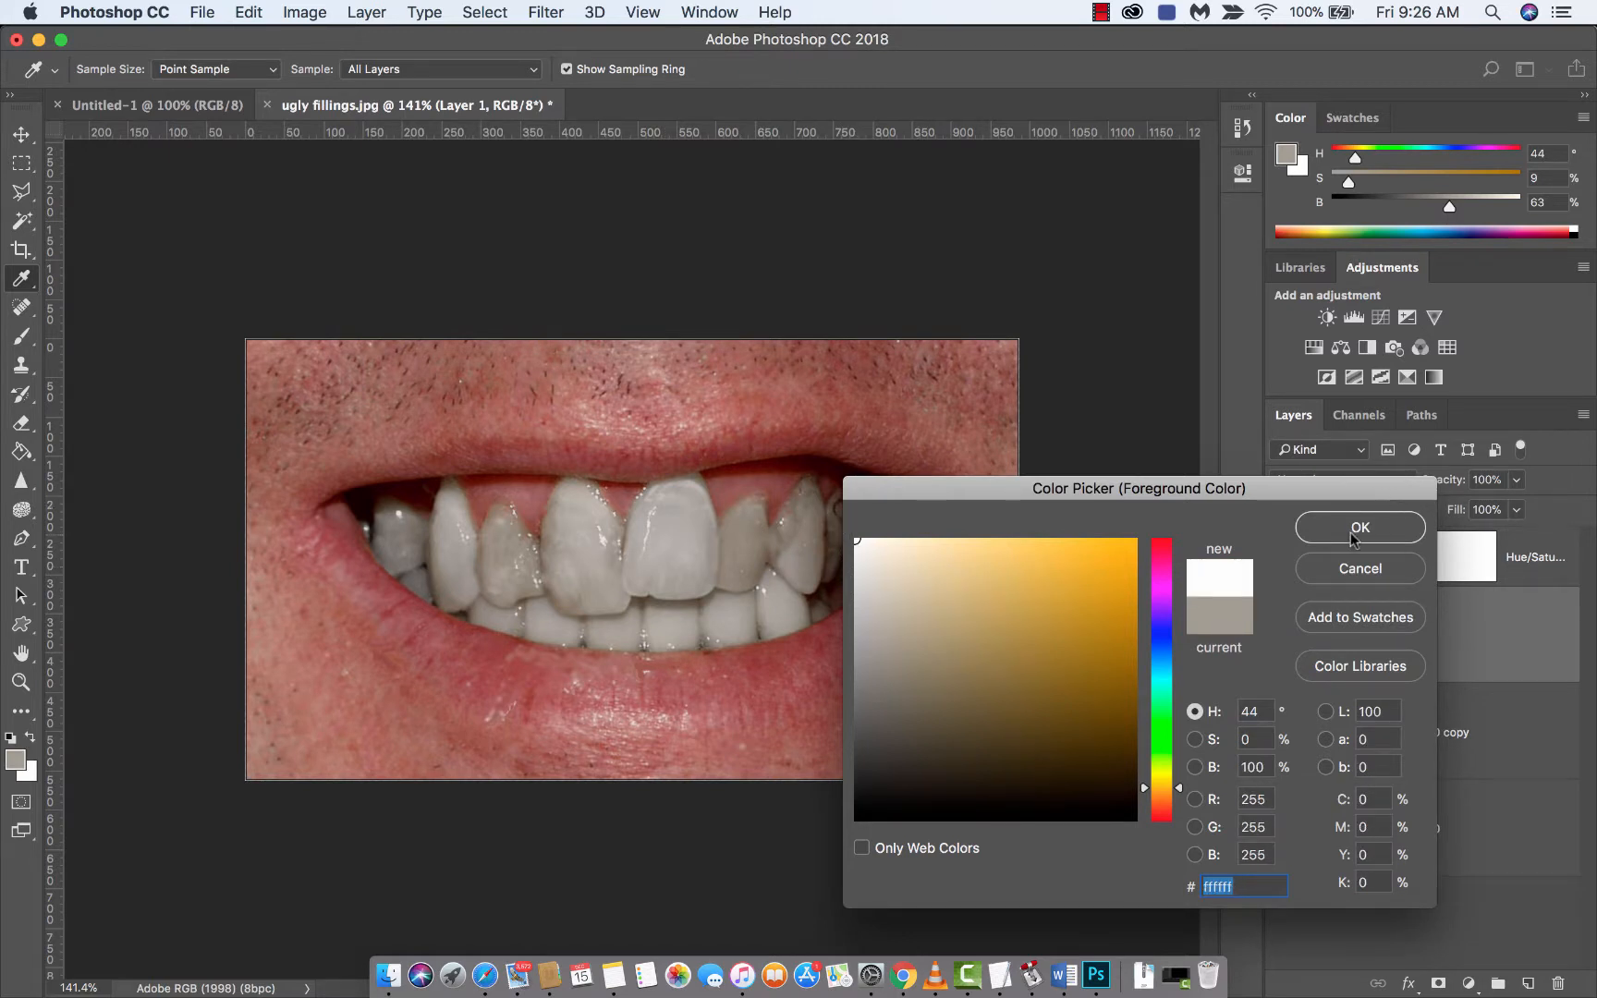
click(1359, 527)
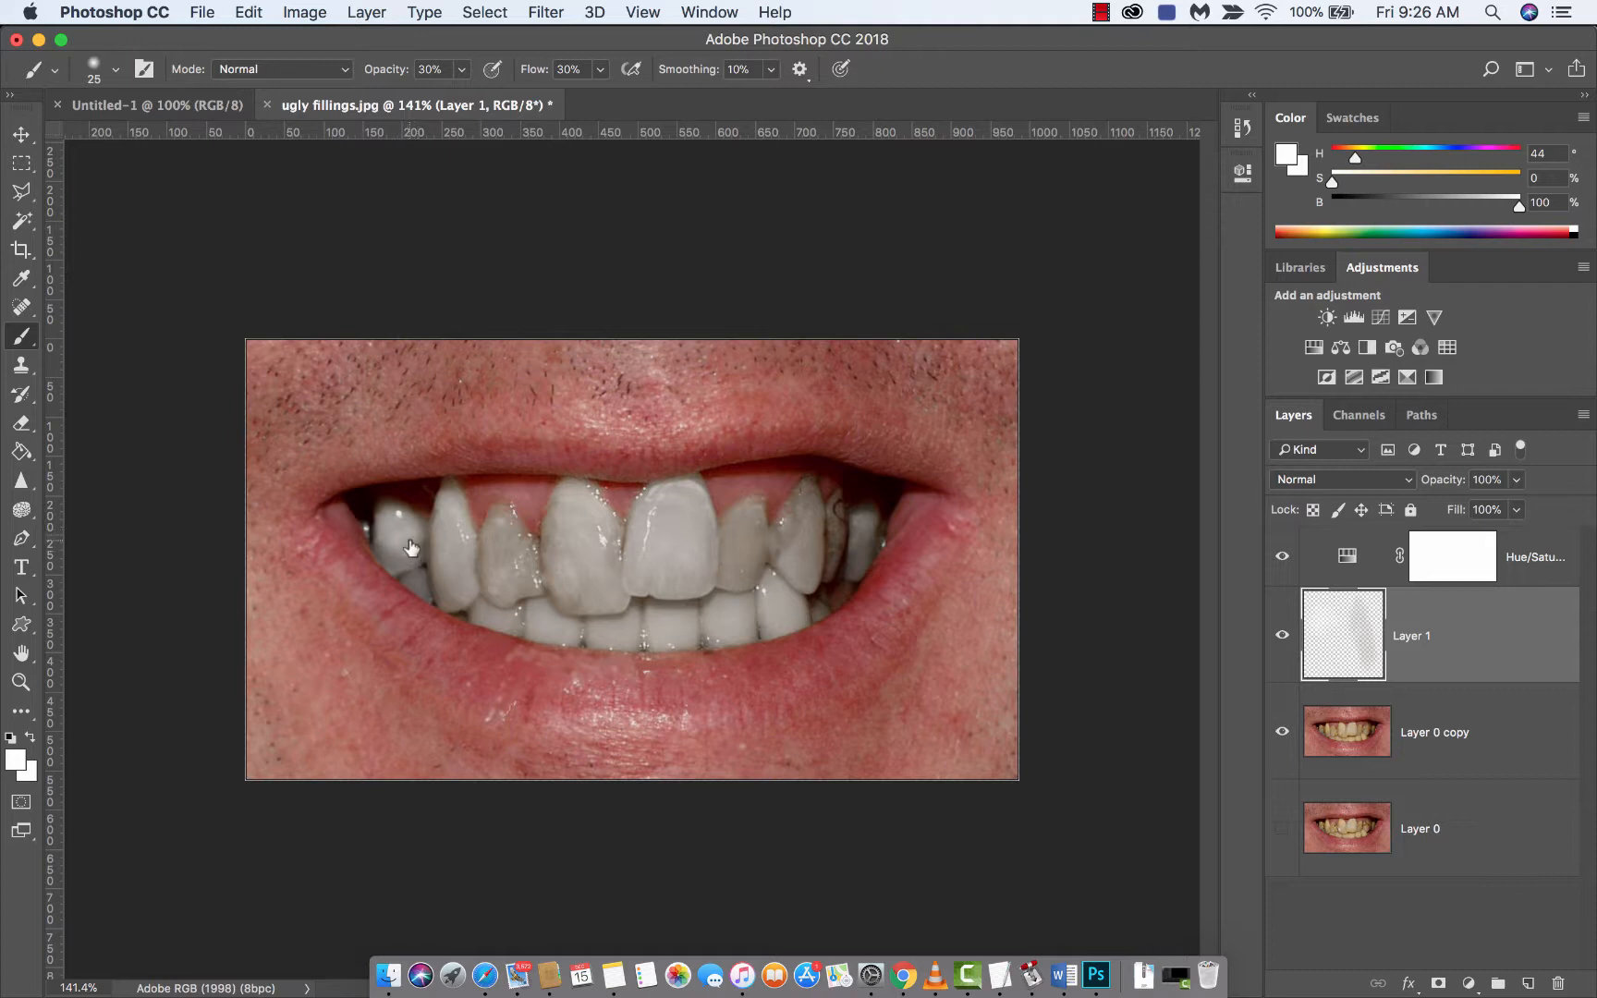
mouse_move(395, 573)
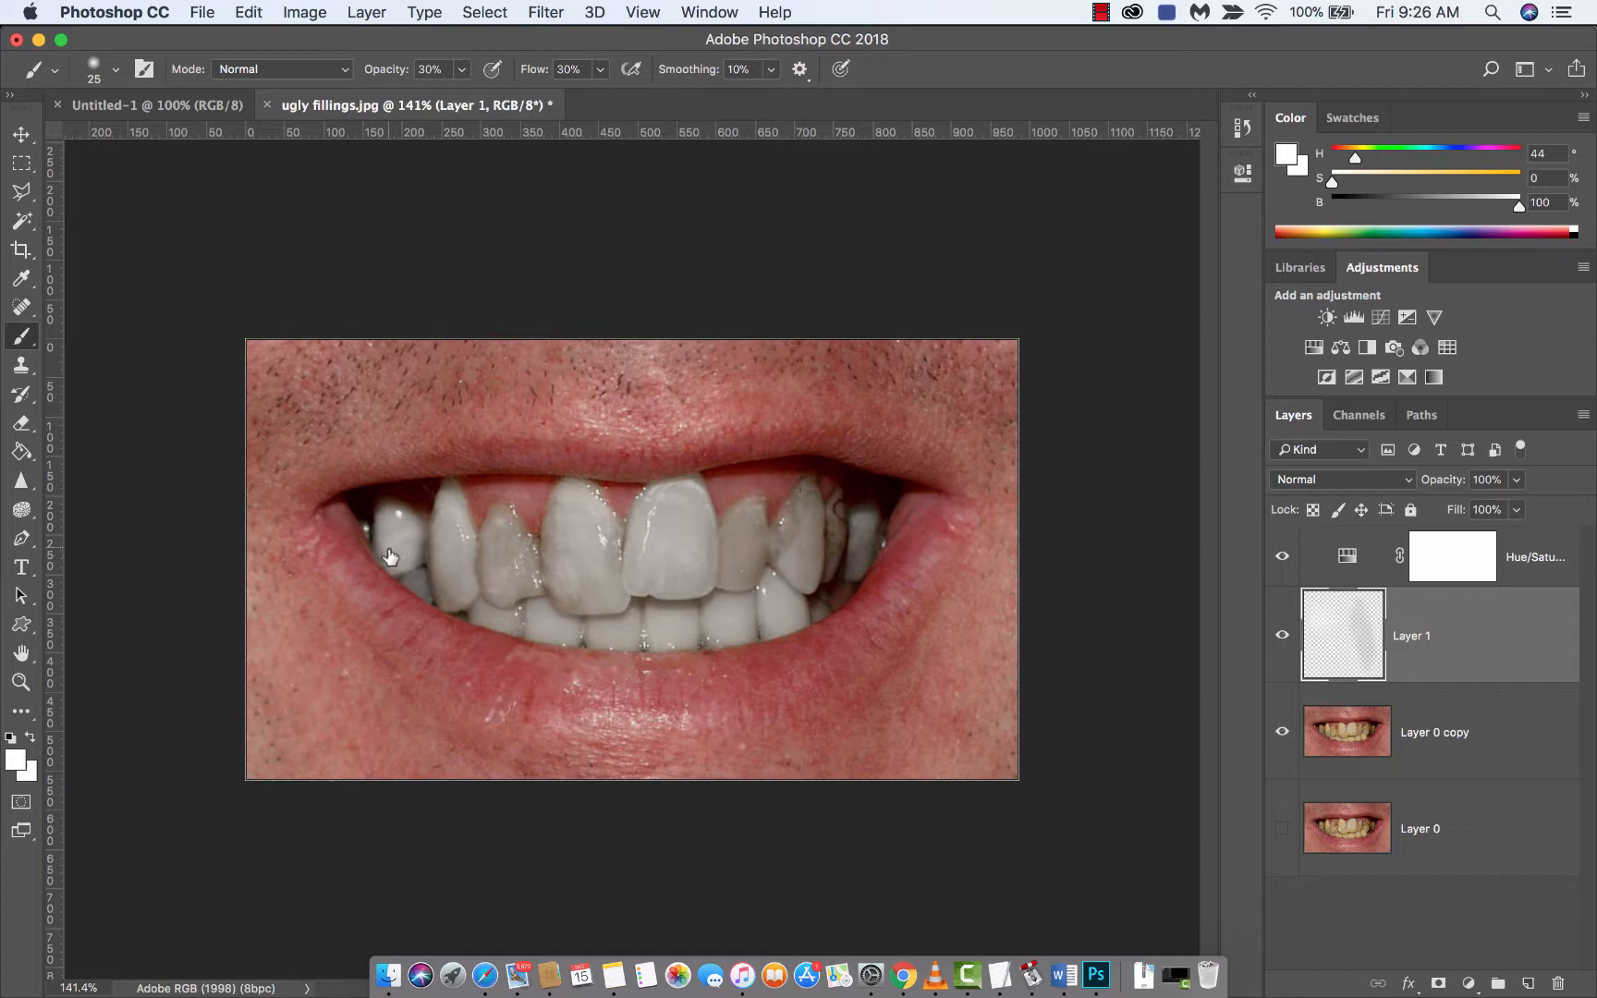
mouse_move(397, 551)
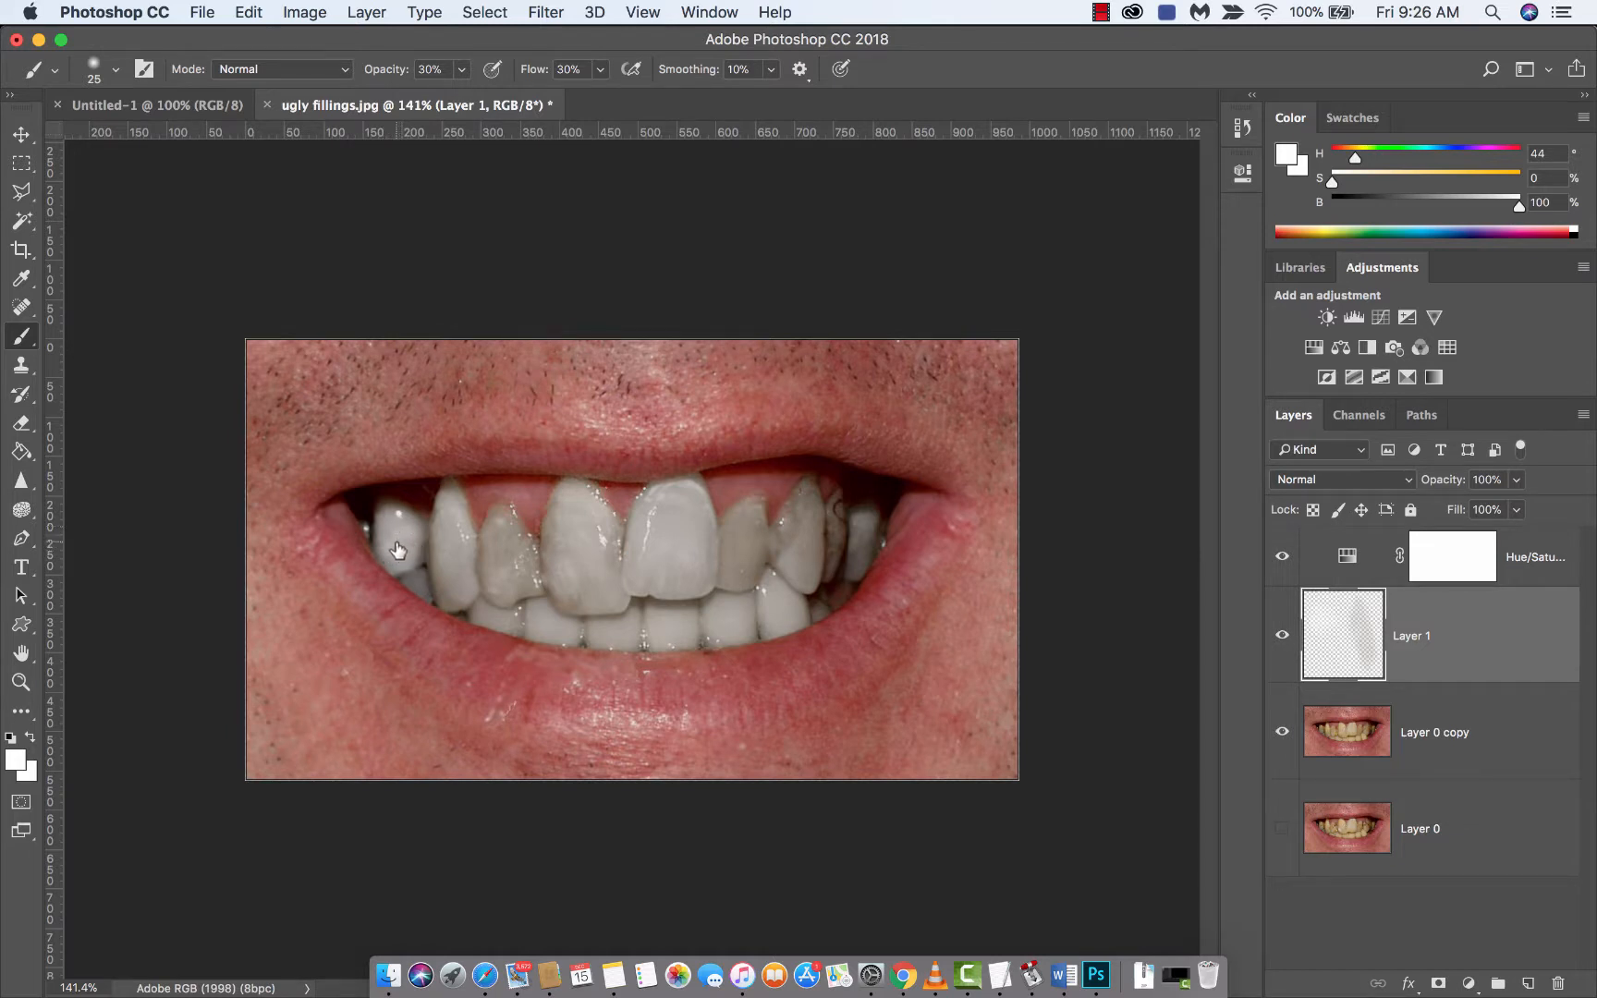
mouse_move(455, 531)
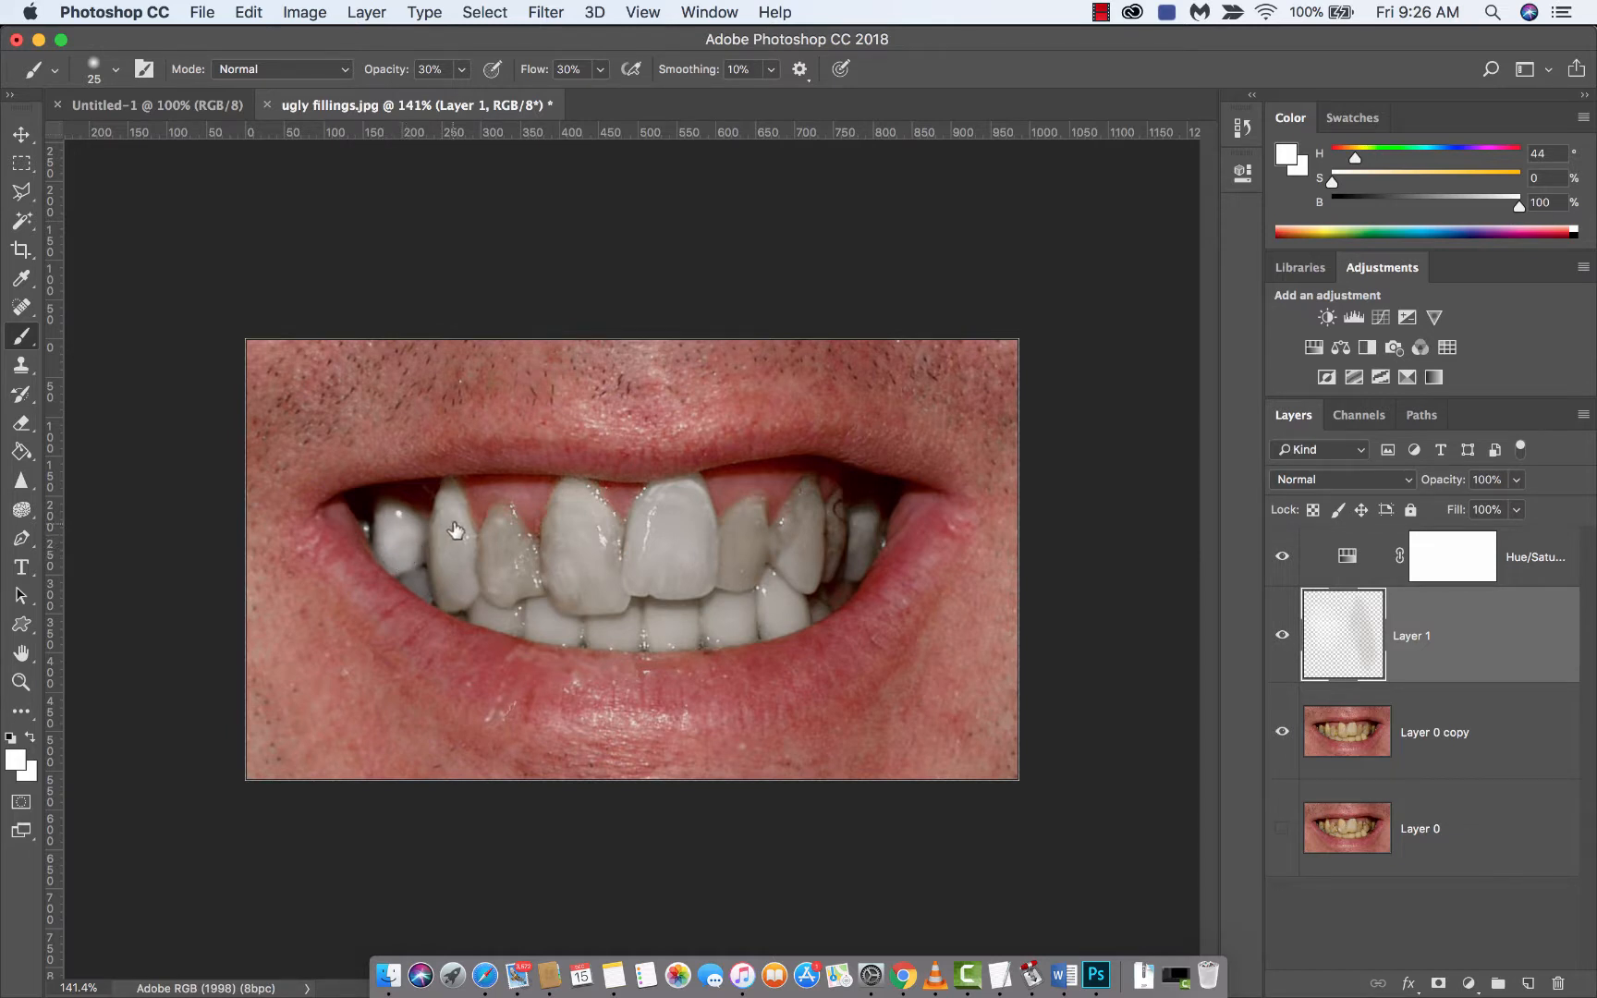
mouse_move(497, 538)
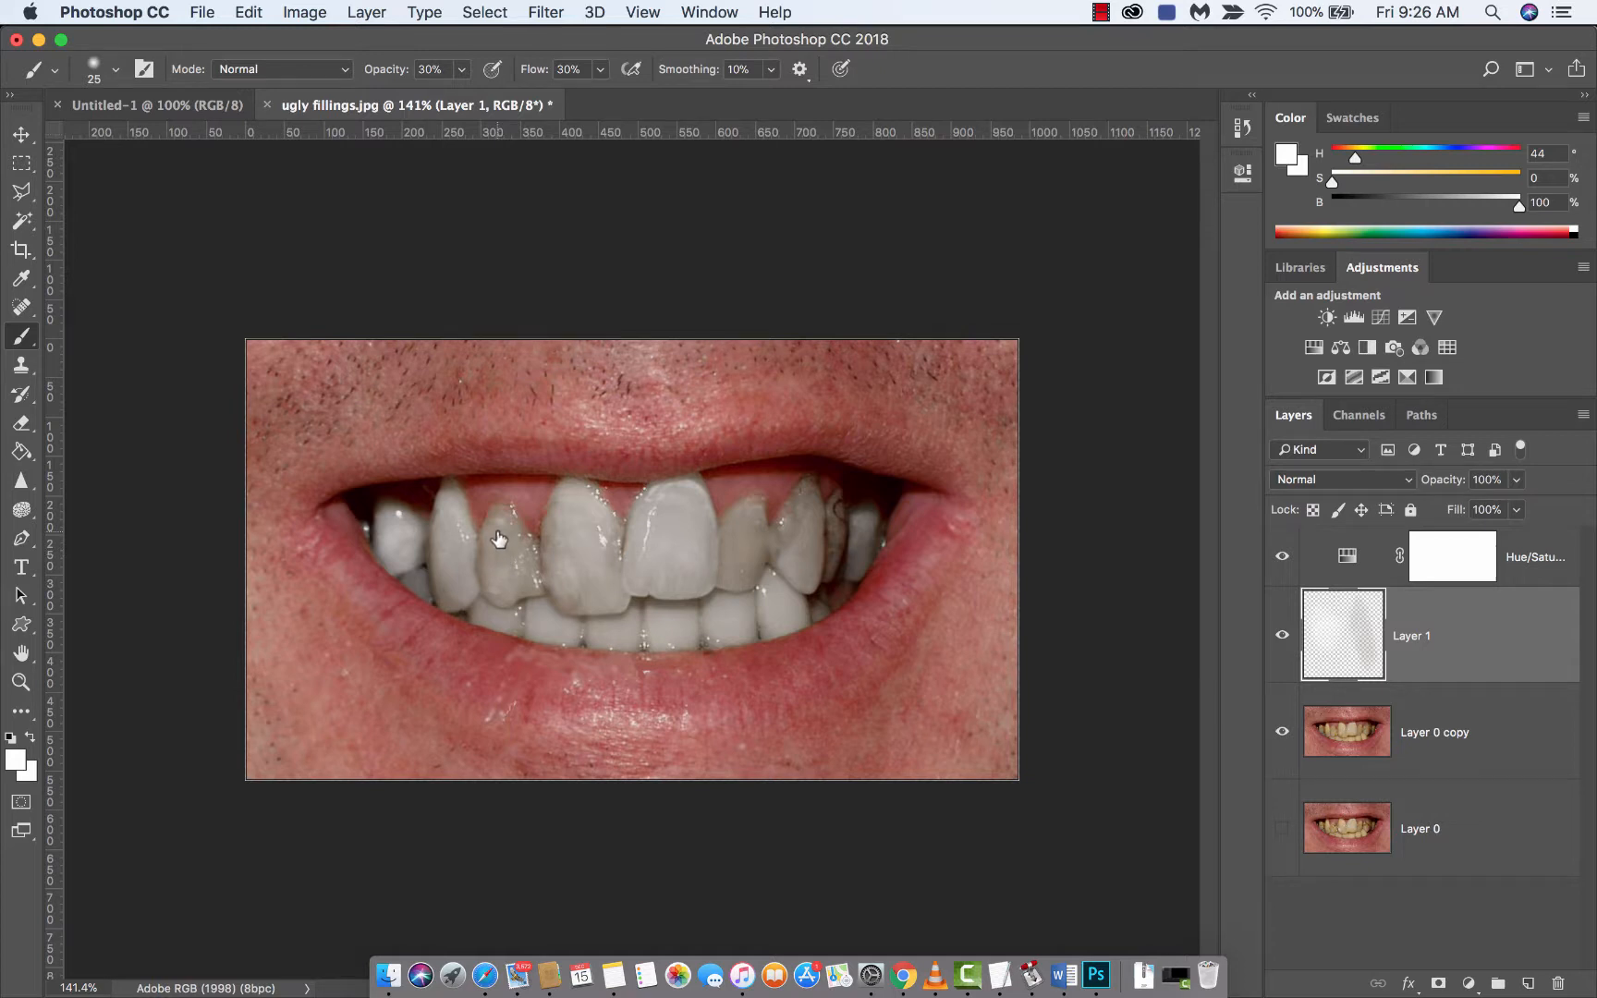
mouse_move(506, 542)
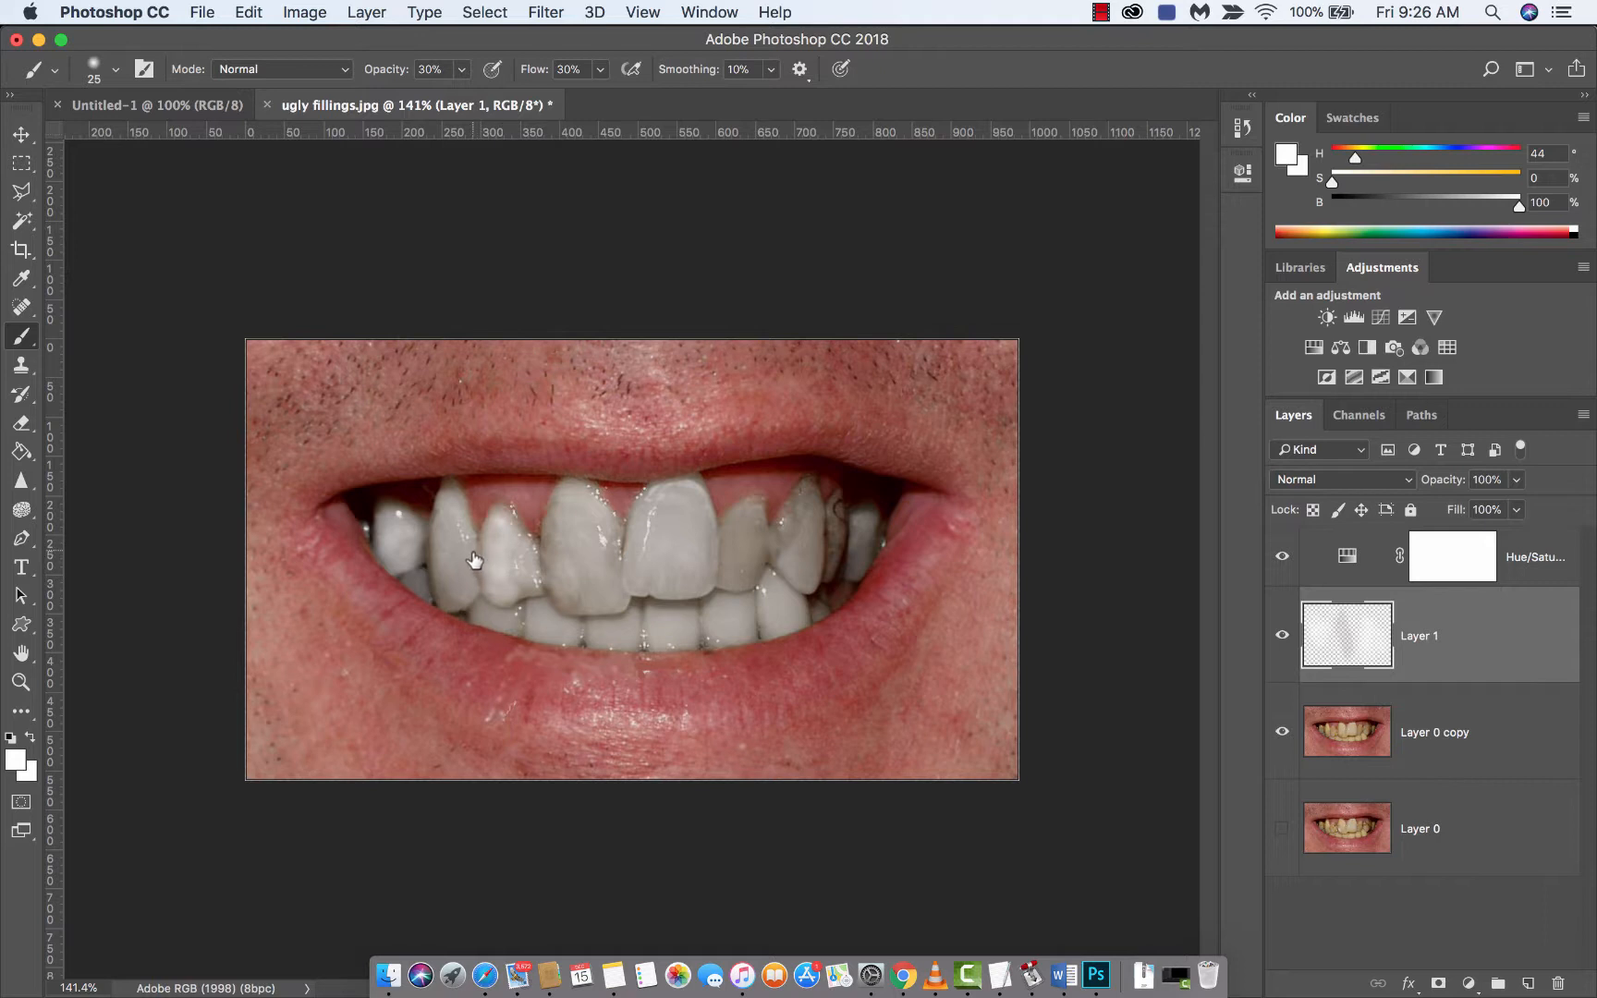
mouse_move(481, 592)
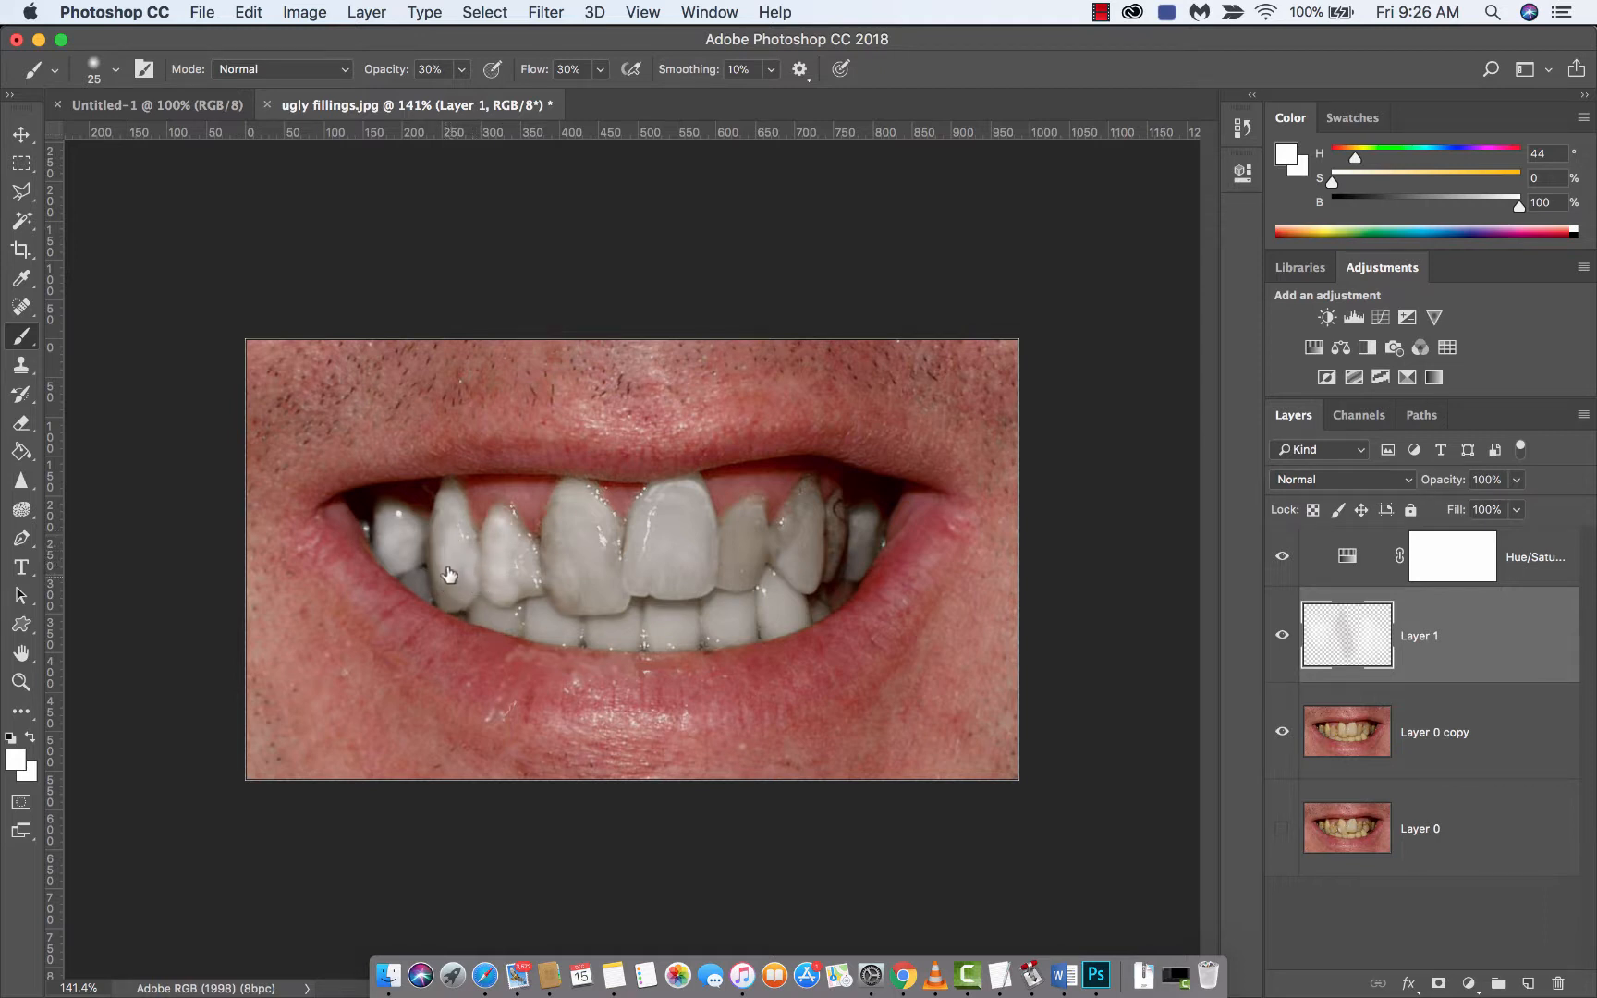
mouse_move(444, 614)
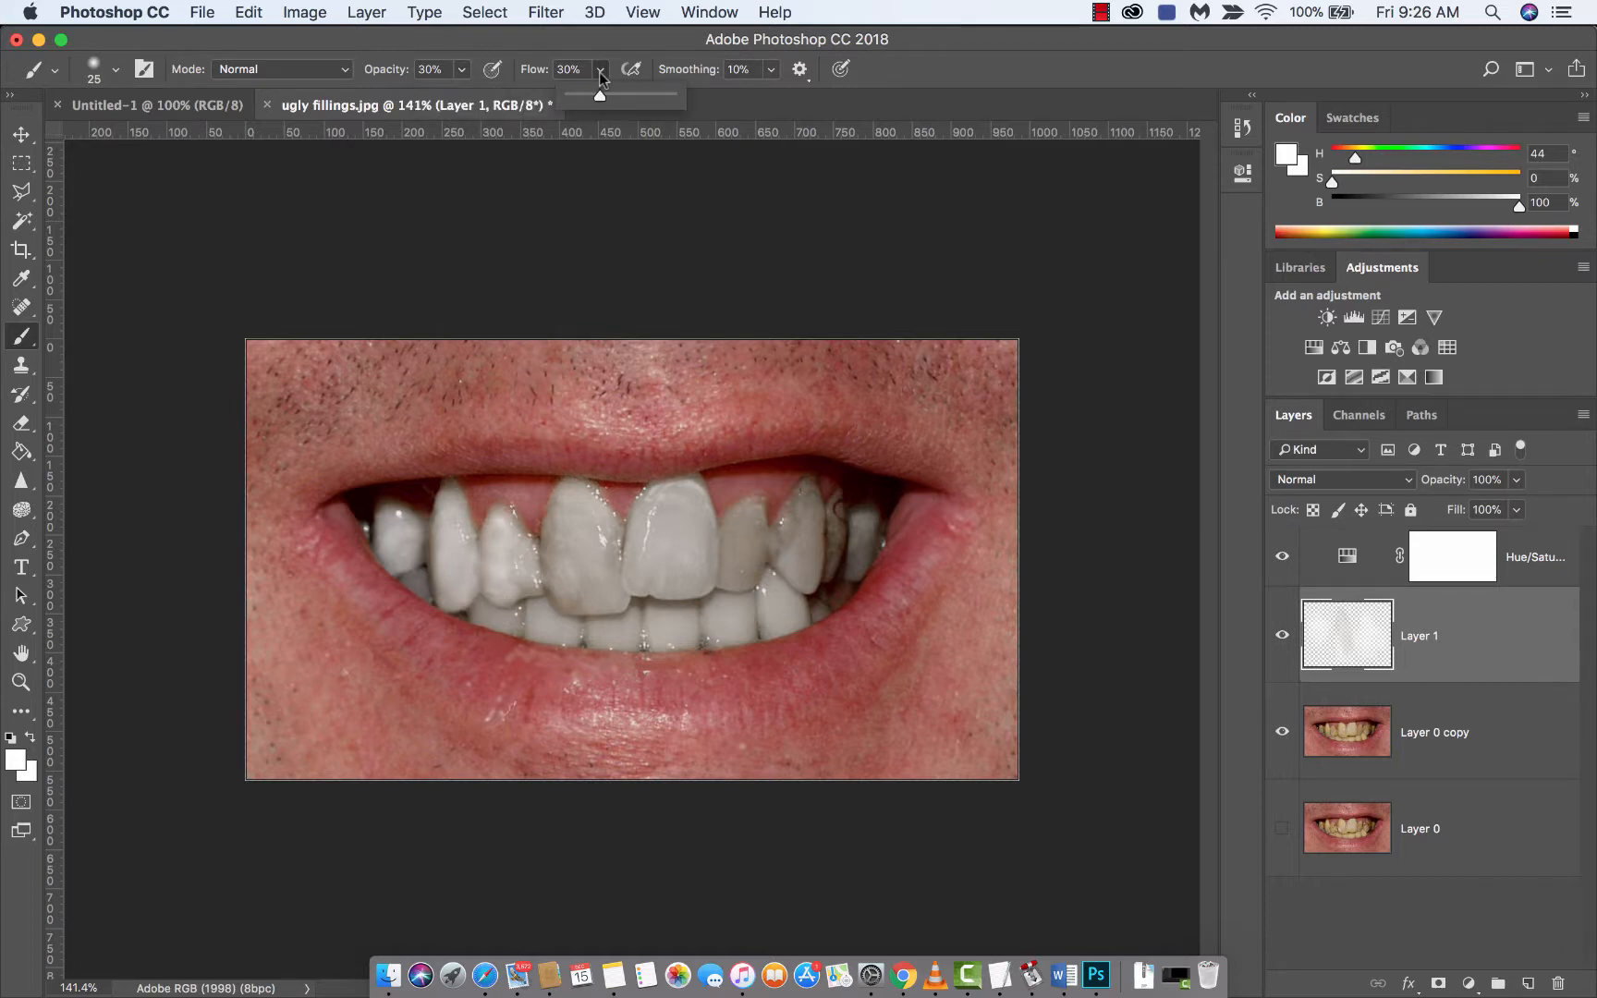
- Paint soft white strokes at 30% opacity and flow over the front teeth on Layer 1
click(571, 69)
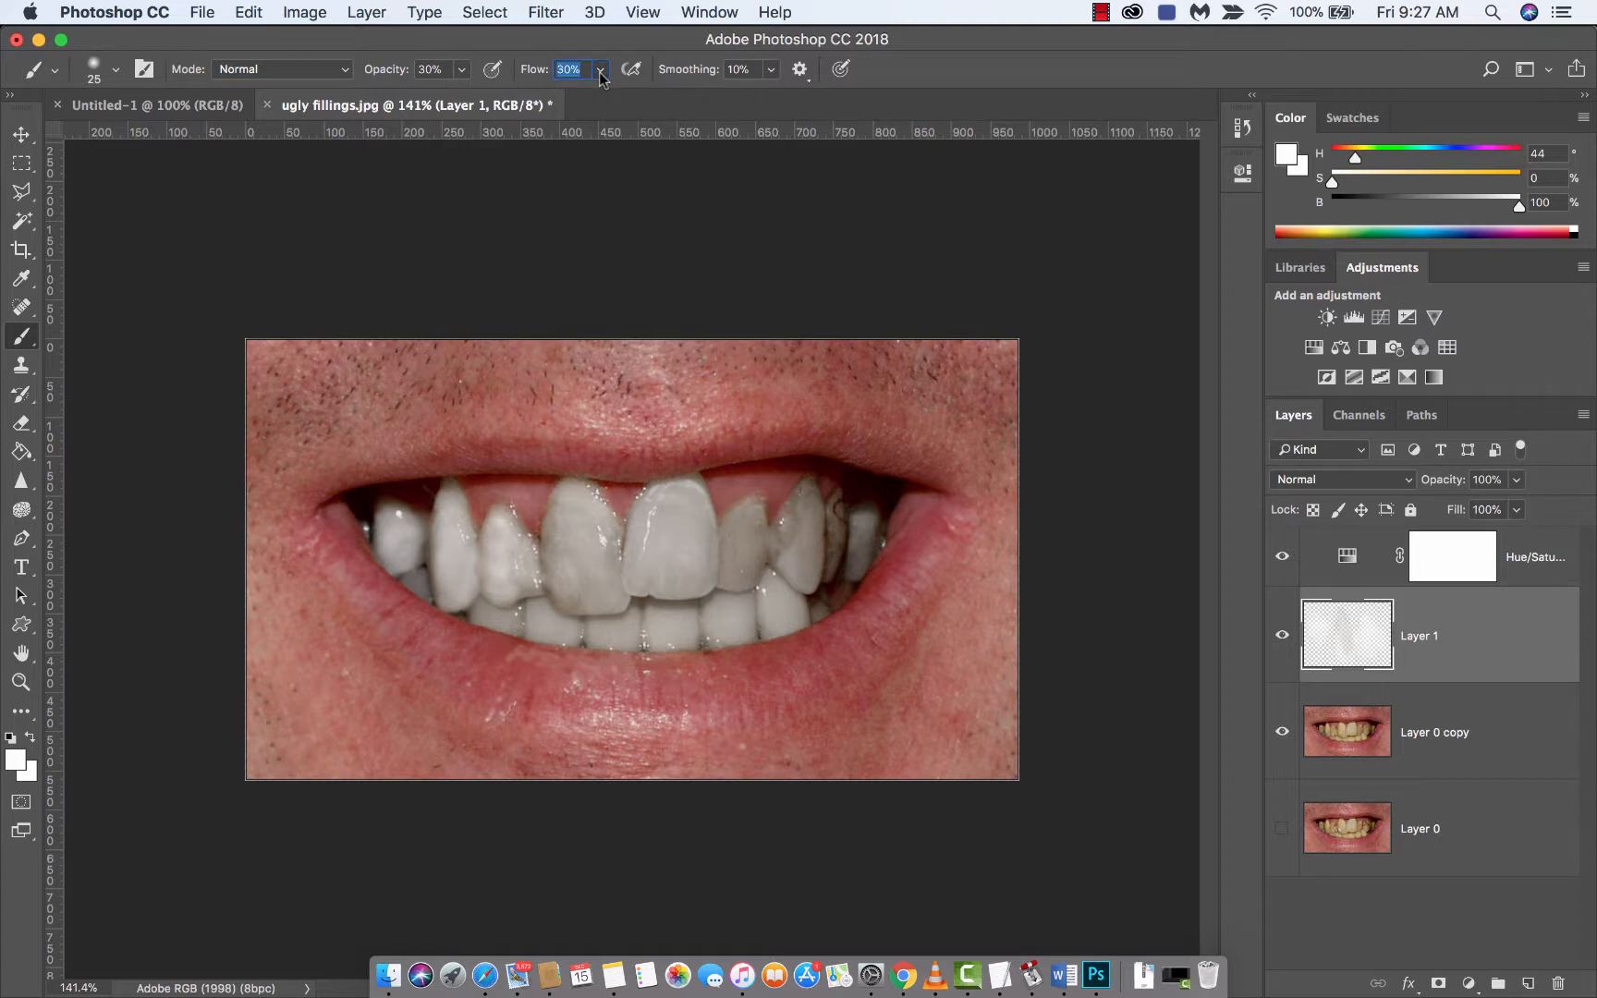
mouse_move(571, 520)
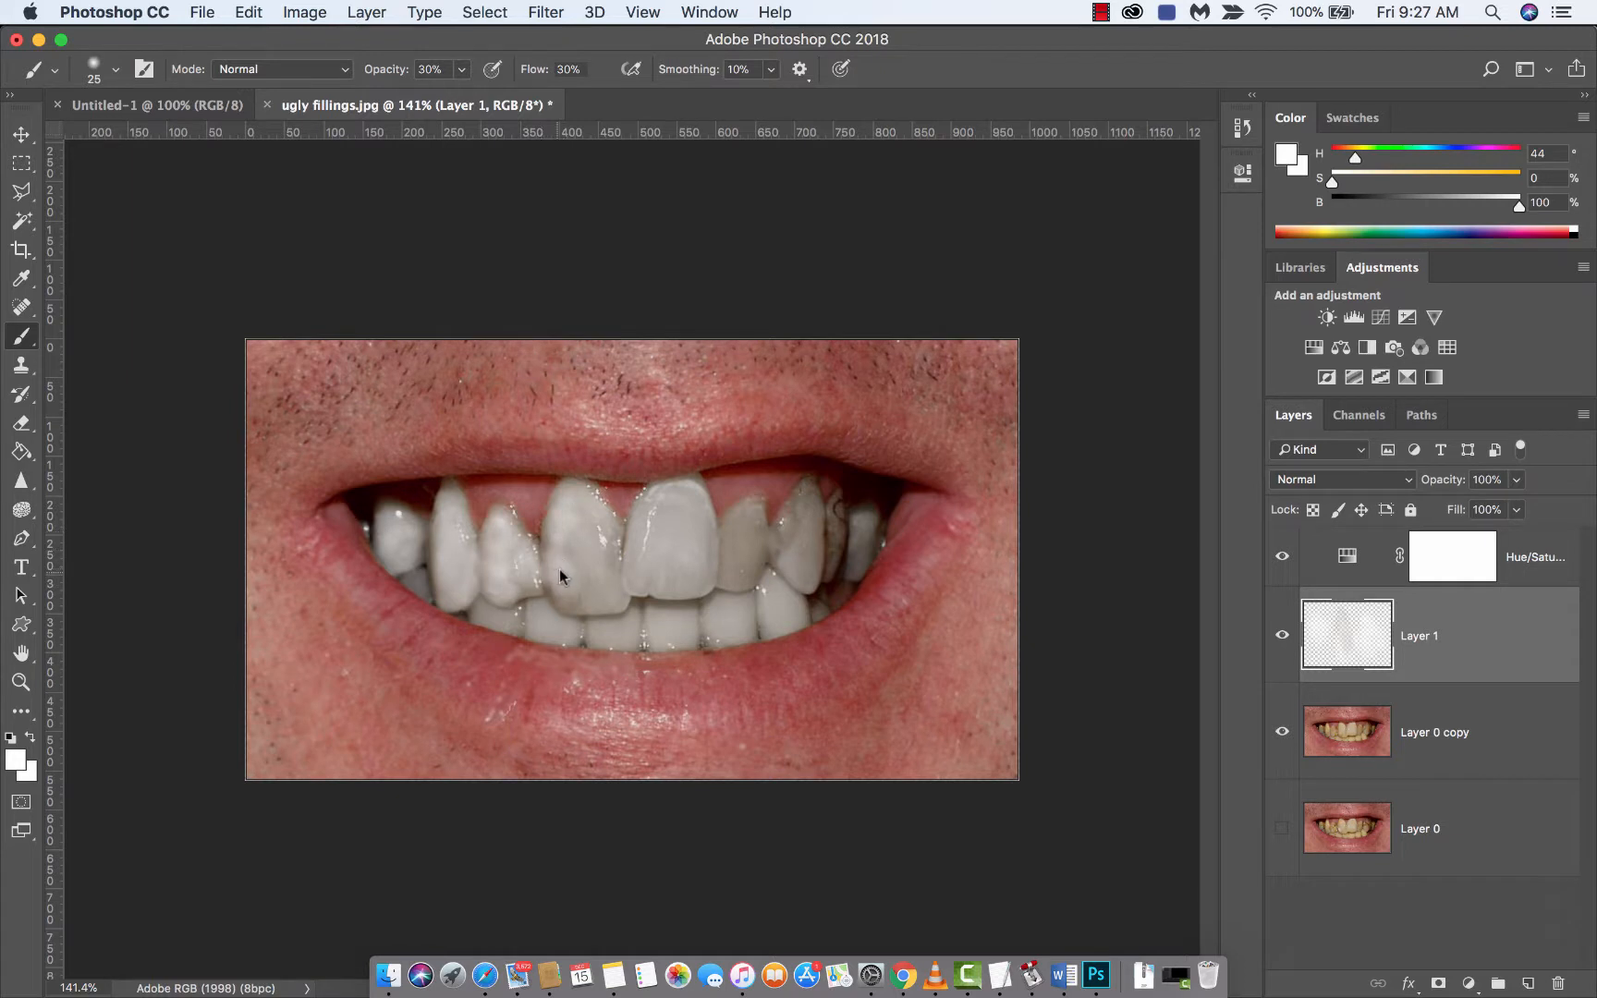
mouse_move(573, 551)
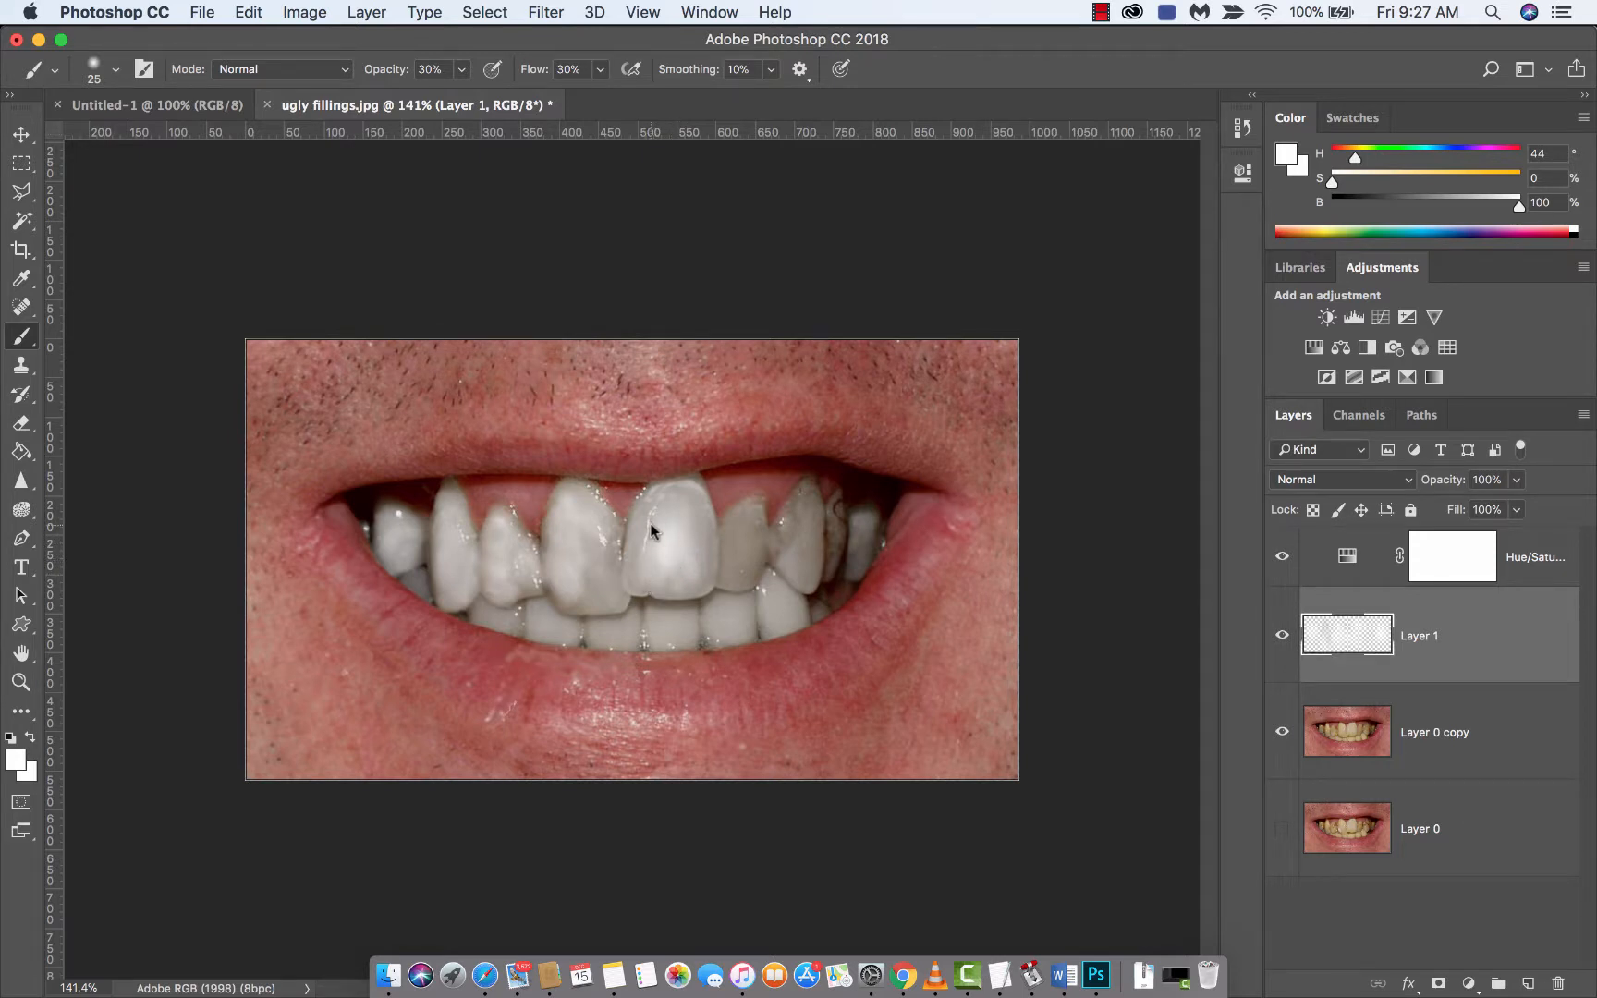
click(1283, 828)
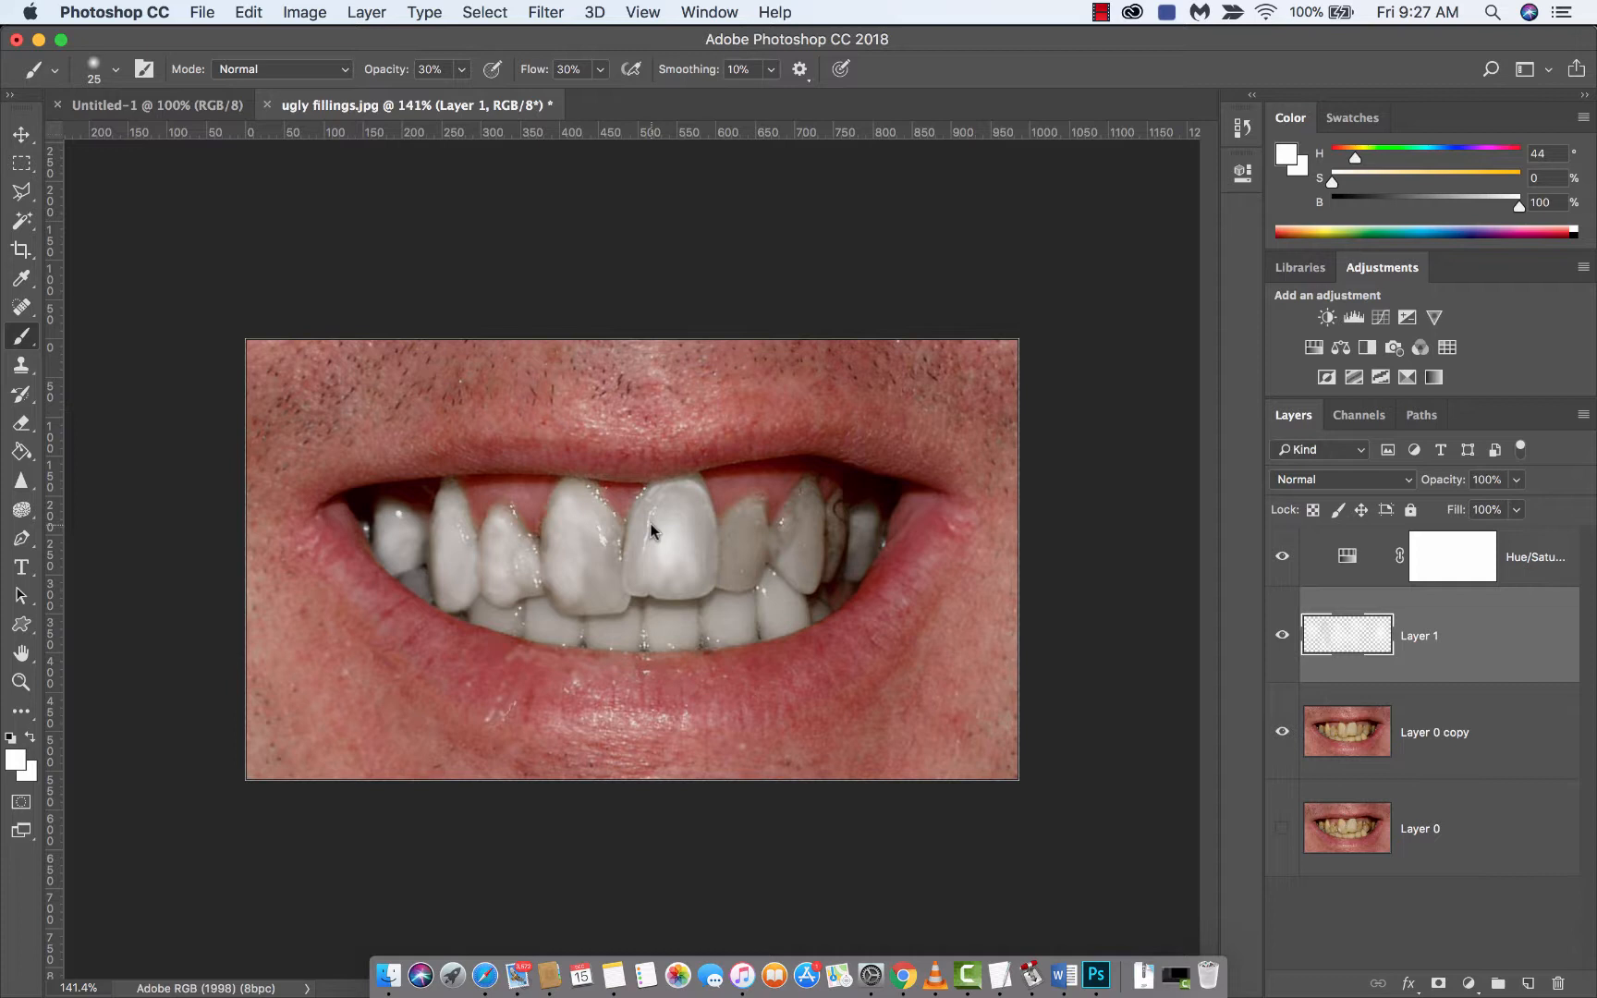
mouse_move(671, 525)
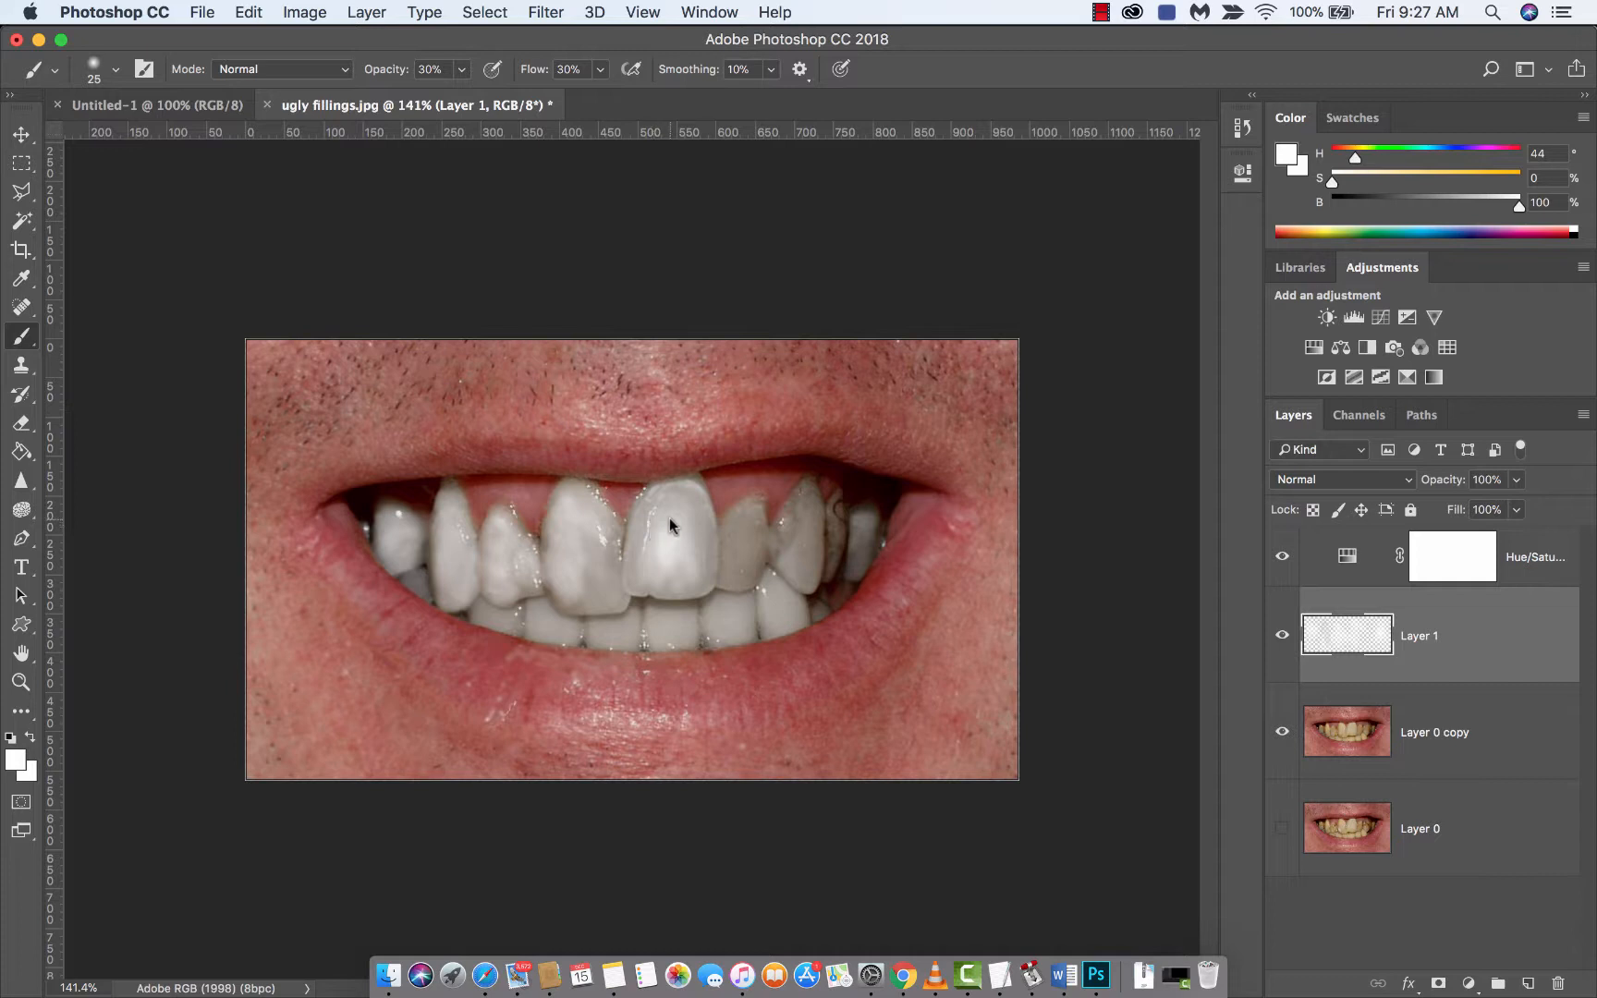
click(668, 527)
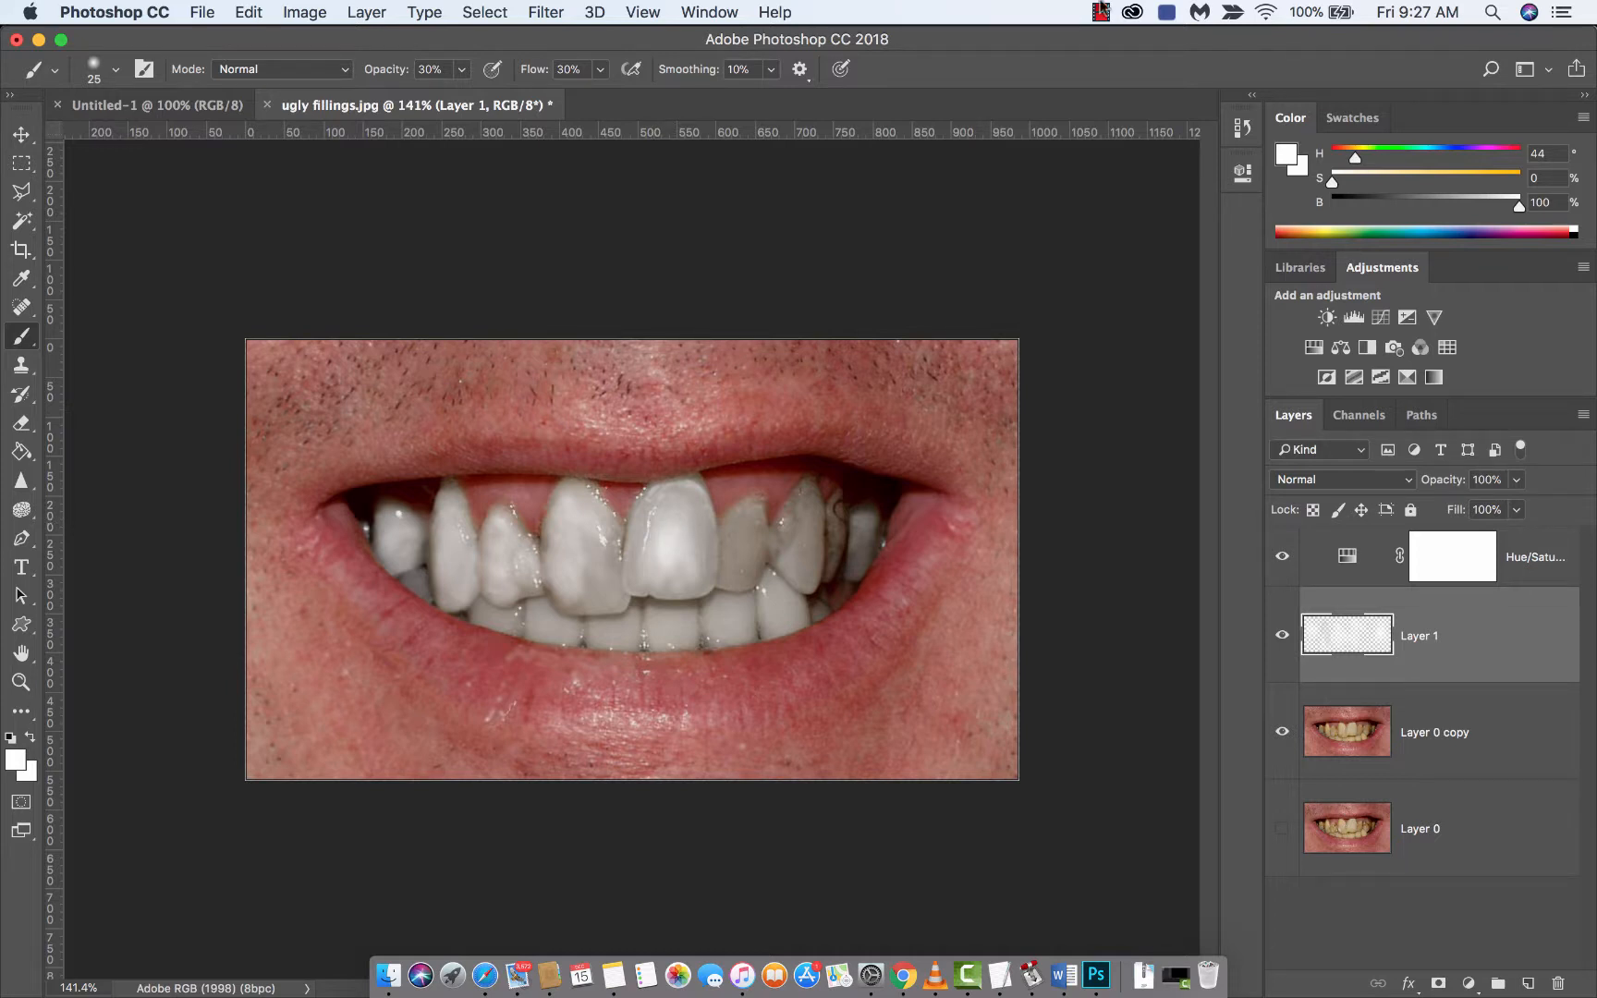
click(1100, 12)
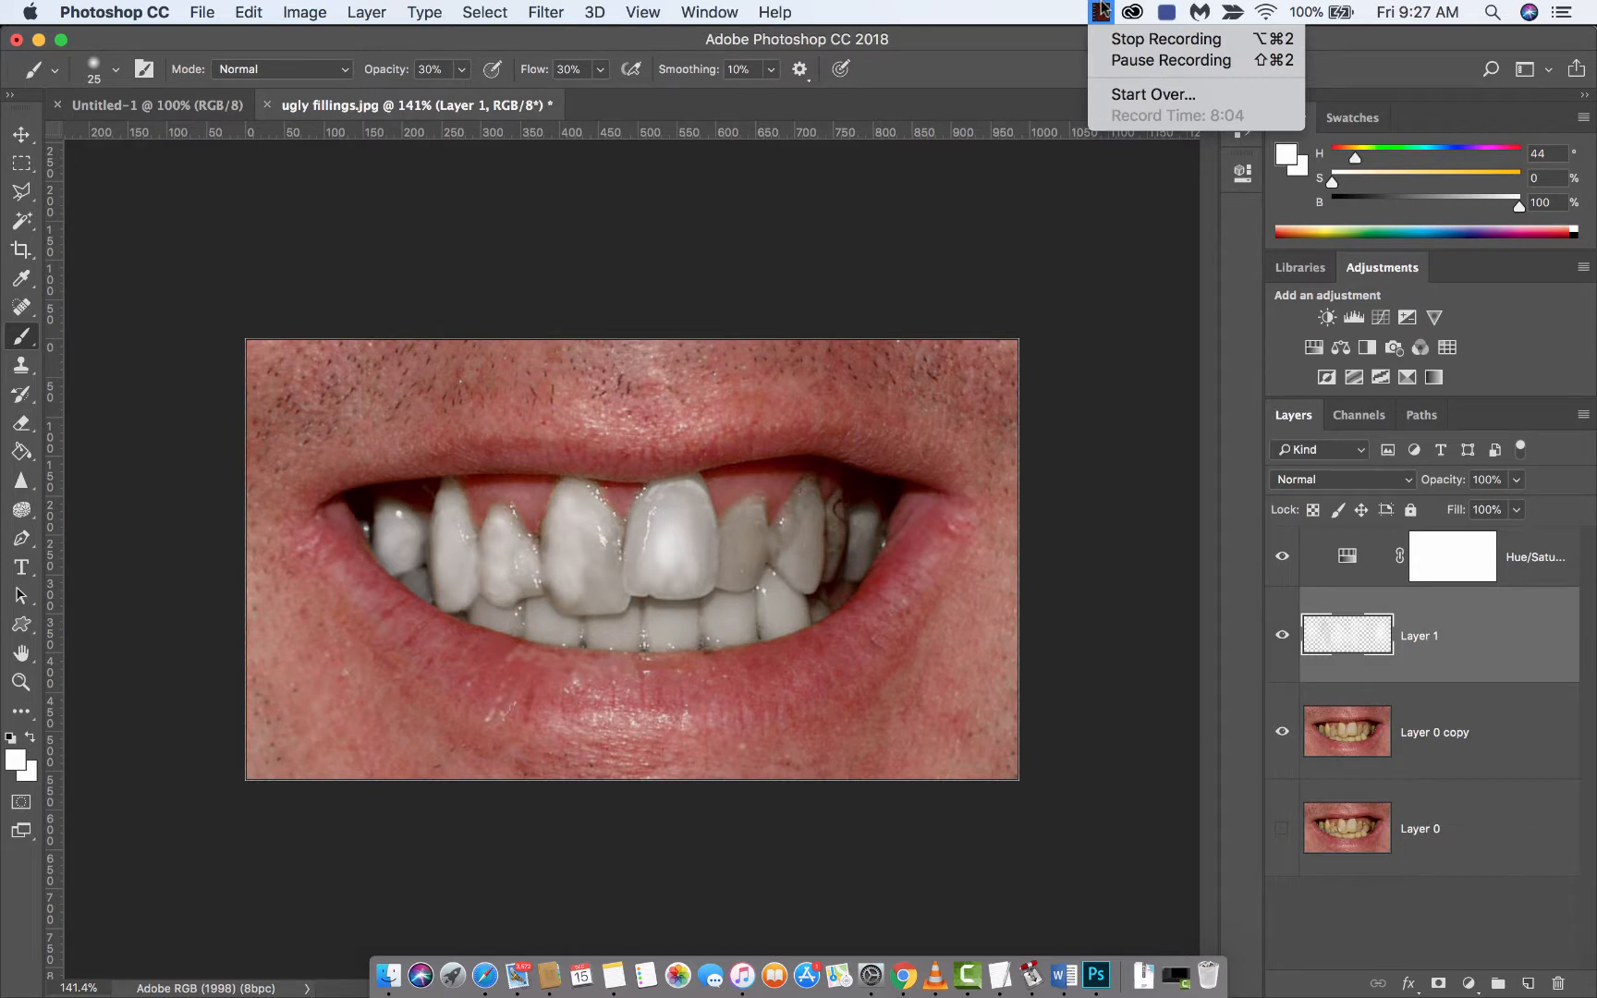